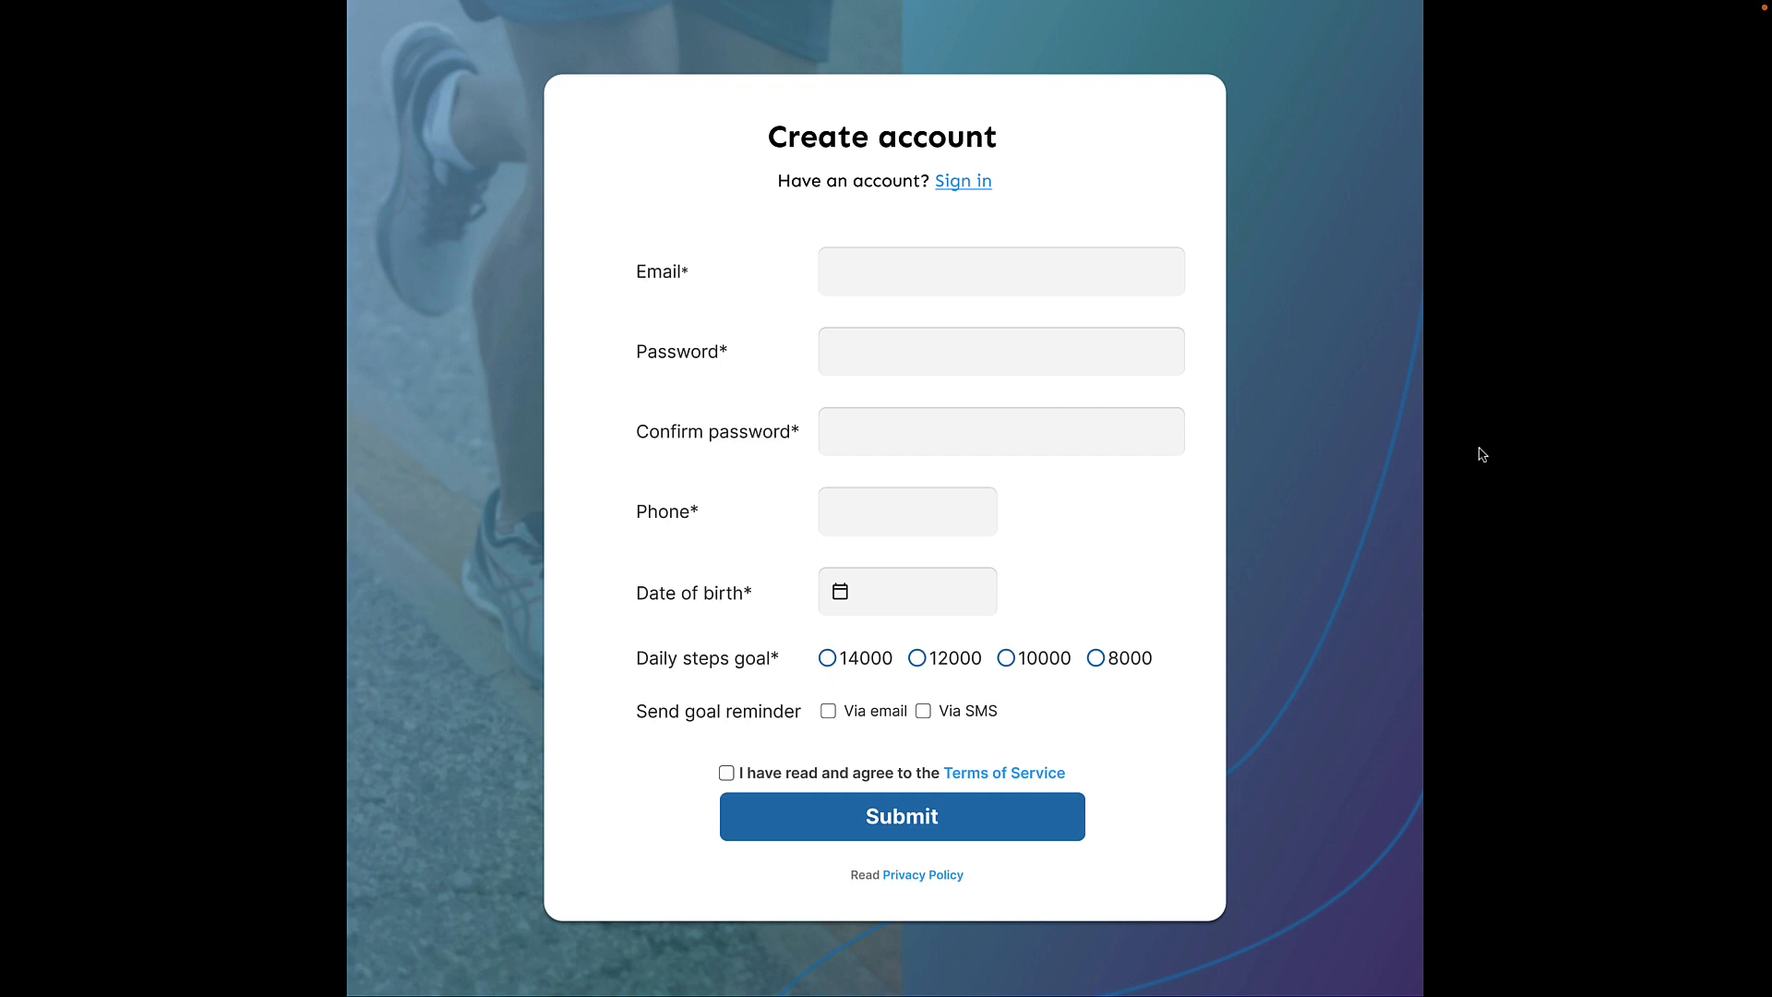
pyautogui.moveTo(980, 165)
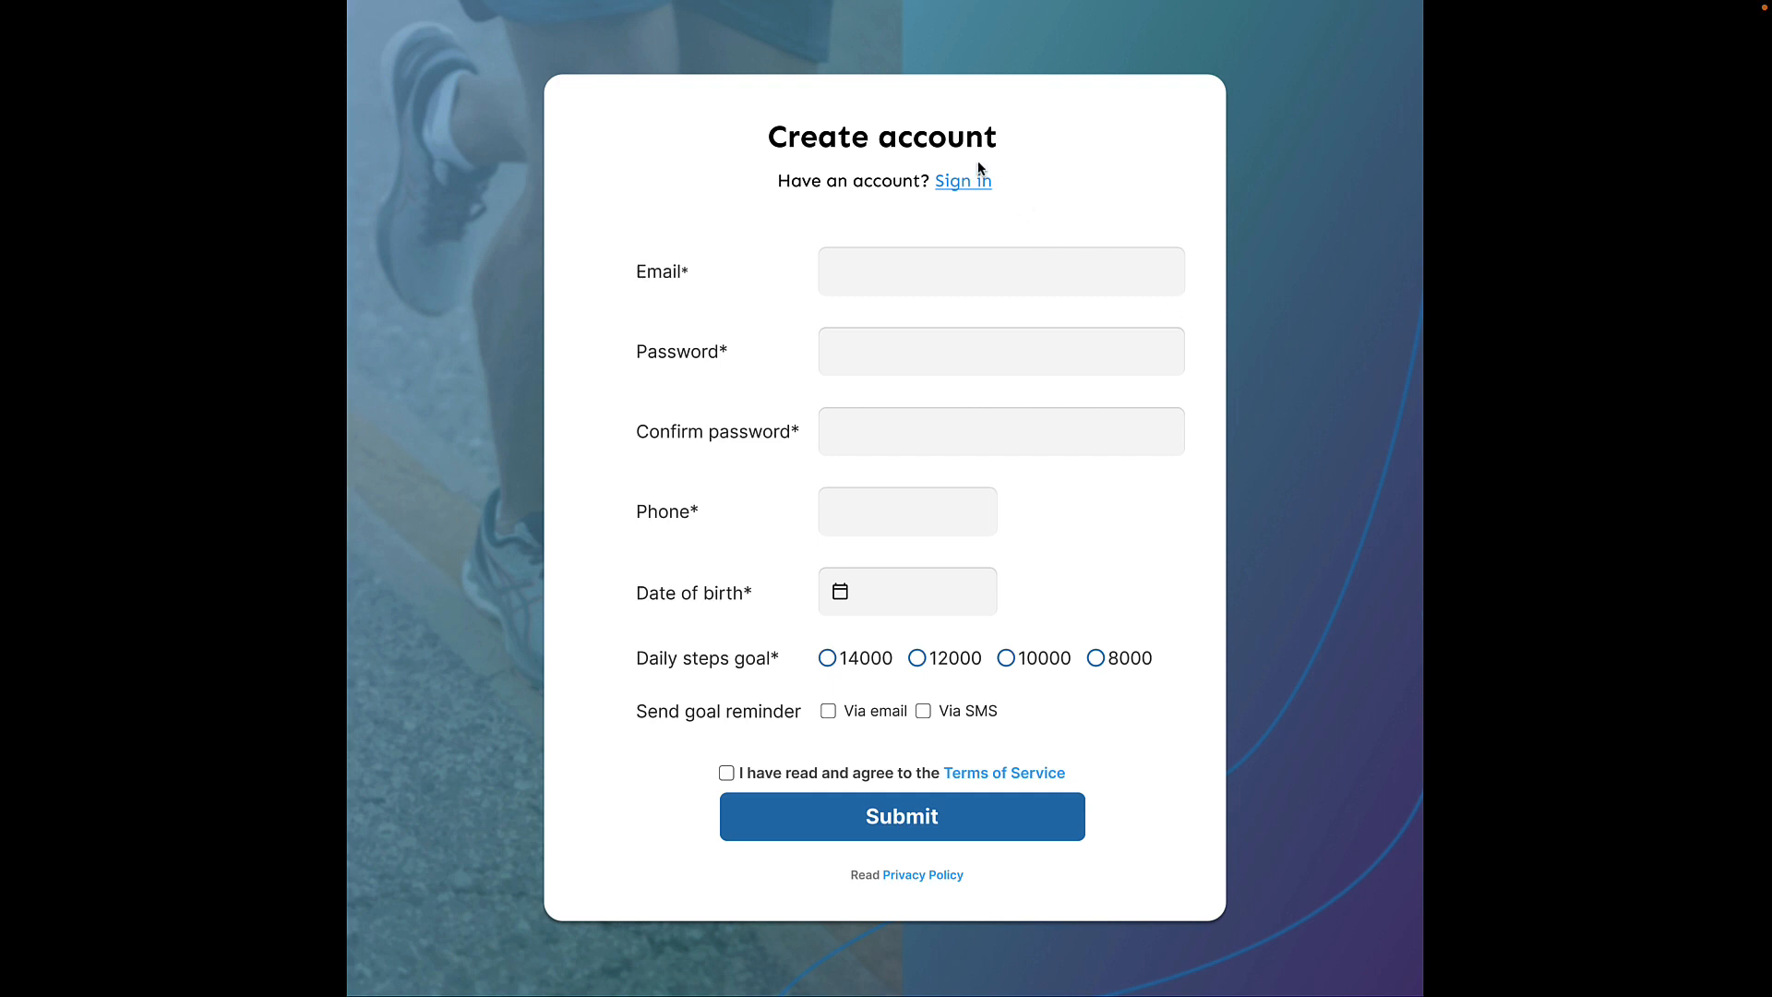
pyautogui.moveTo(1006, 188)
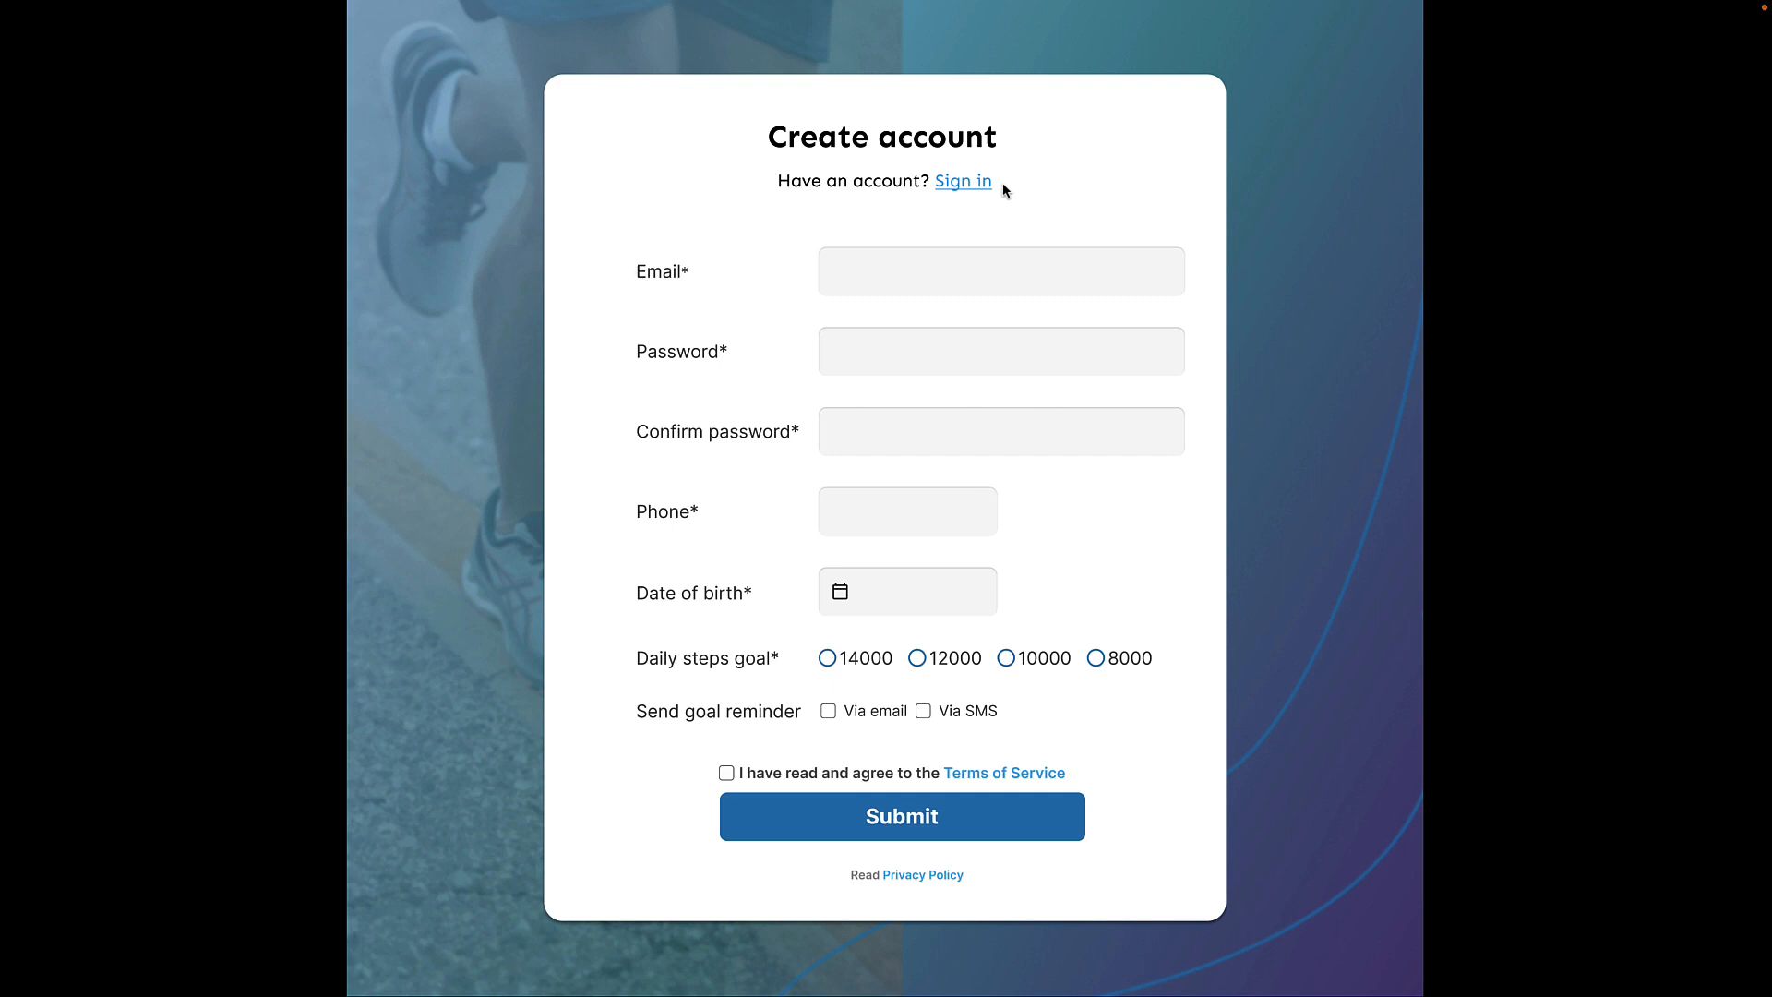
pyautogui.moveTo(716, 265)
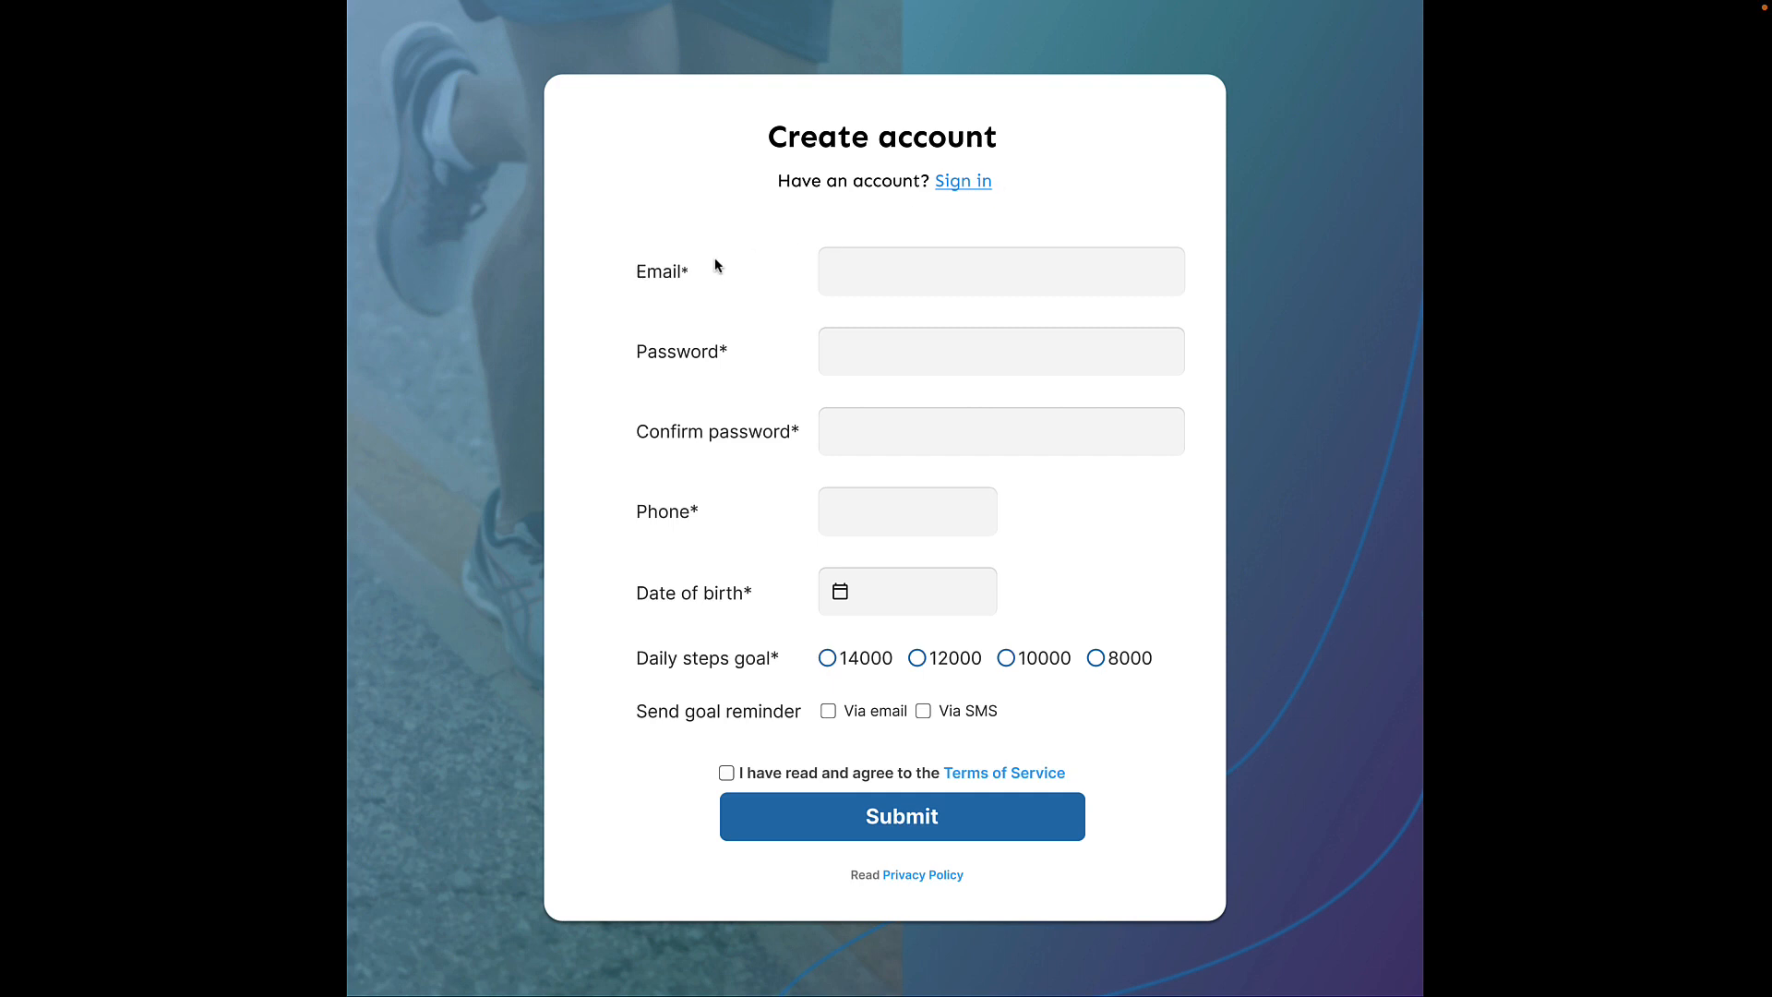
pyautogui.moveTo(722, 373)
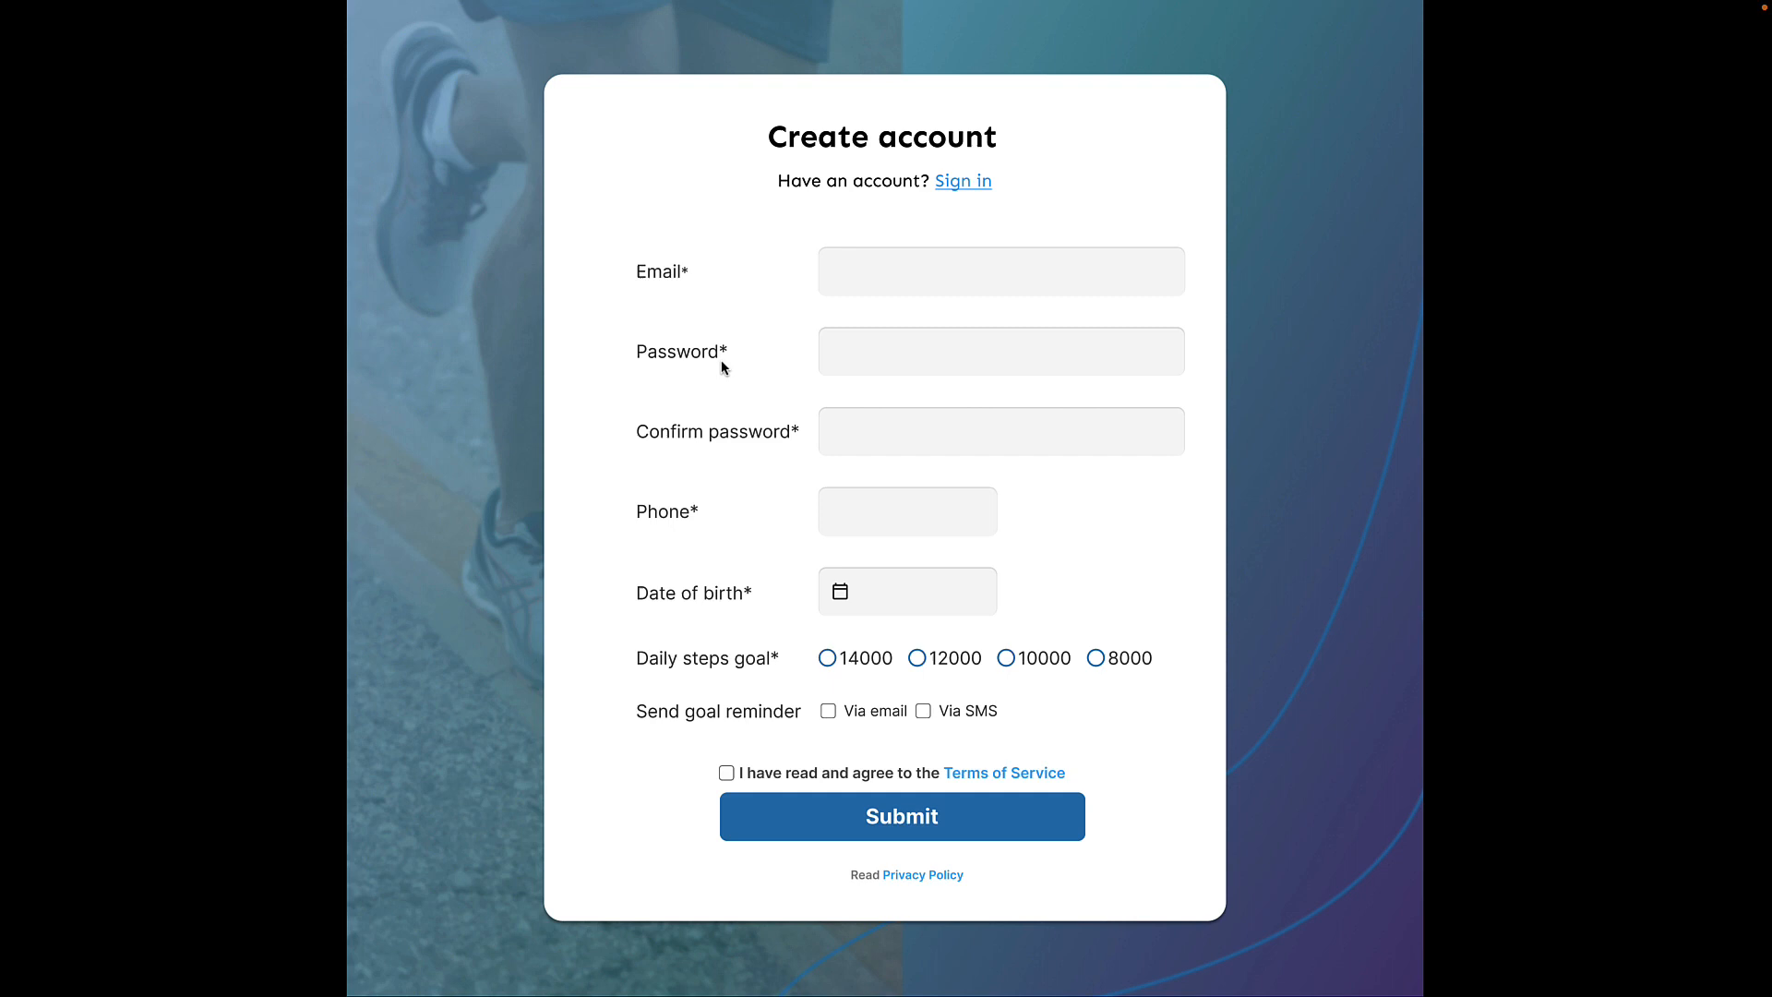
pyautogui.moveTo(698, 502)
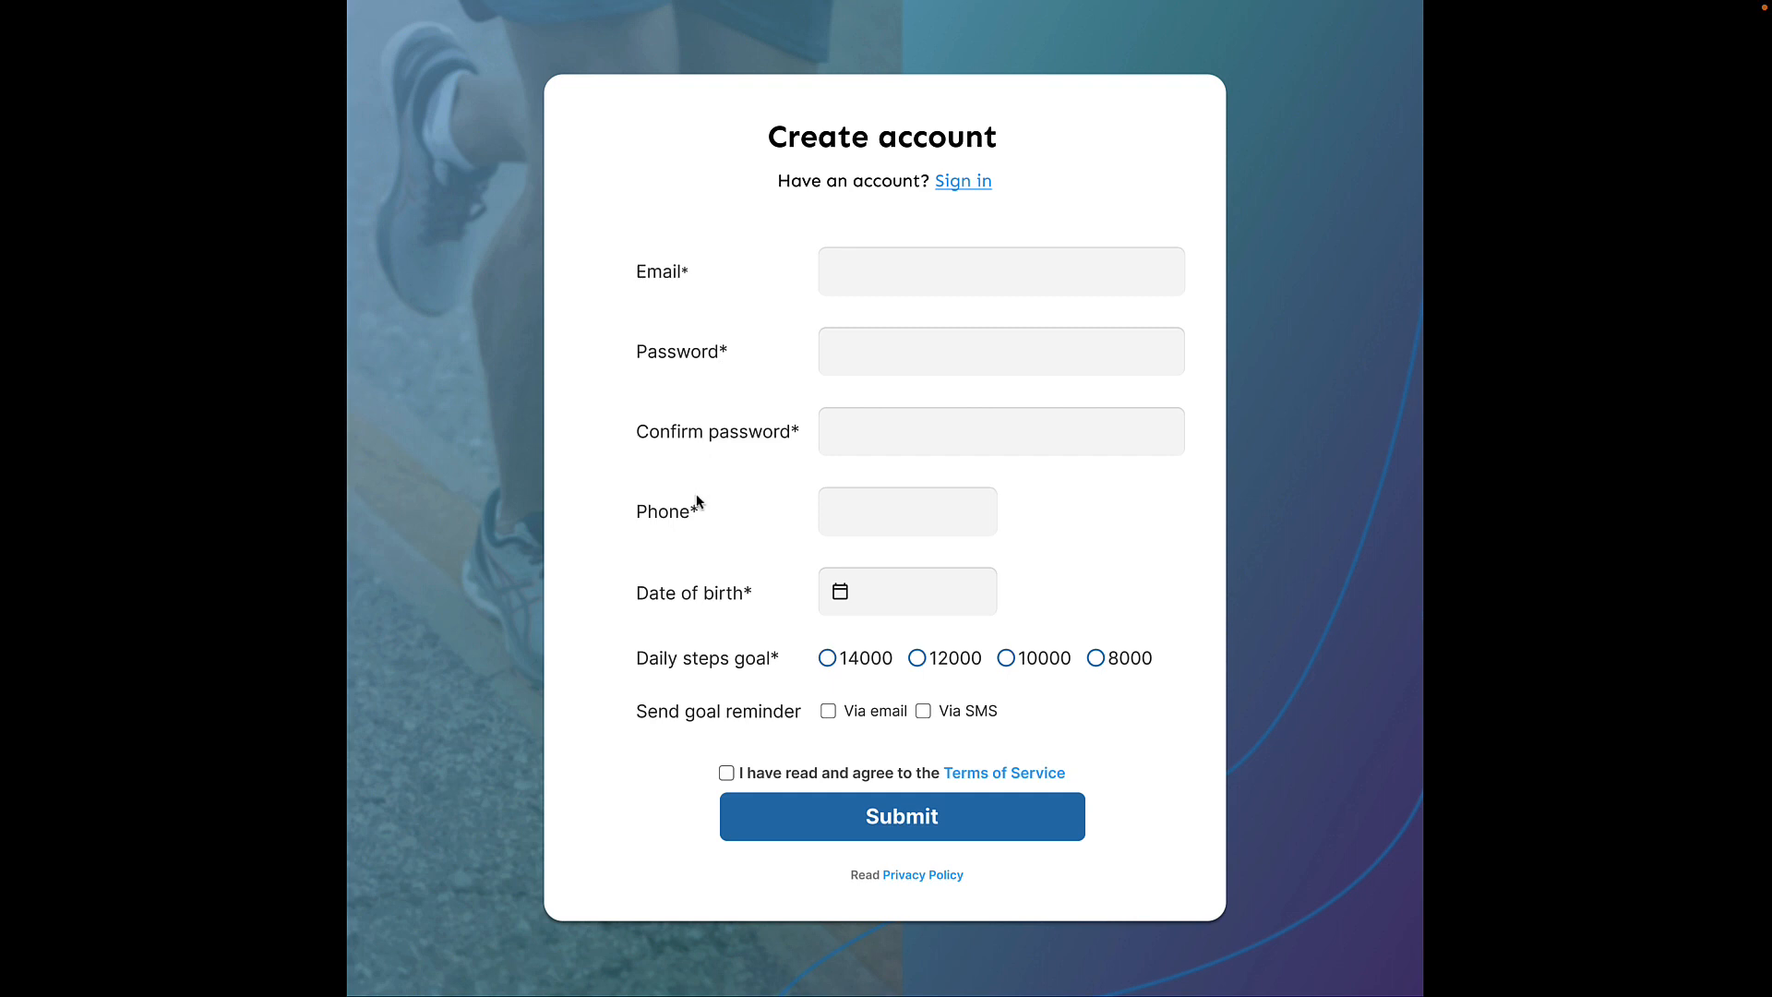
pyautogui.moveTo(712, 565)
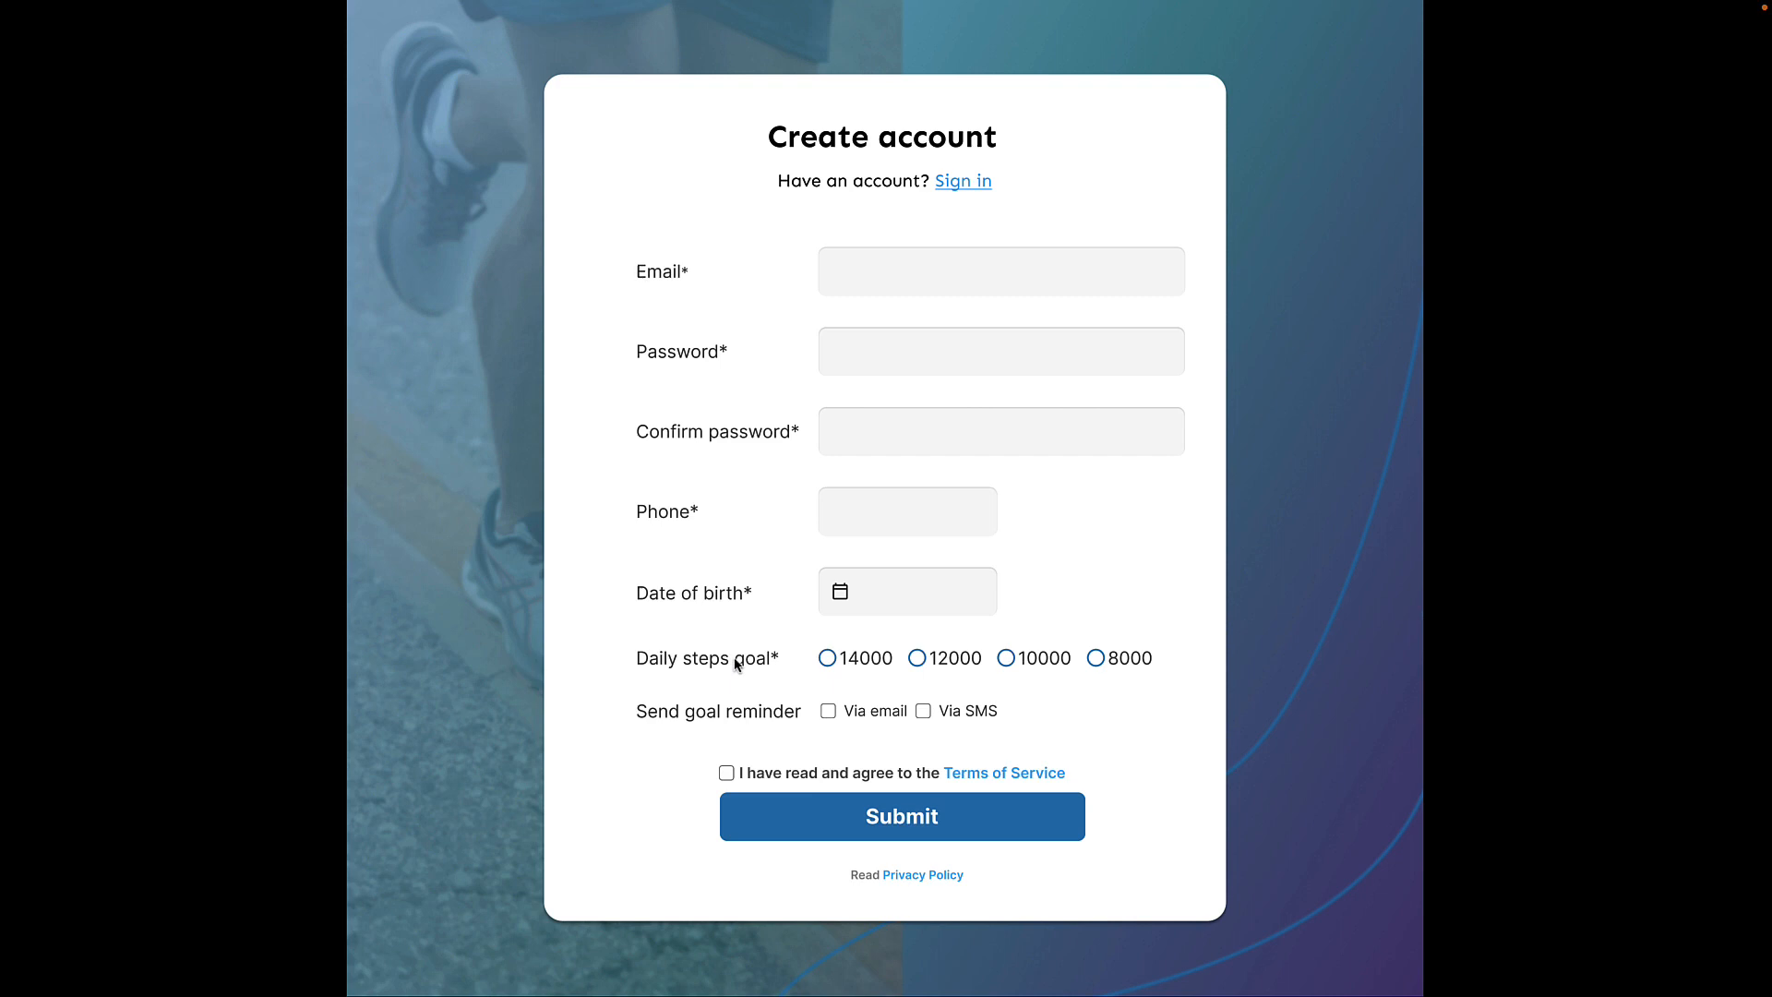
pyautogui.moveTo(779, 672)
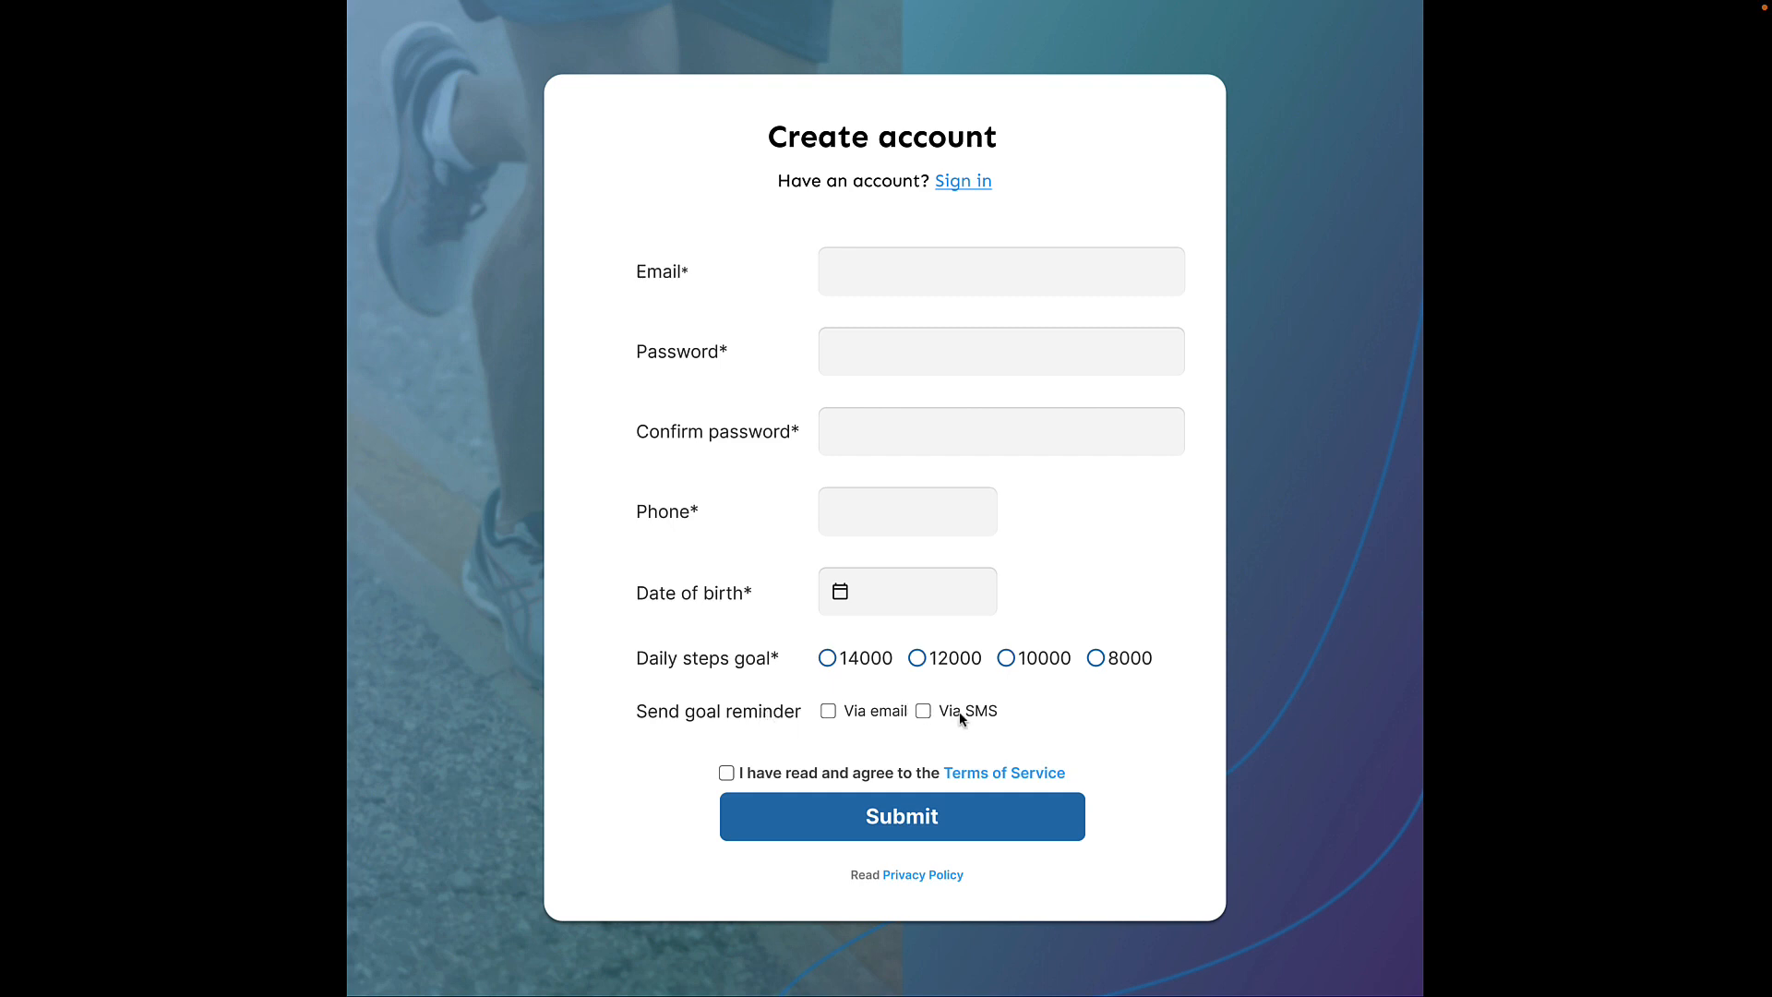
pyautogui.moveTo(1013, 718)
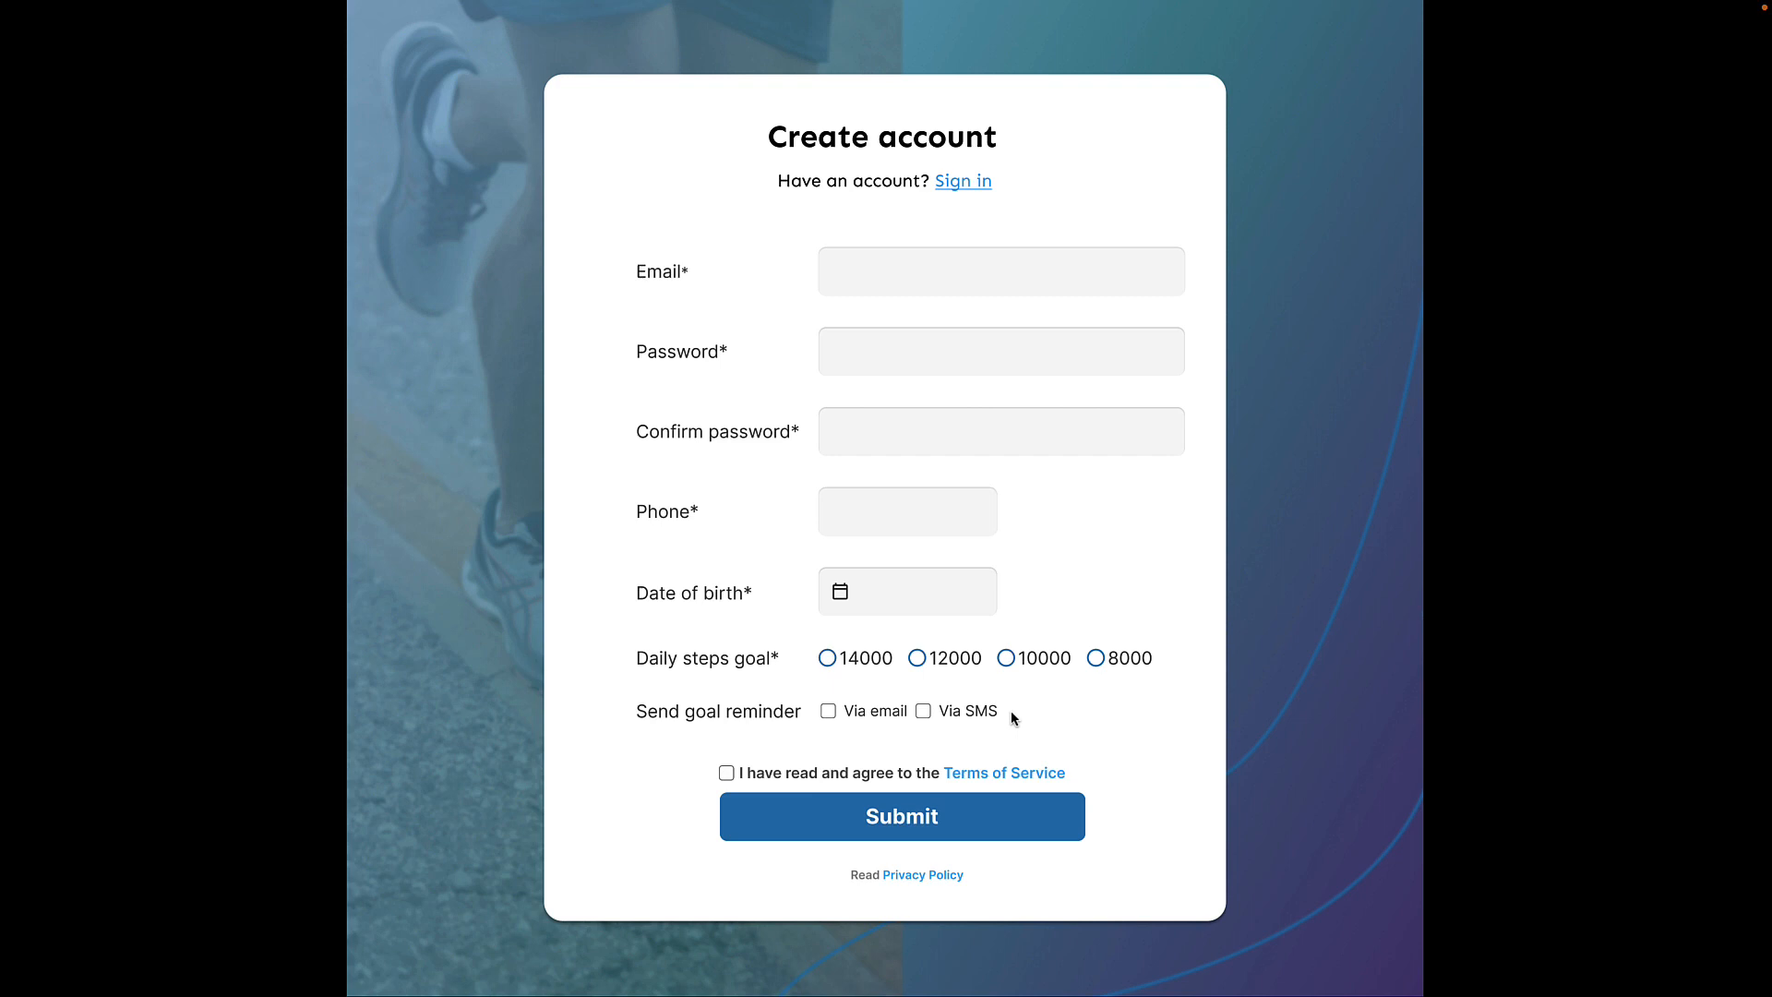
pyautogui.moveTo(819, 760)
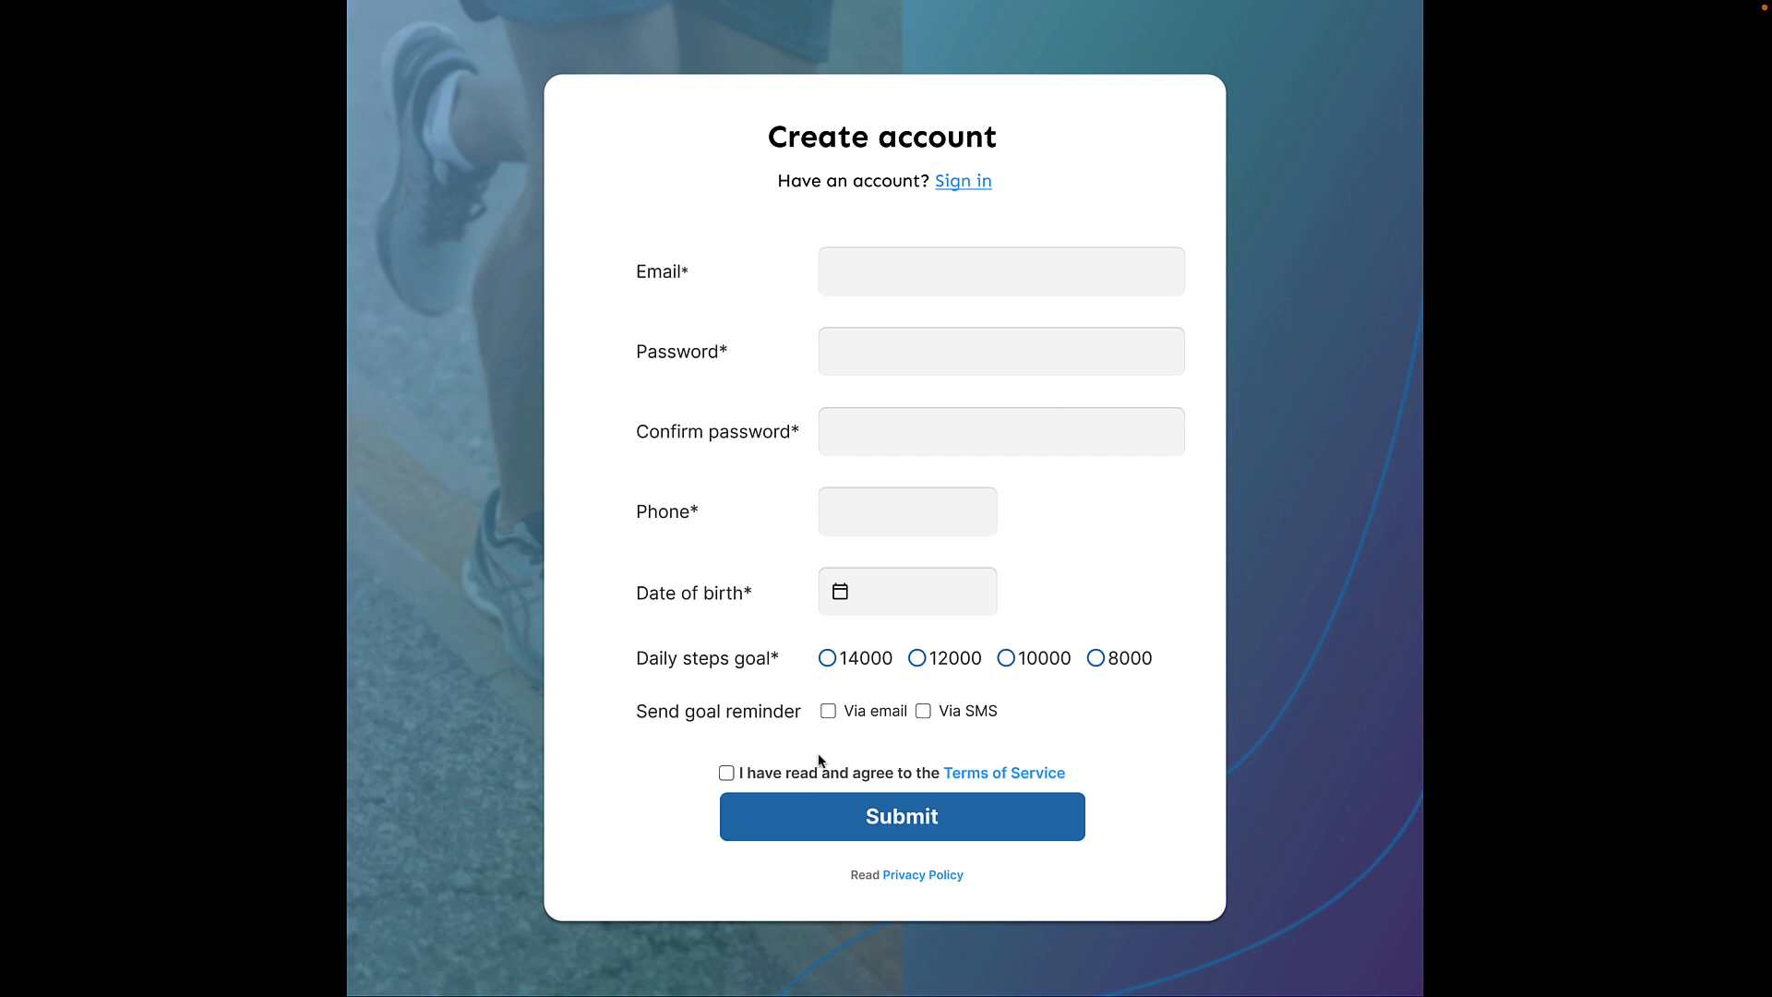
pyautogui.moveTo(974, 802)
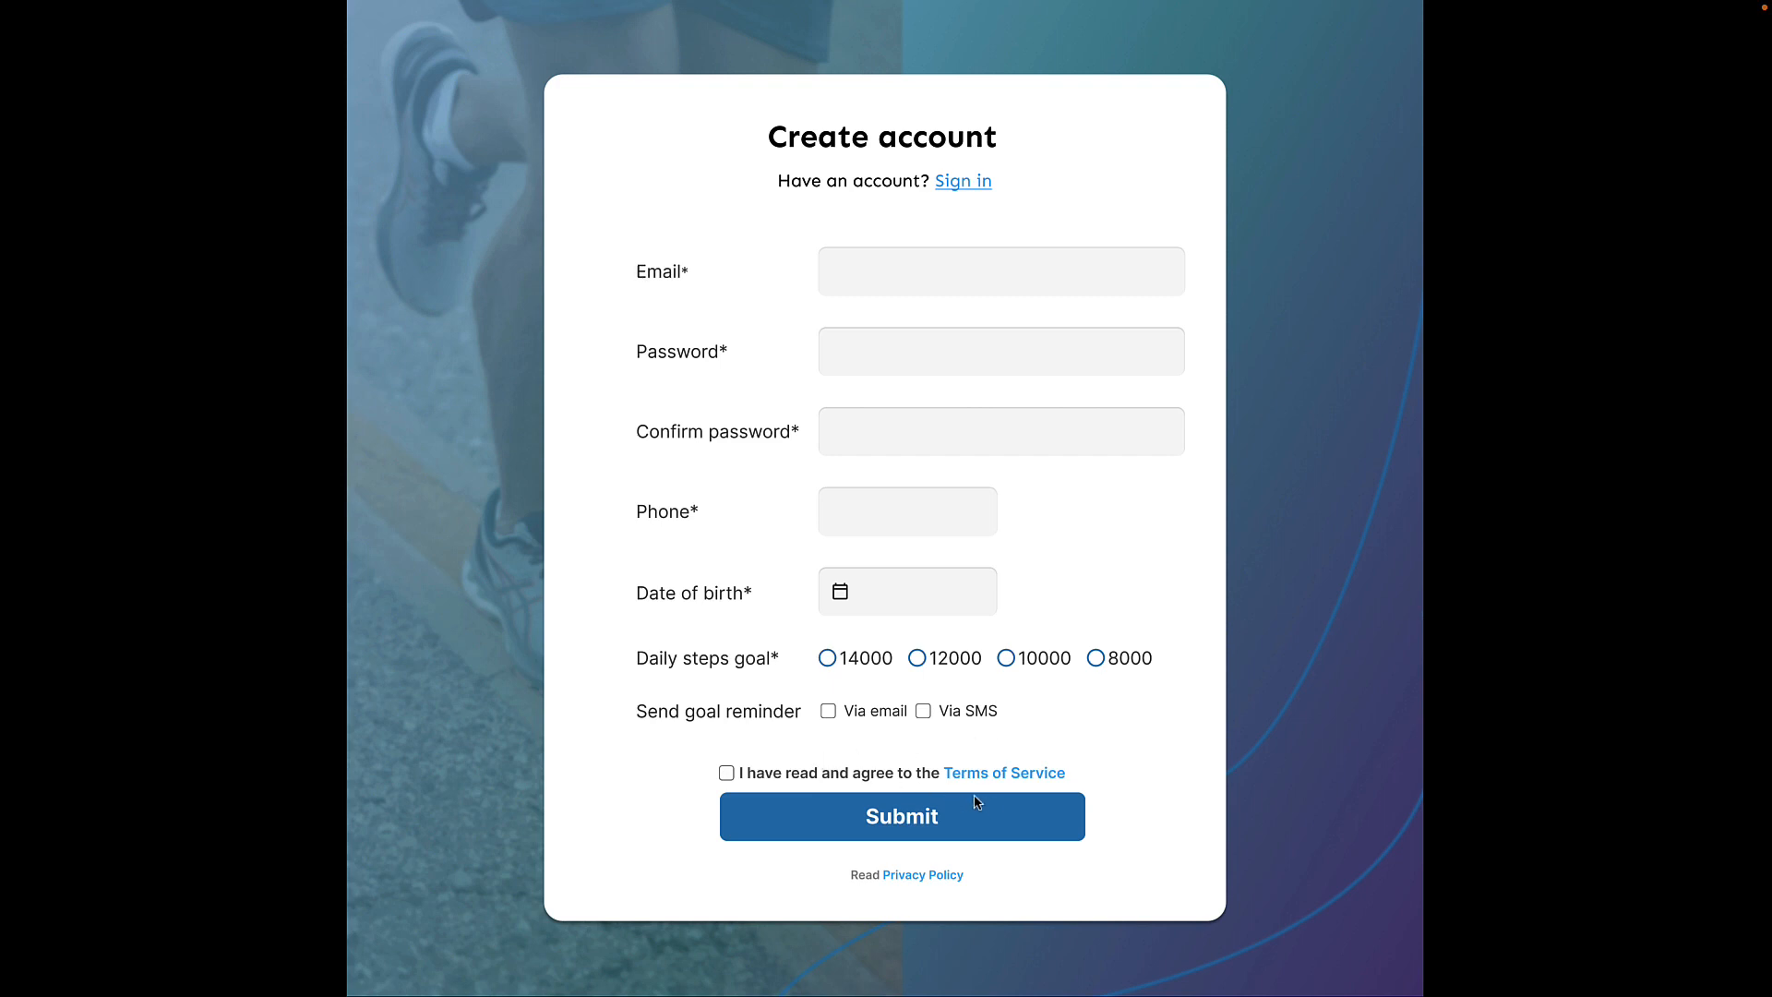
pyautogui.moveTo(1226, 849)
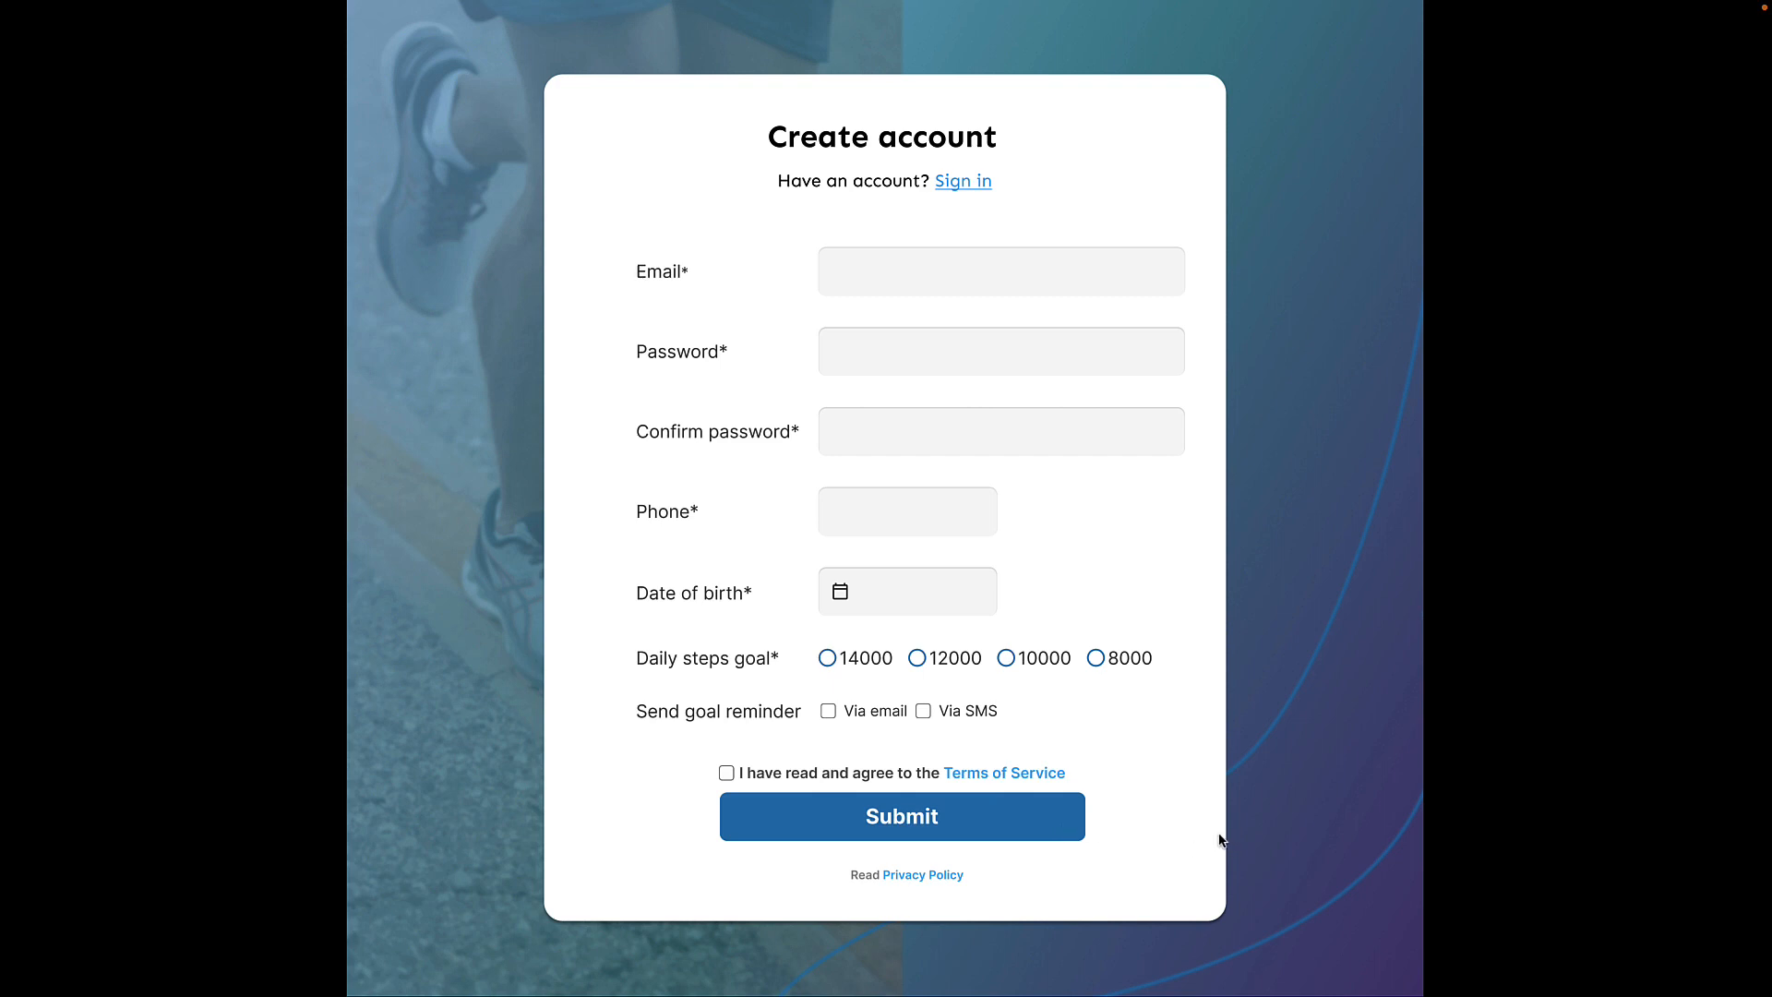
pyautogui.moveTo(1307, 731)
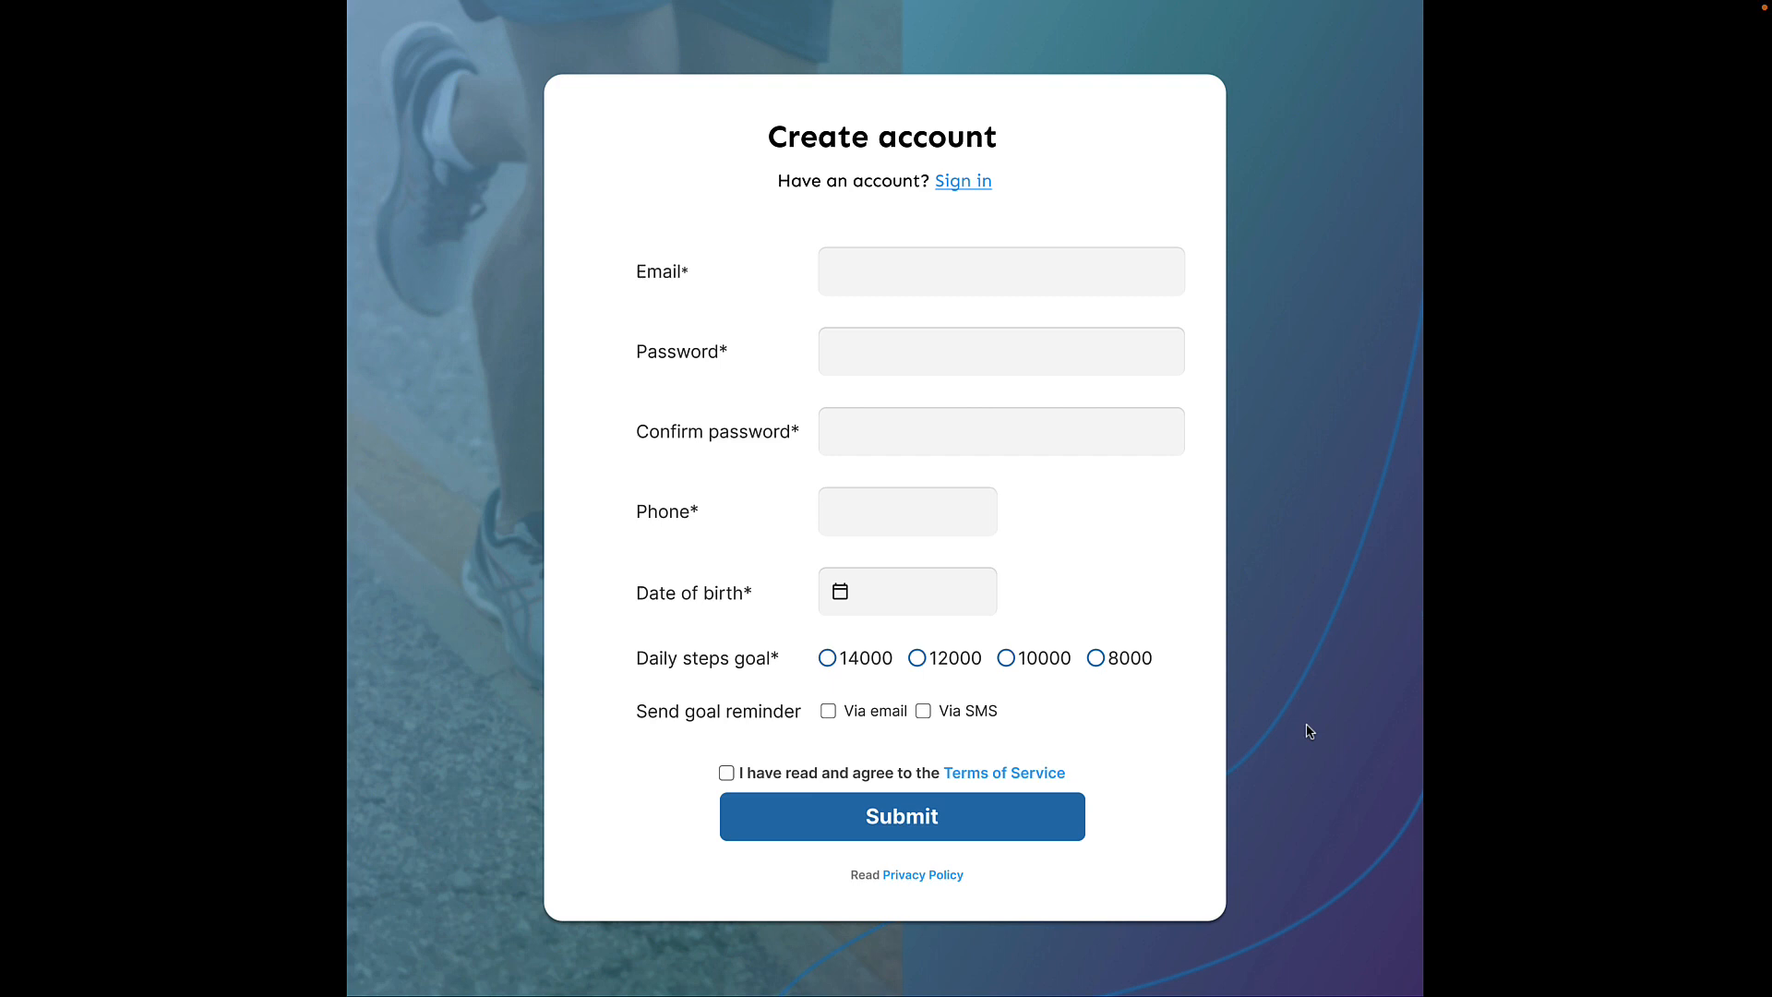
pyautogui.moveTo(941, 825)
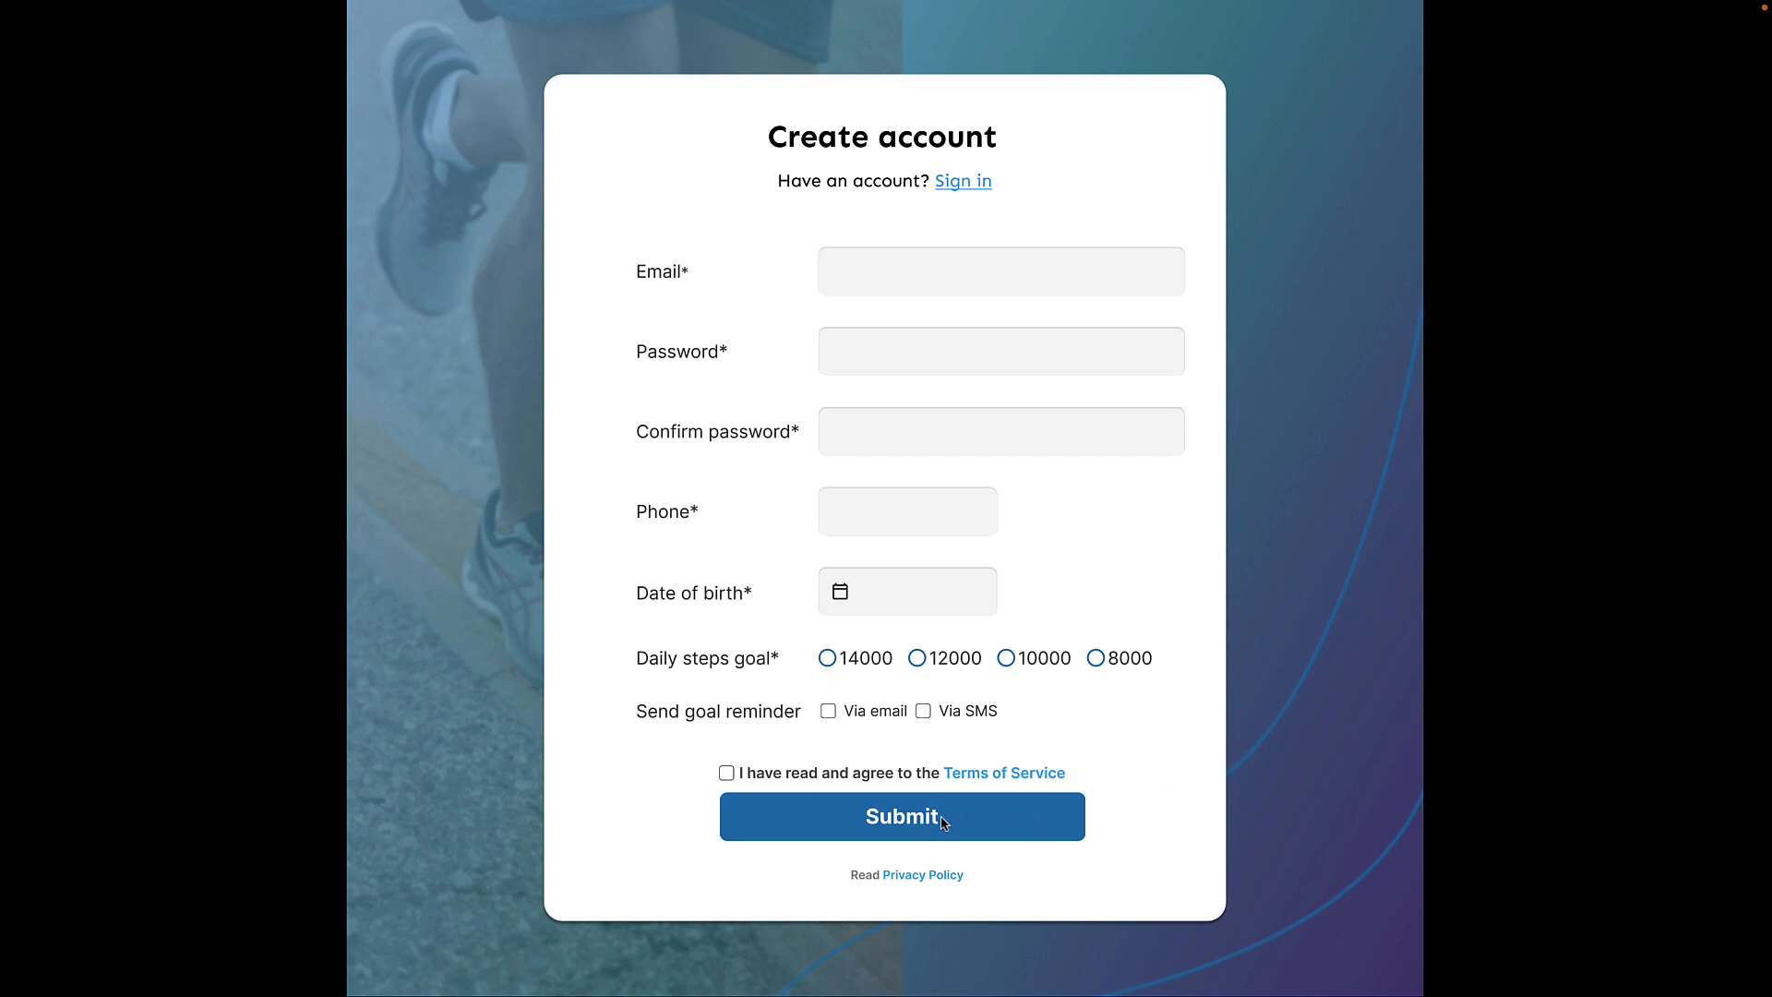
pyautogui.moveTo(986, 827)
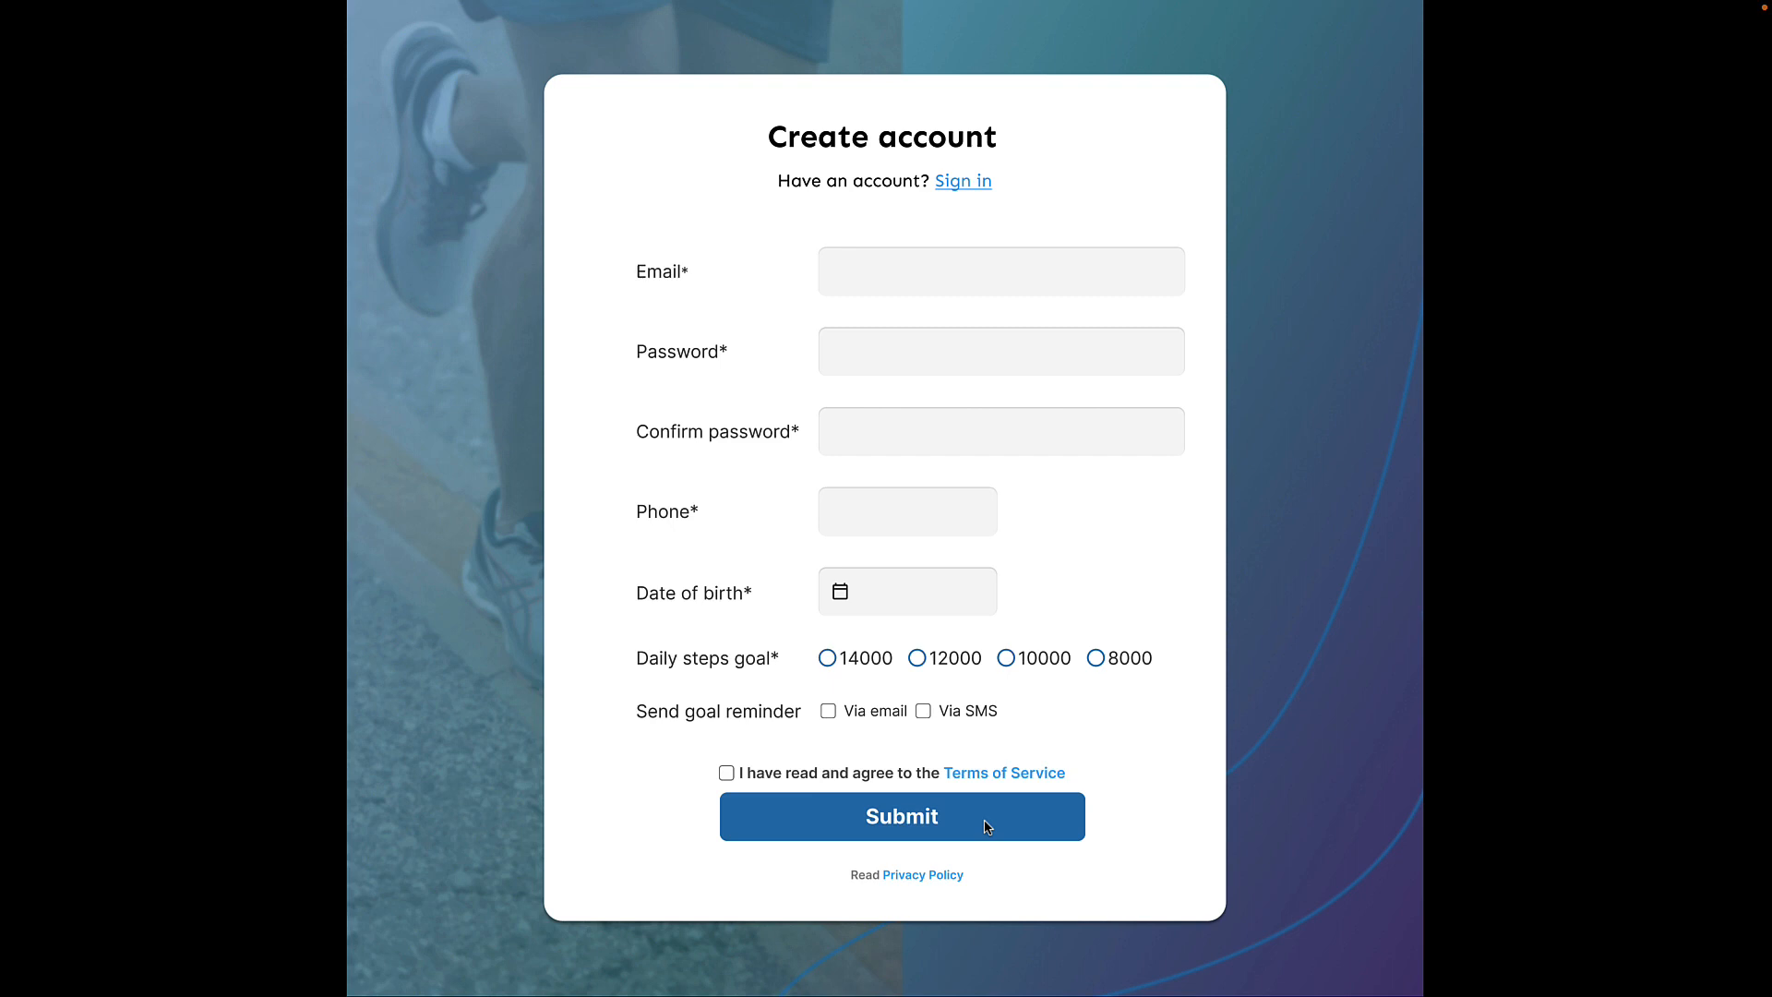
pyautogui.moveTo(1371, 803)
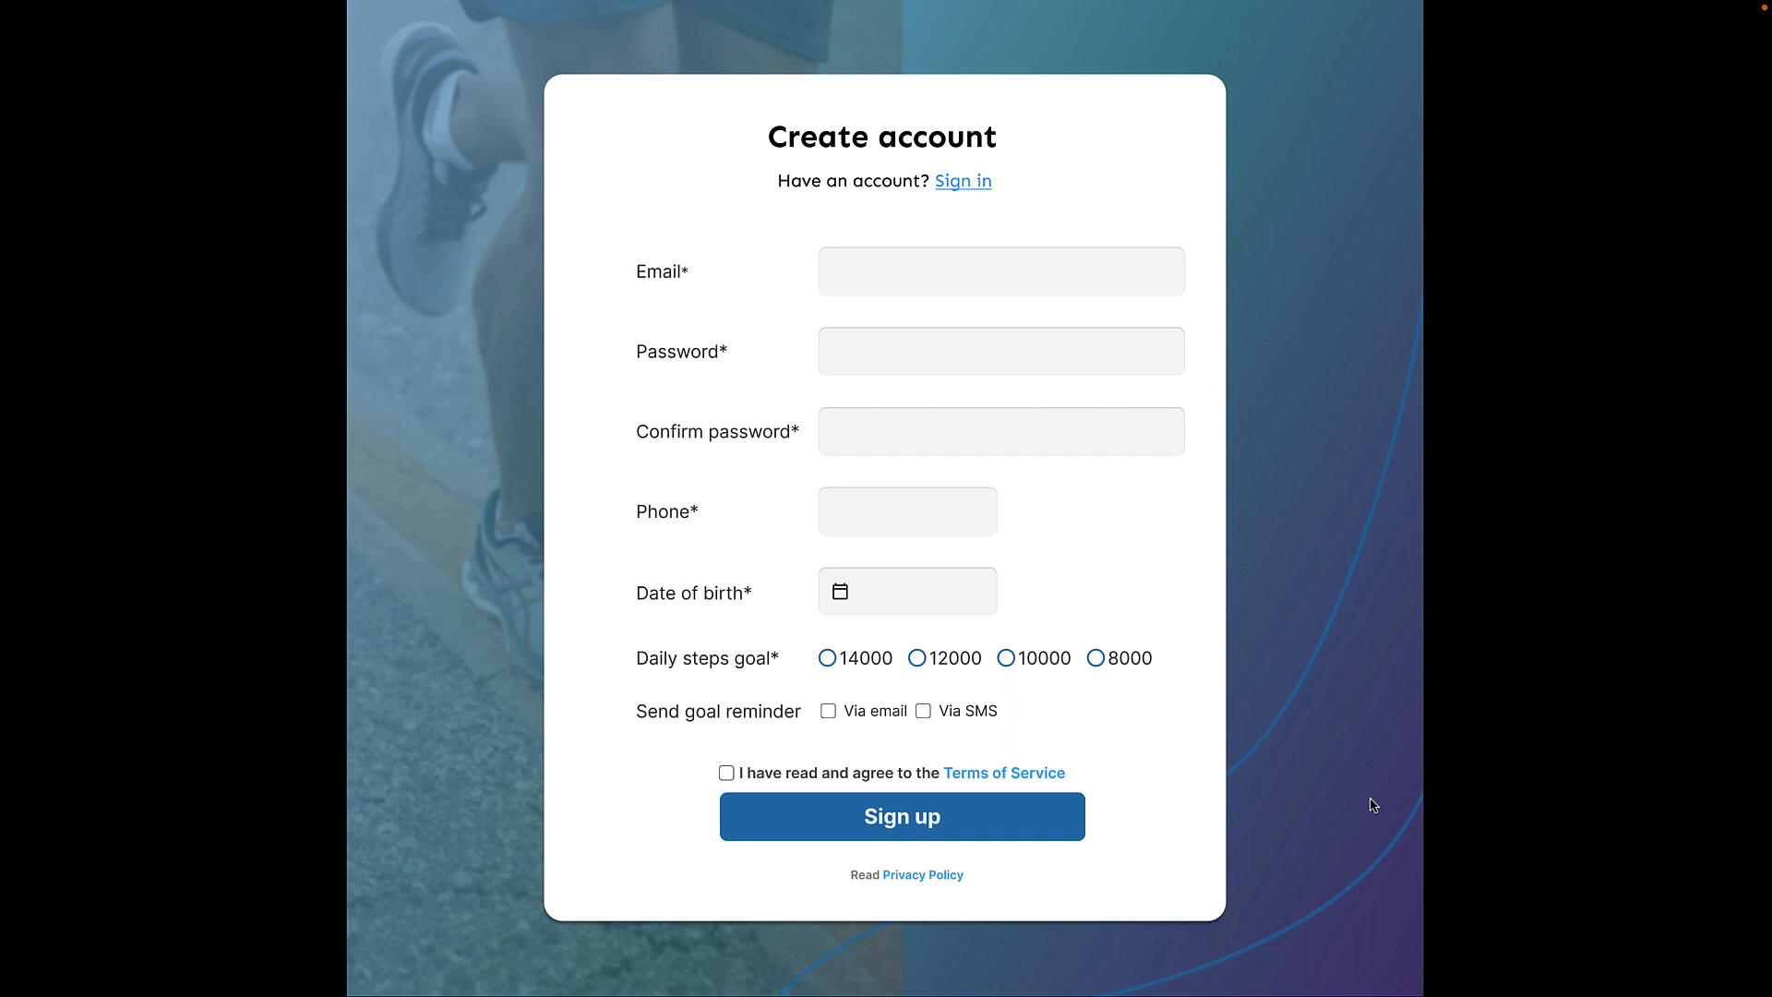
pyautogui.moveTo(968, 822)
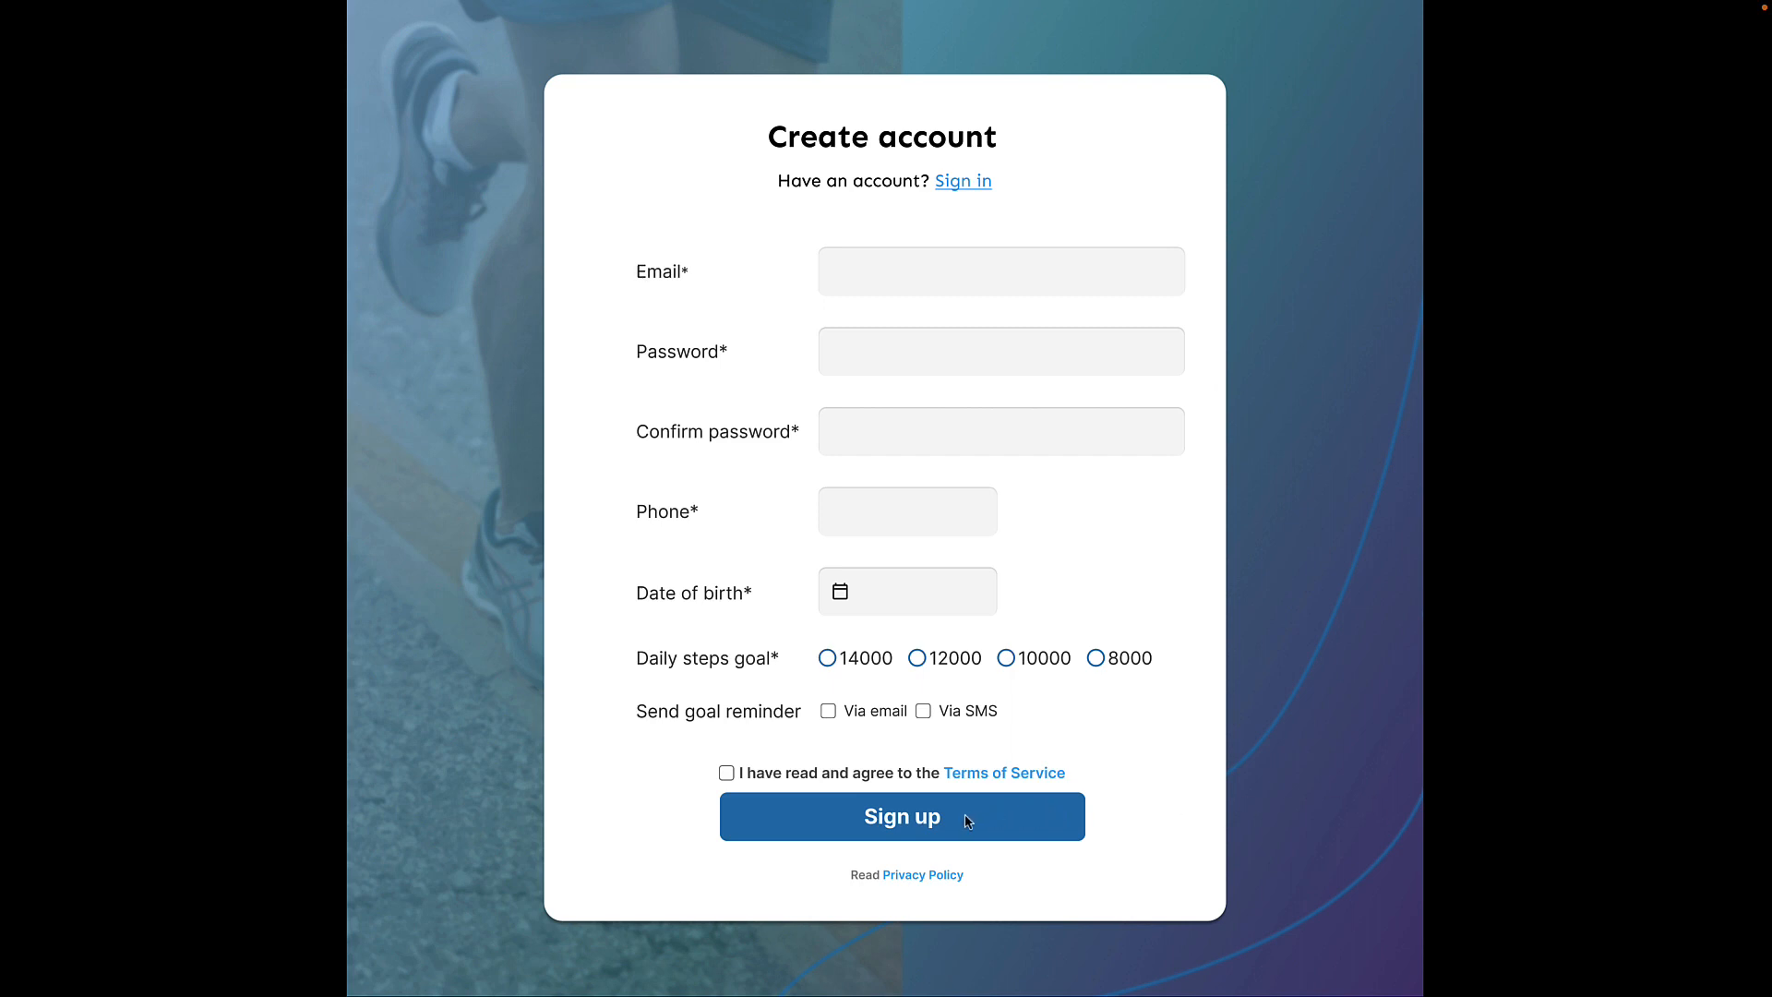
pyautogui.moveTo(975, 822)
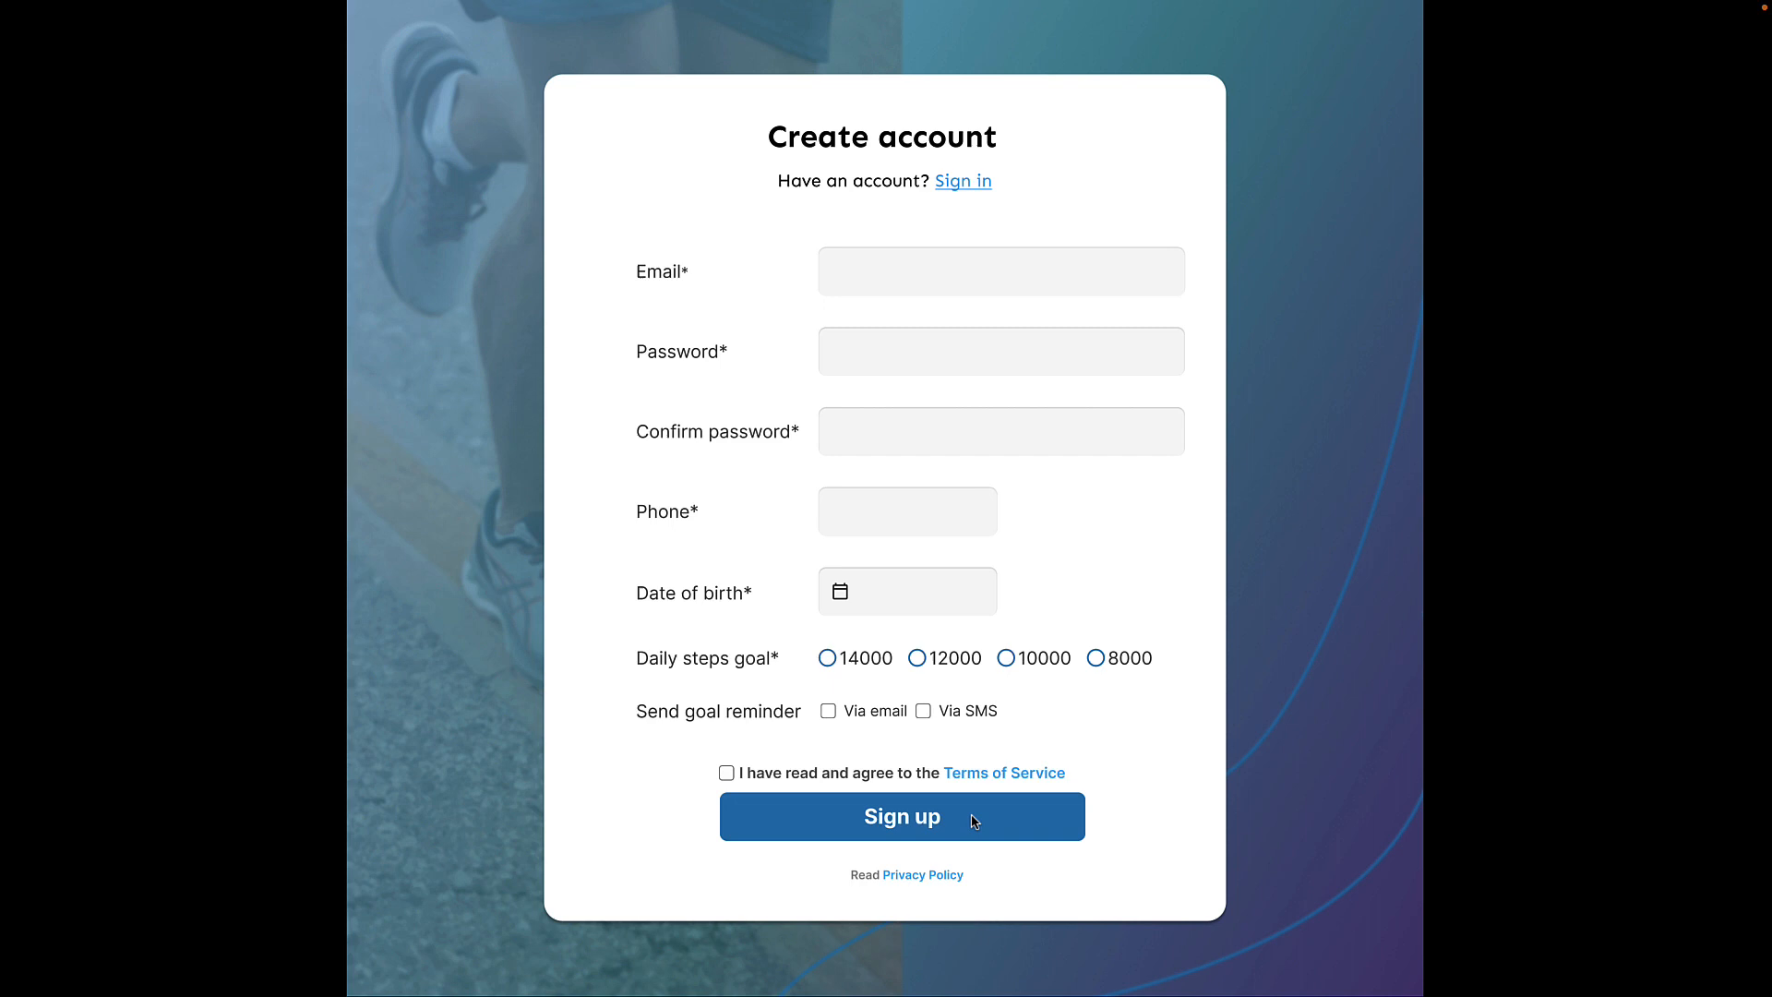
pyautogui.moveTo(980, 823)
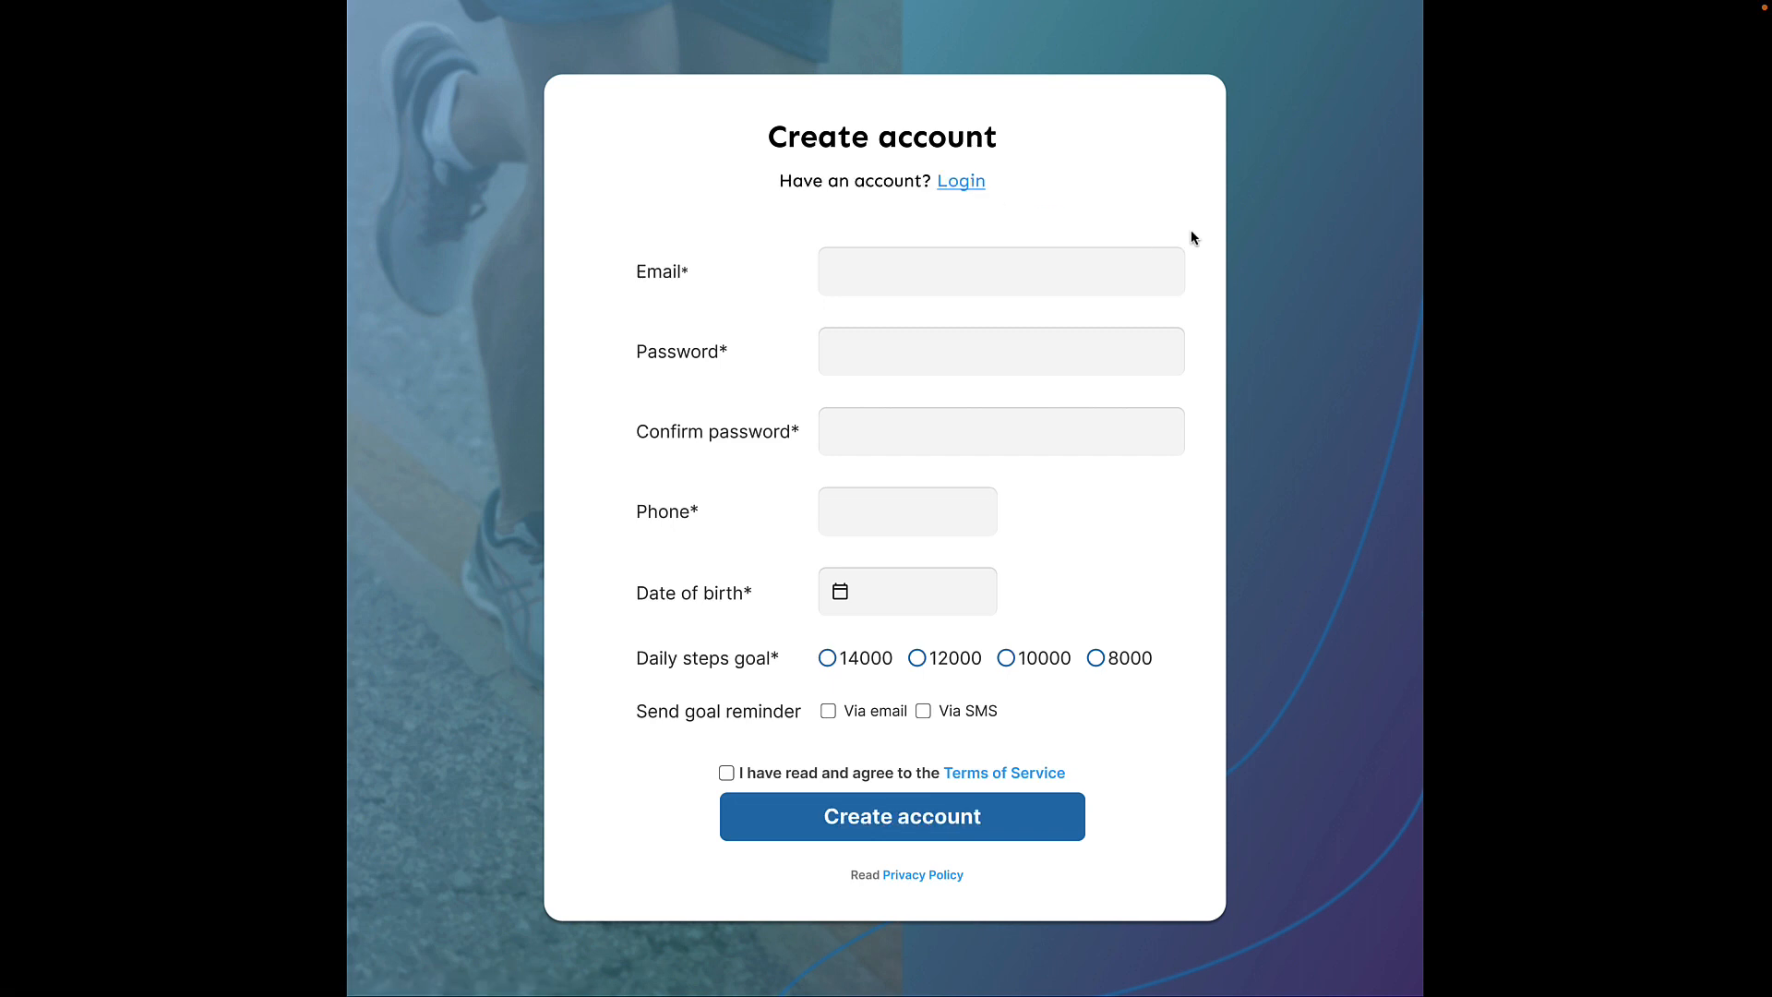
pyautogui.moveTo(968, 195)
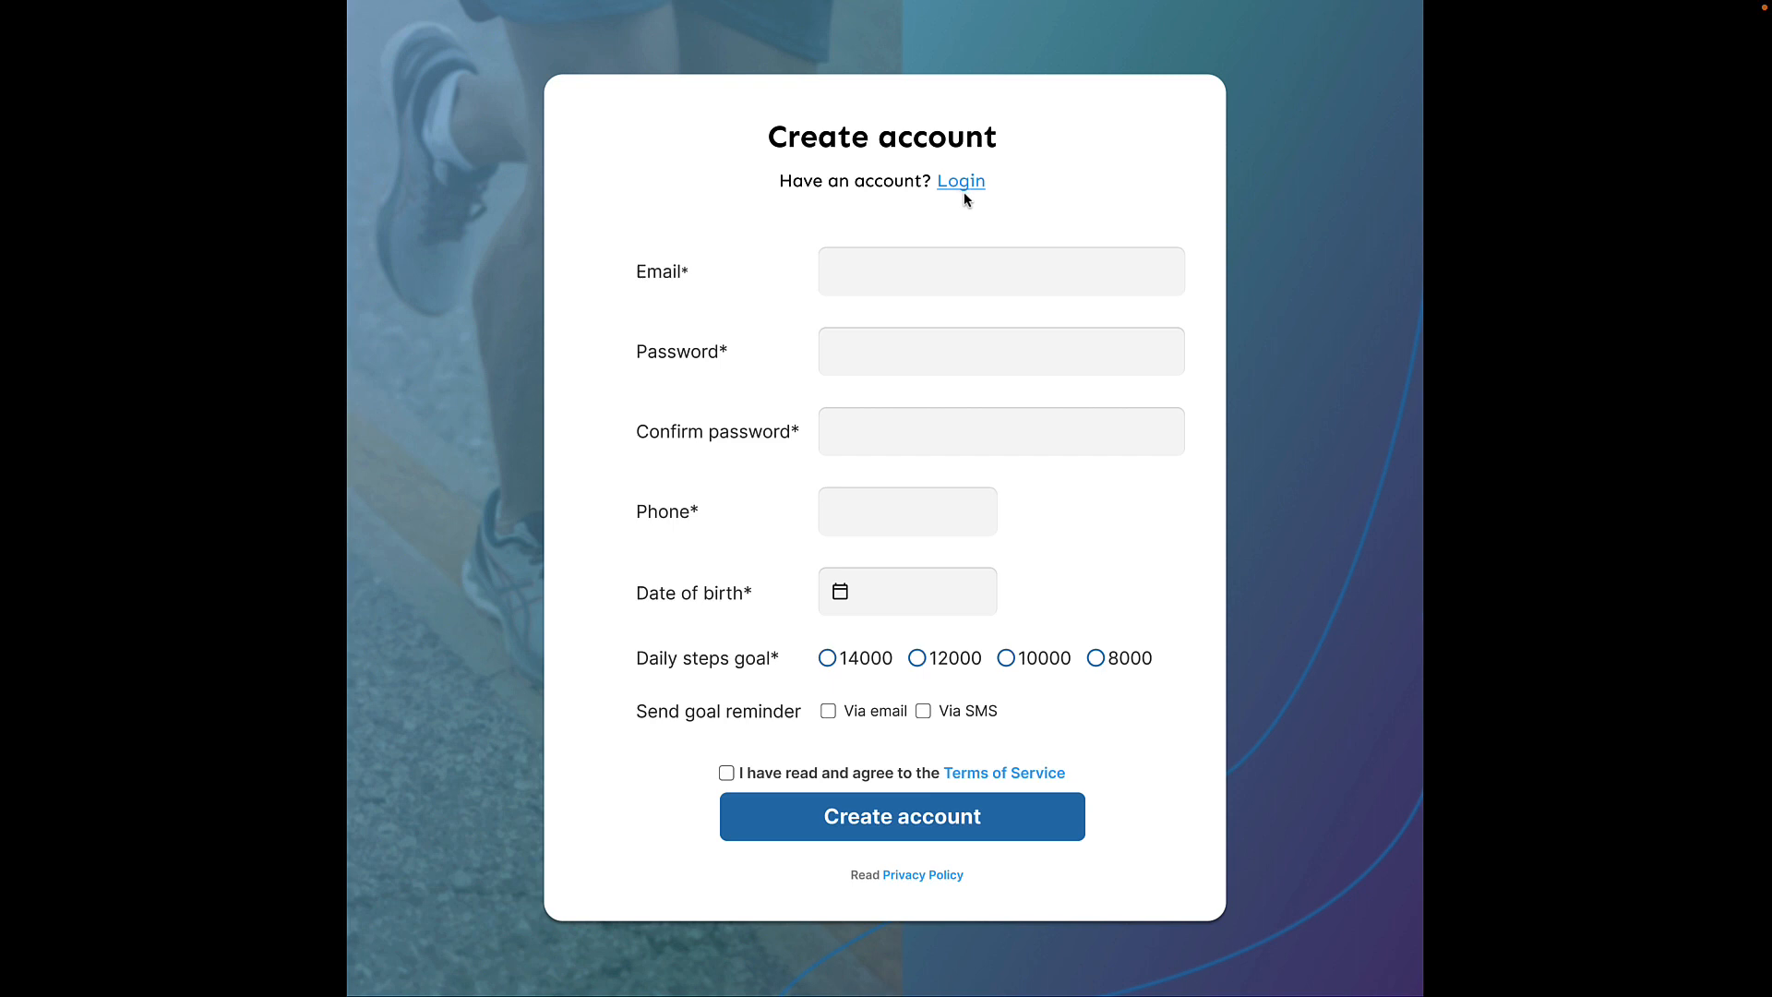
pyautogui.moveTo(964, 668)
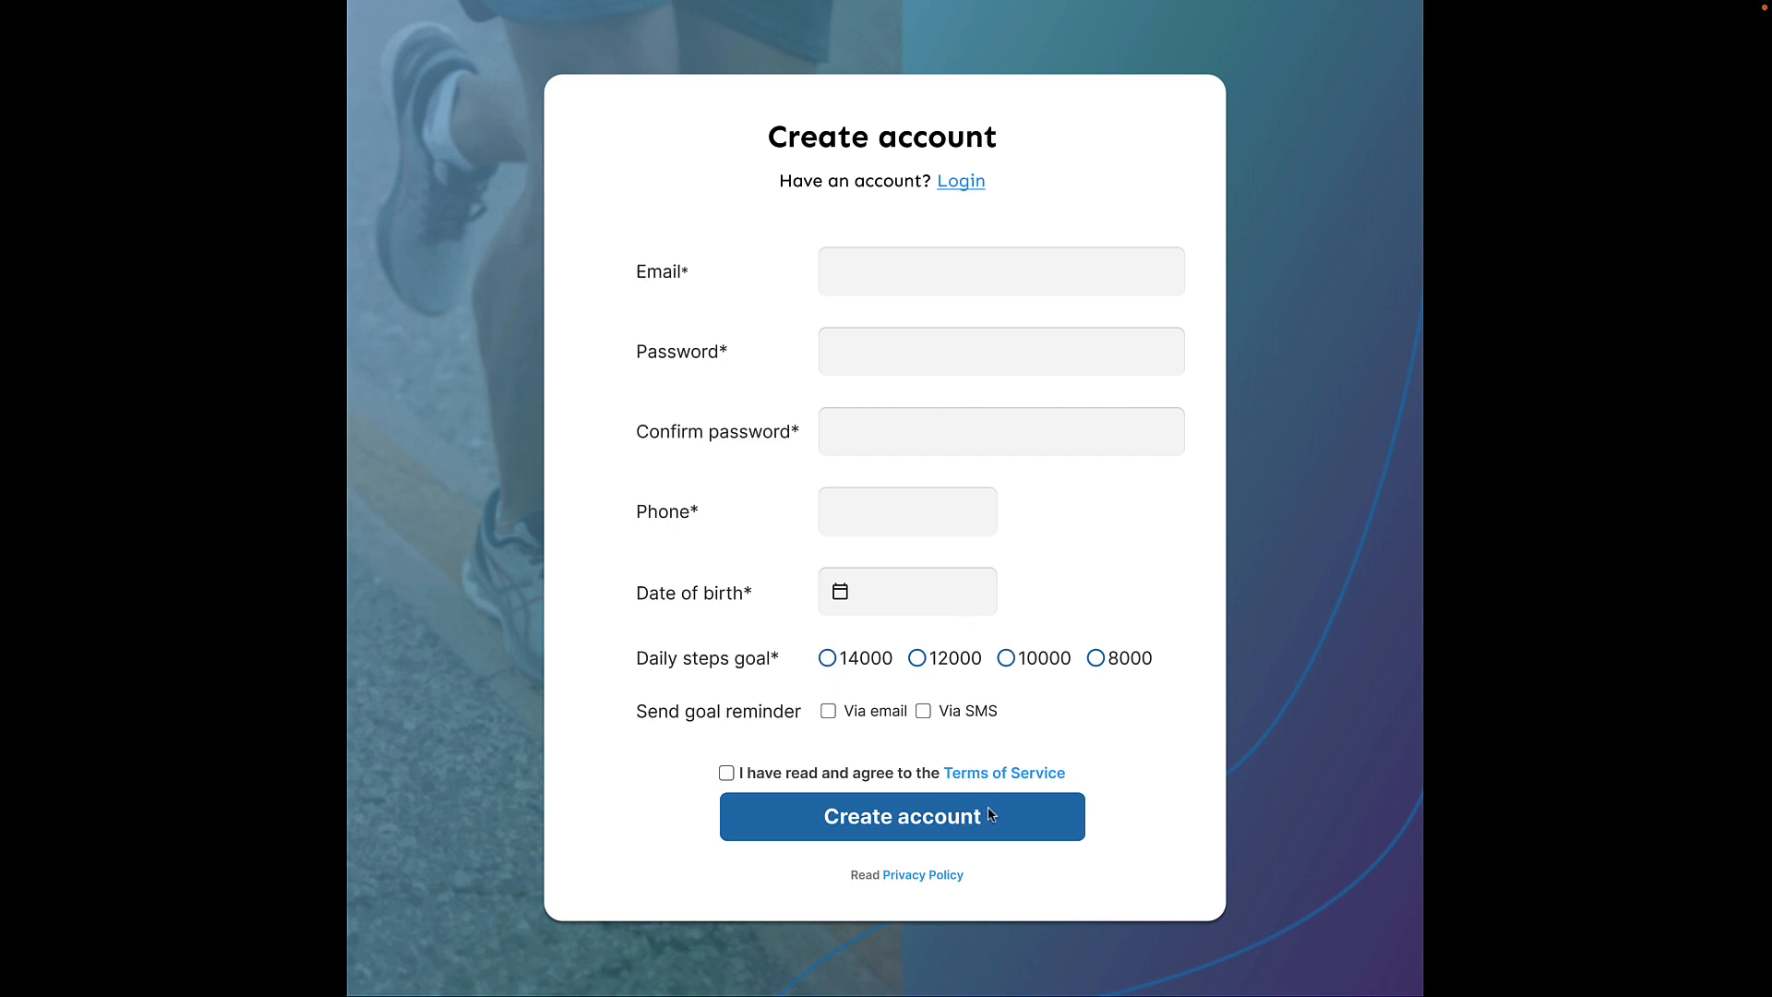
pyautogui.moveTo(1118, 757)
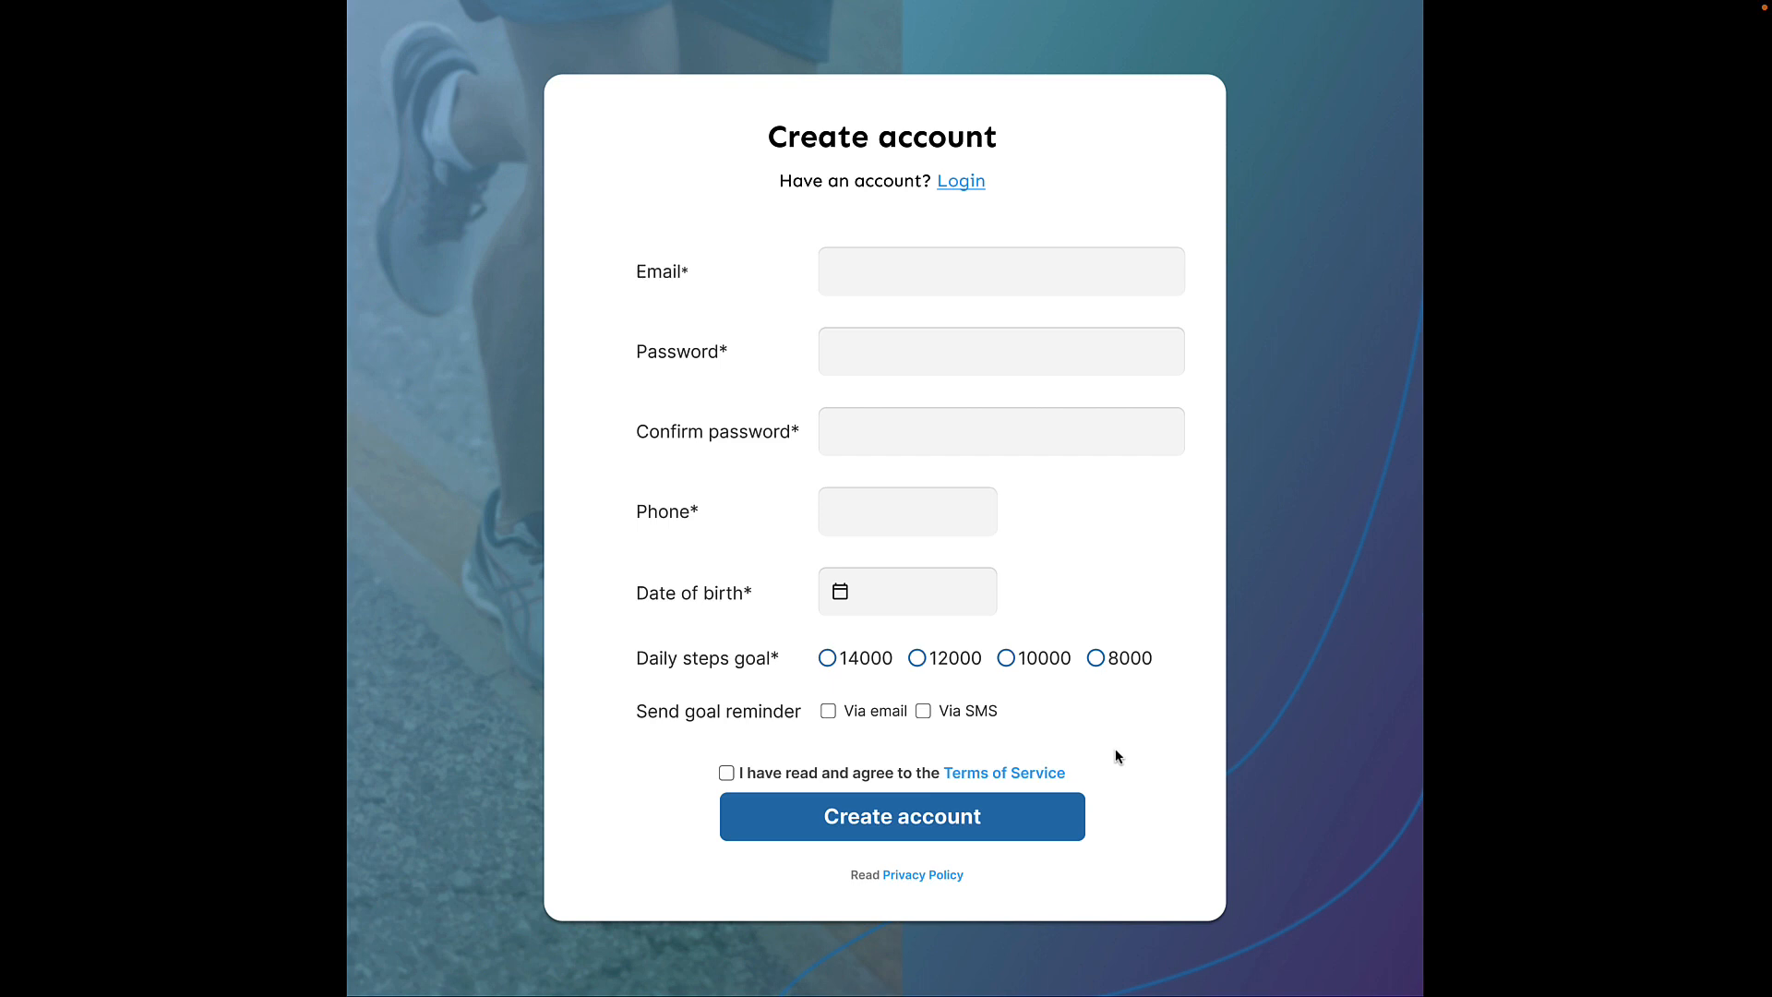
pyautogui.moveTo(790, 735)
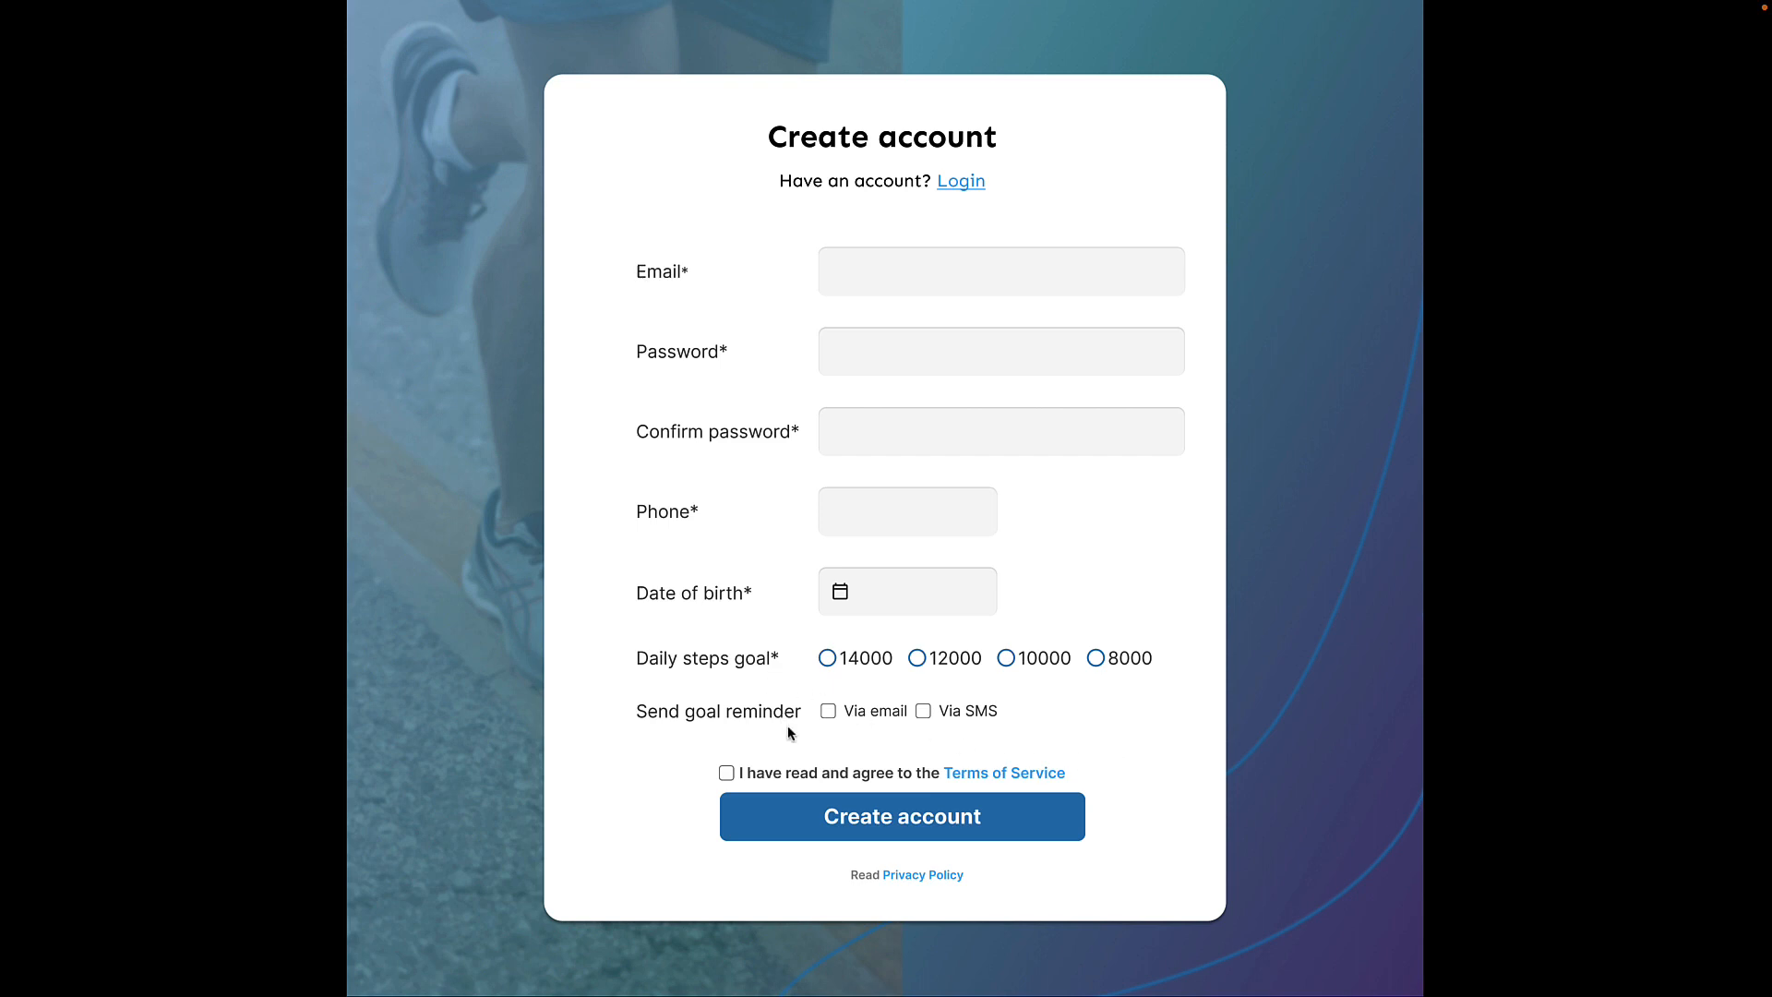
pyautogui.moveTo(725, 321)
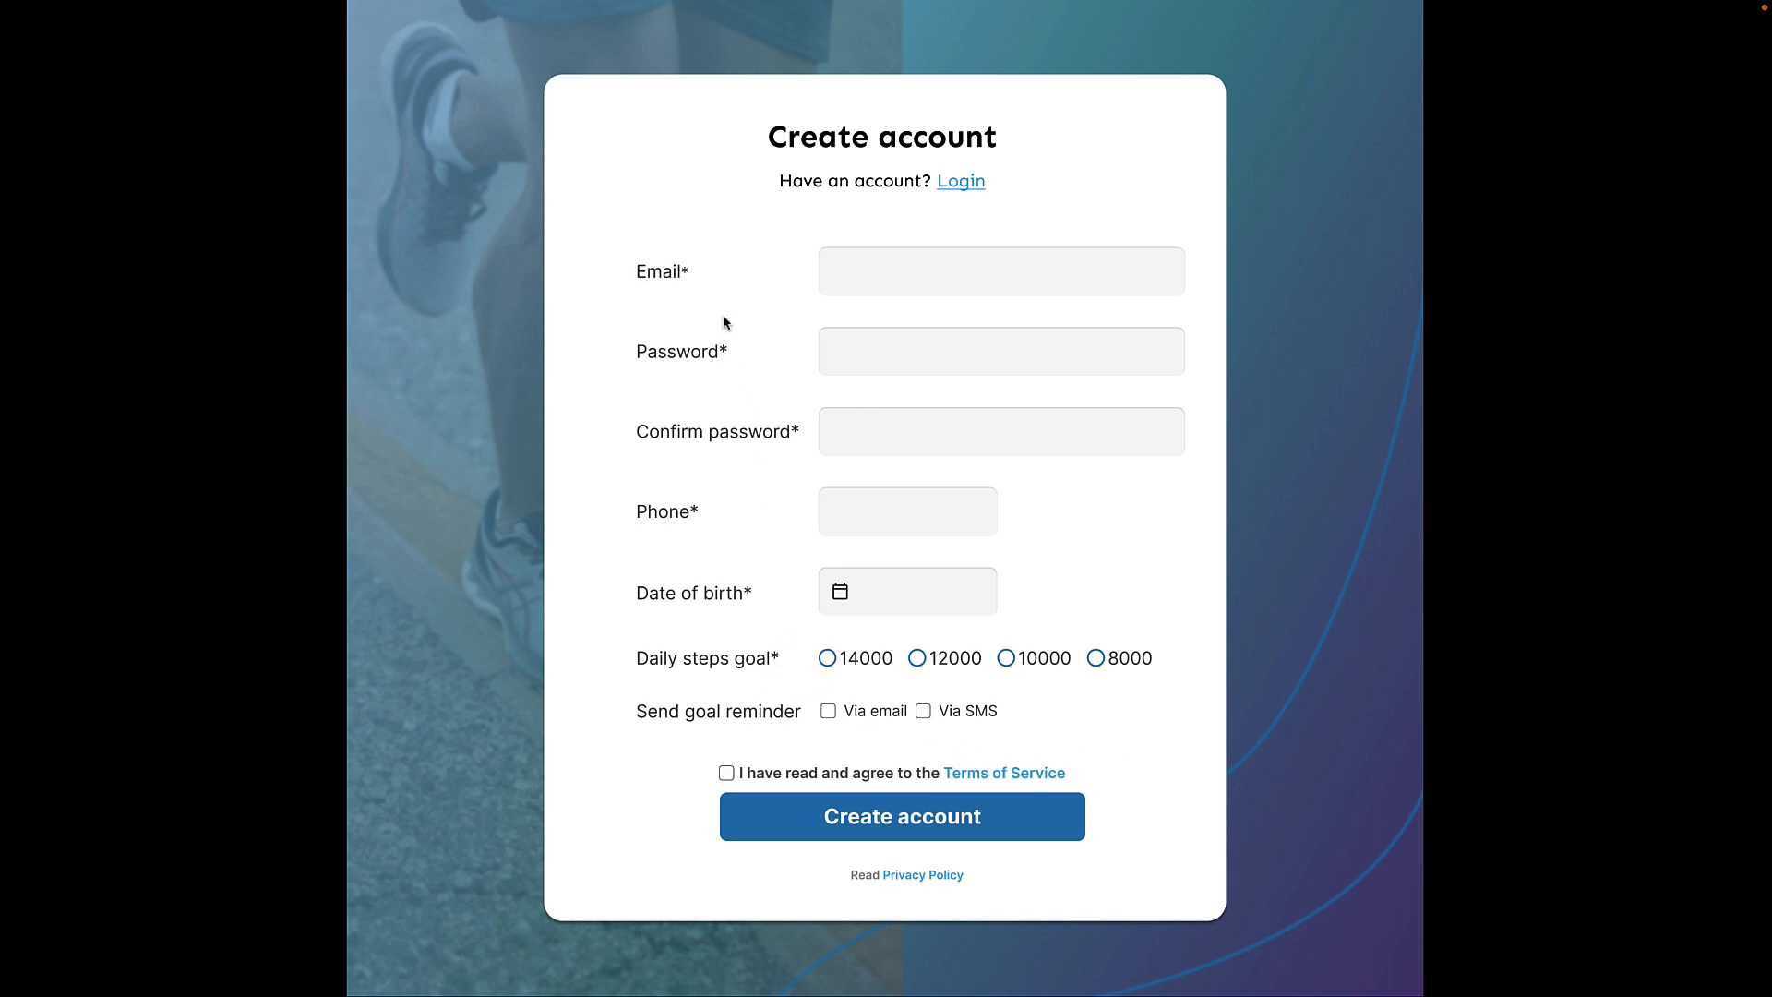
pyautogui.moveTo(746, 473)
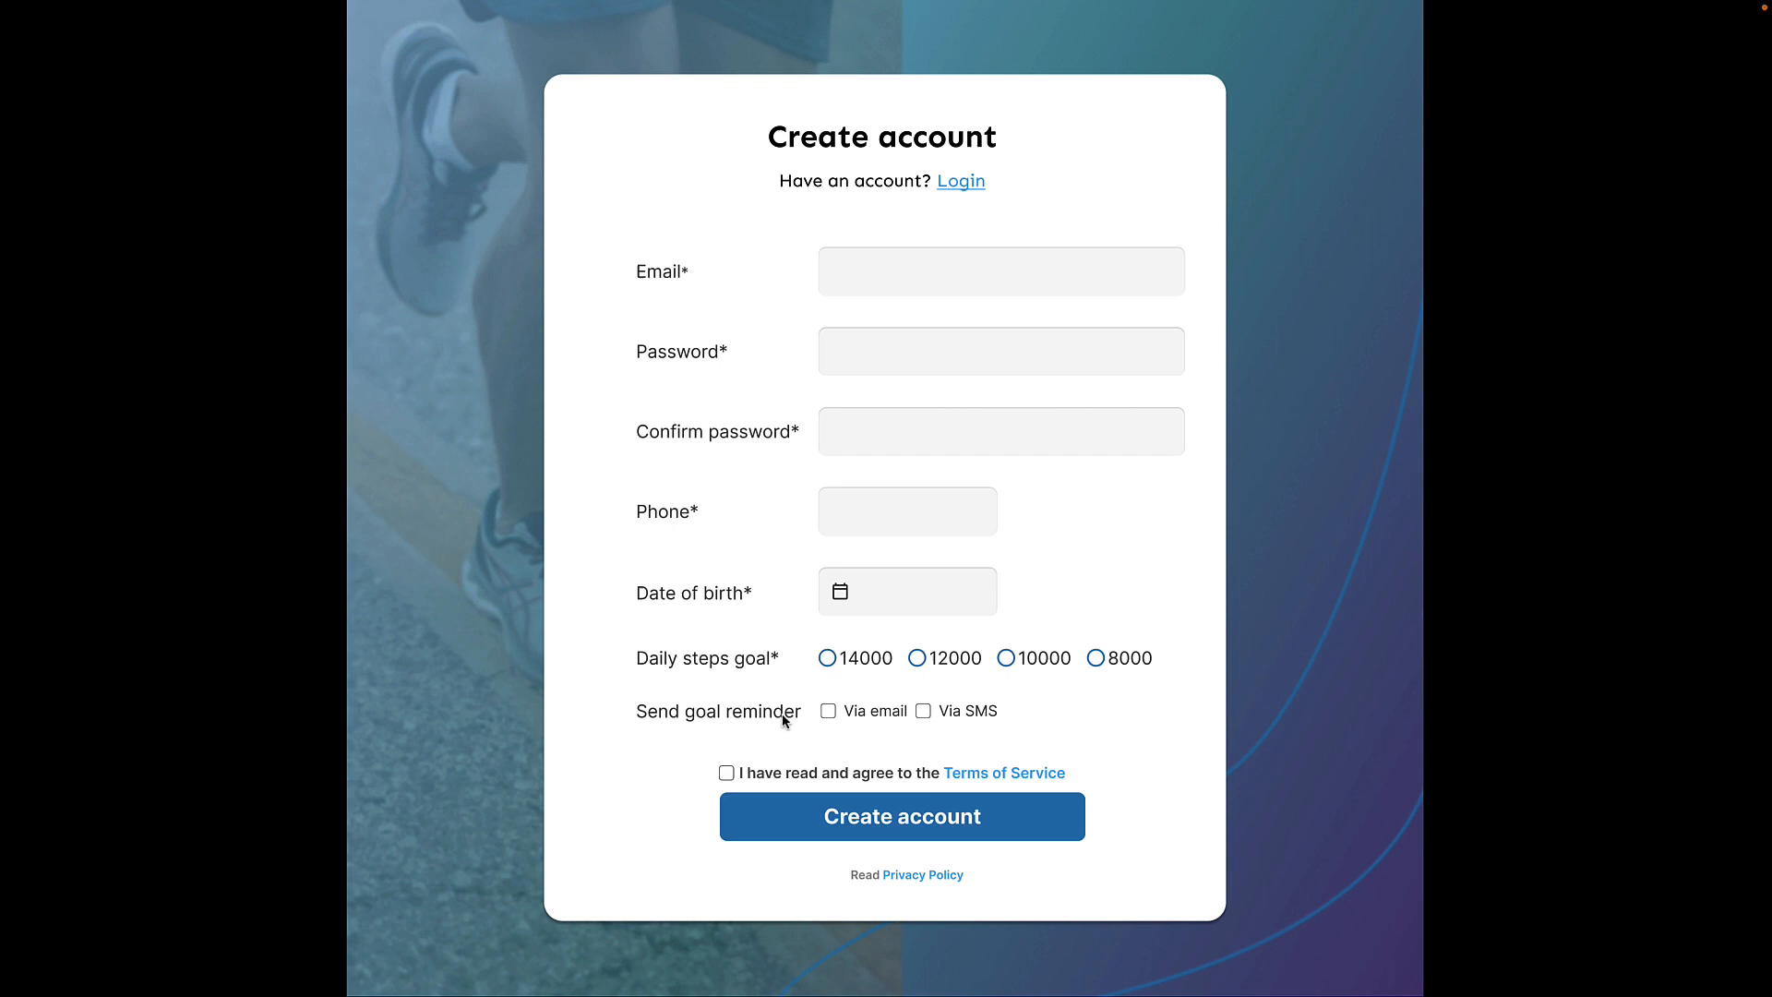
pyautogui.moveTo(770, 653)
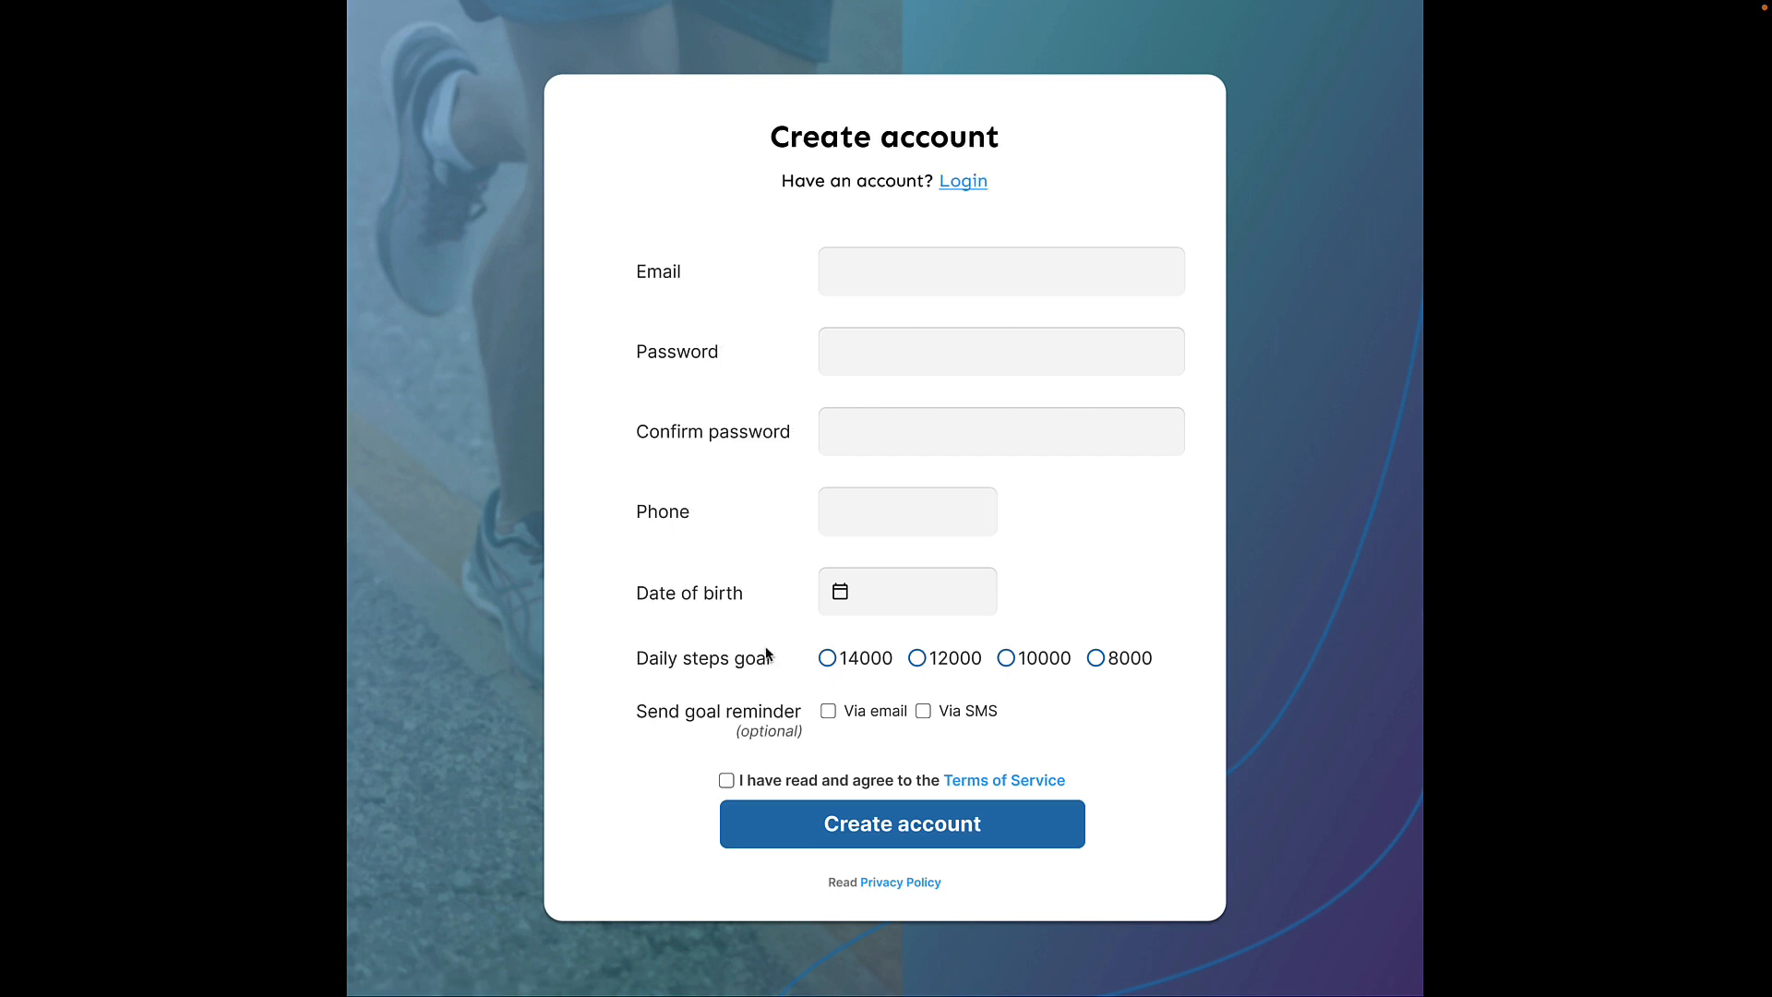
pyautogui.moveTo(739, 576)
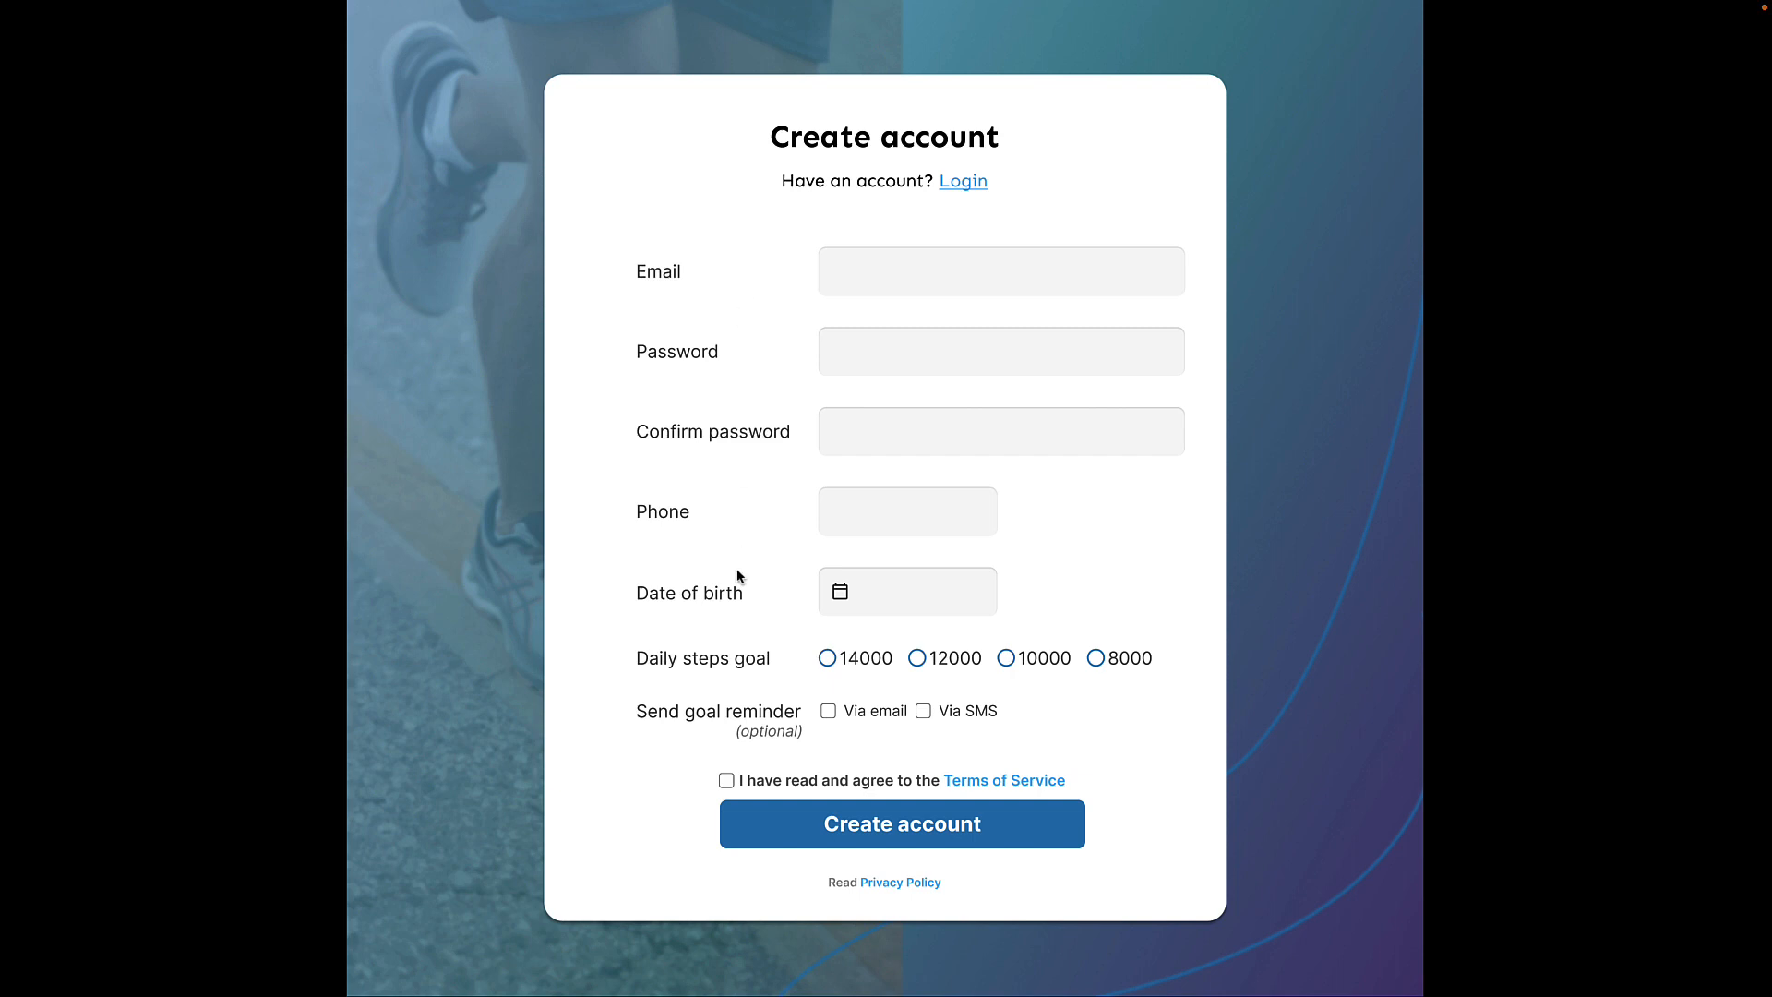
pyautogui.moveTo(778, 744)
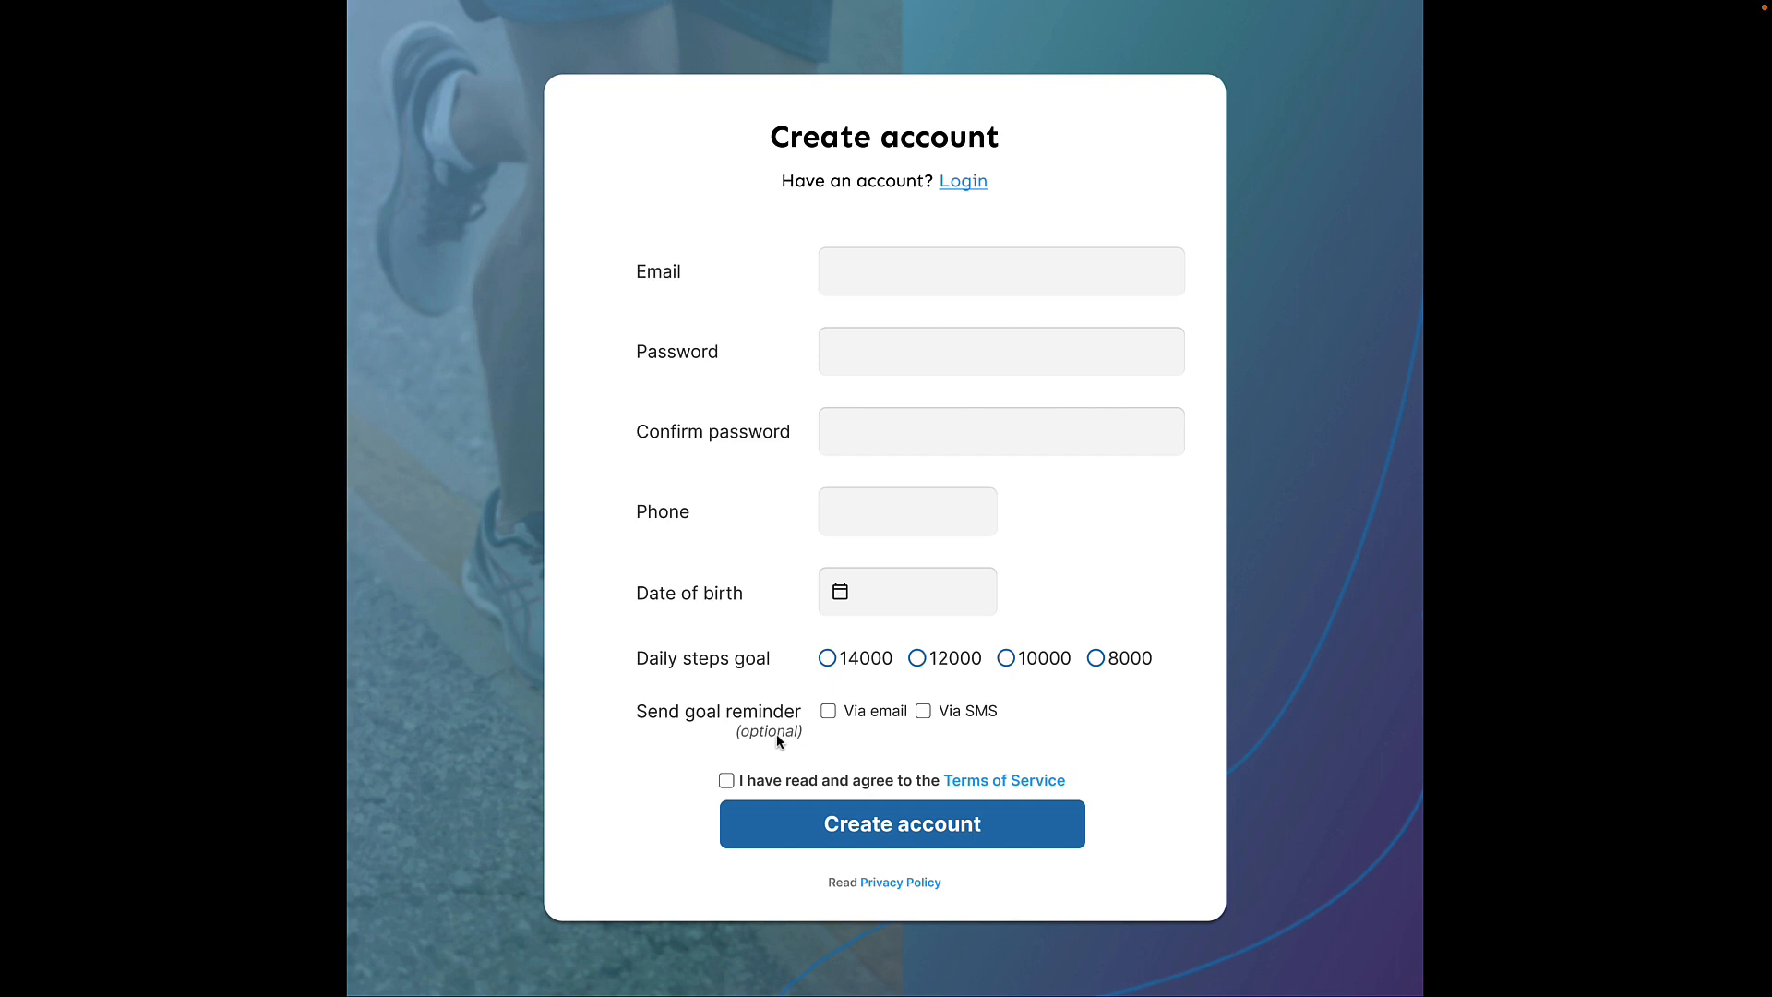
pyautogui.moveTo(786, 746)
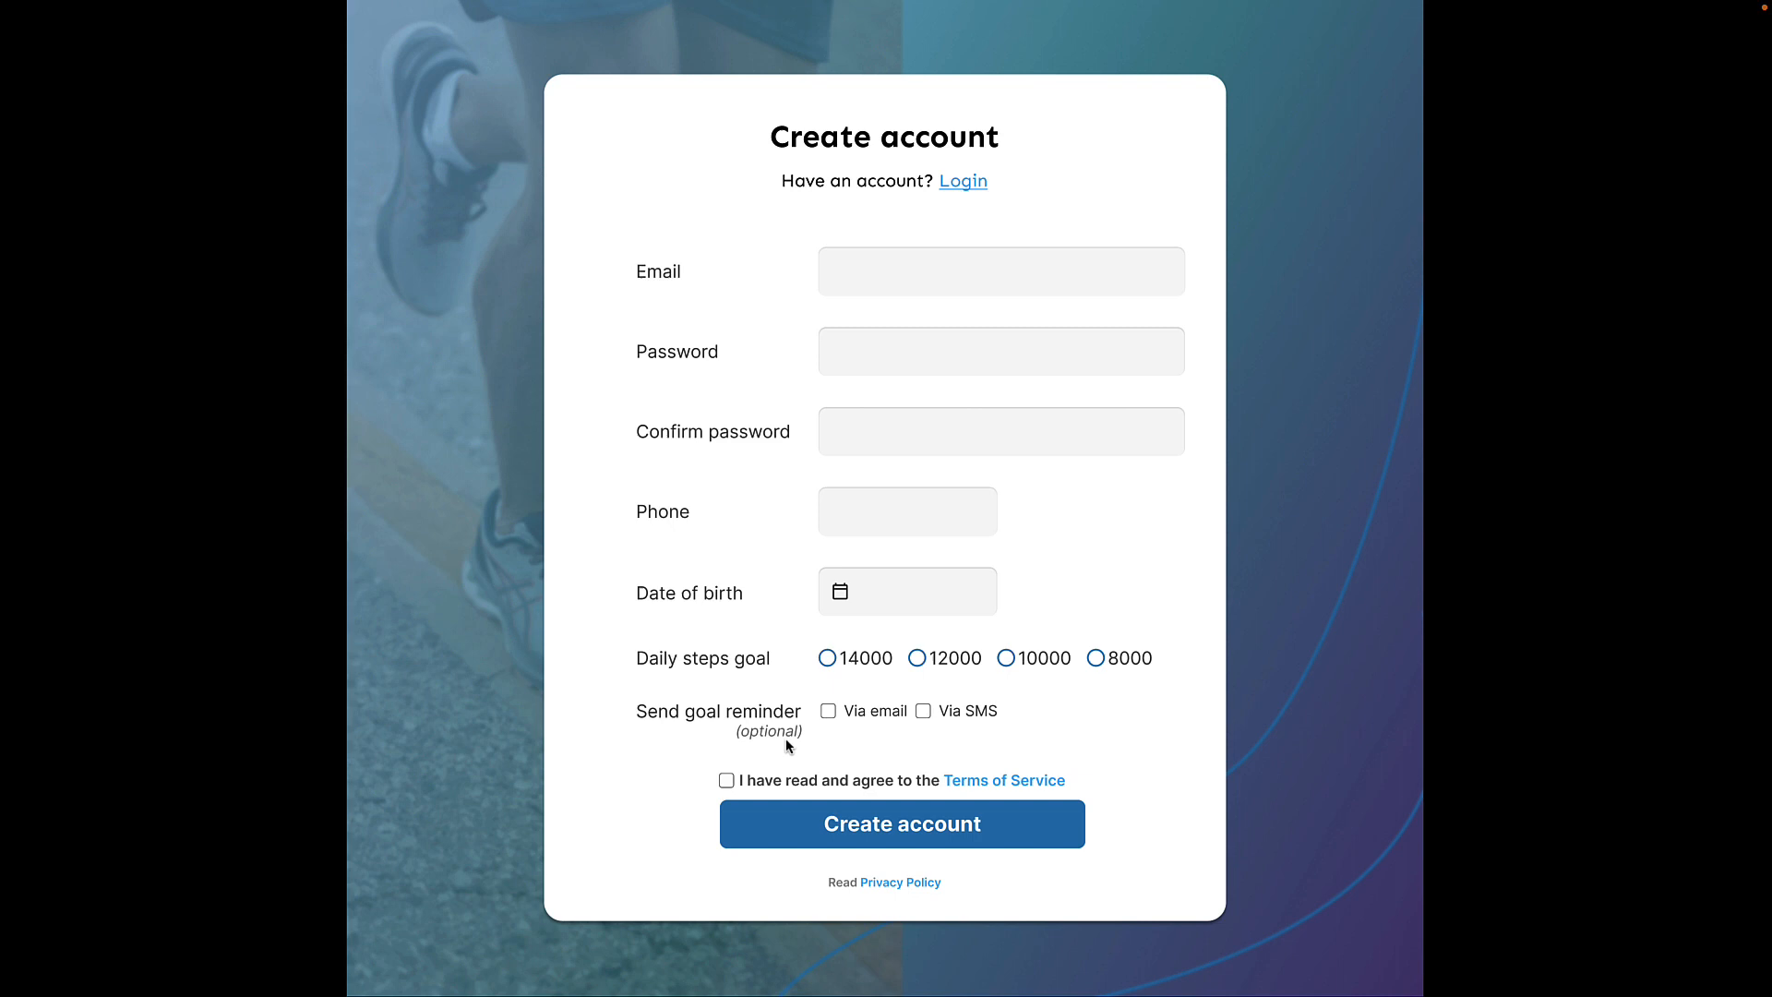
pyautogui.moveTo(1037, 600)
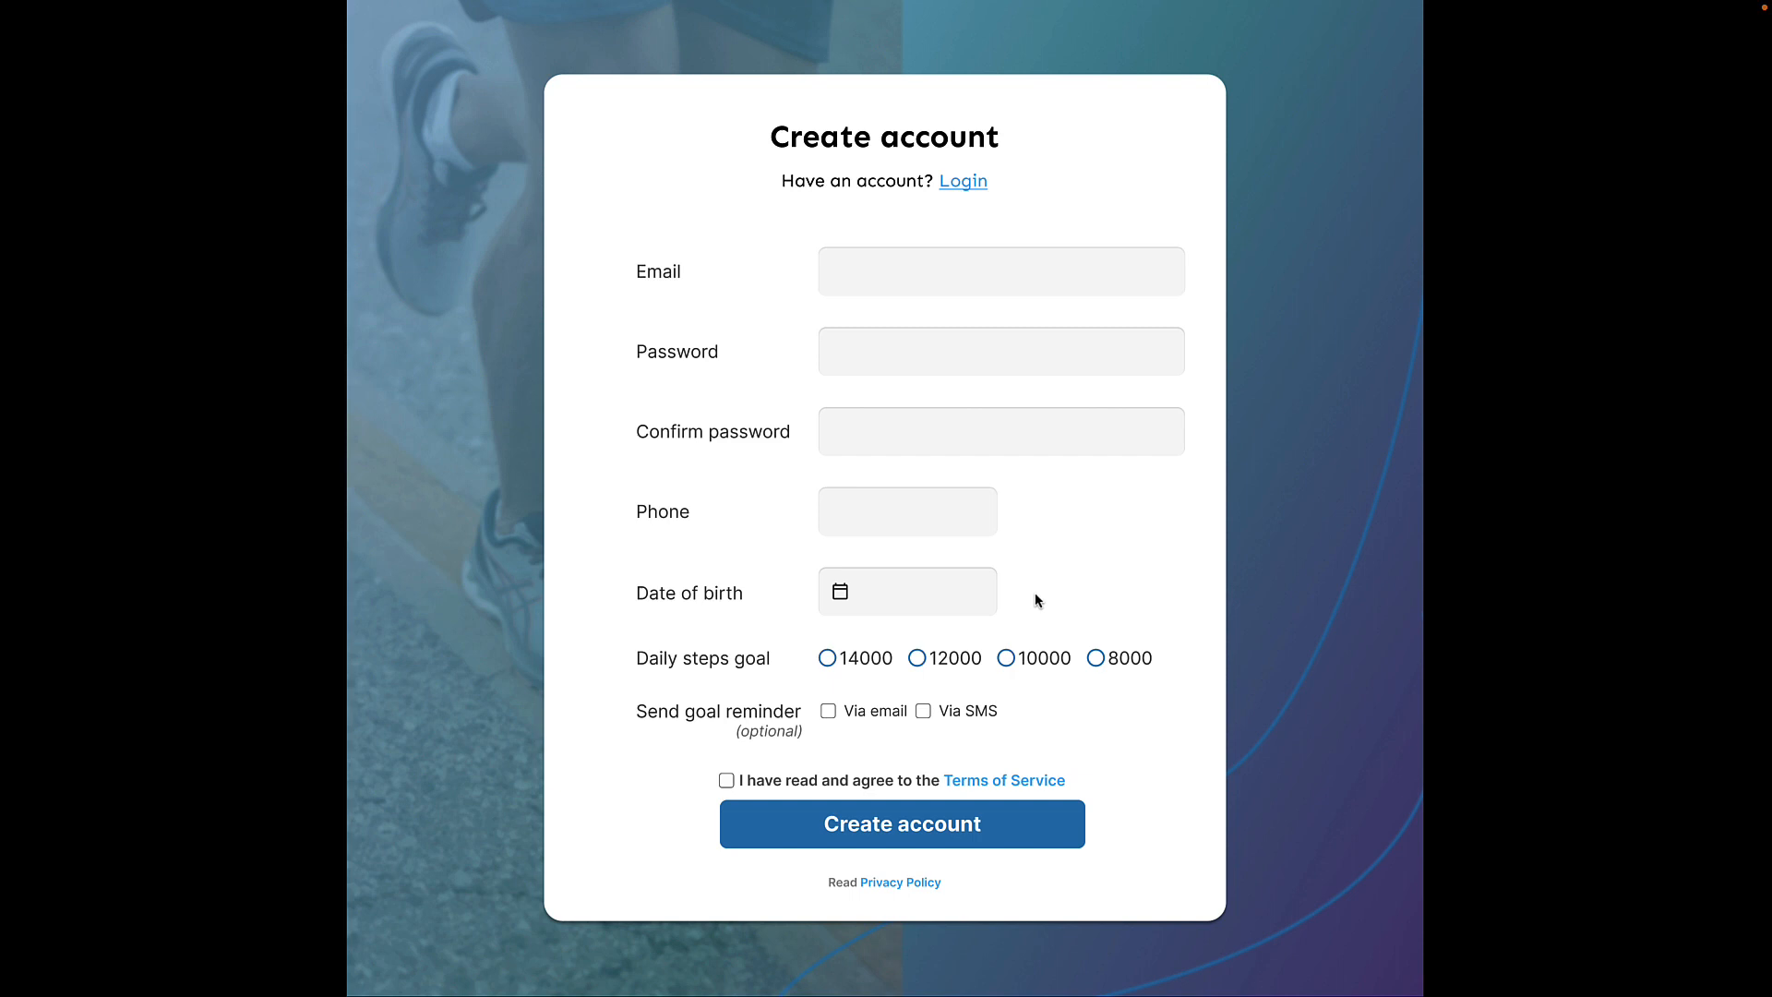
pyautogui.moveTo(724, 439)
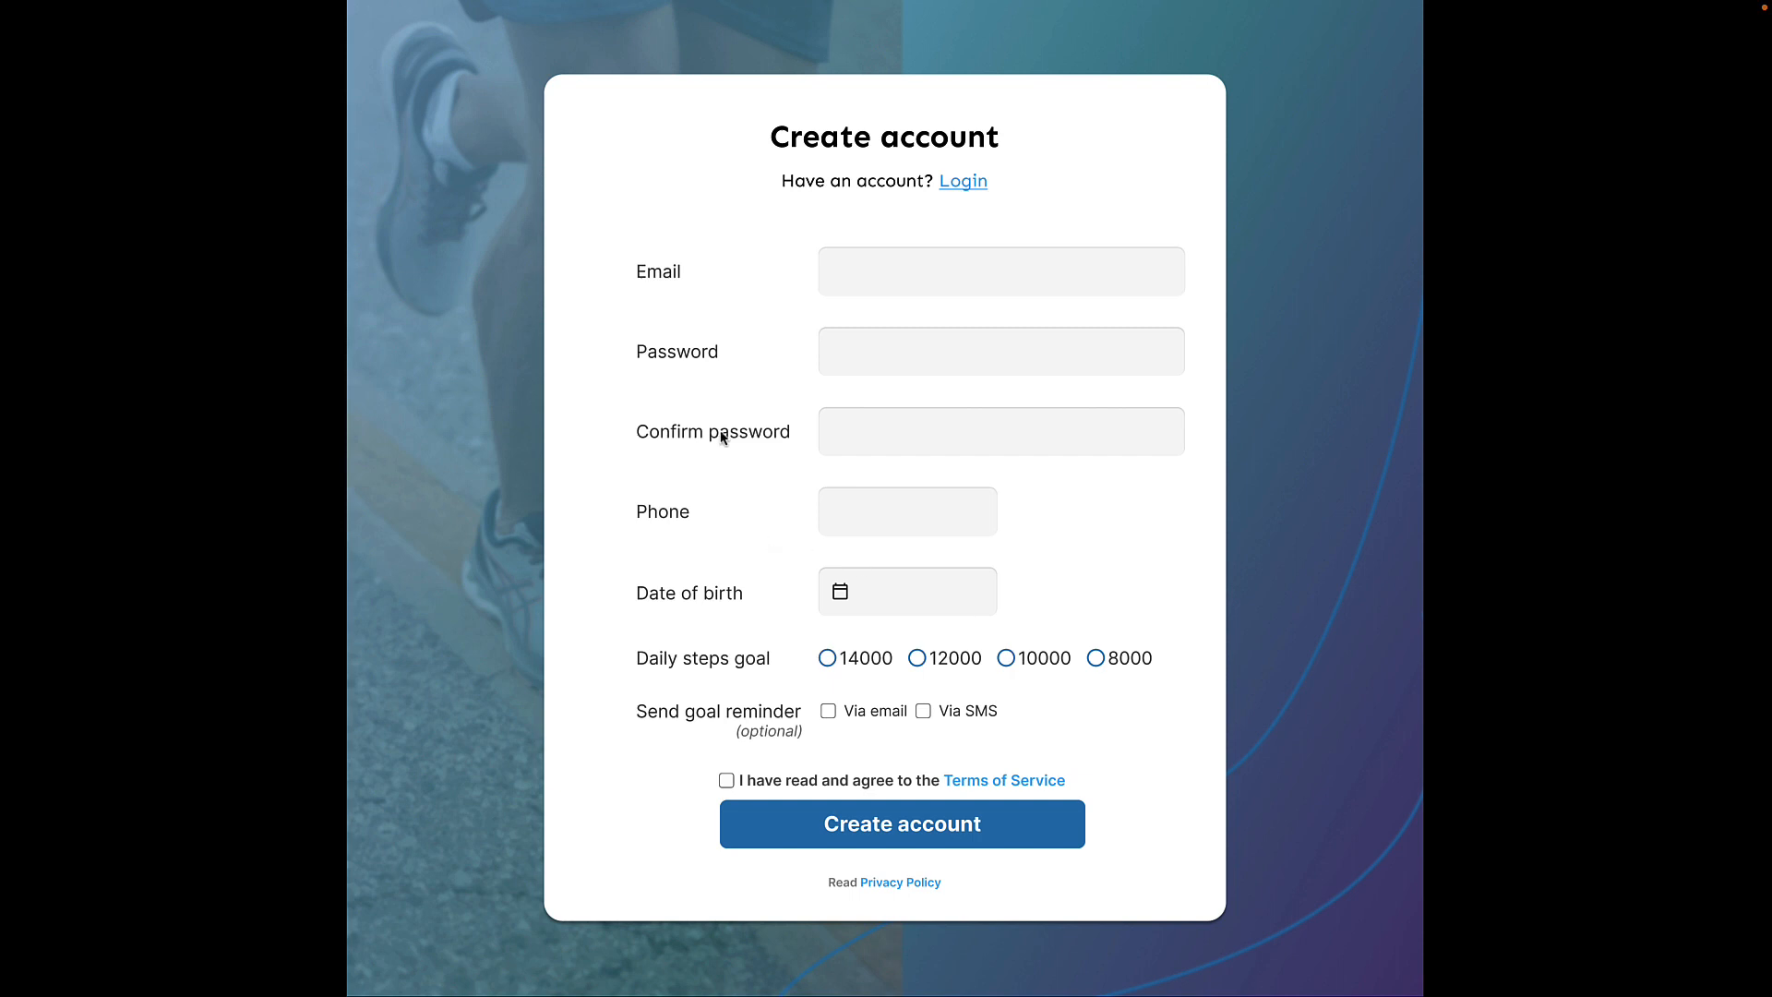
pyautogui.moveTo(781, 546)
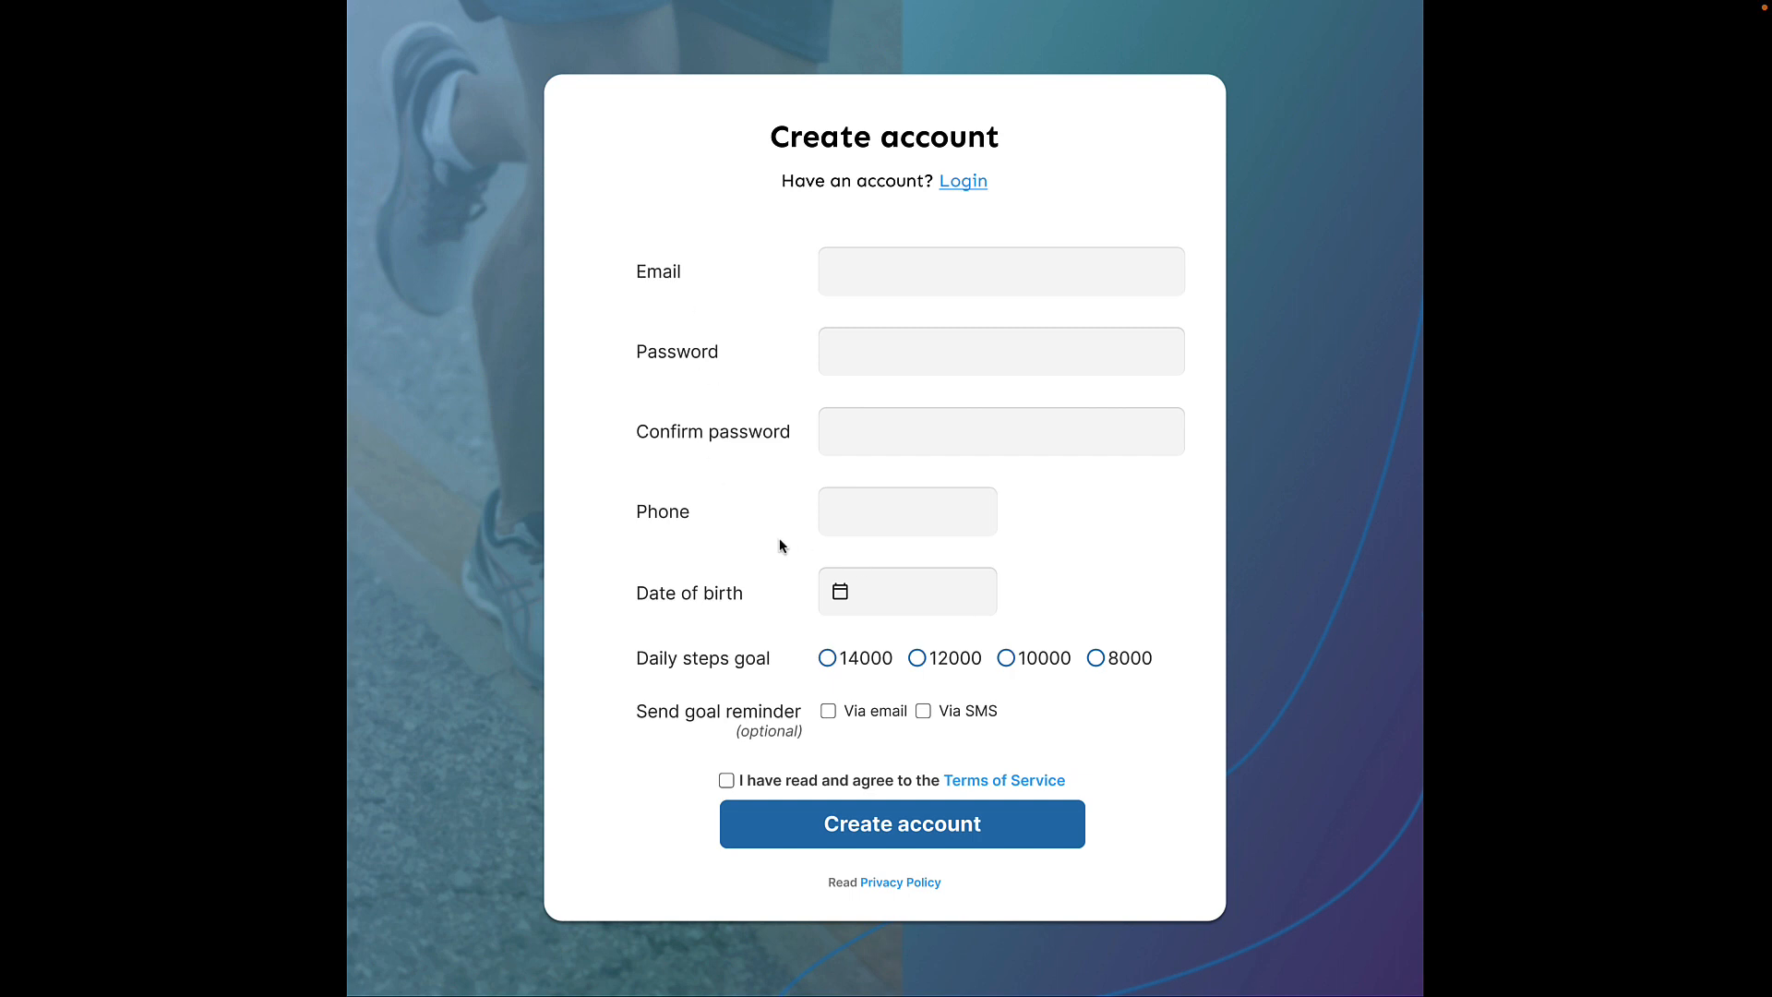
pyautogui.moveTo(744, 510)
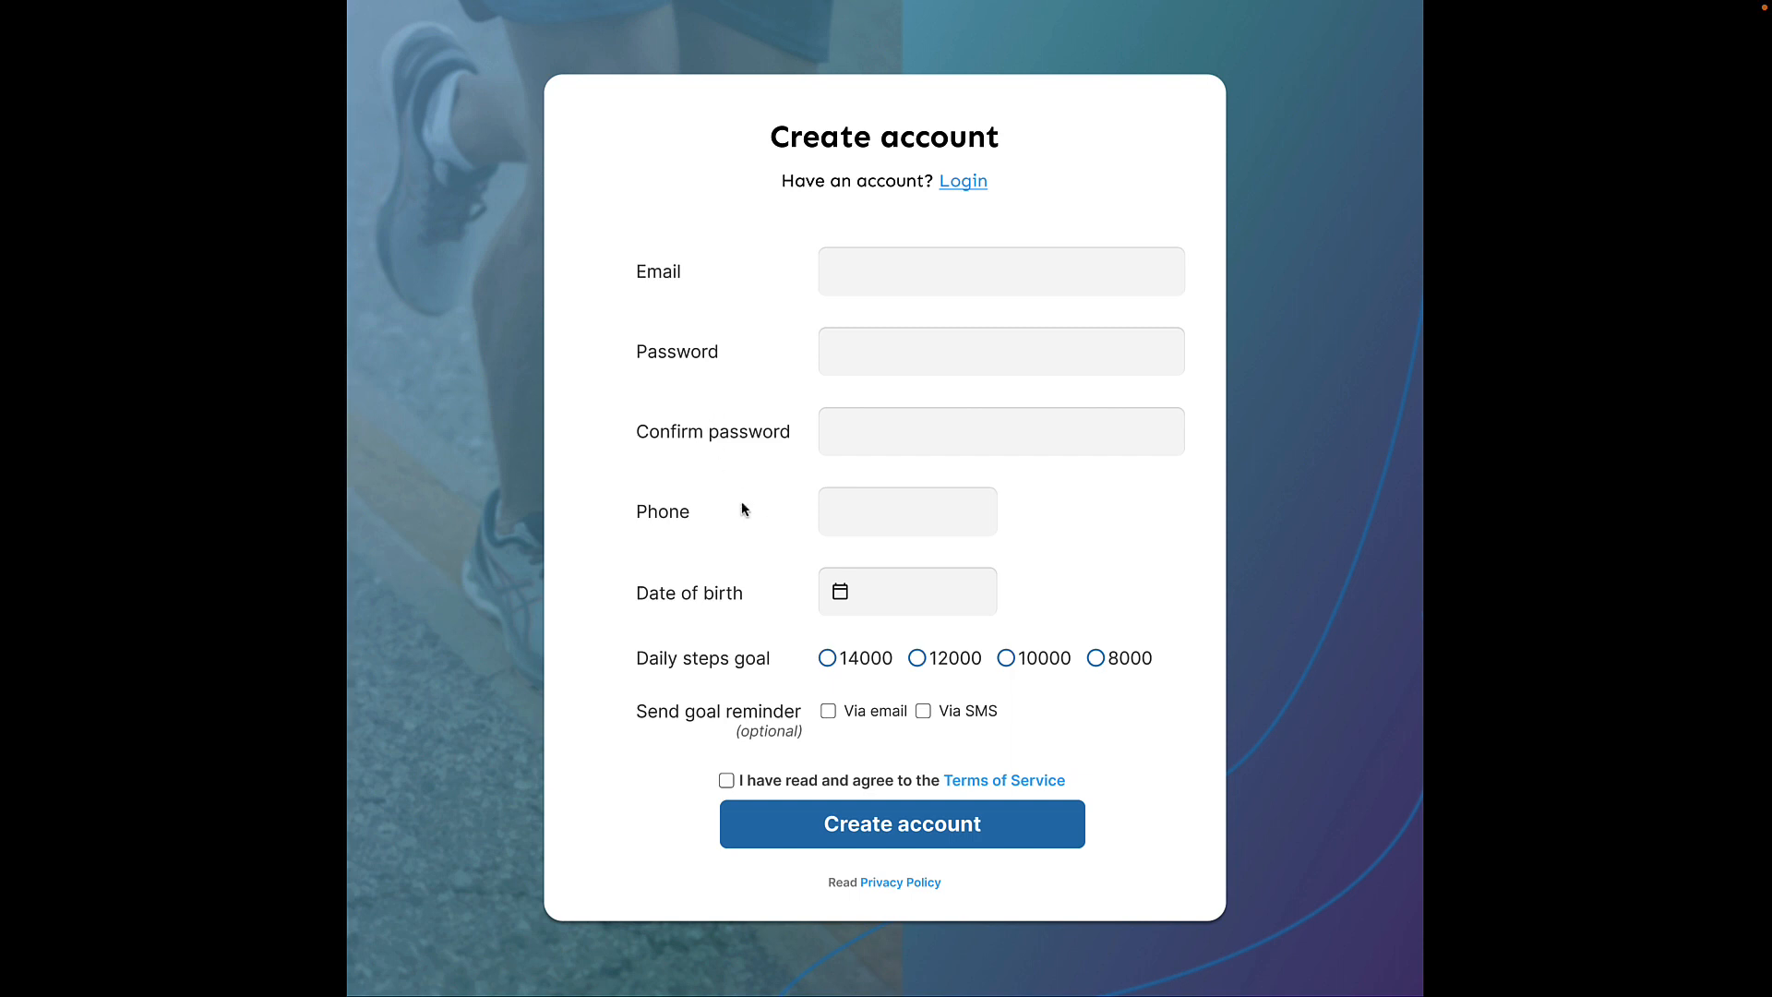
pyautogui.moveTo(716, 524)
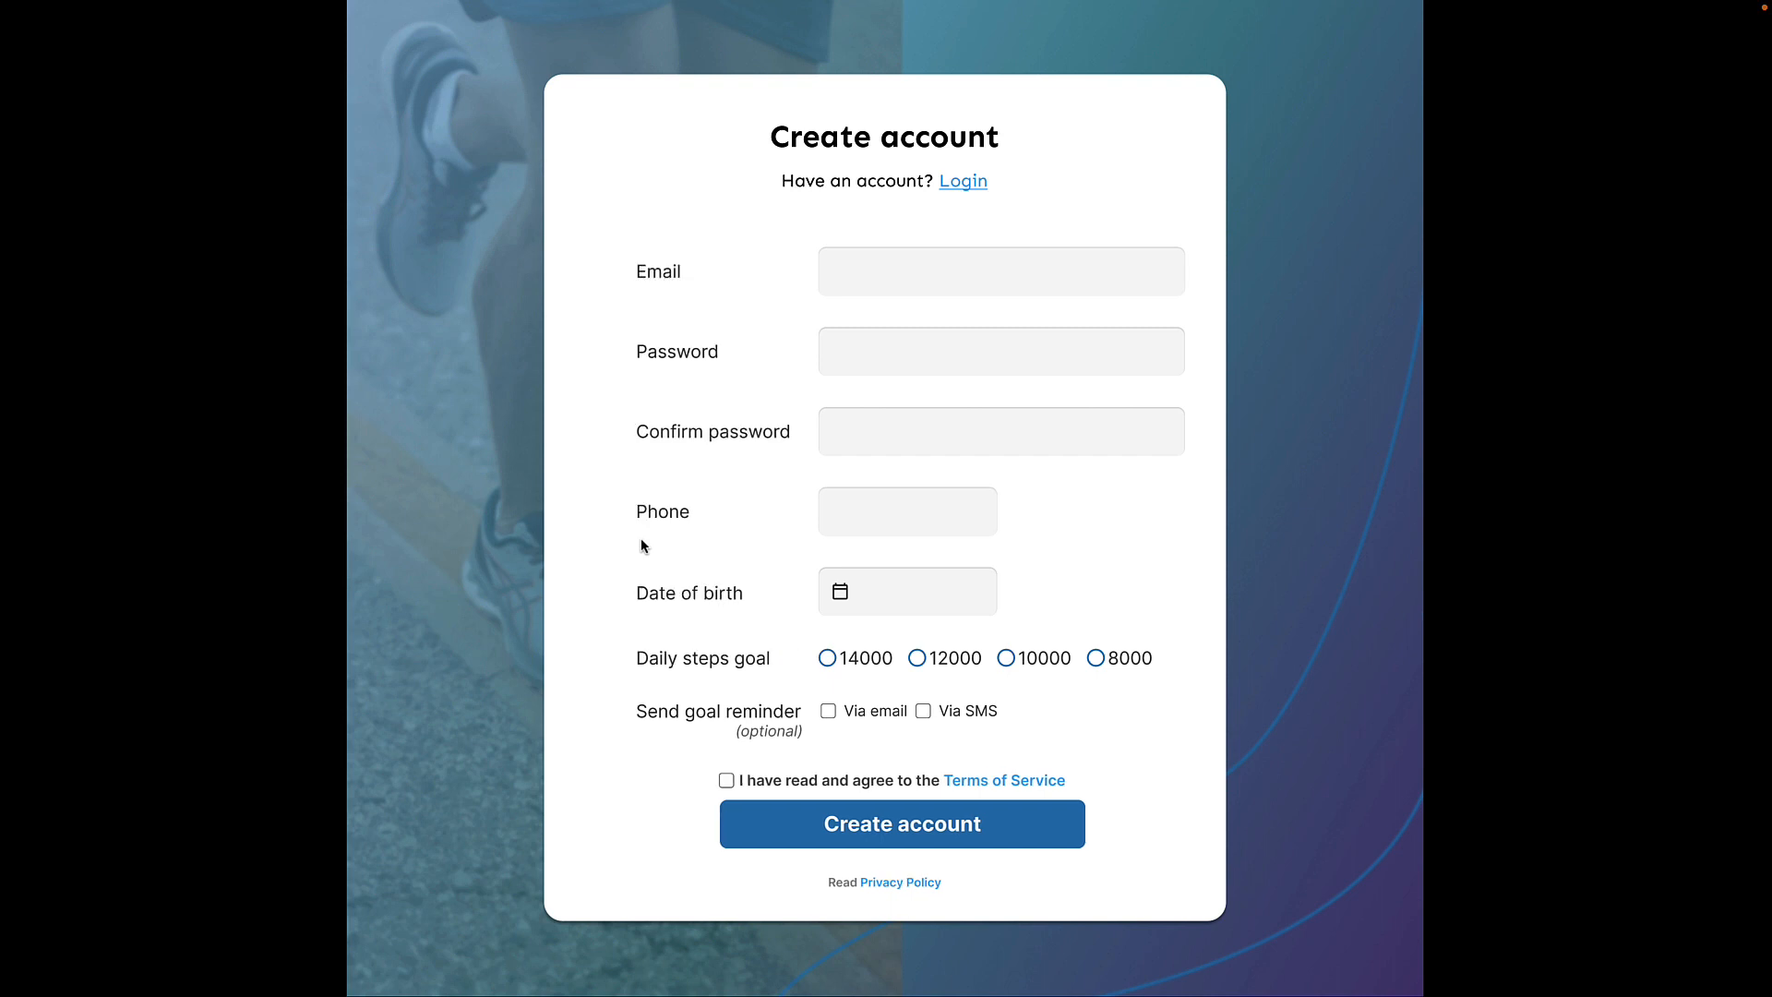
pyautogui.moveTo(591, 289)
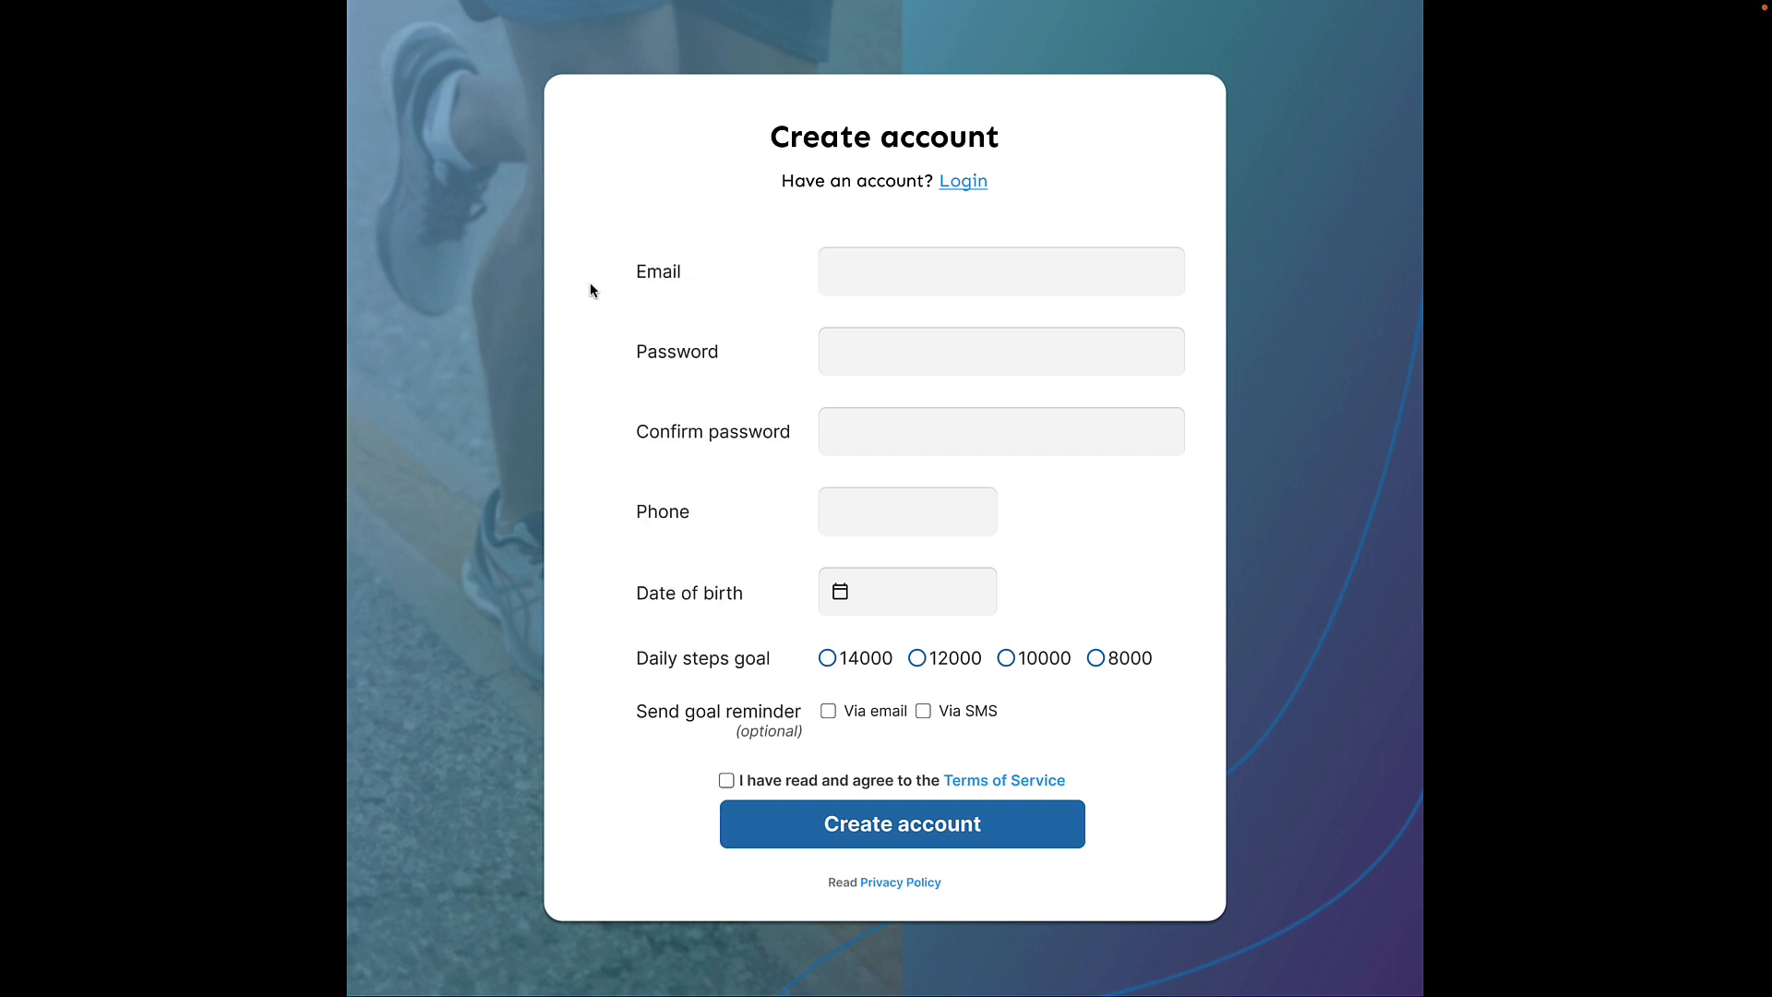
pyautogui.moveTo(617, 517)
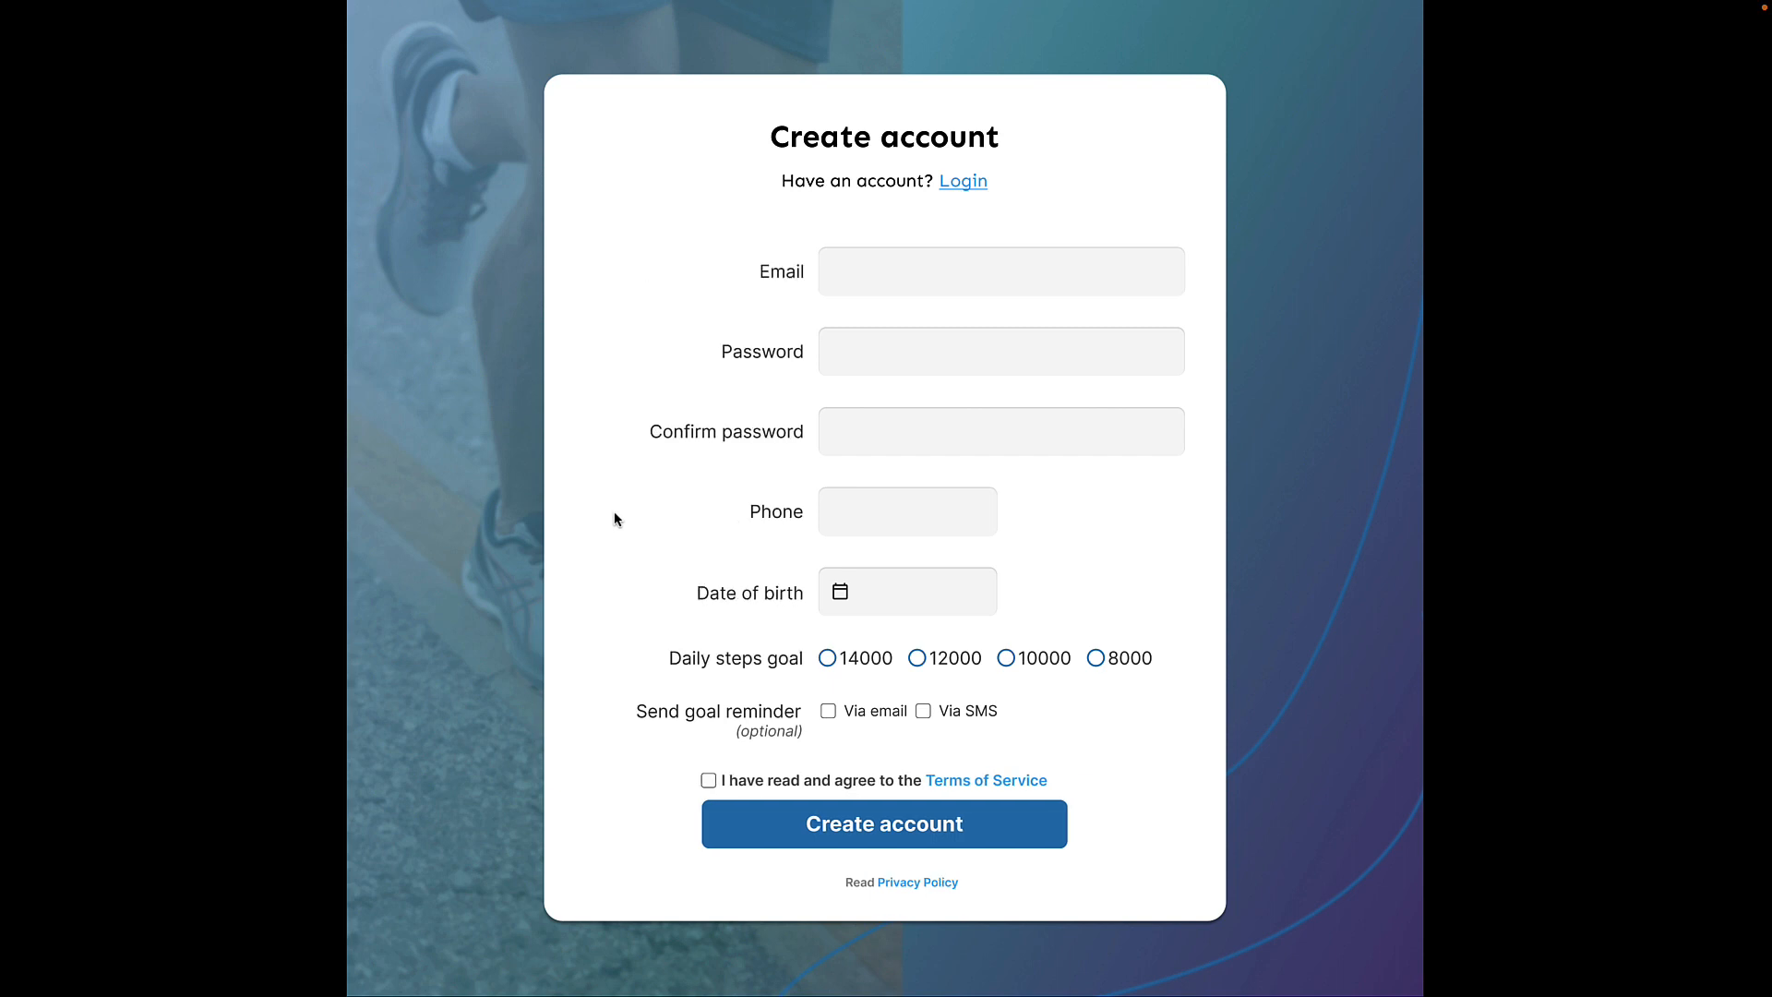
pyautogui.moveTo(631, 380)
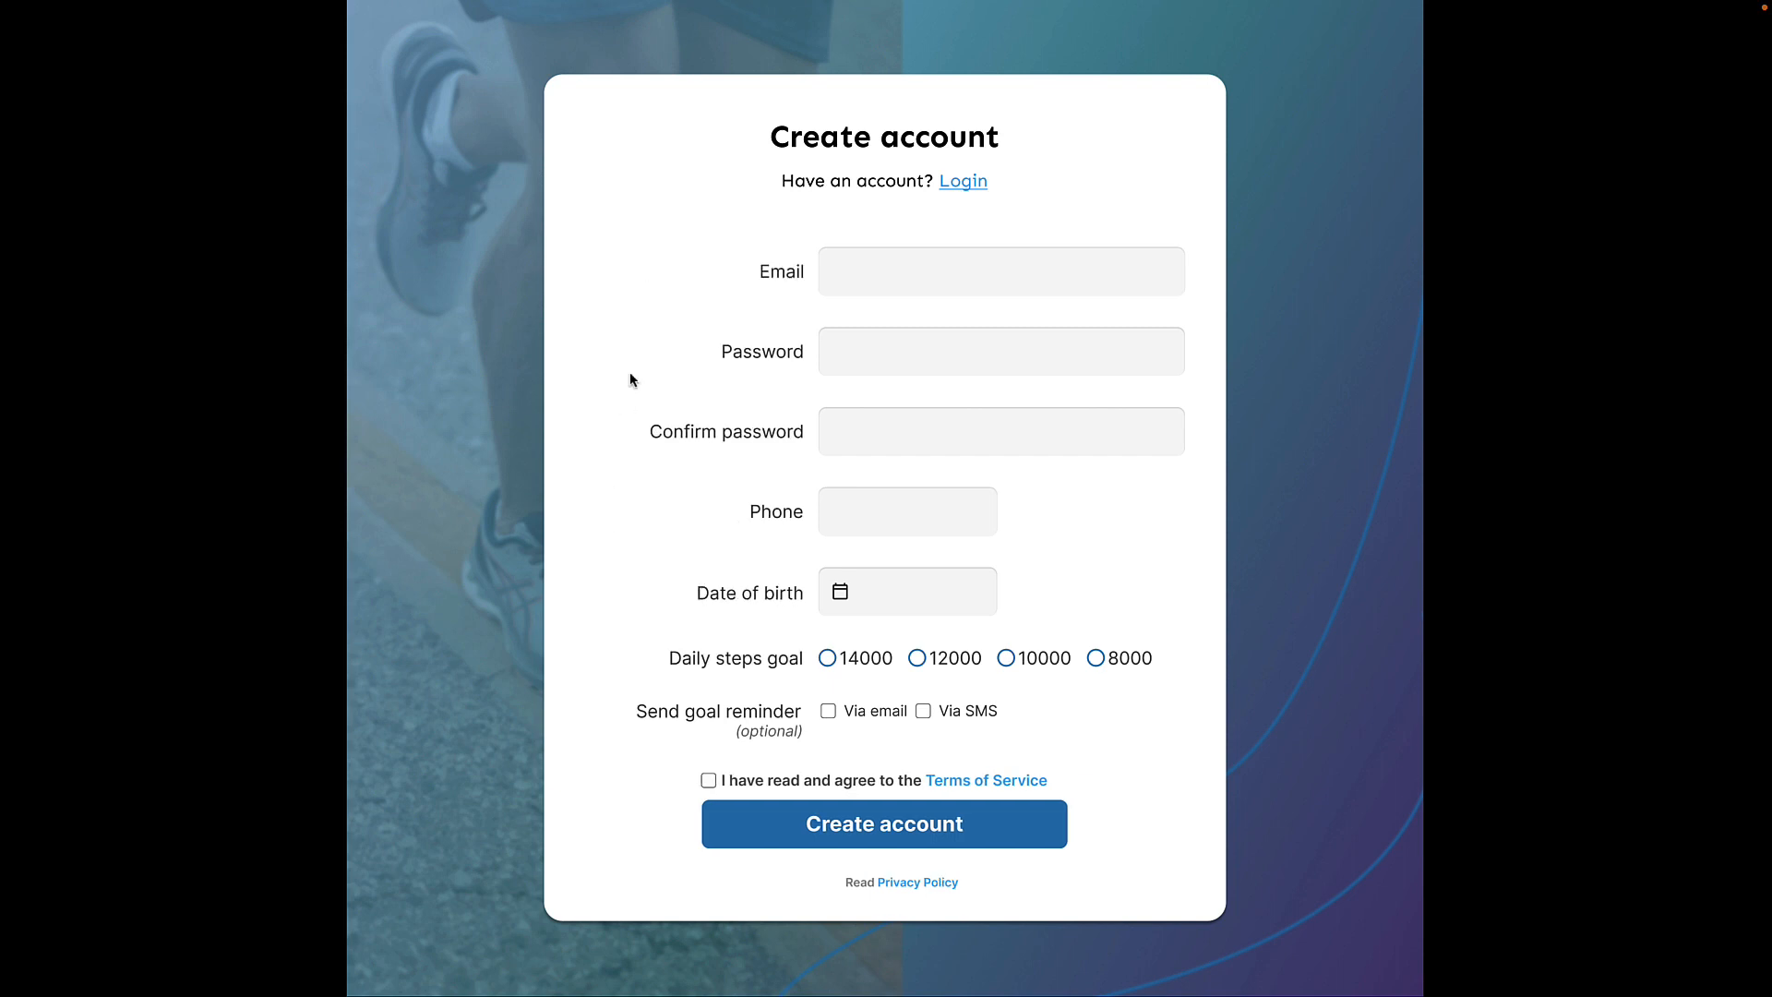
pyautogui.moveTo(652, 520)
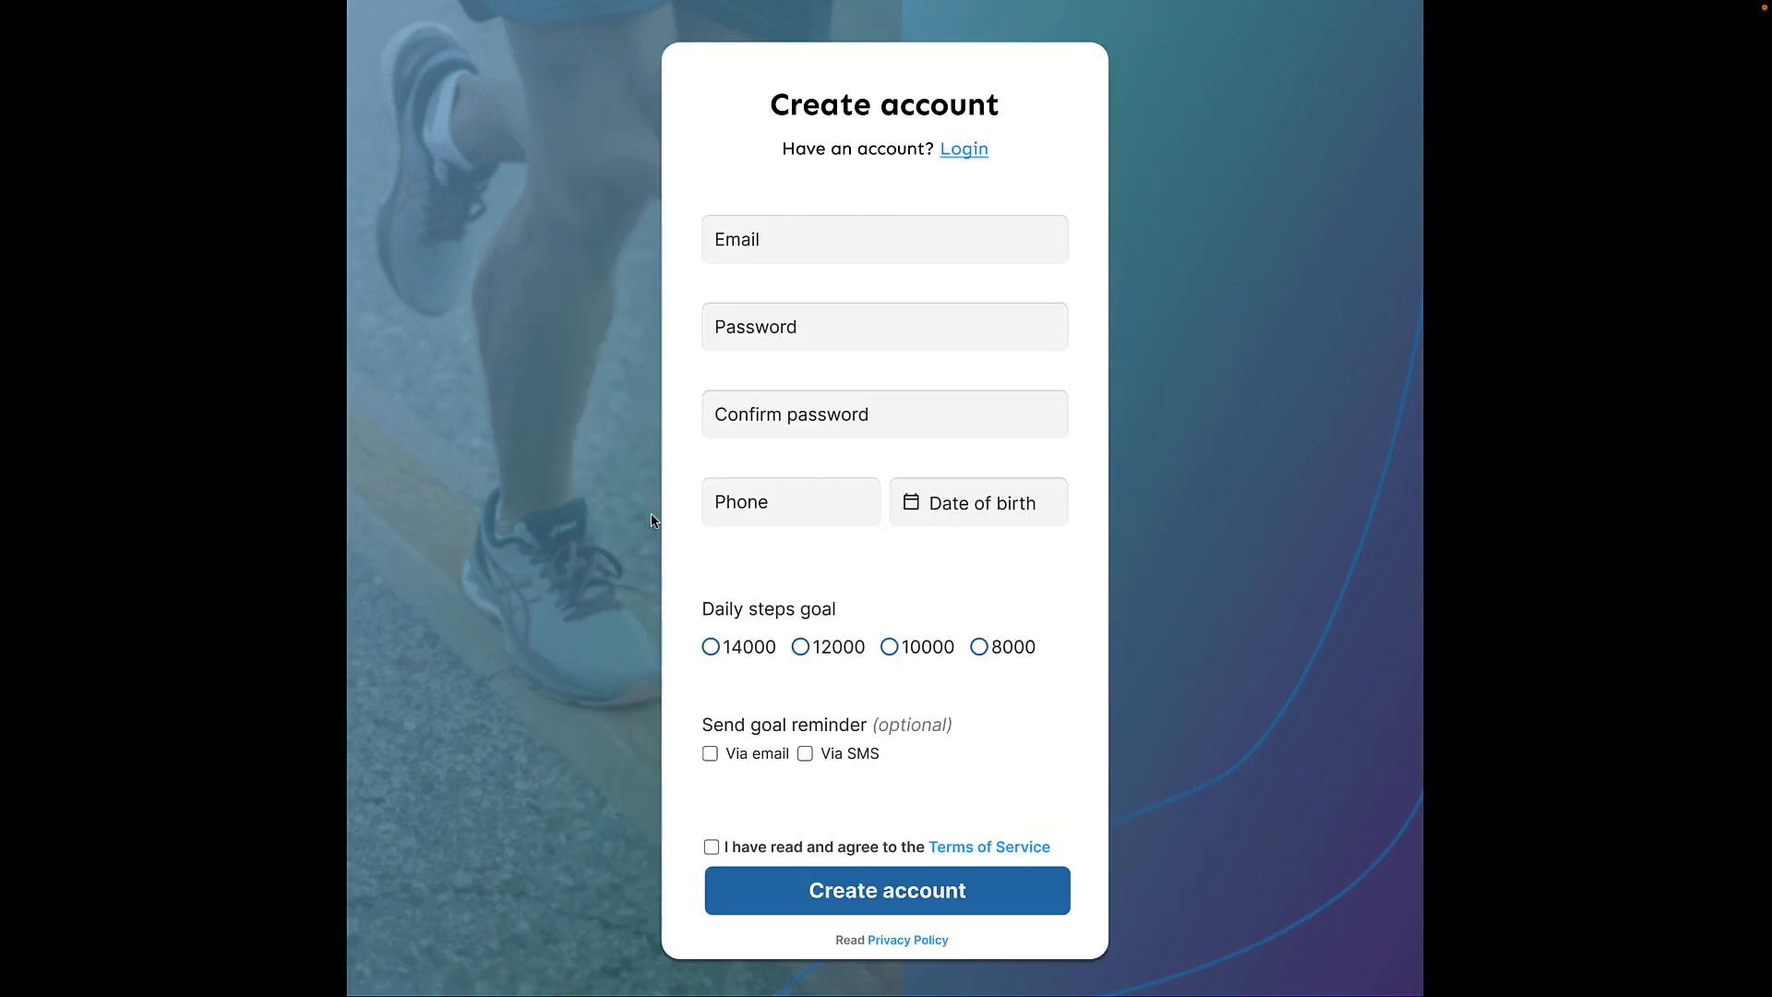
pyautogui.moveTo(770, 277)
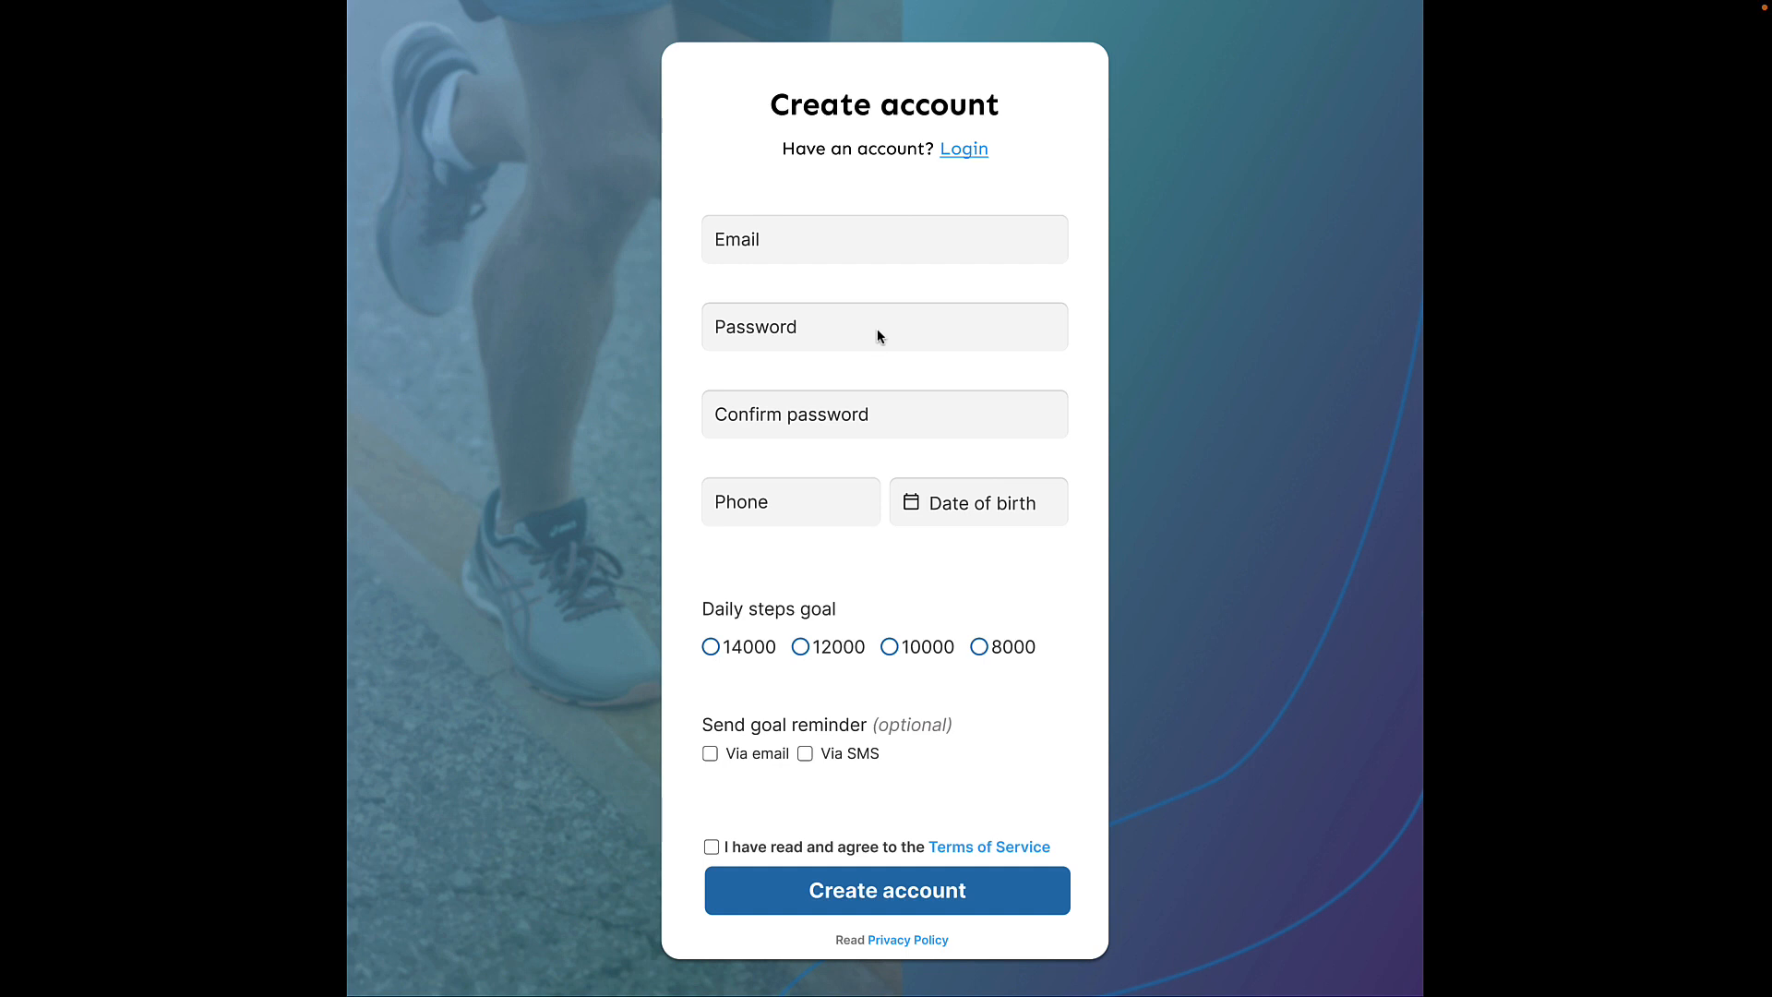
pyautogui.moveTo(825, 546)
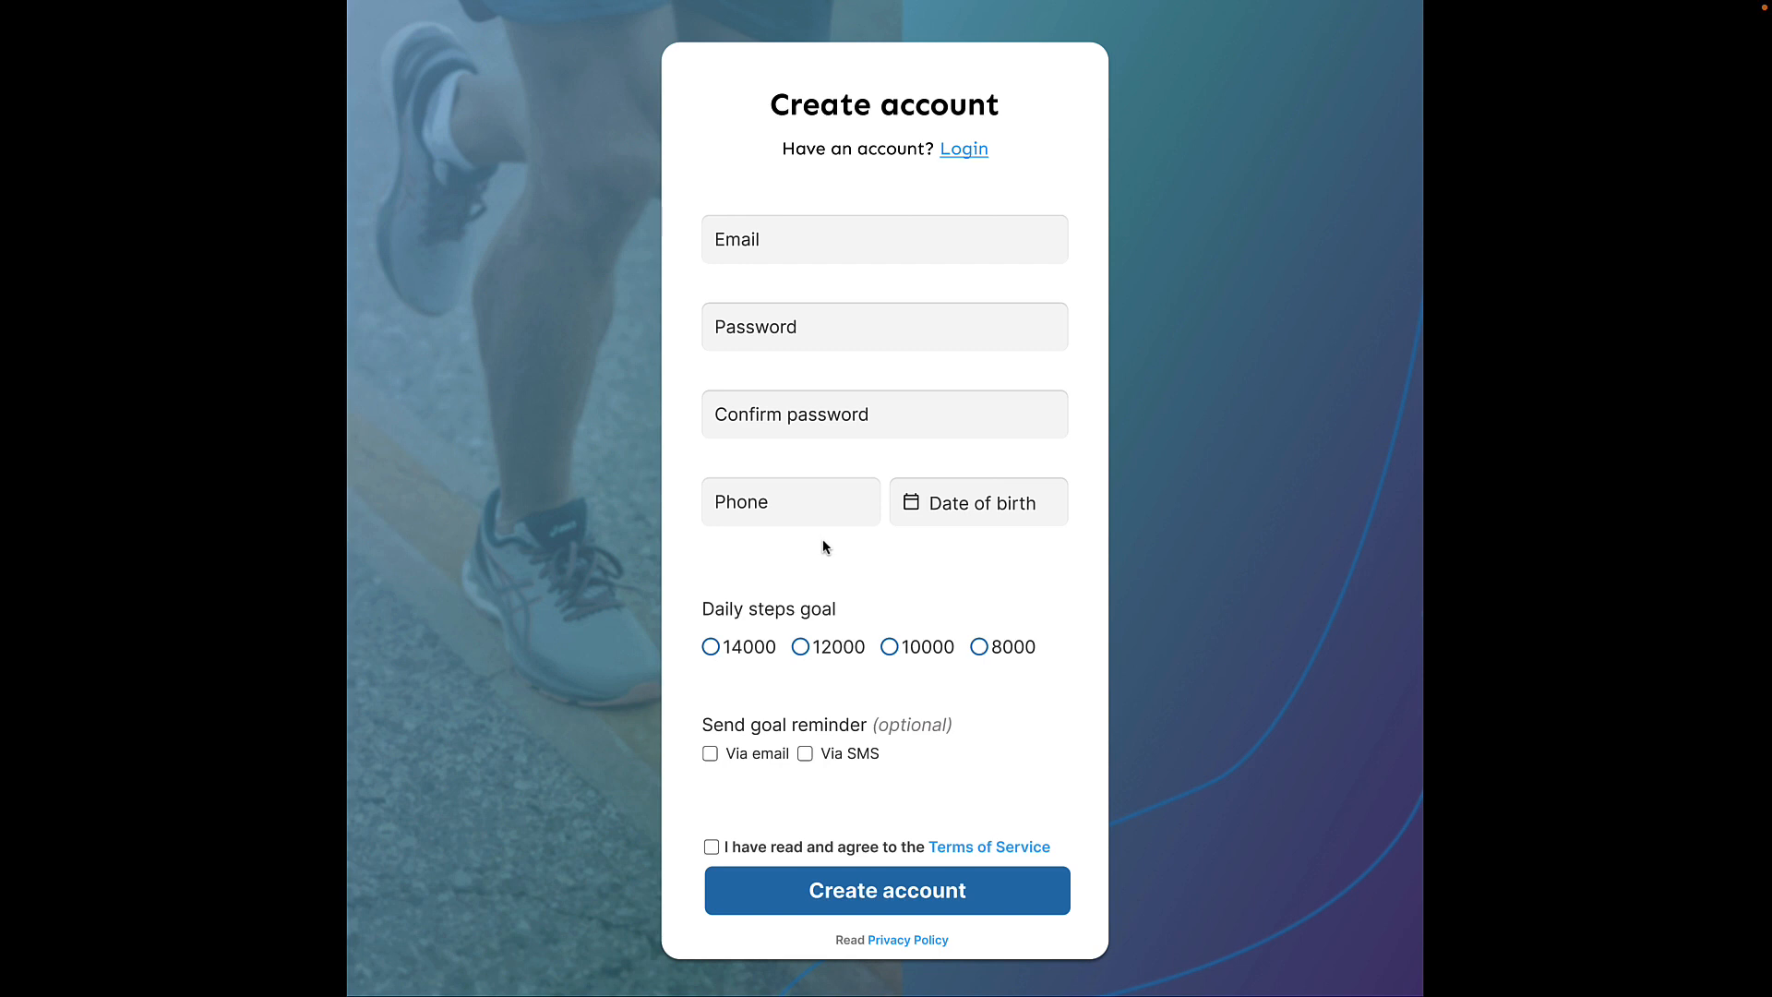
pyautogui.moveTo(879, 561)
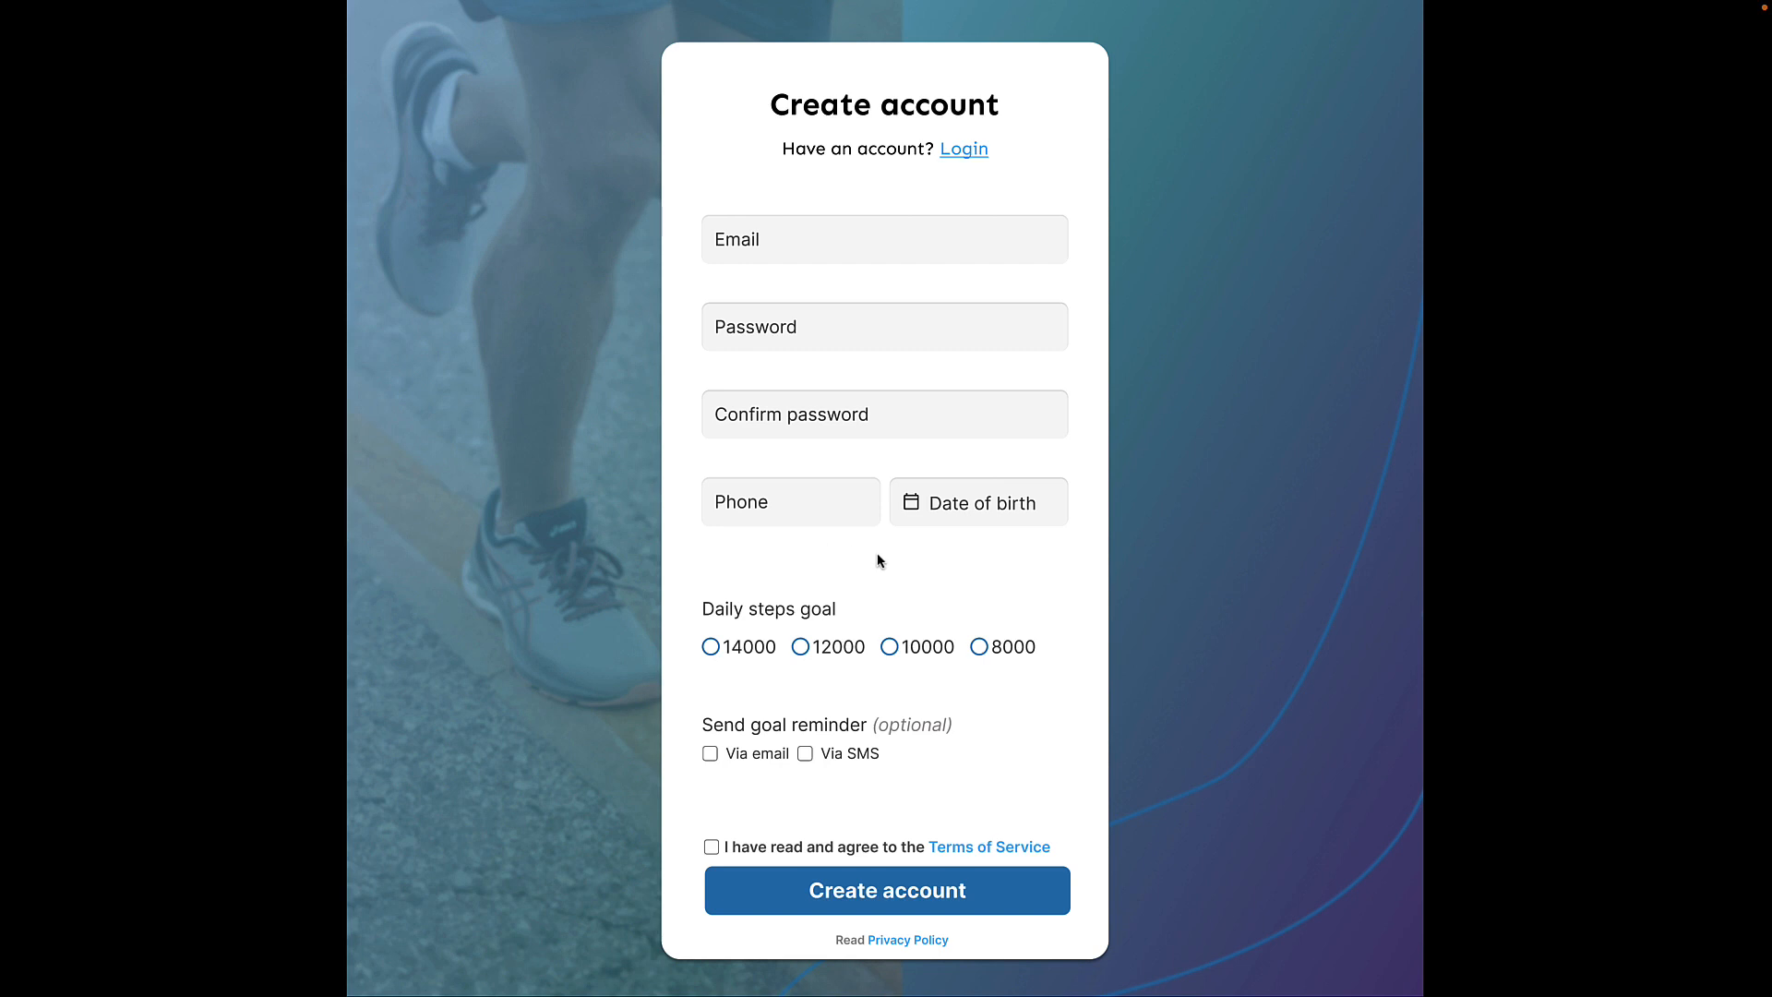
pyautogui.moveTo(891, 558)
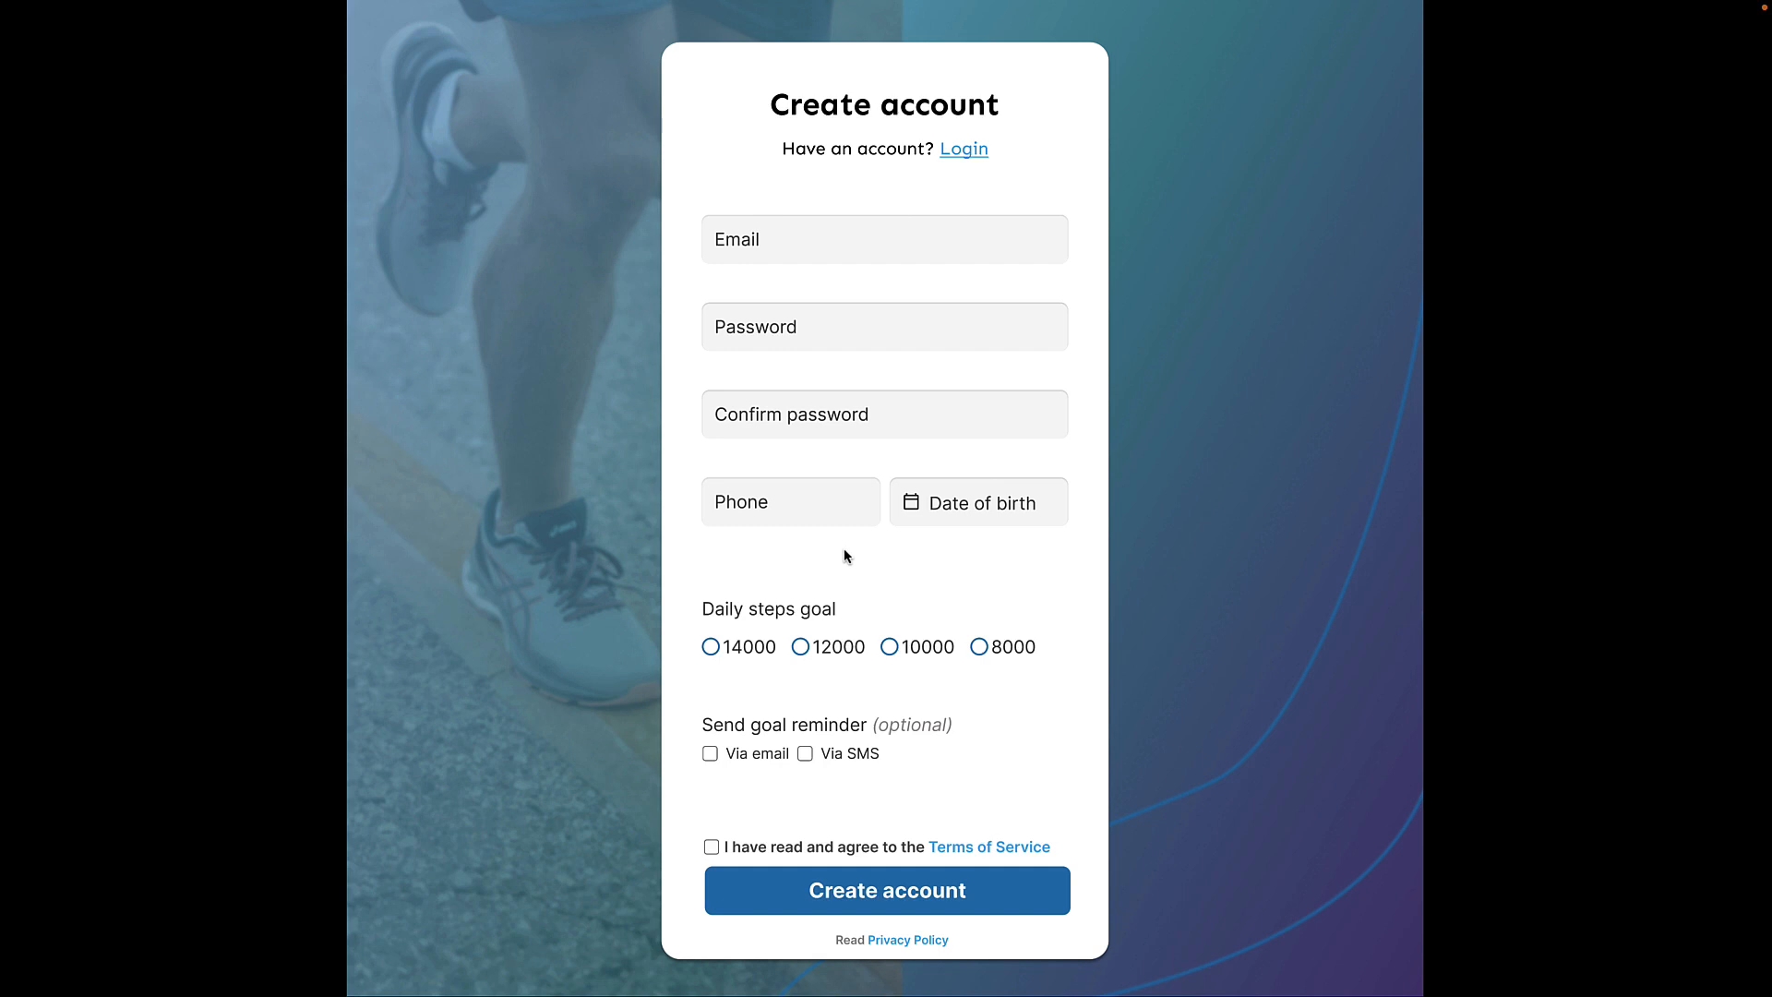
pyautogui.moveTo(943, 550)
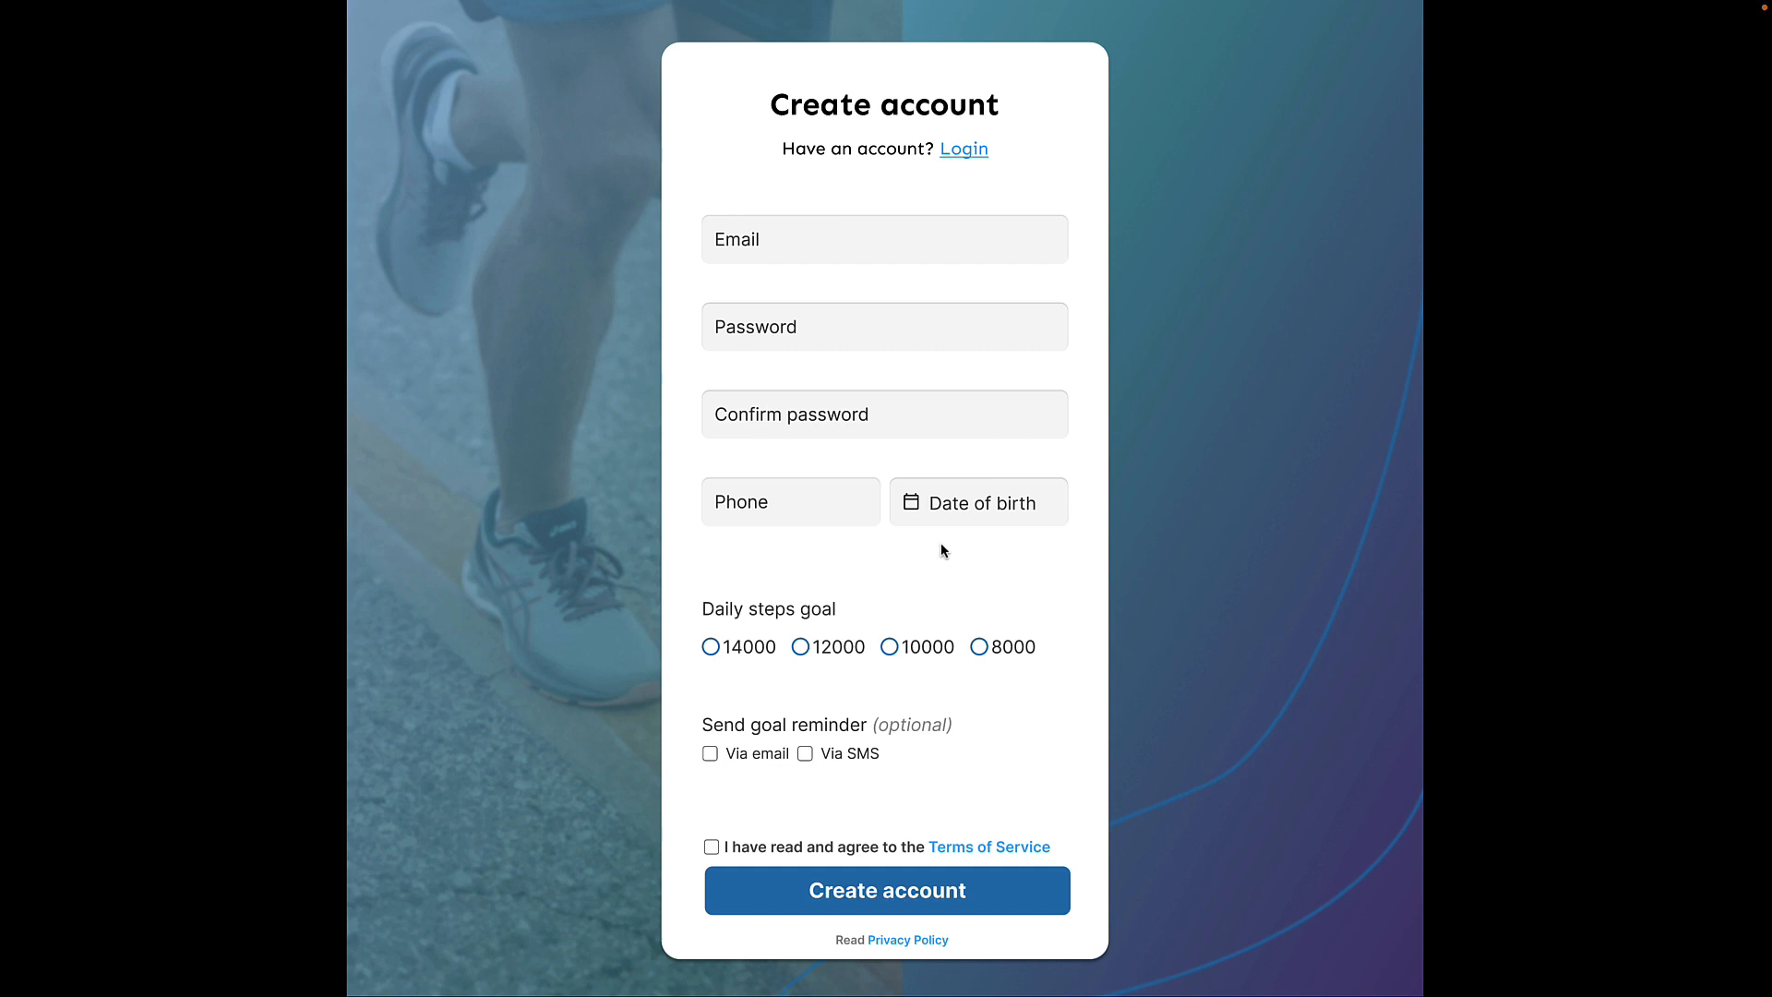
pyautogui.moveTo(919, 556)
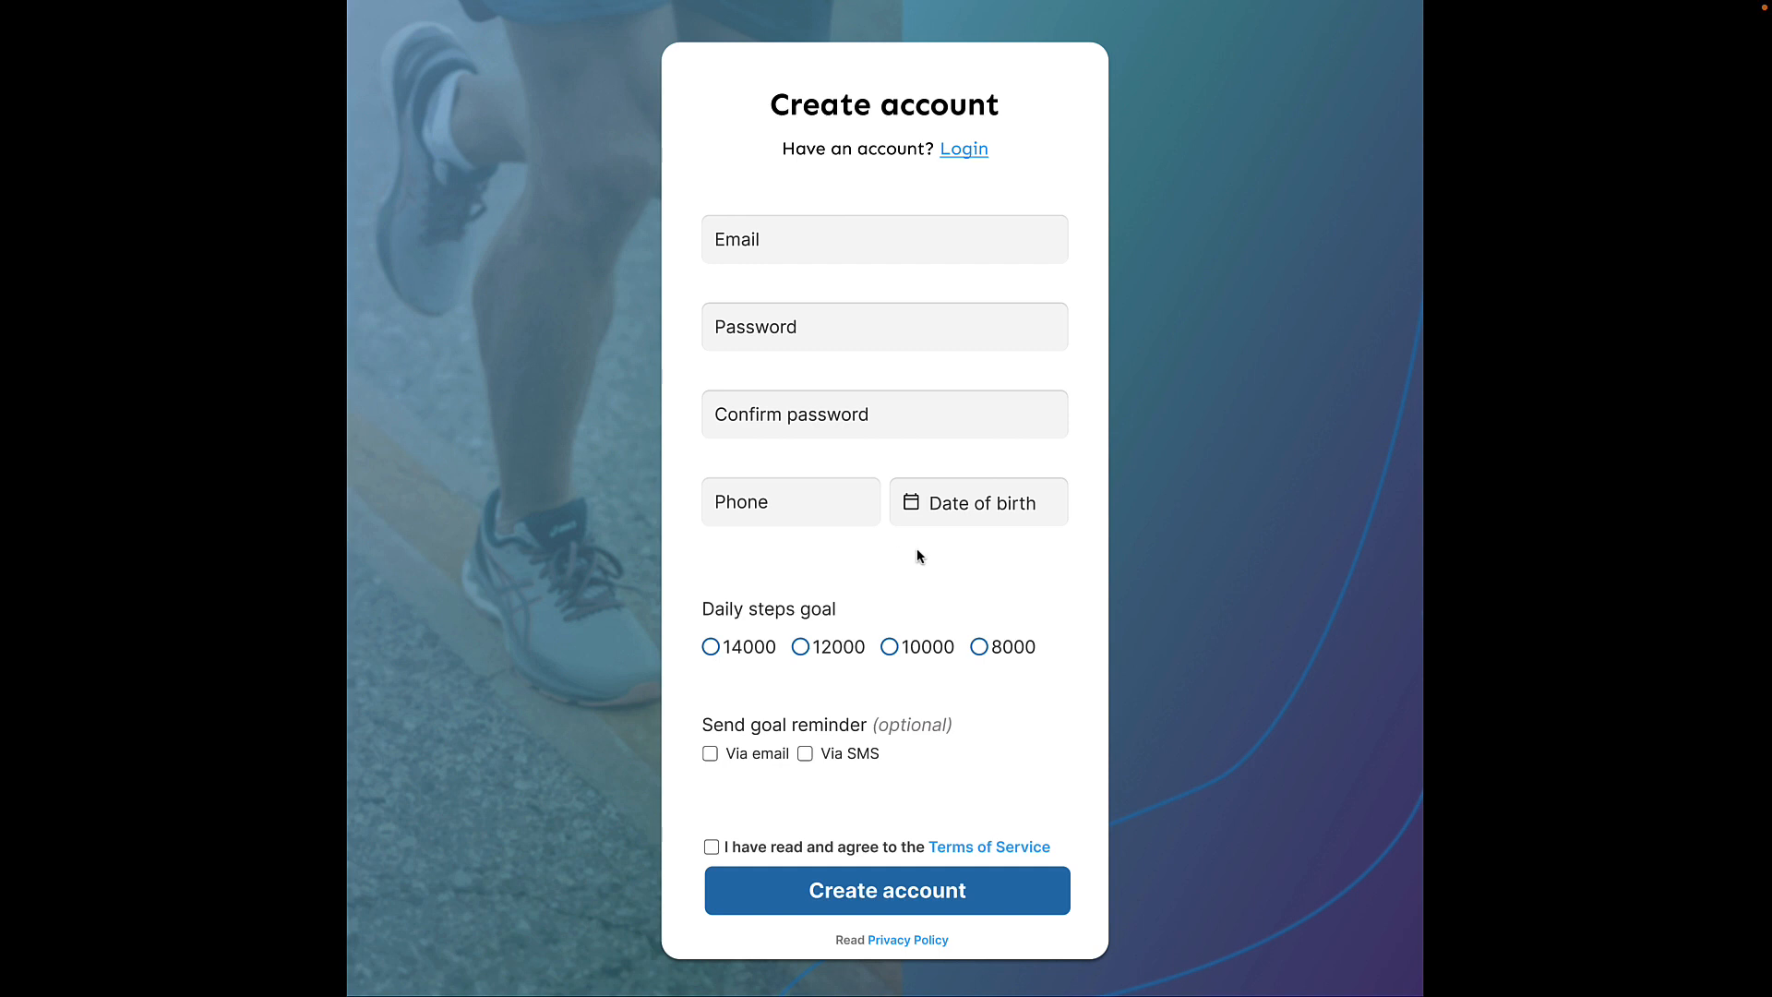
pyautogui.moveTo(936, 561)
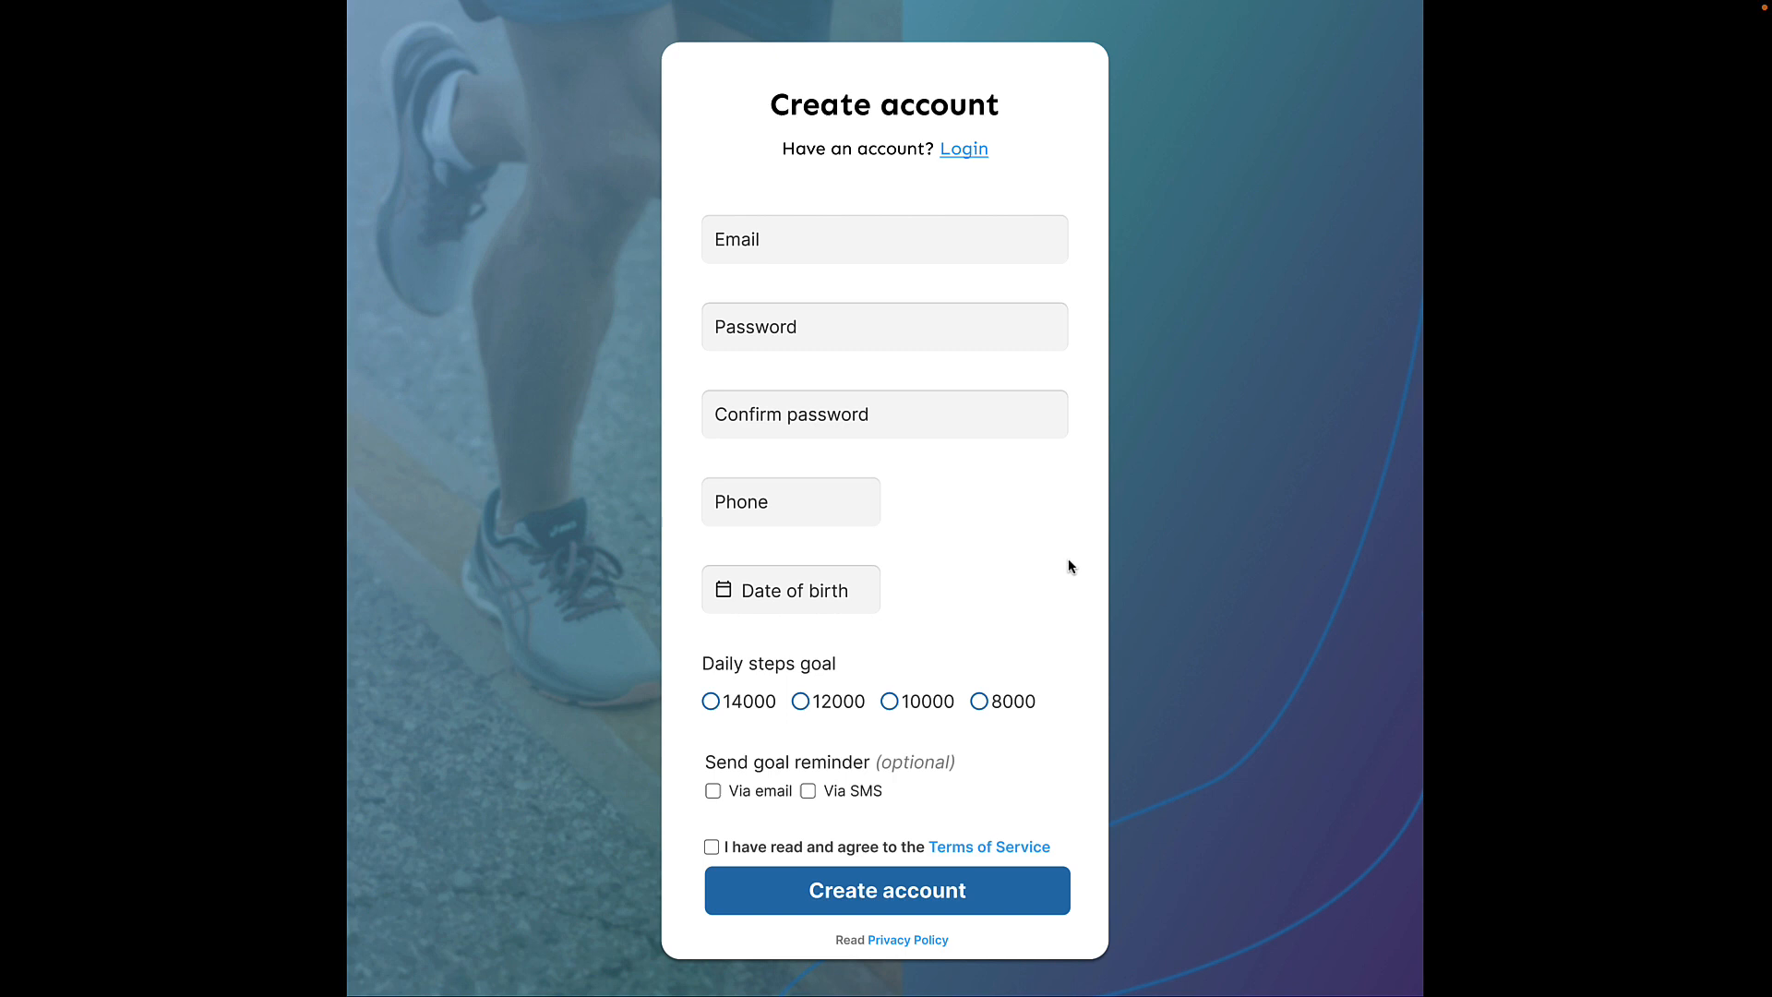
pyautogui.moveTo(1030, 393)
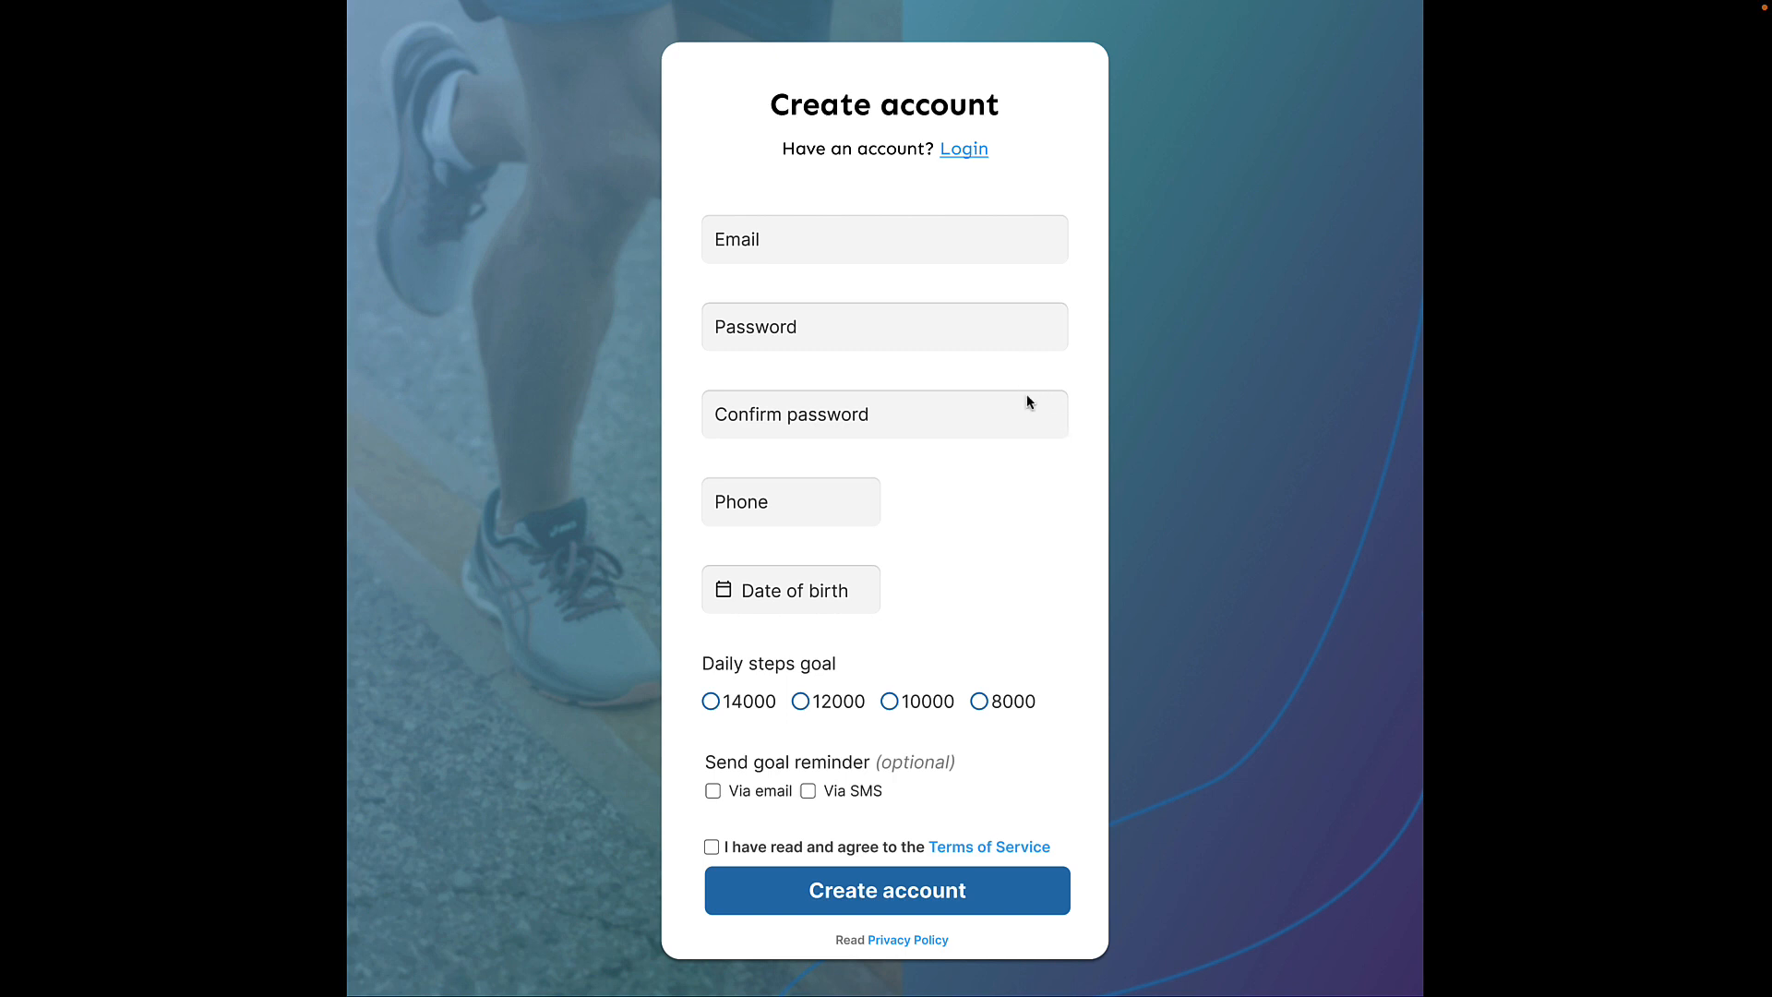
pyautogui.moveTo(1026, 467)
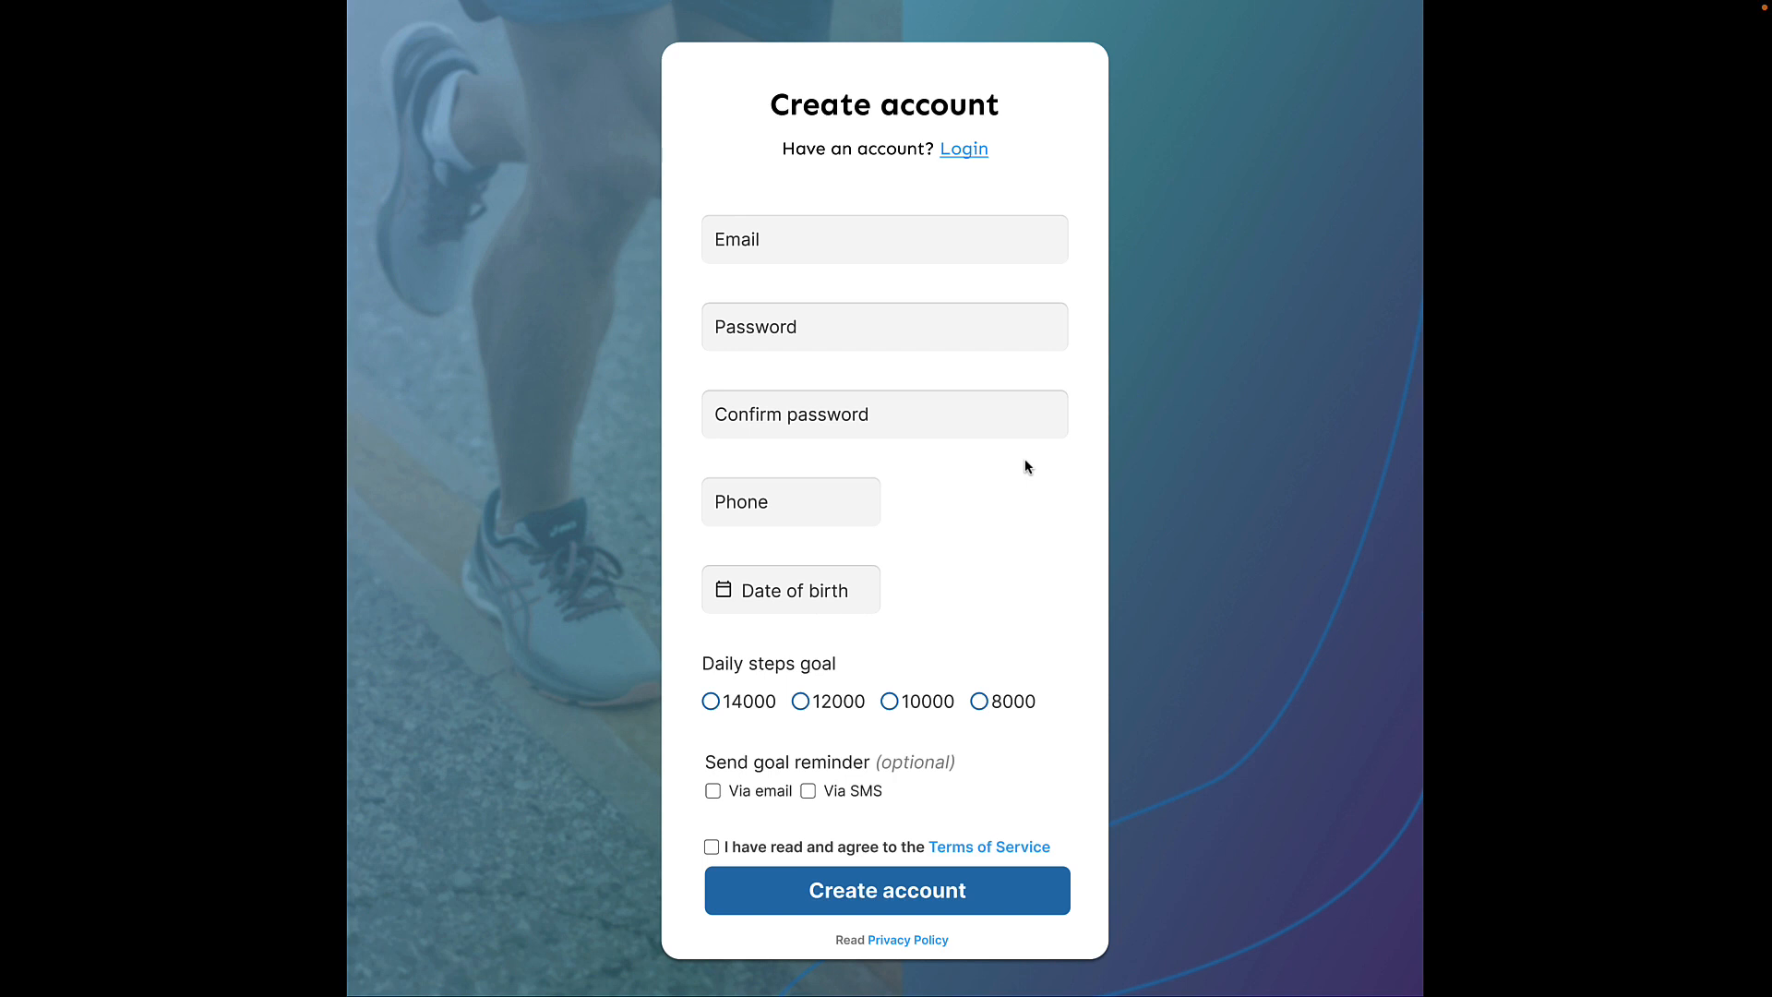
pyautogui.moveTo(1030, 461)
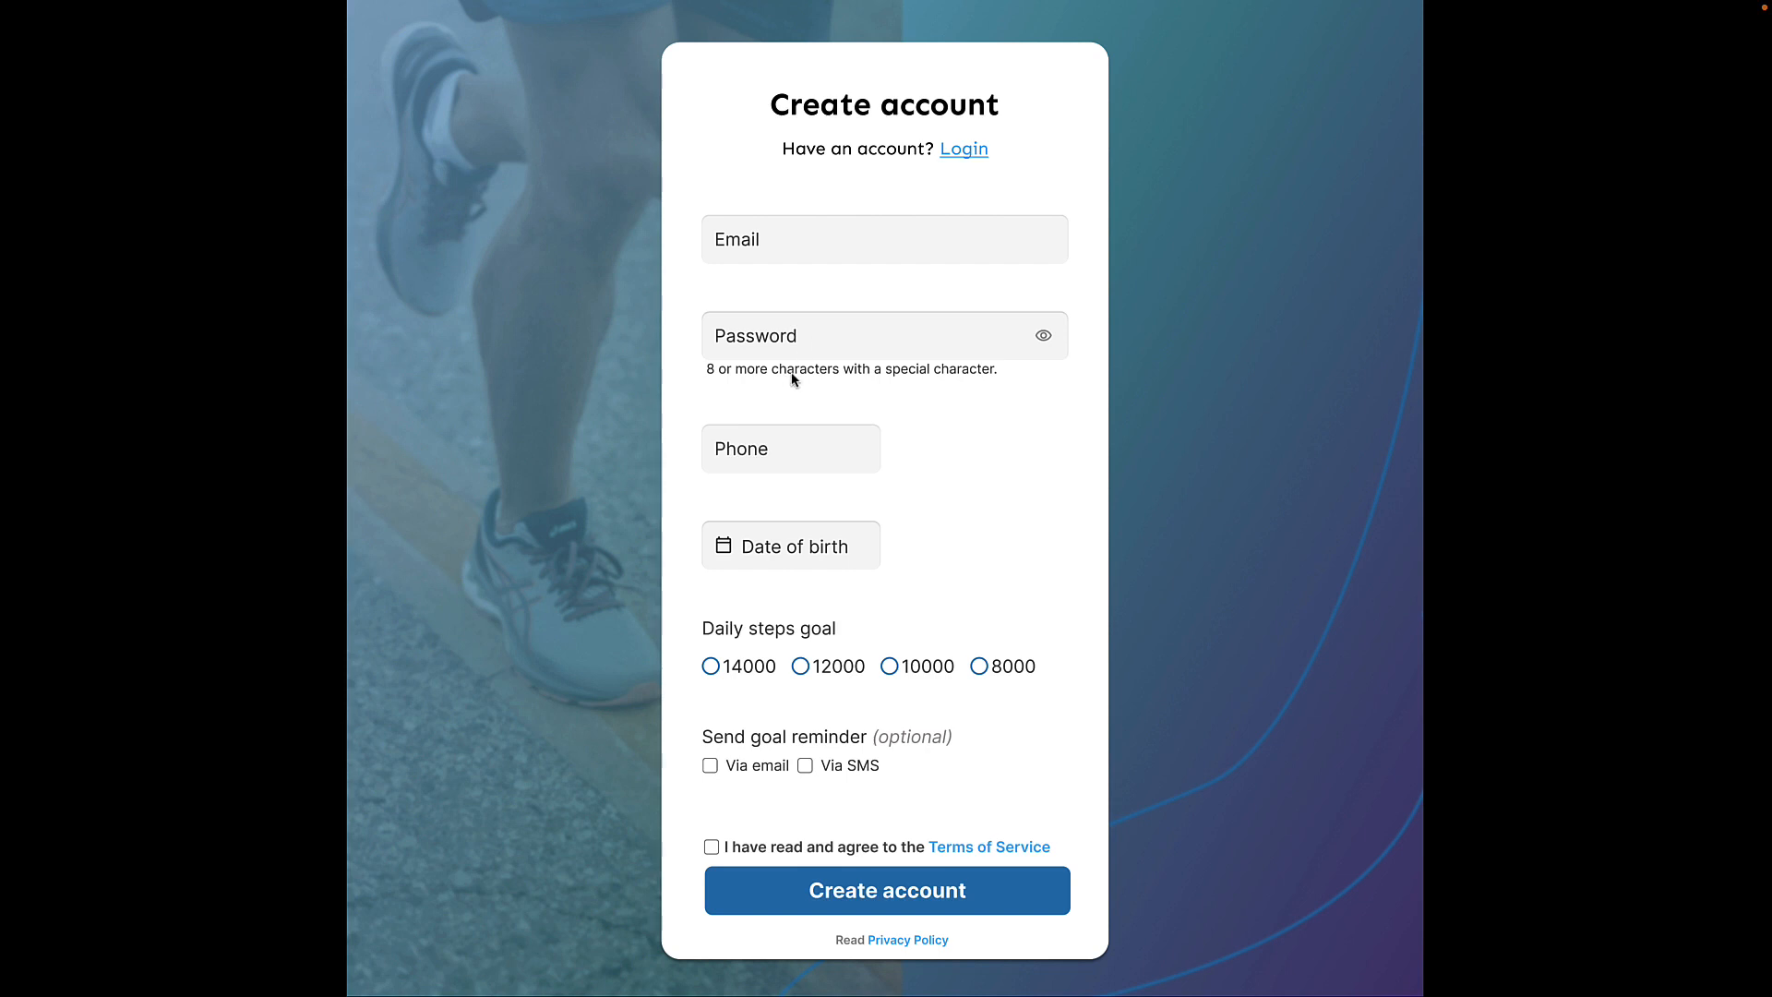
pyautogui.moveTo(936, 384)
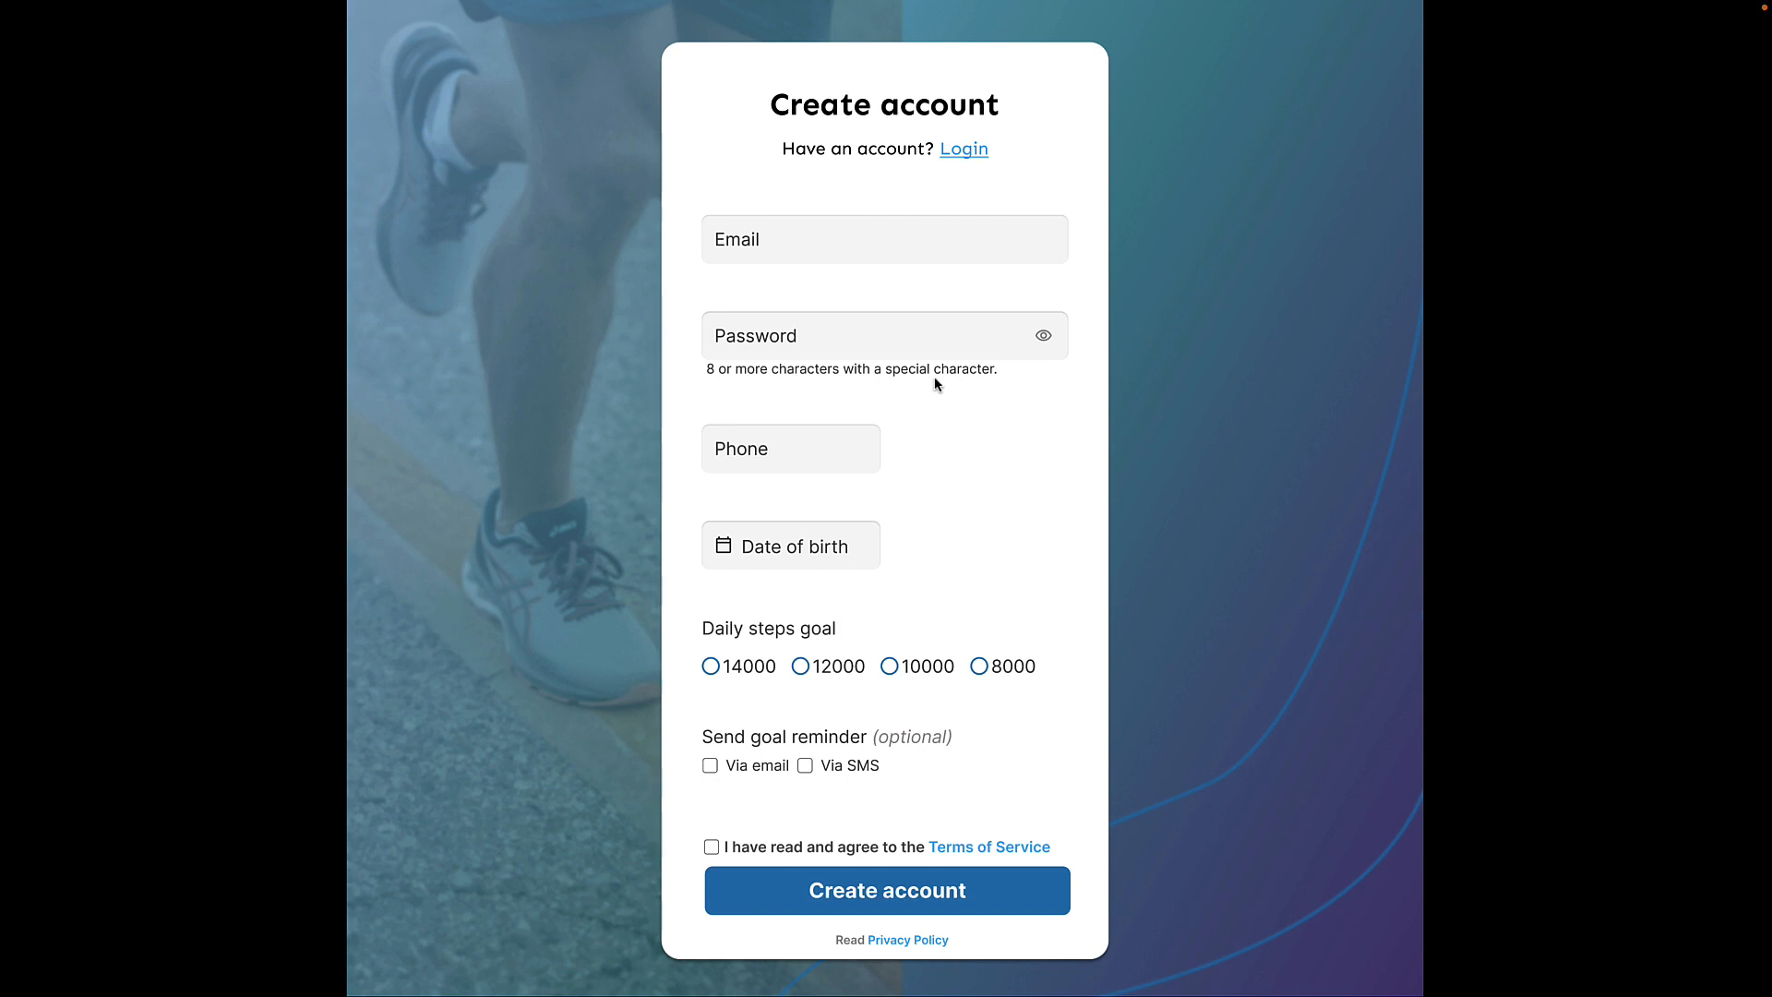
pyautogui.moveTo(1046, 393)
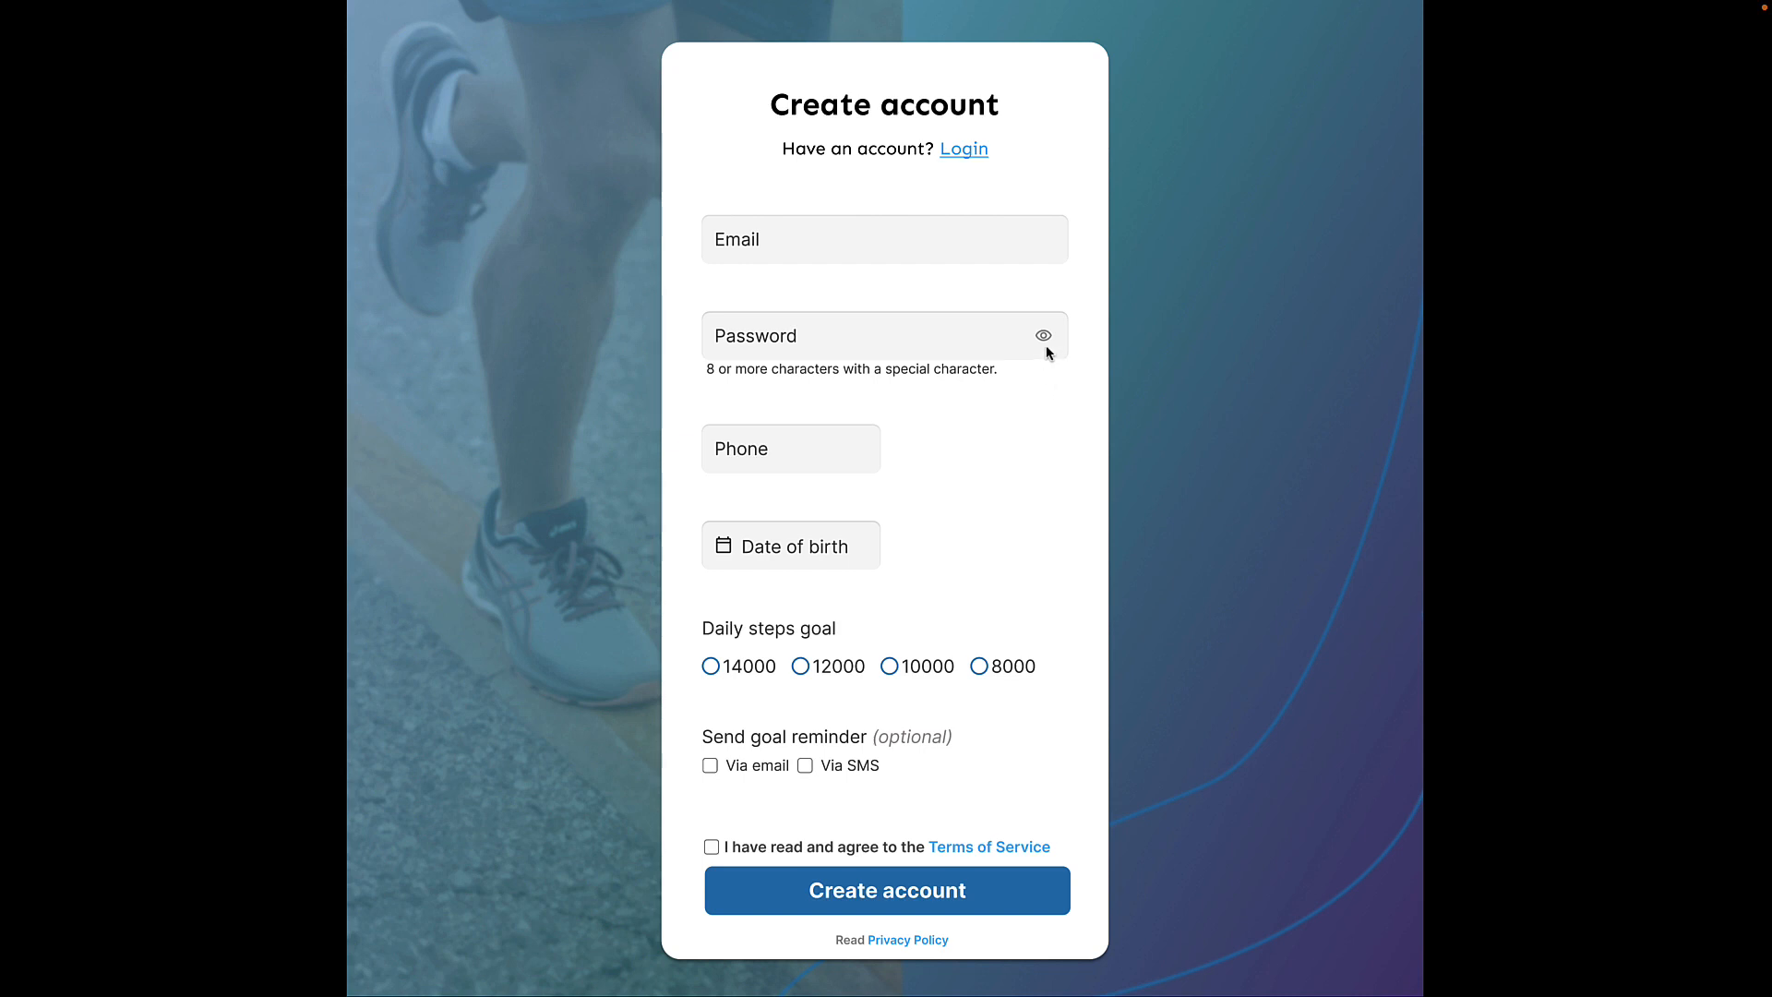
pyautogui.moveTo(908, 398)
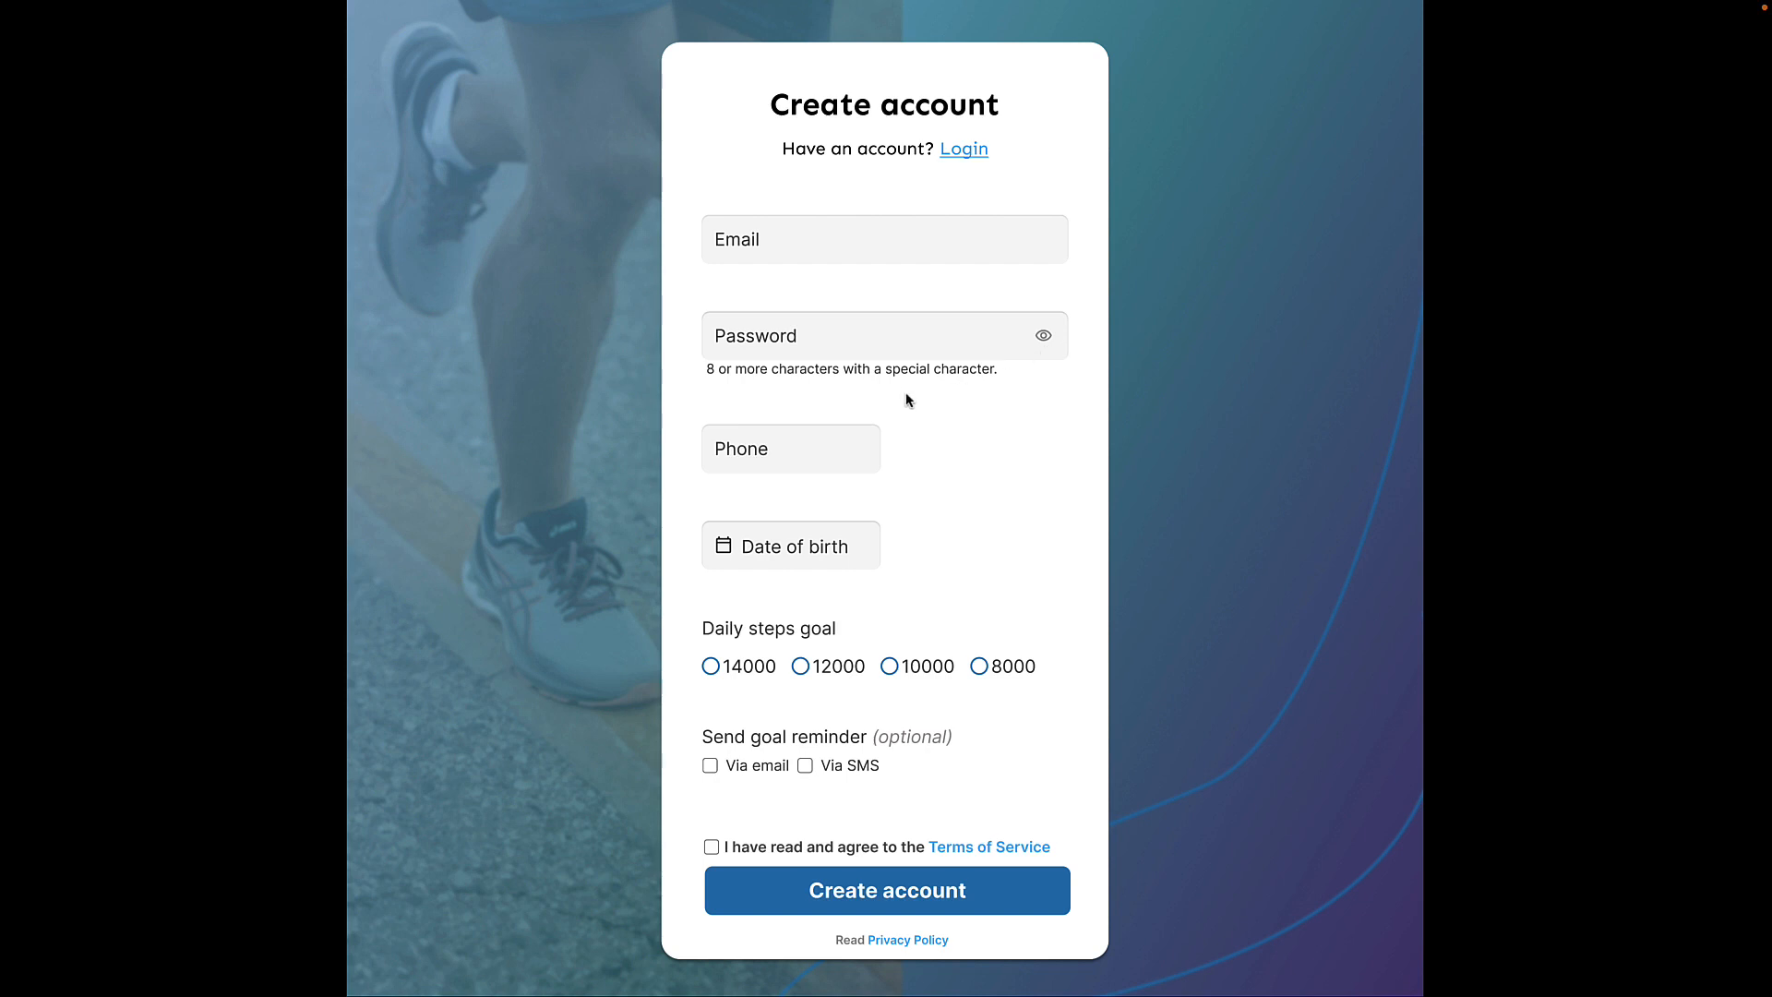
pyautogui.moveTo(984, 388)
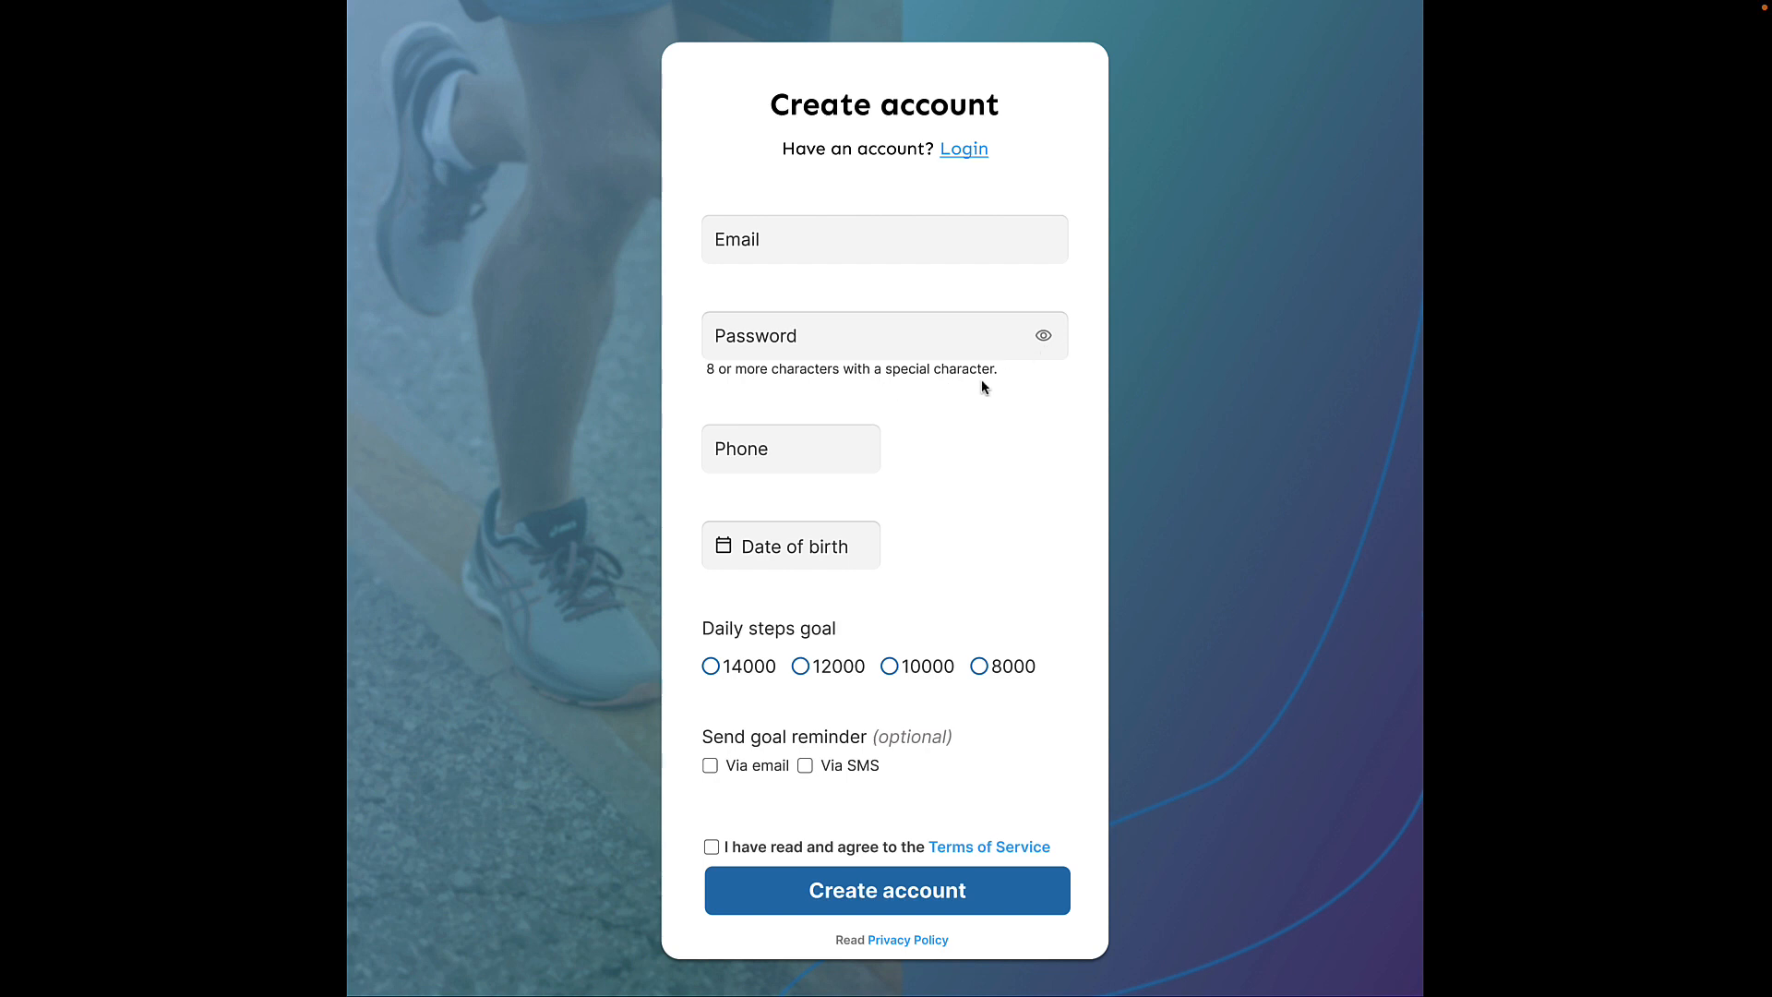
pyautogui.moveTo(1032, 478)
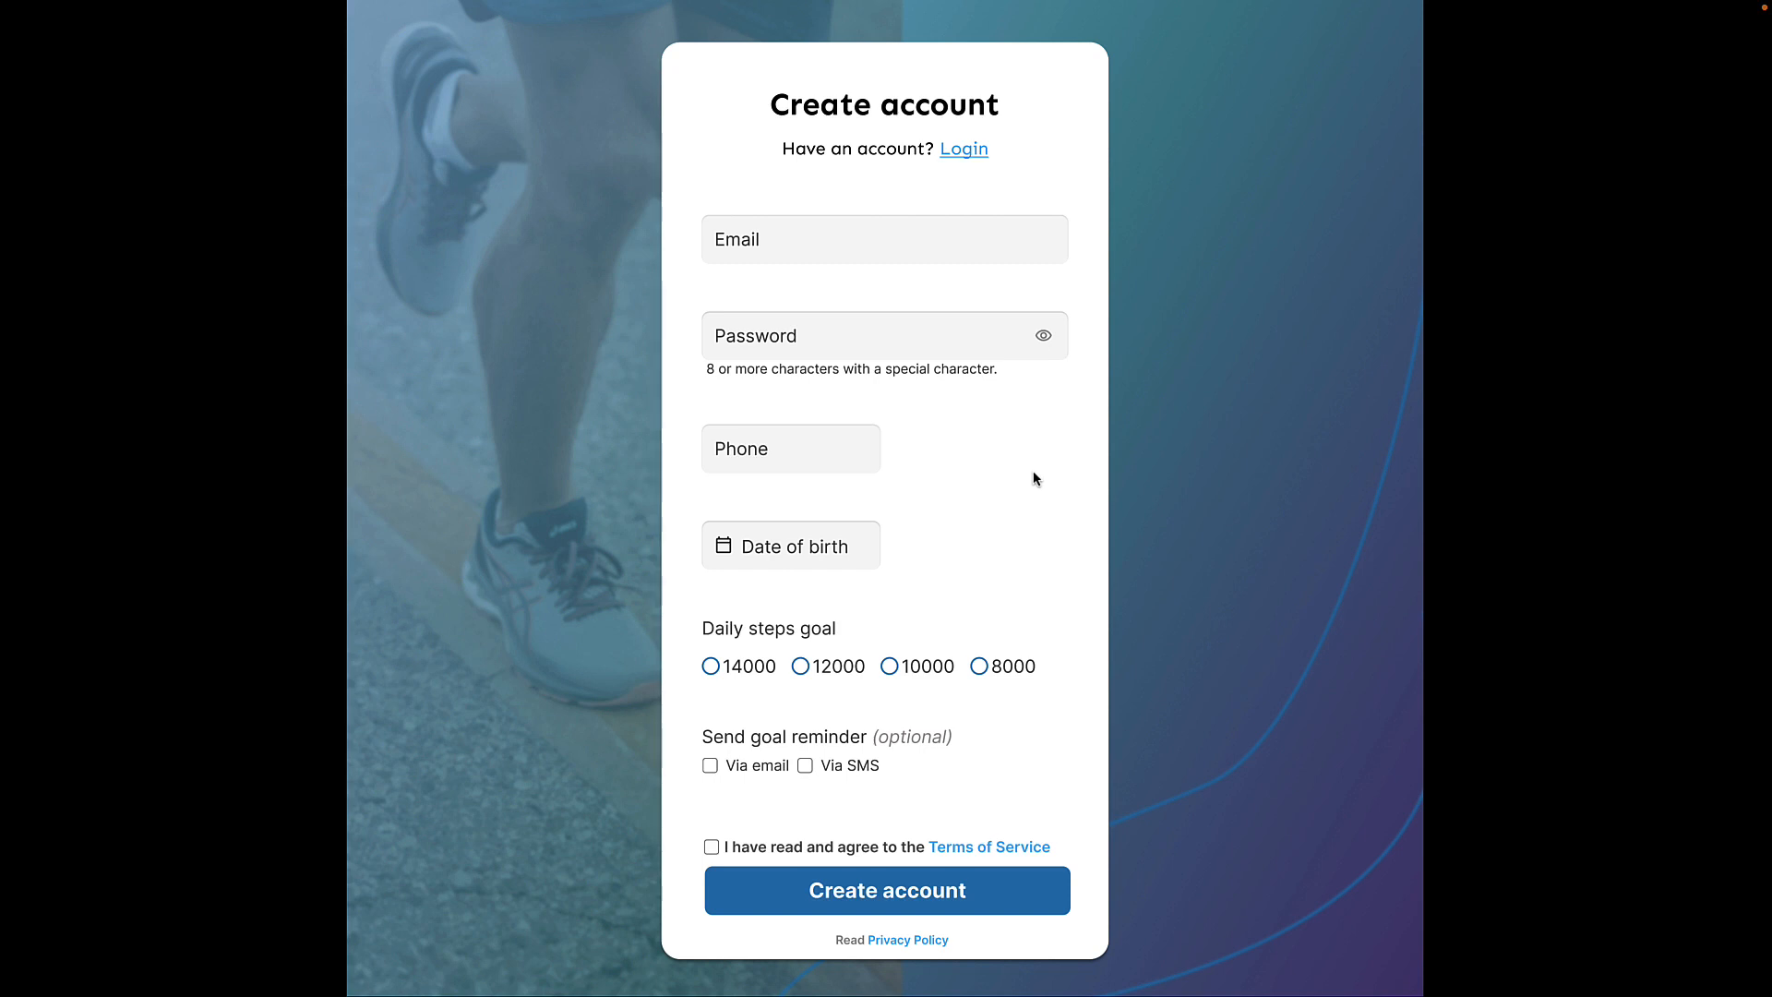
pyautogui.moveTo(1044, 485)
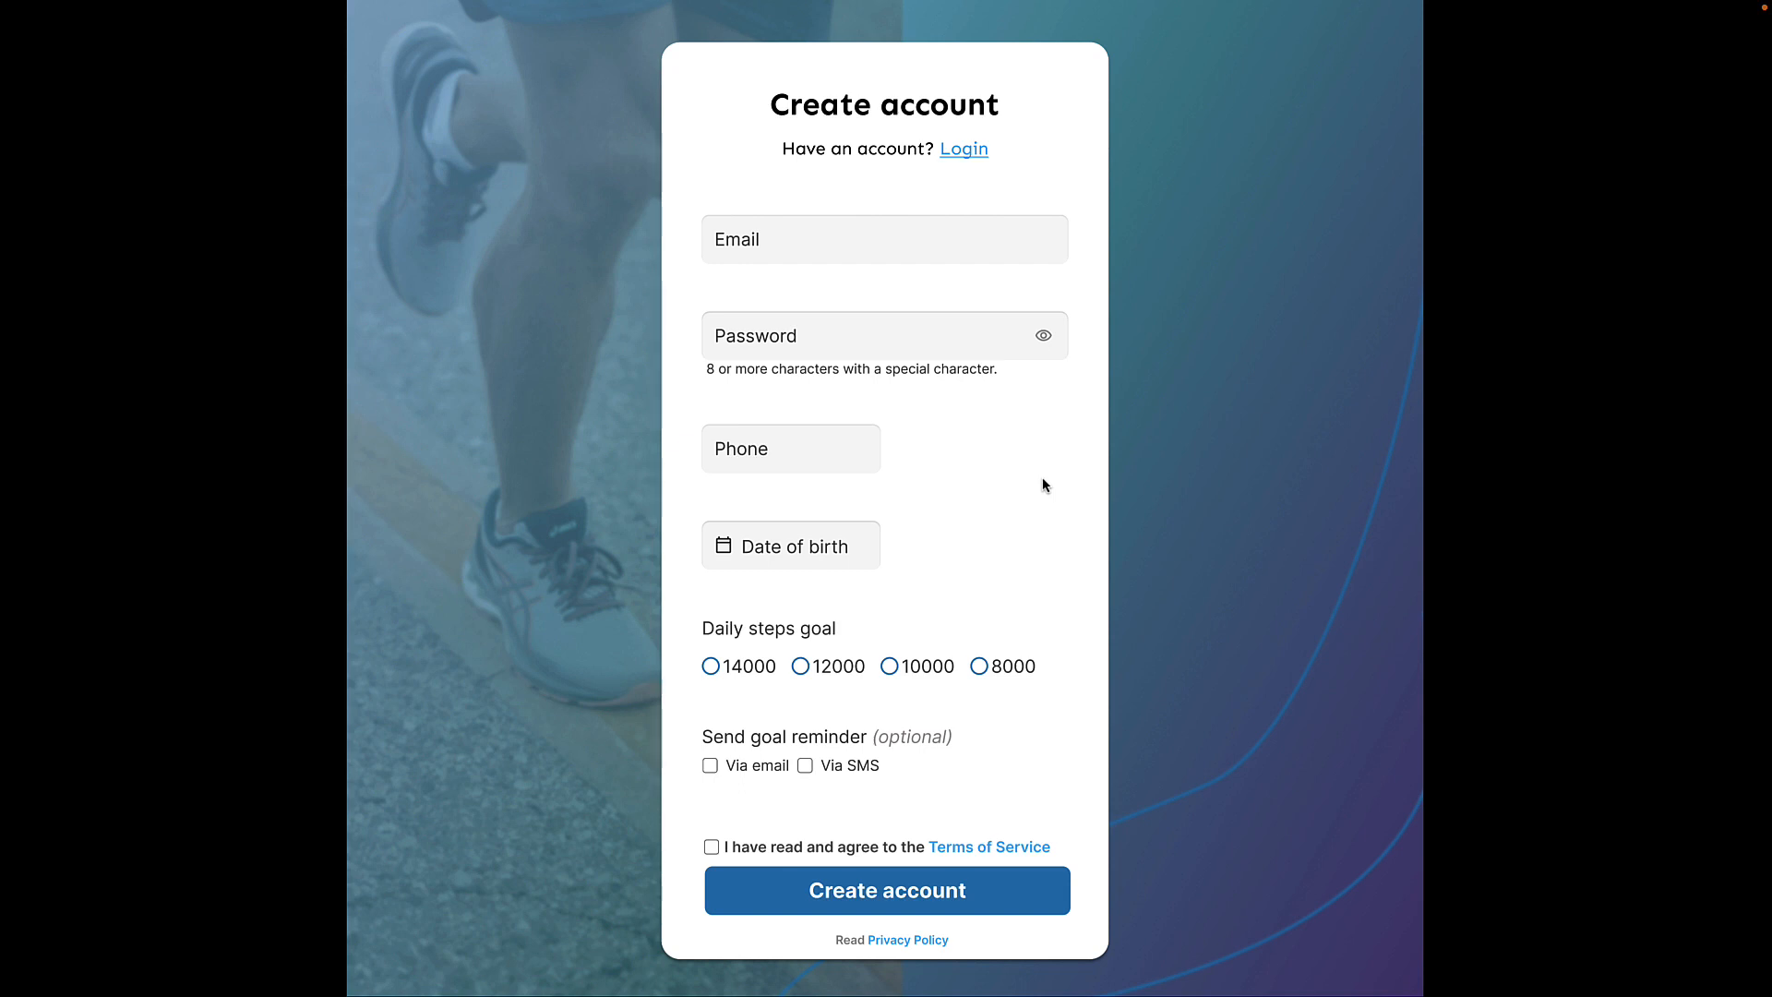
pyautogui.moveTo(952, 473)
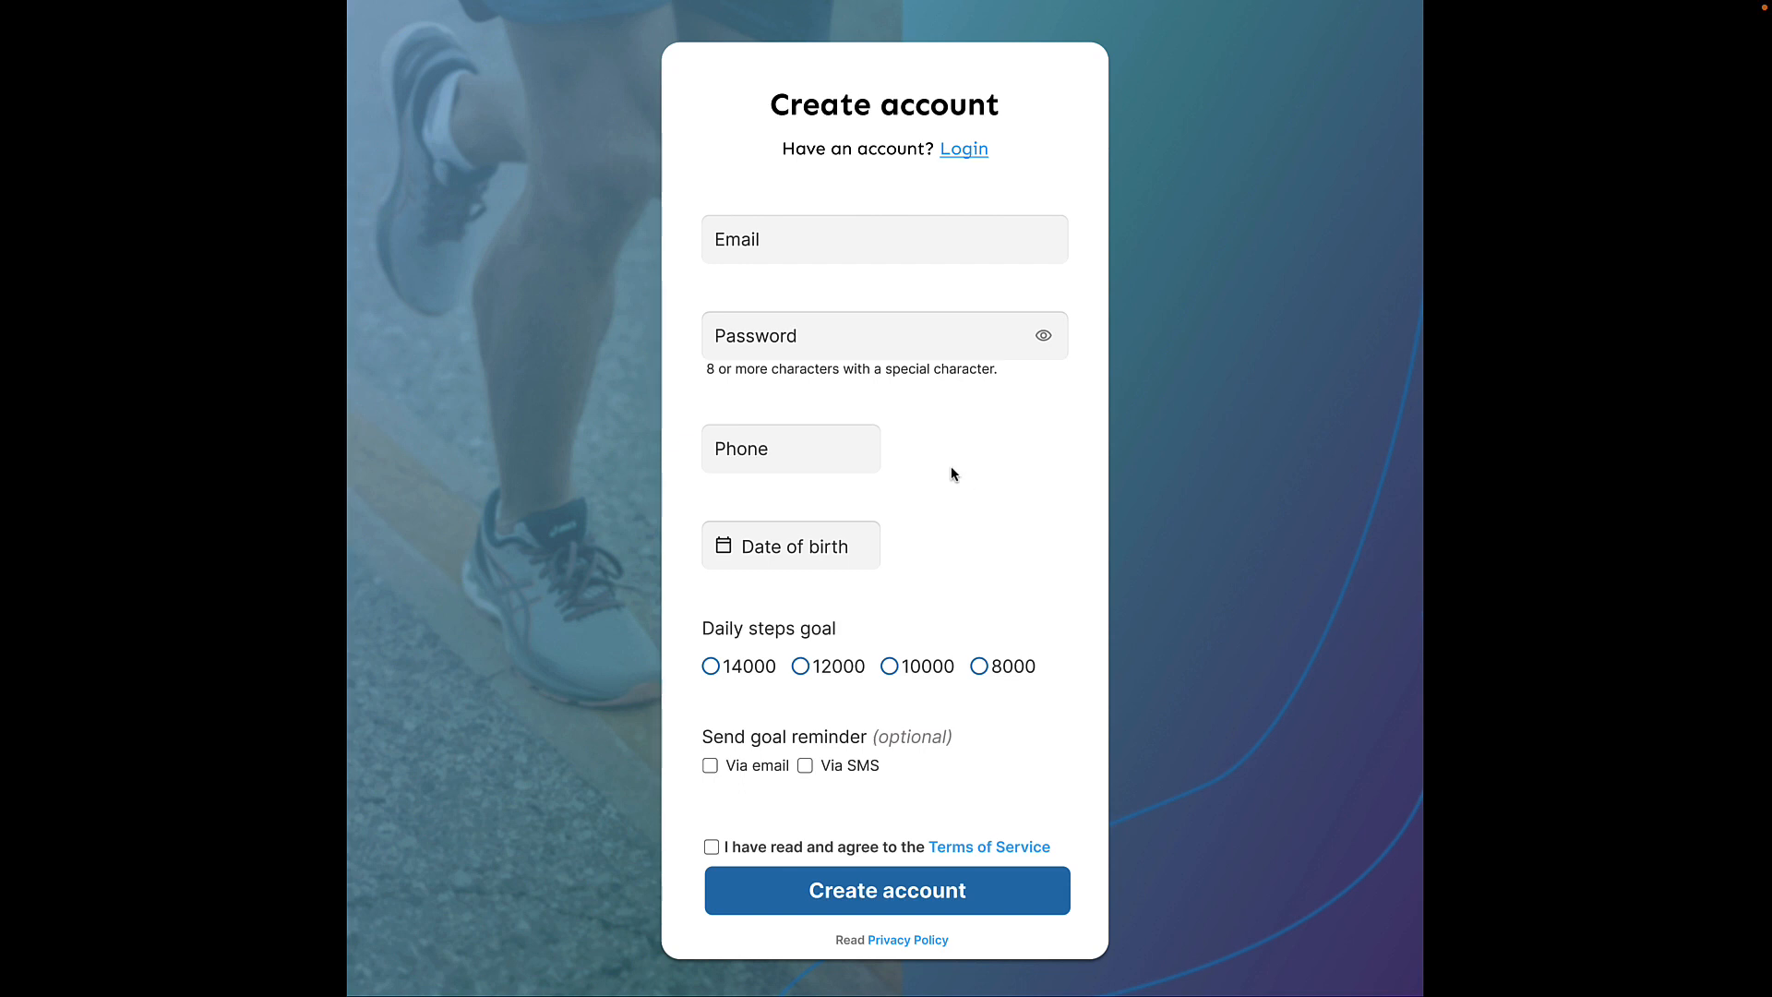
pyautogui.moveTo(772, 462)
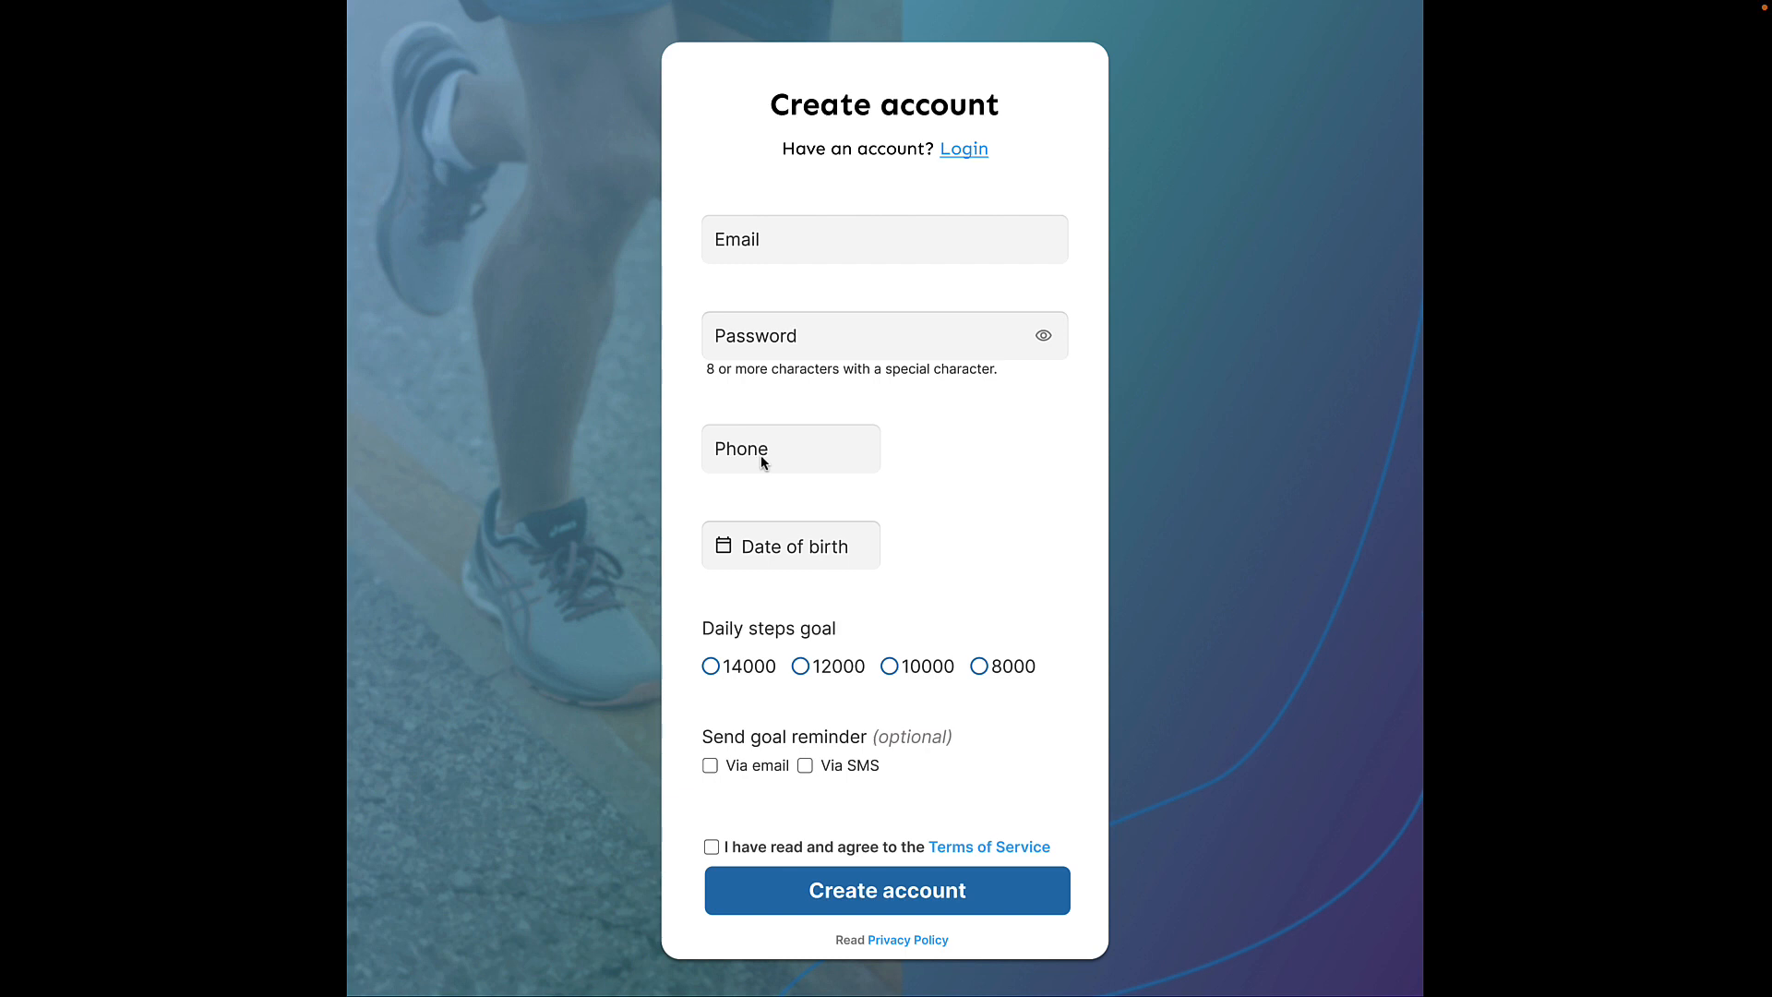
pyautogui.moveTo(805, 474)
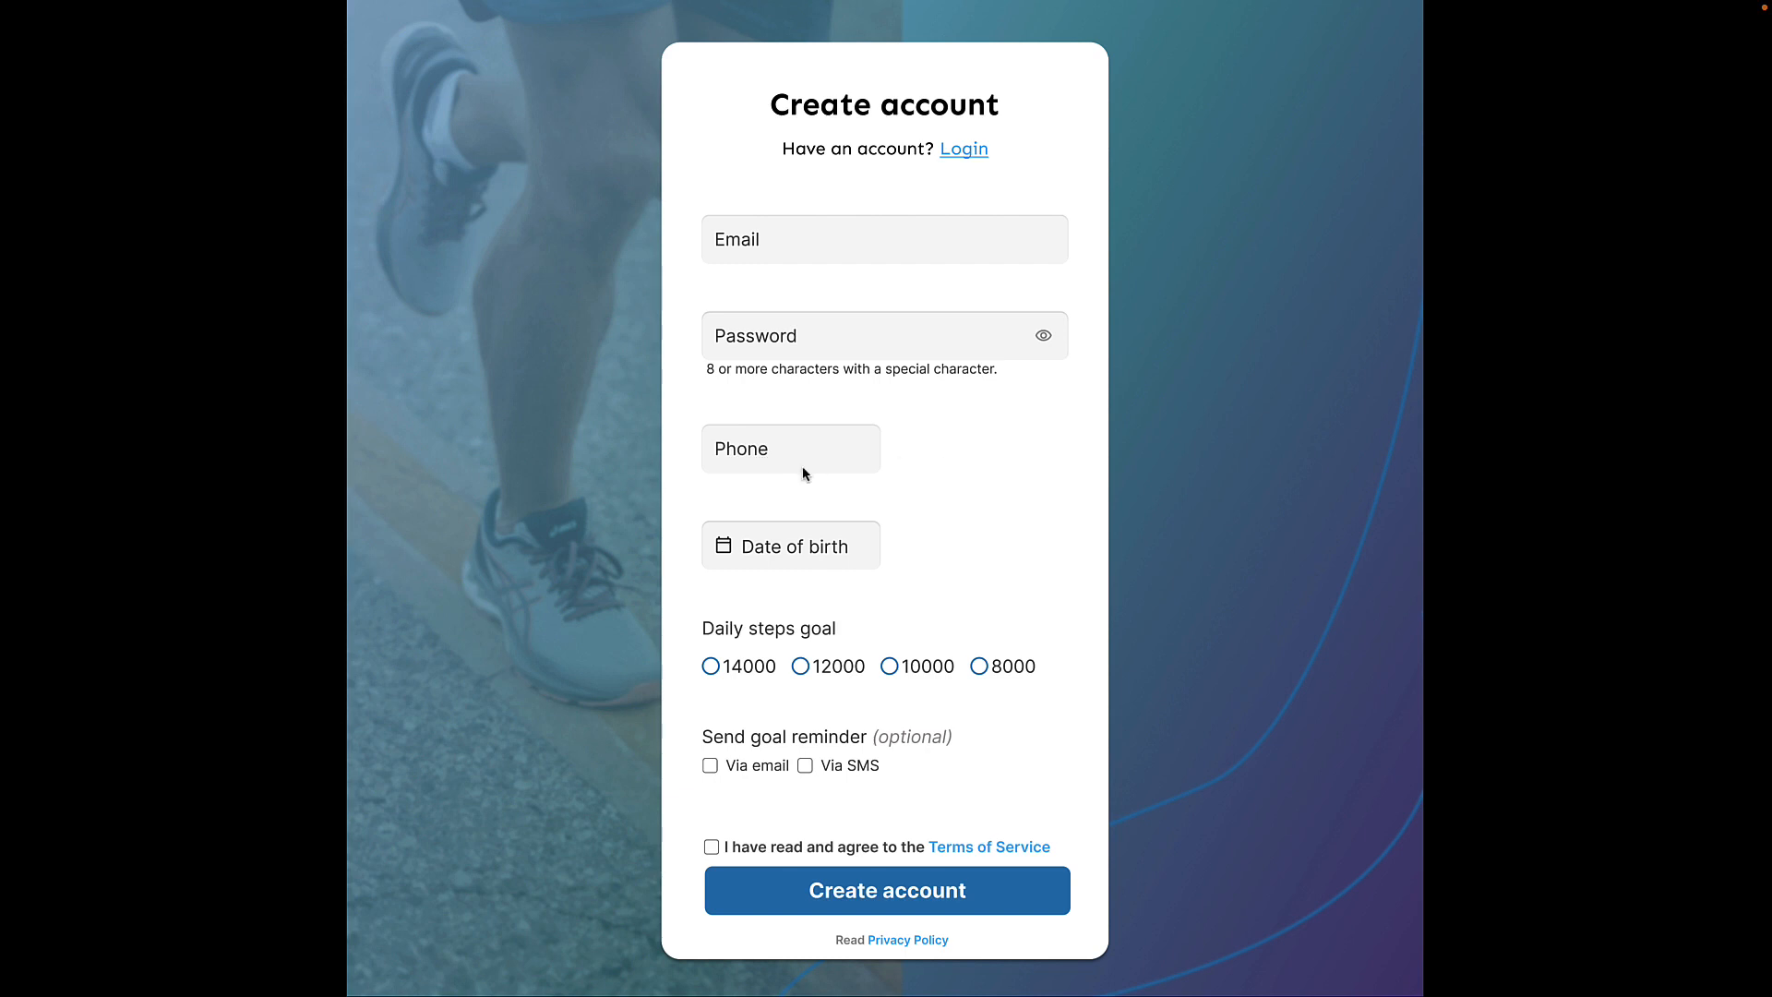
pyautogui.moveTo(792, 280)
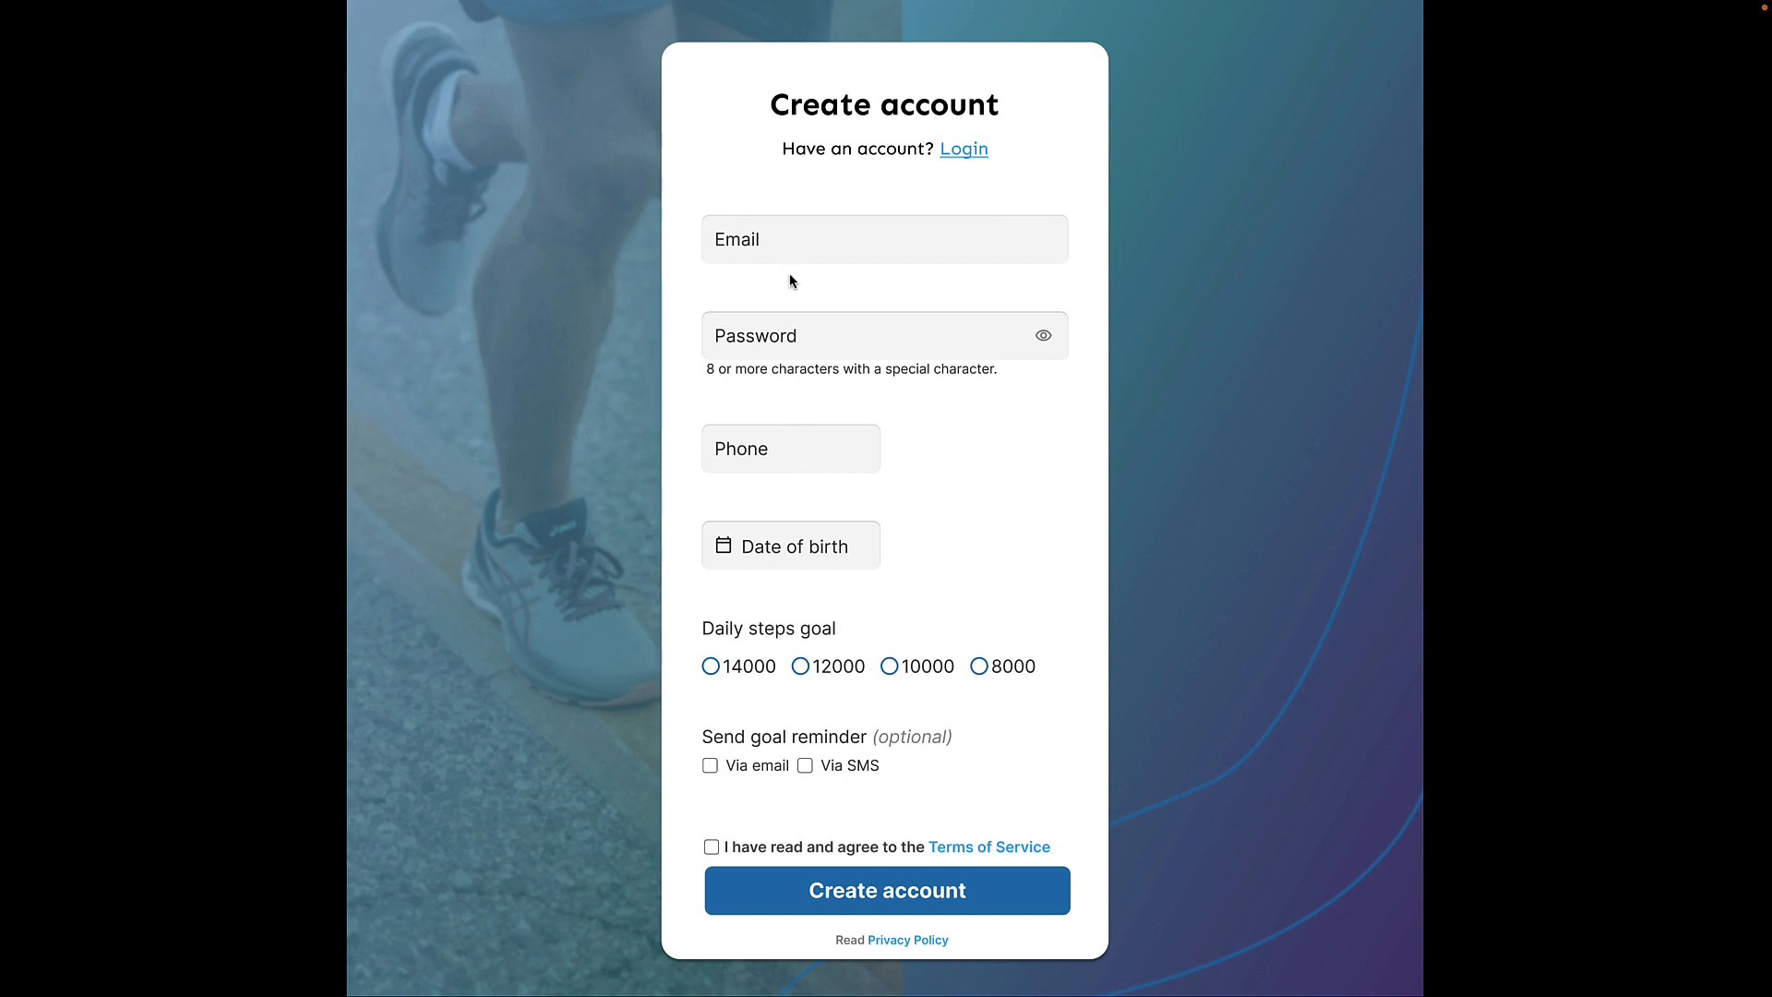
pyautogui.moveTo(977, 487)
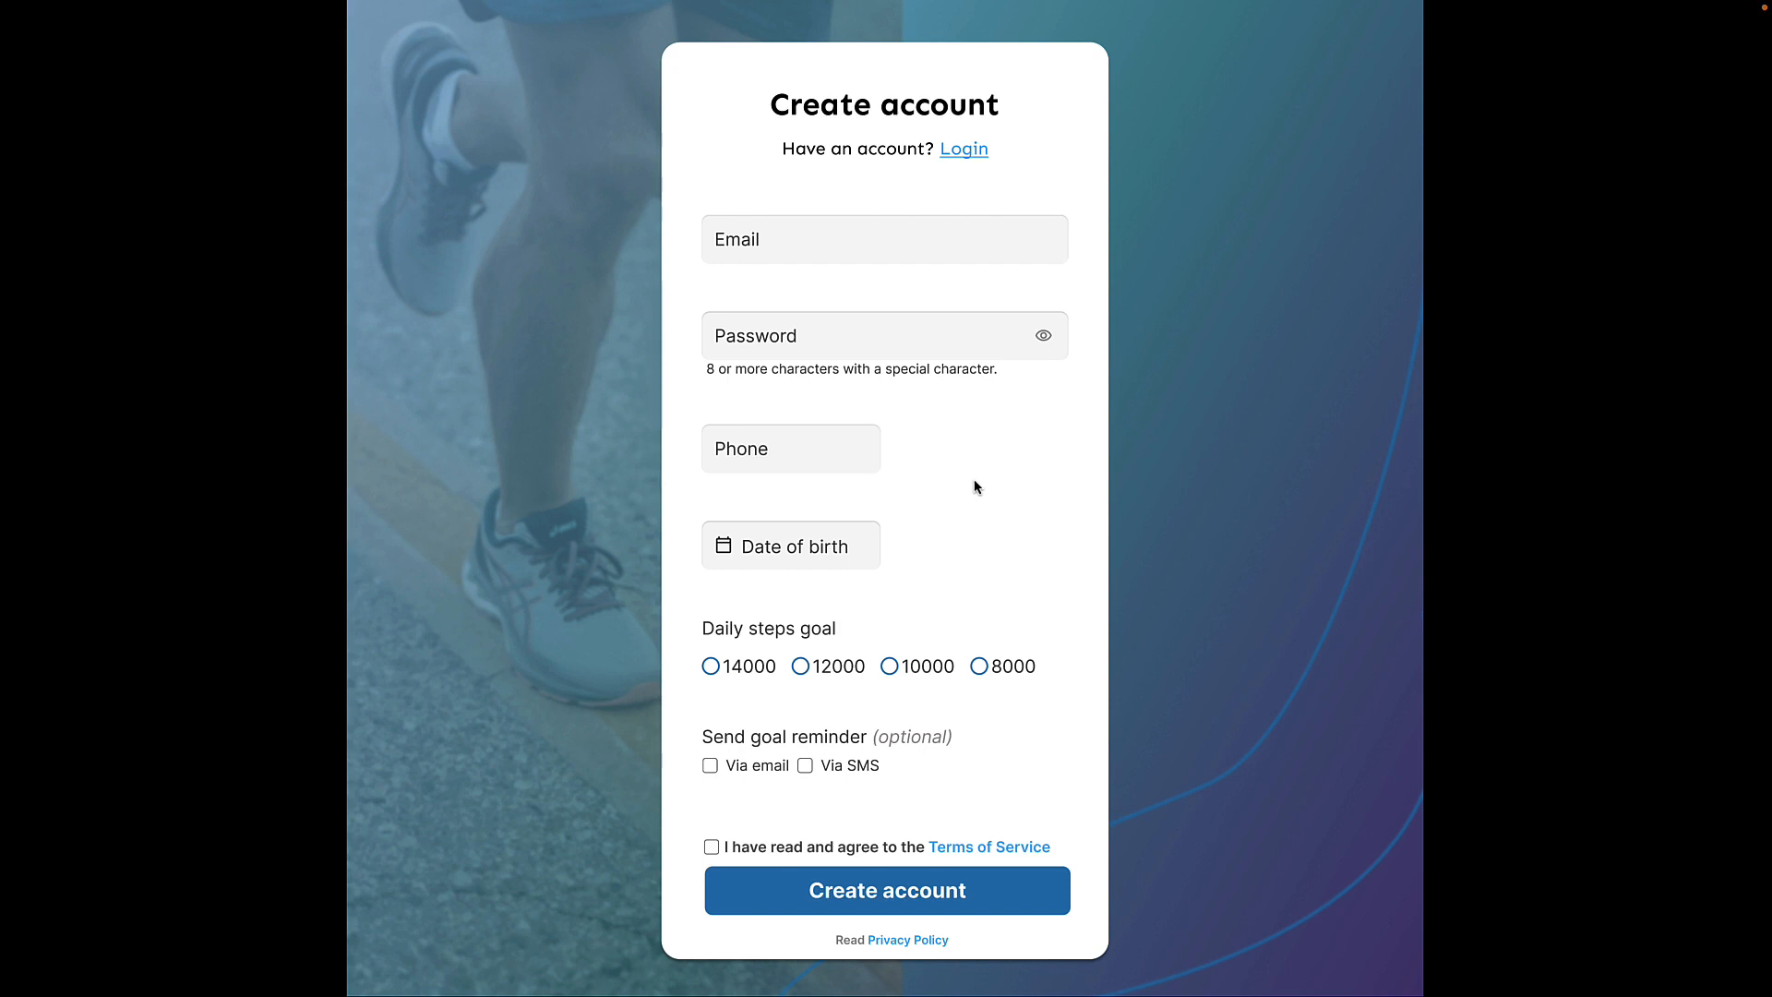
pyautogui.moveTo(960, 482)
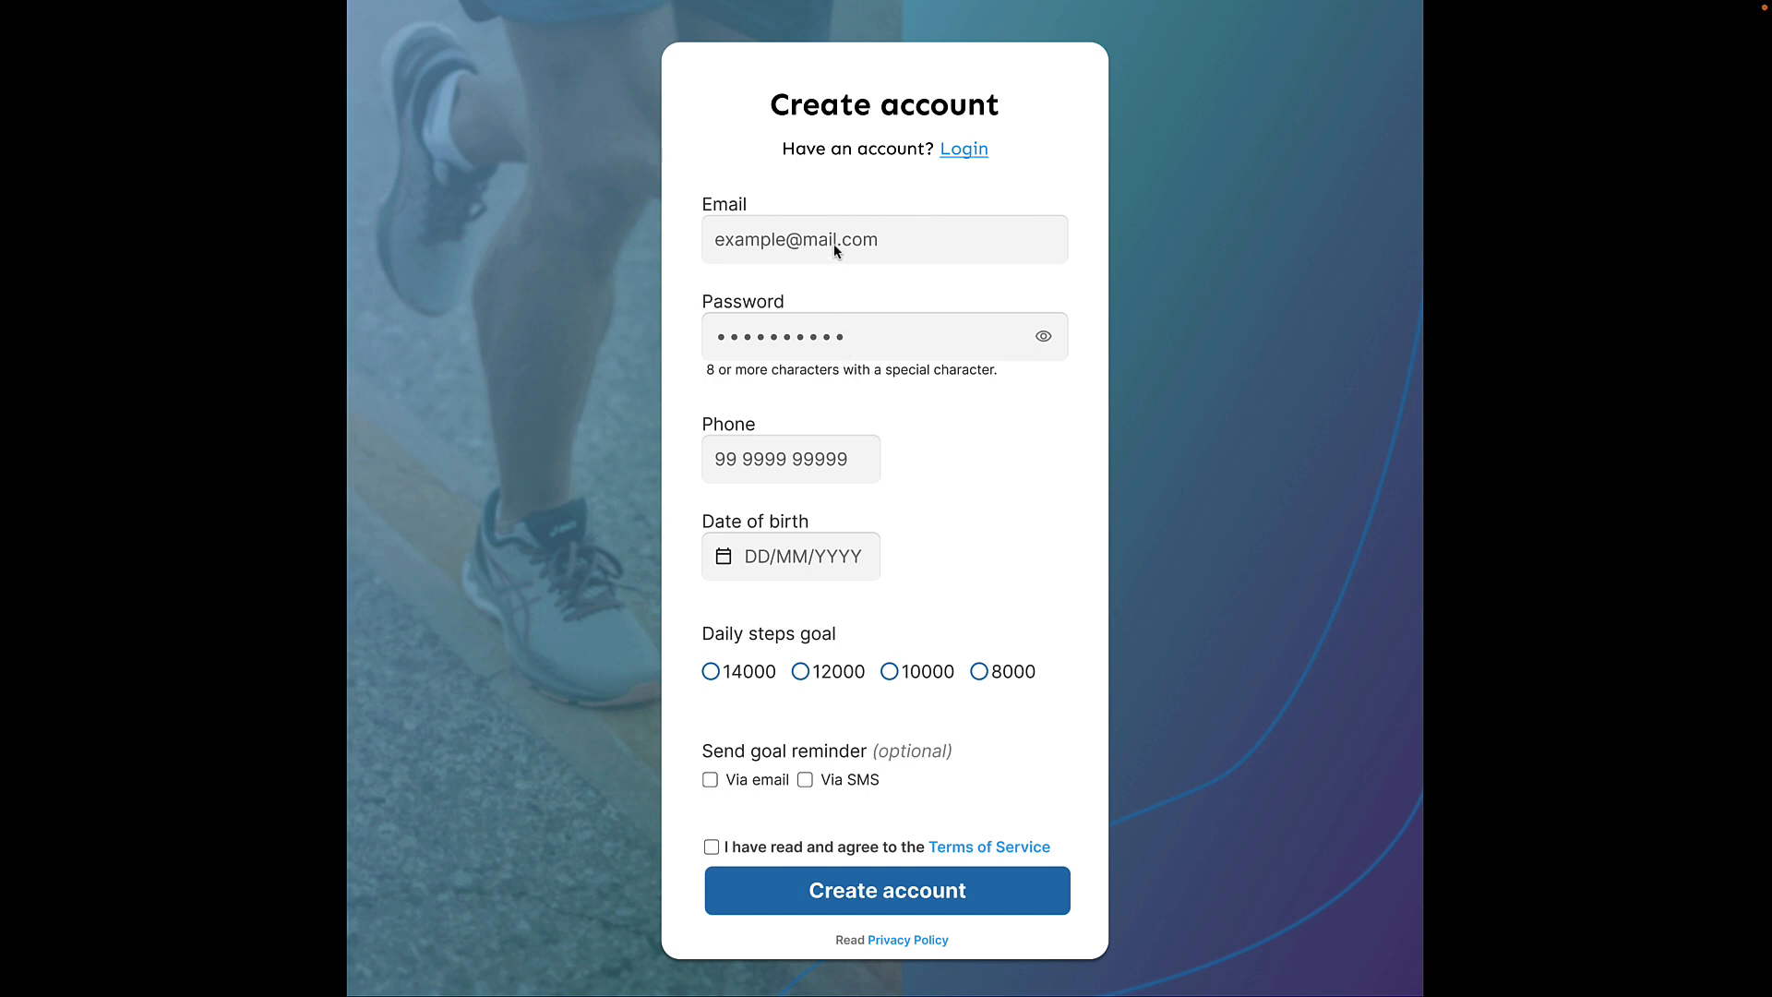
pyautogui.moveTo(867, 375)
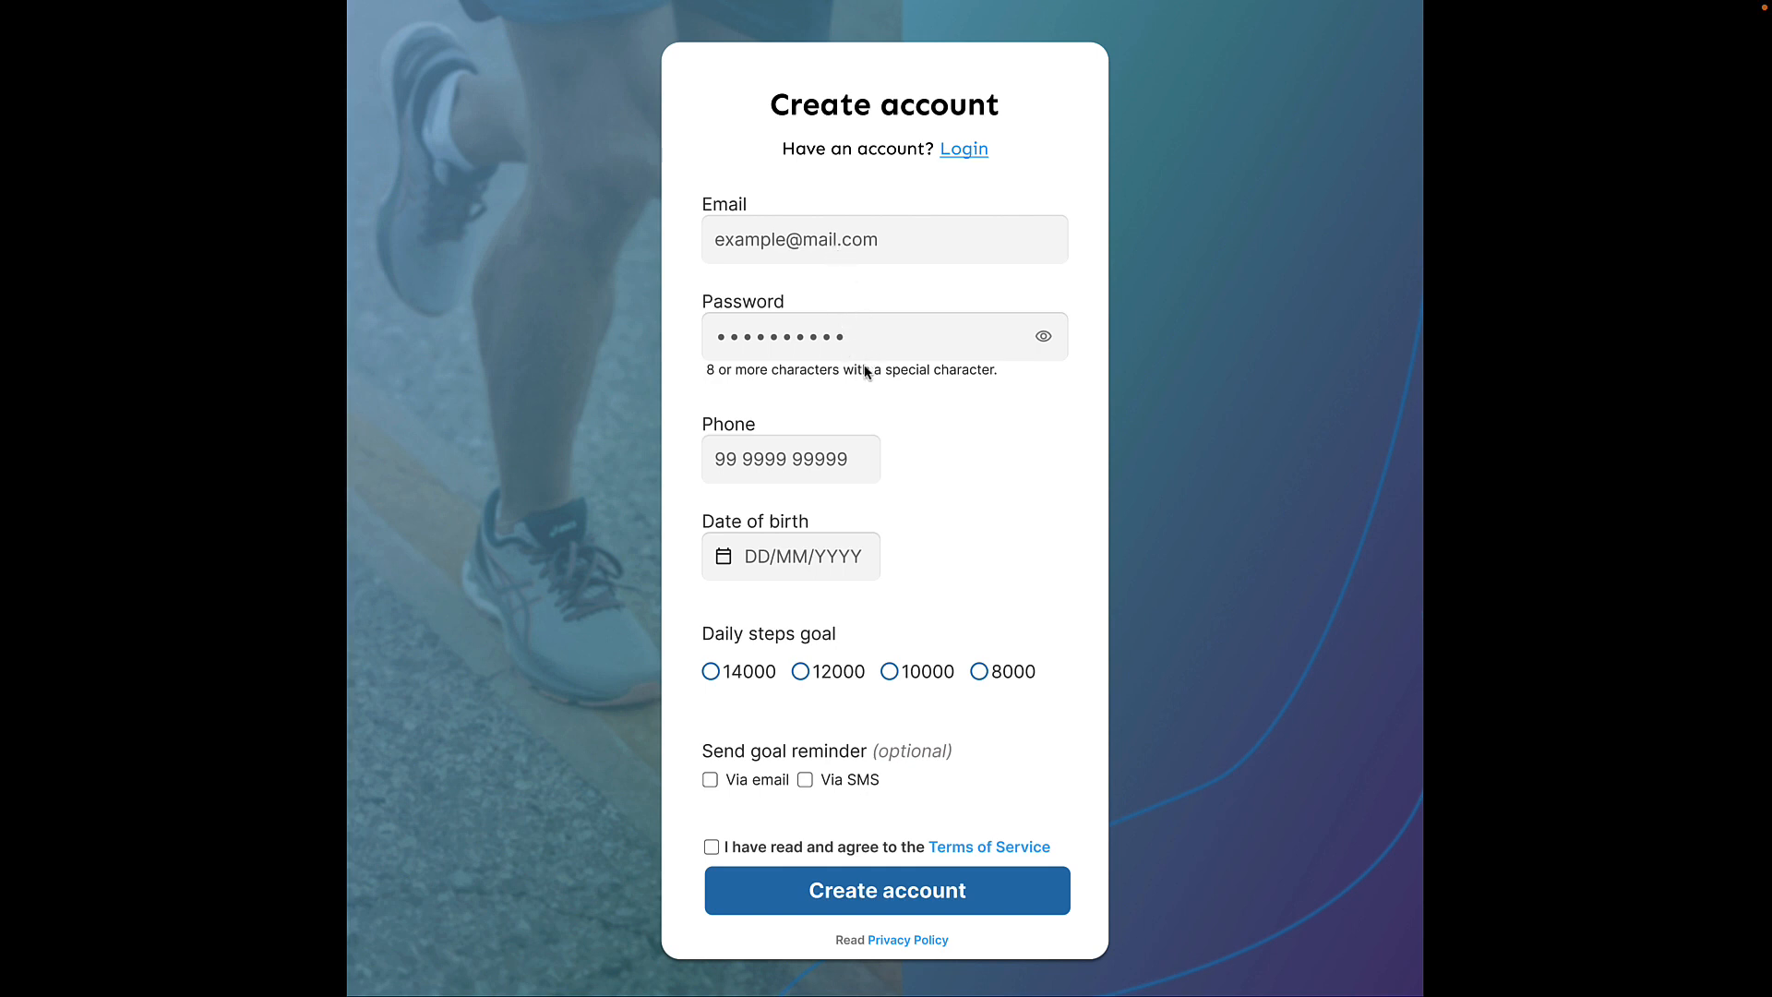
pyautogui.moveTo(860, 449)
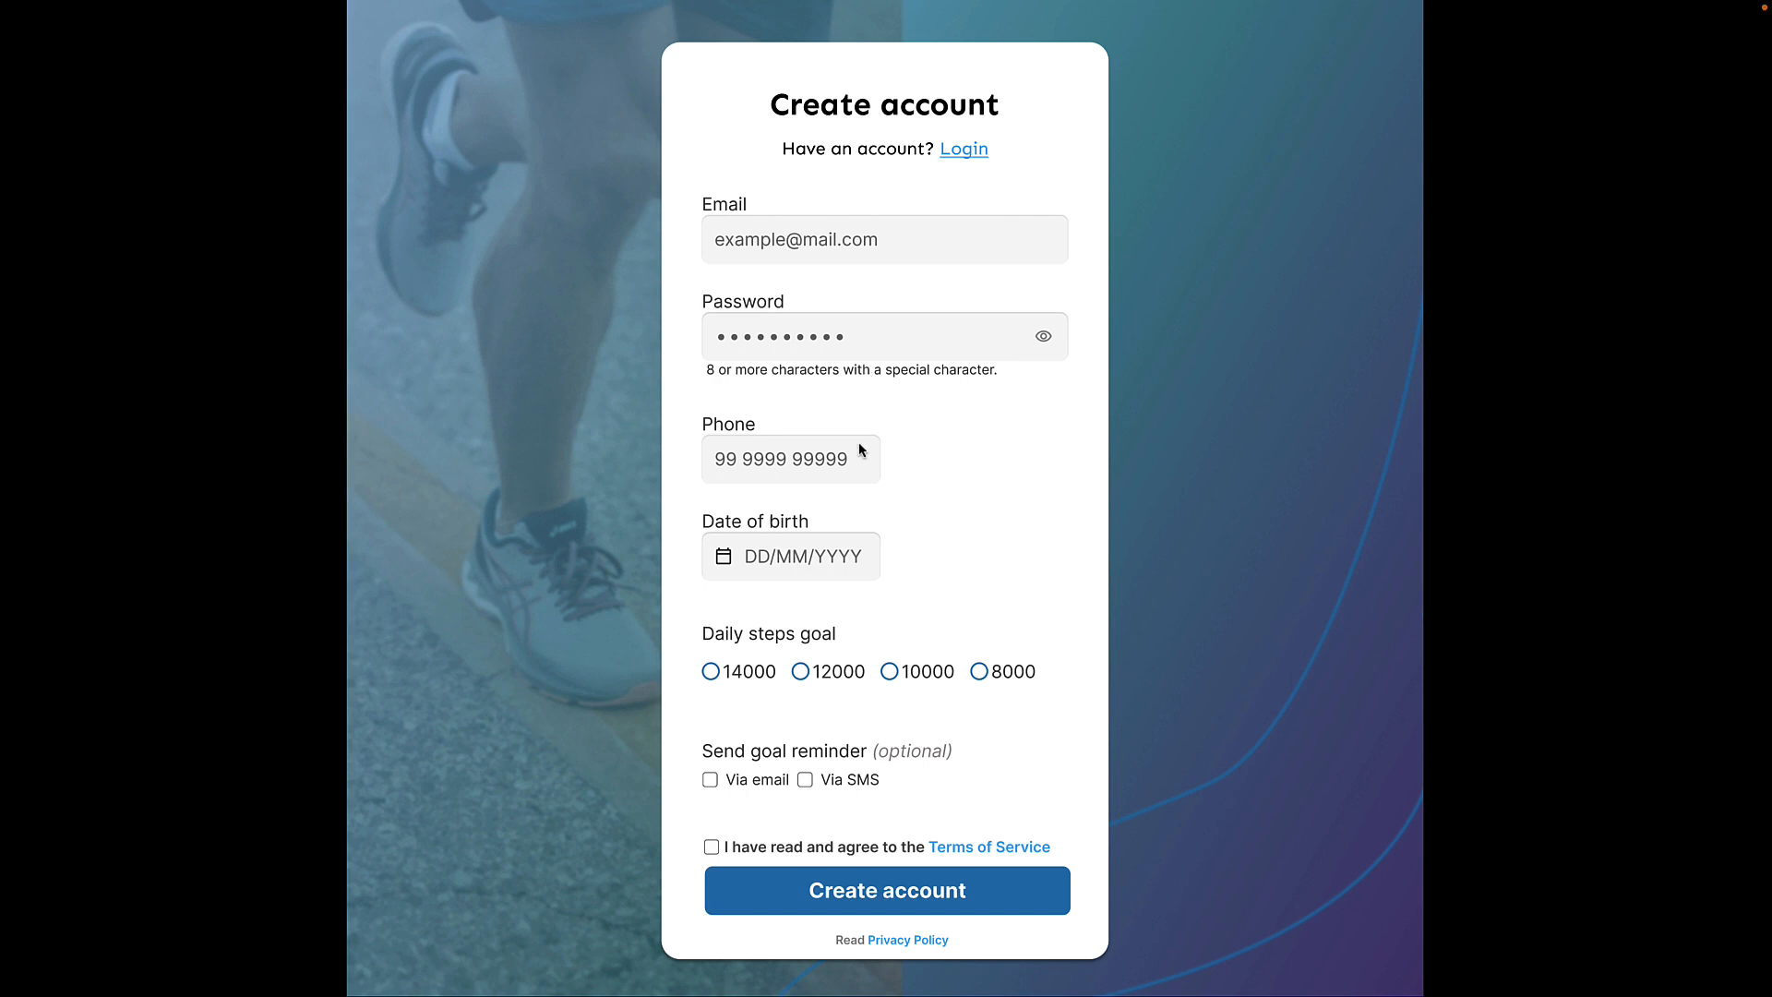
pyautogui.moveTo(871, 558)
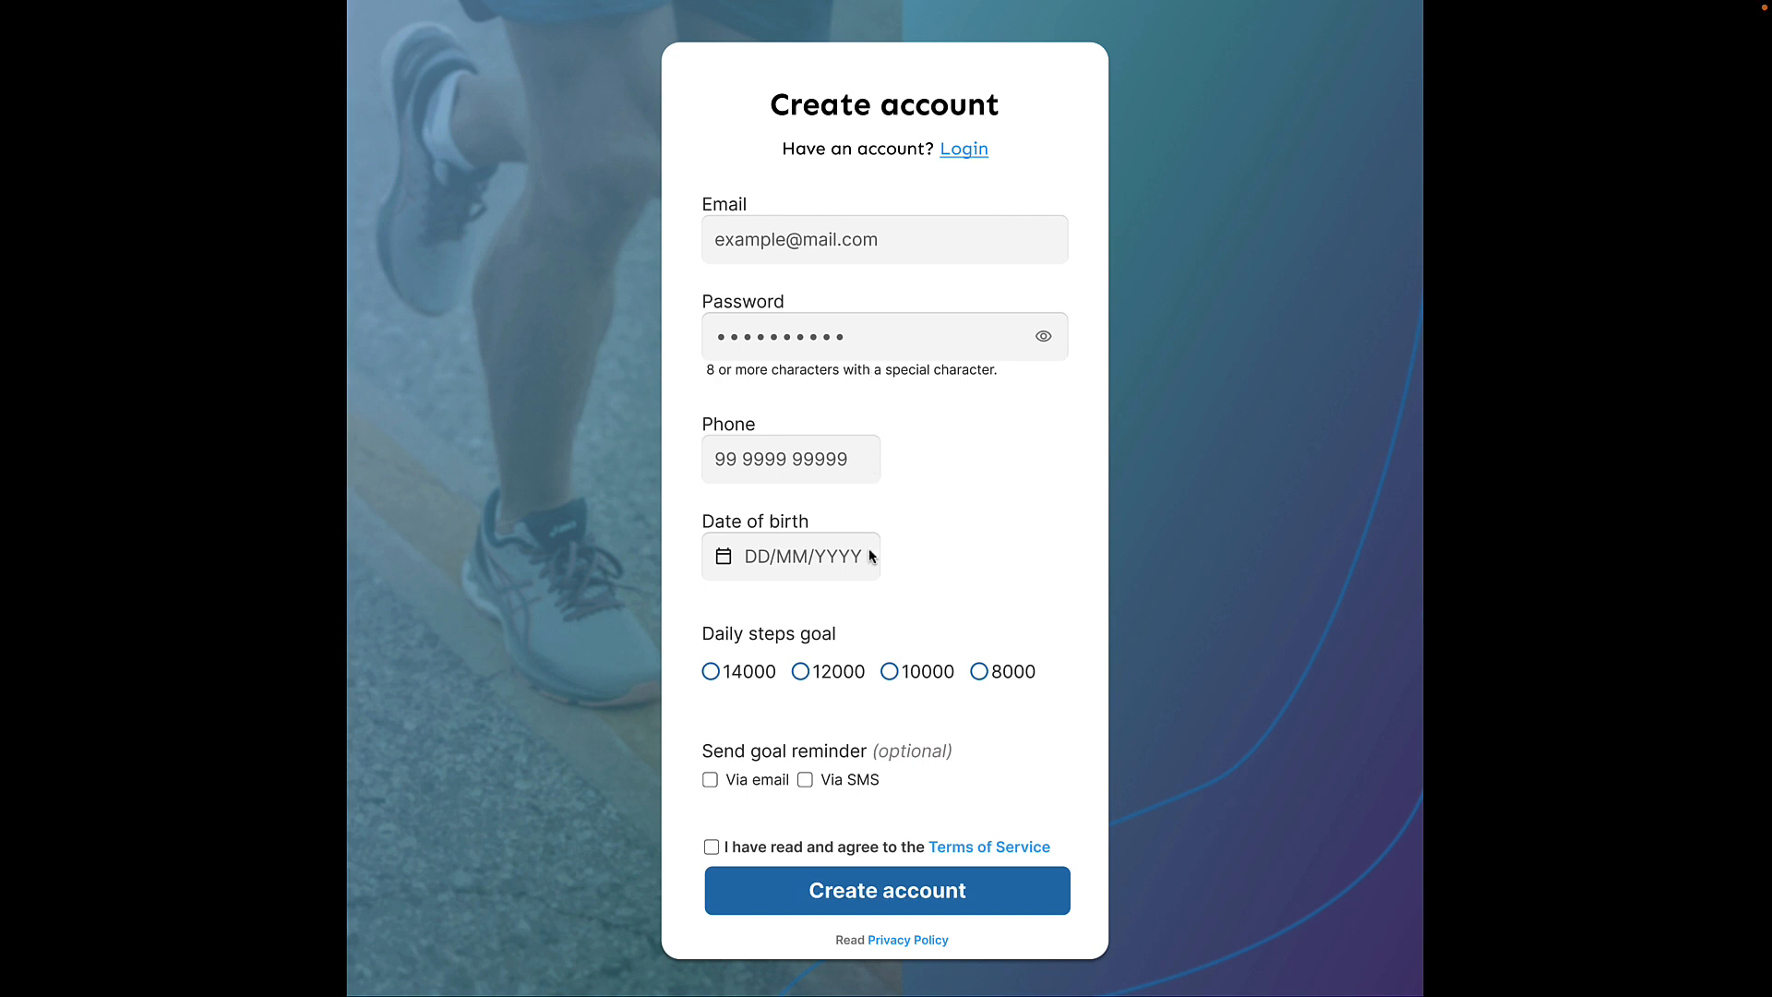
pyautogui.moveTo(857, 576)
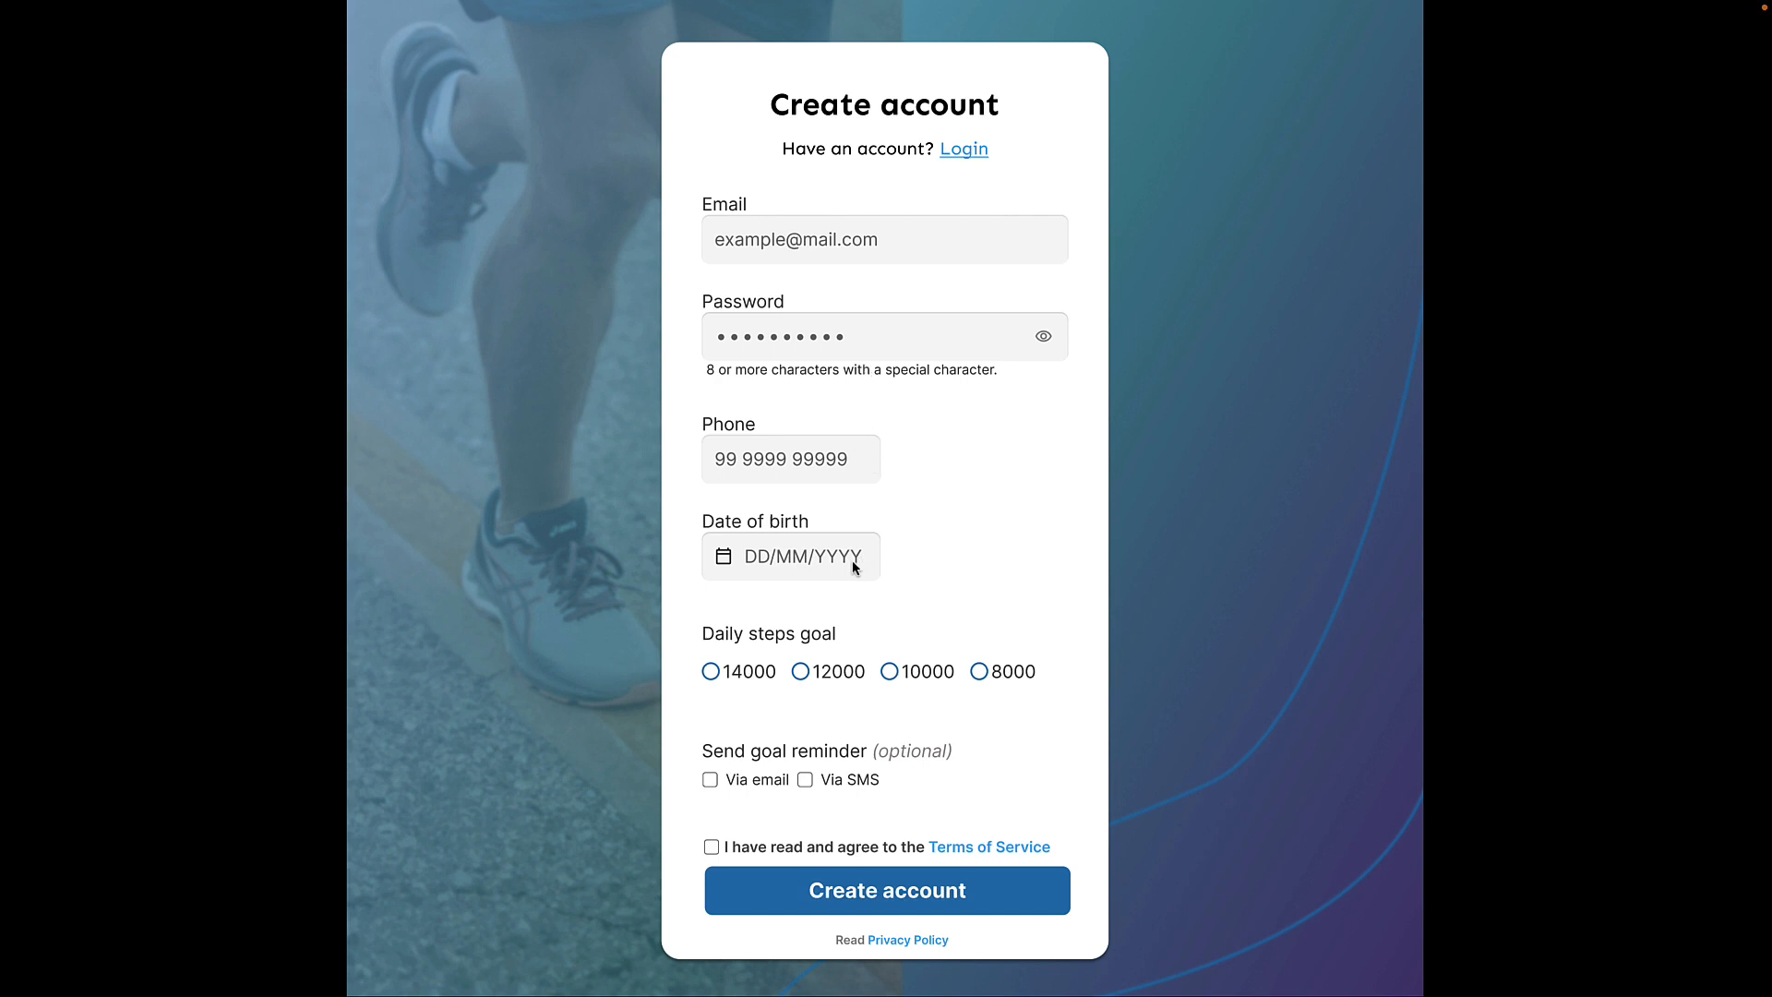
pyautogui.moveTo(986, 576)
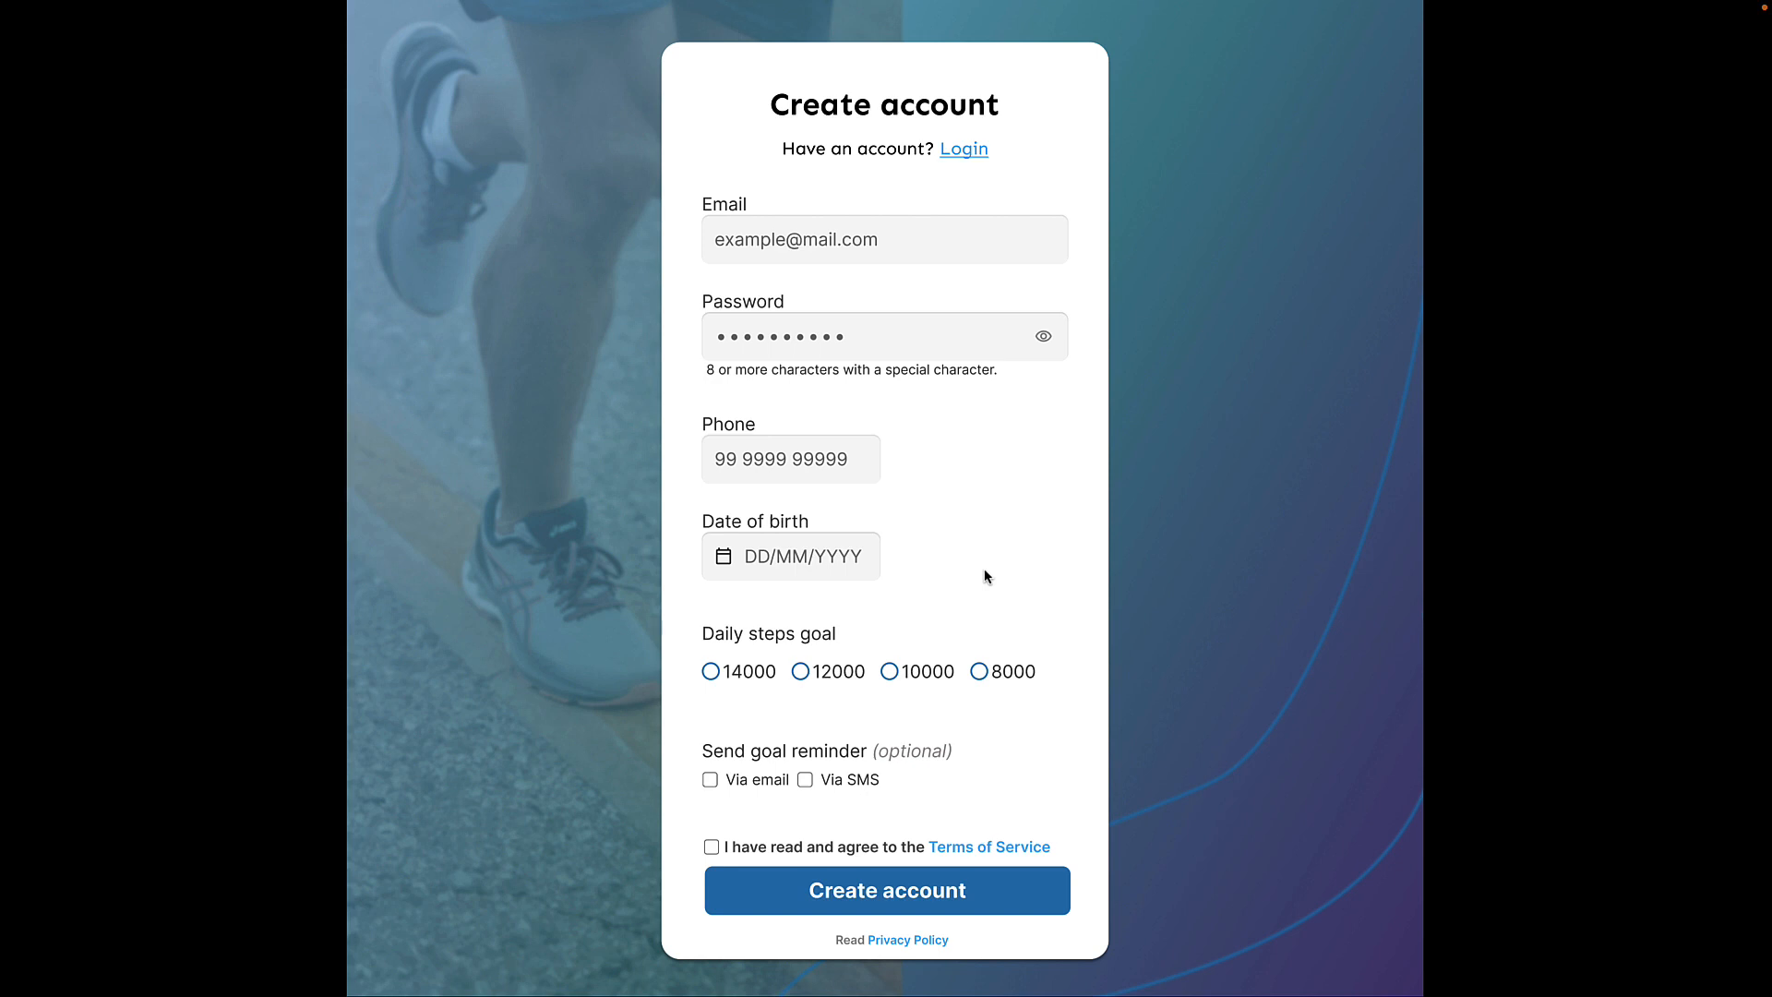
pyautogui.moveTo(987, 580)
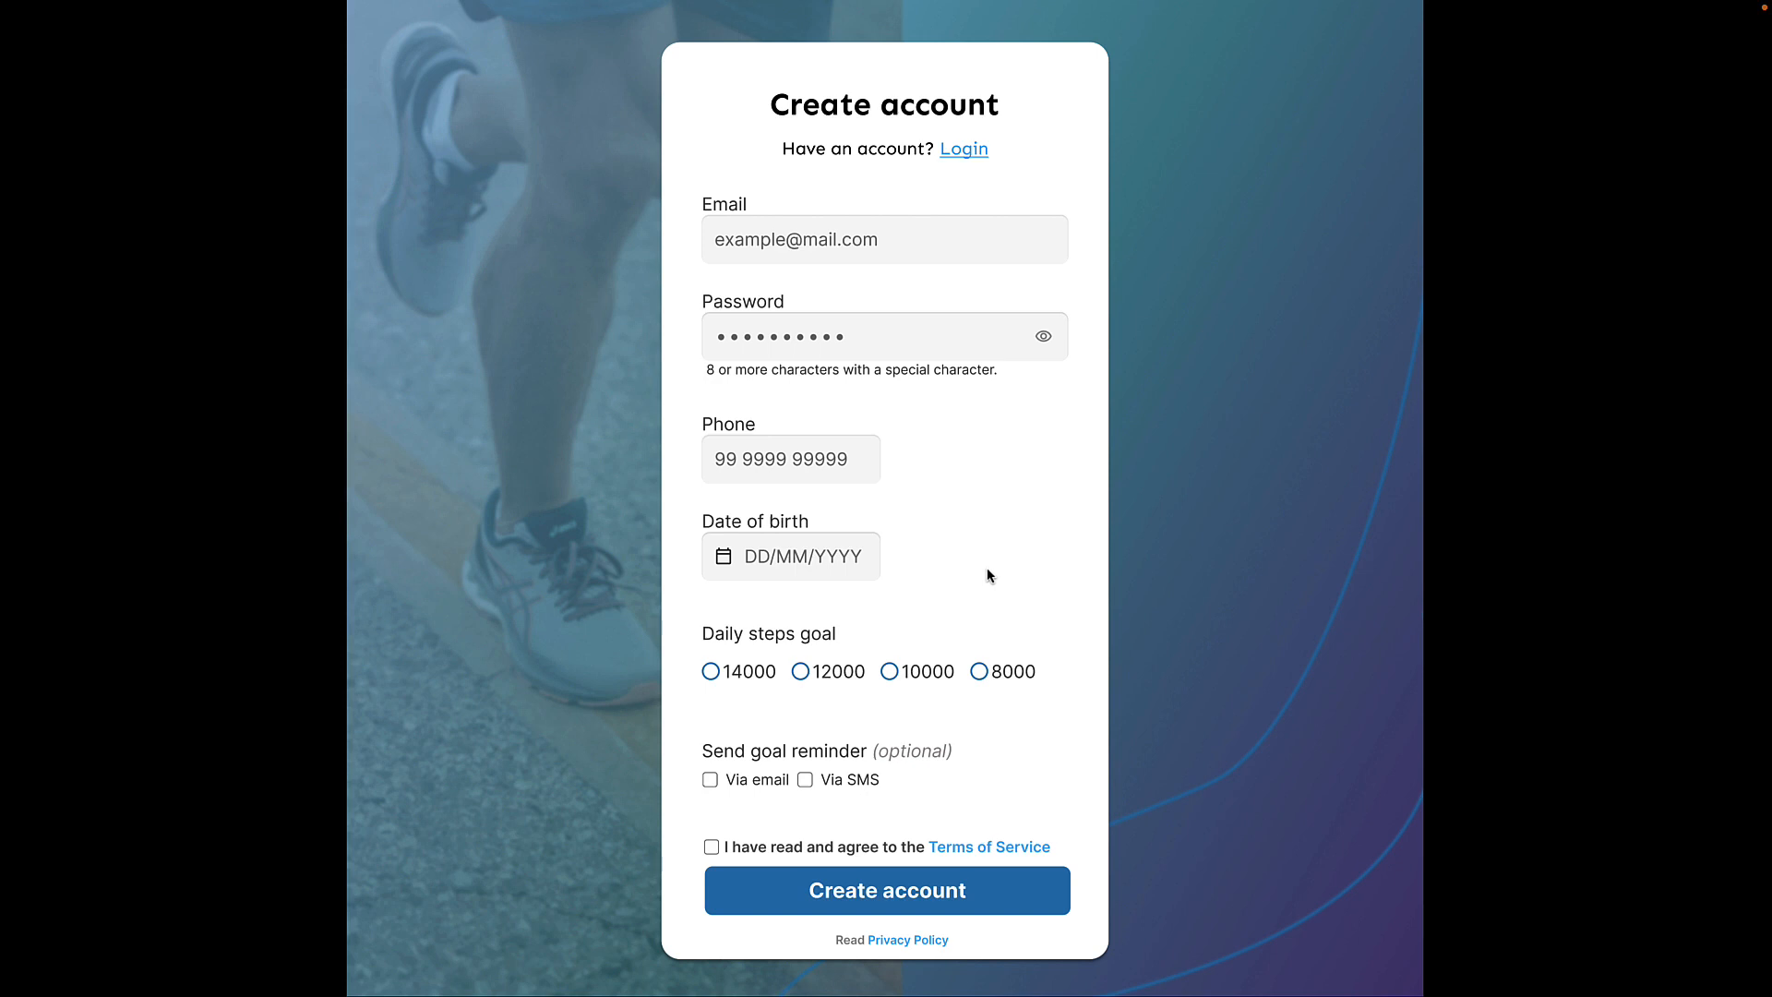
pyautogui.moveTo(932, 712)
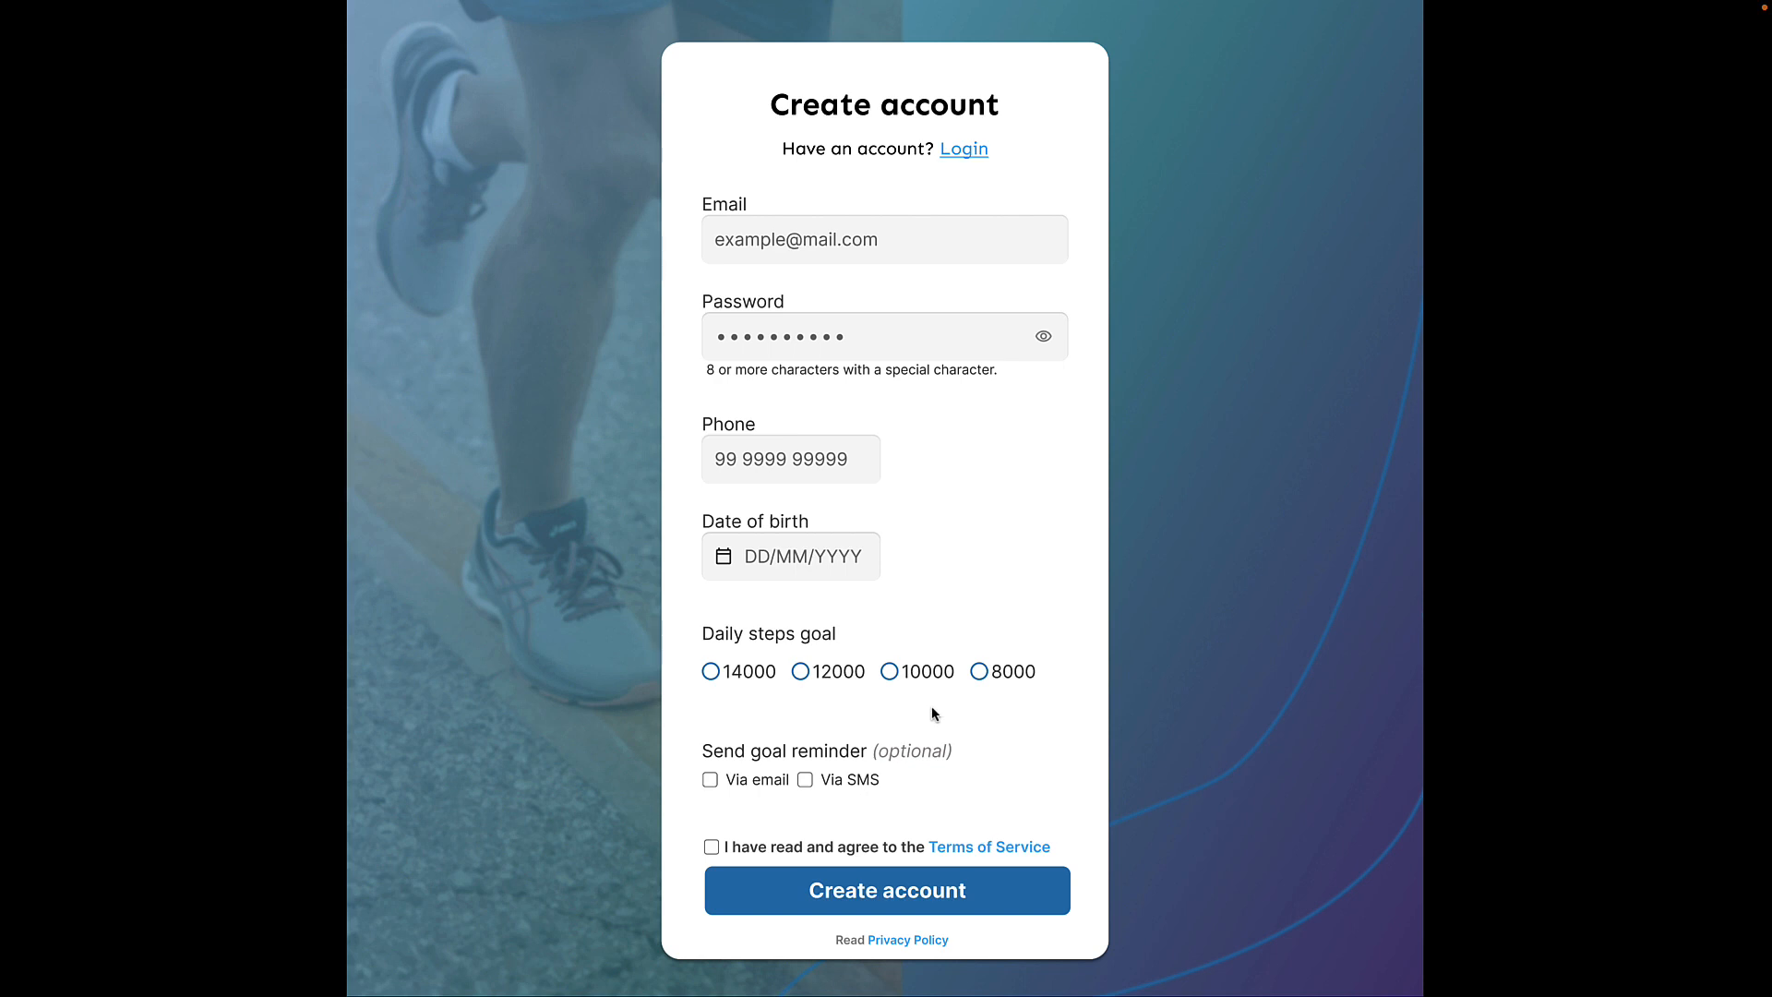
pyautogui.moveTo(900, 701)
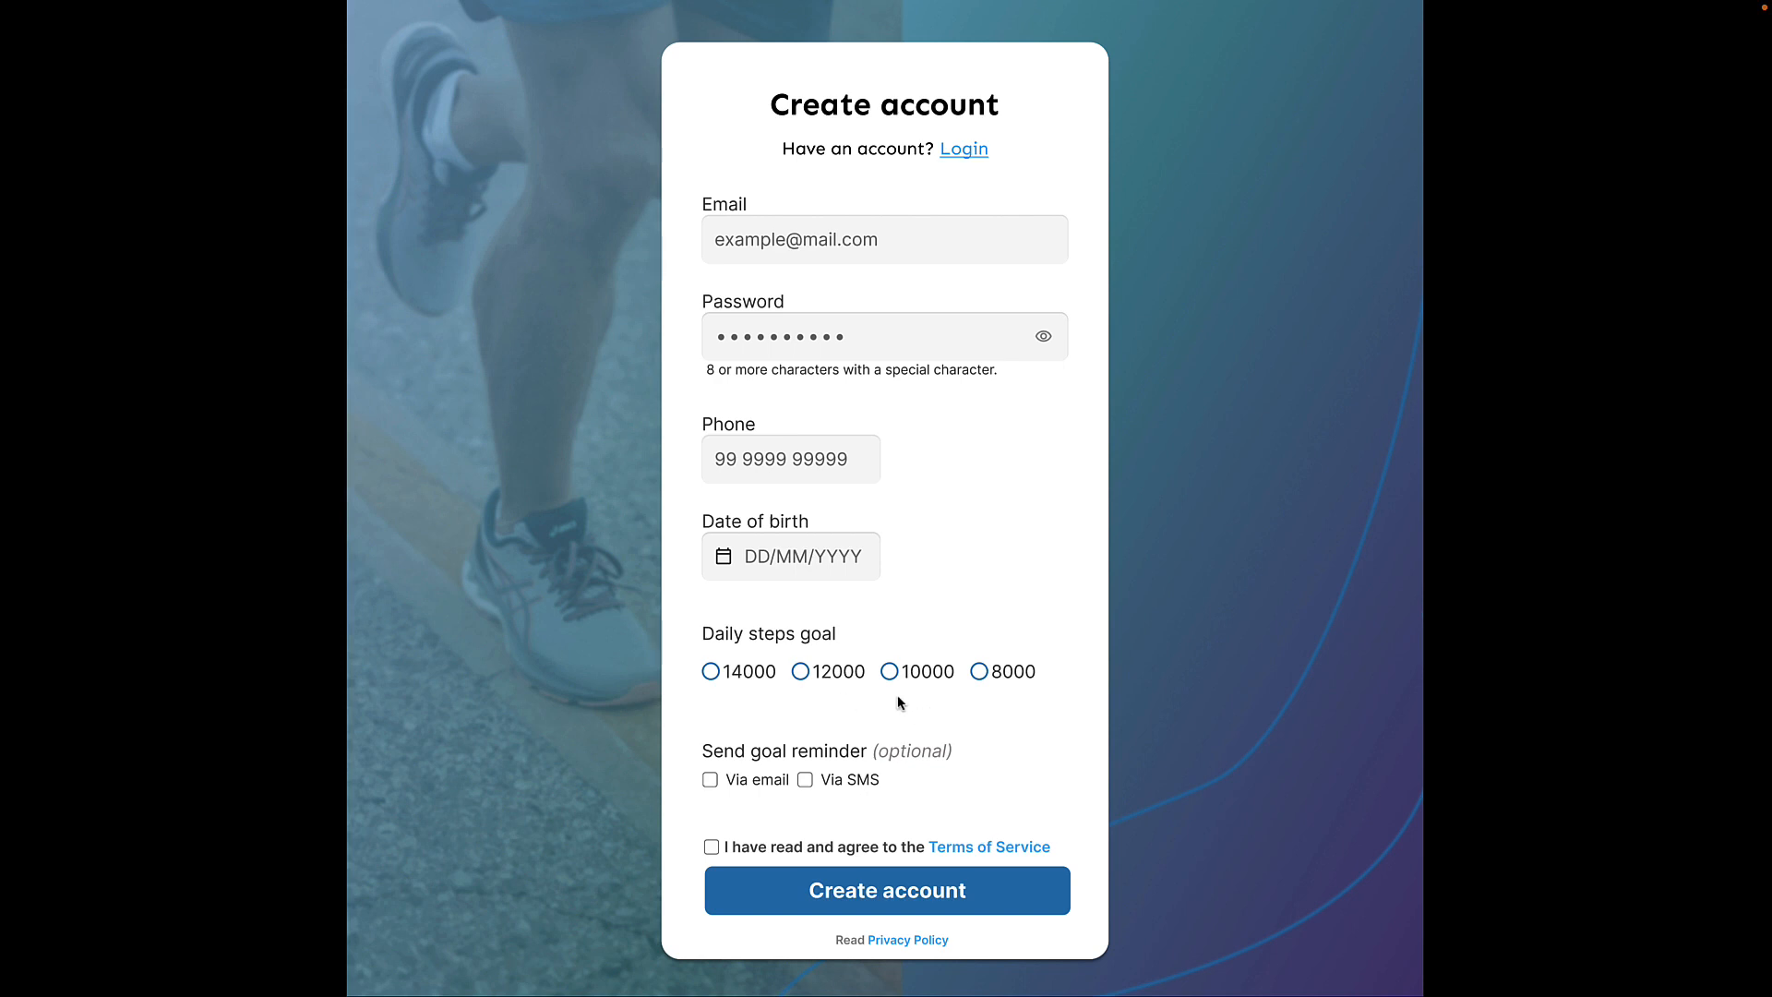
pyautogui.moveTo(894, 703)
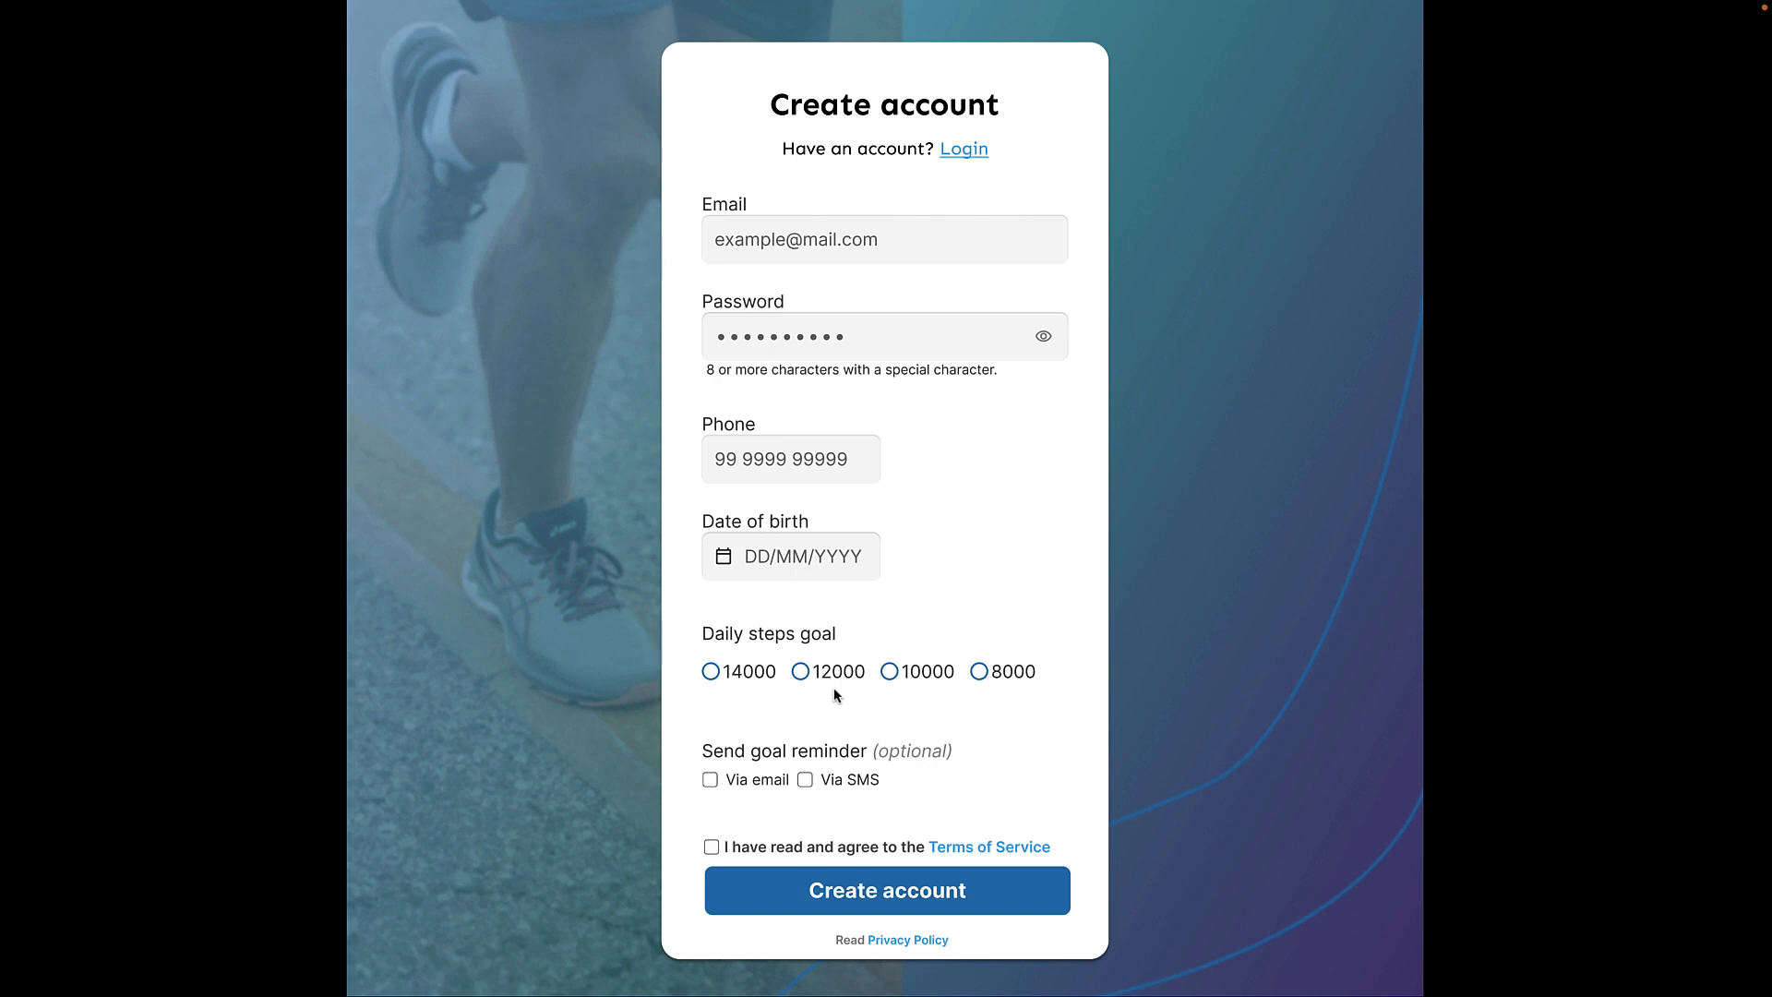
pyautogui.moveTo(799, 690)
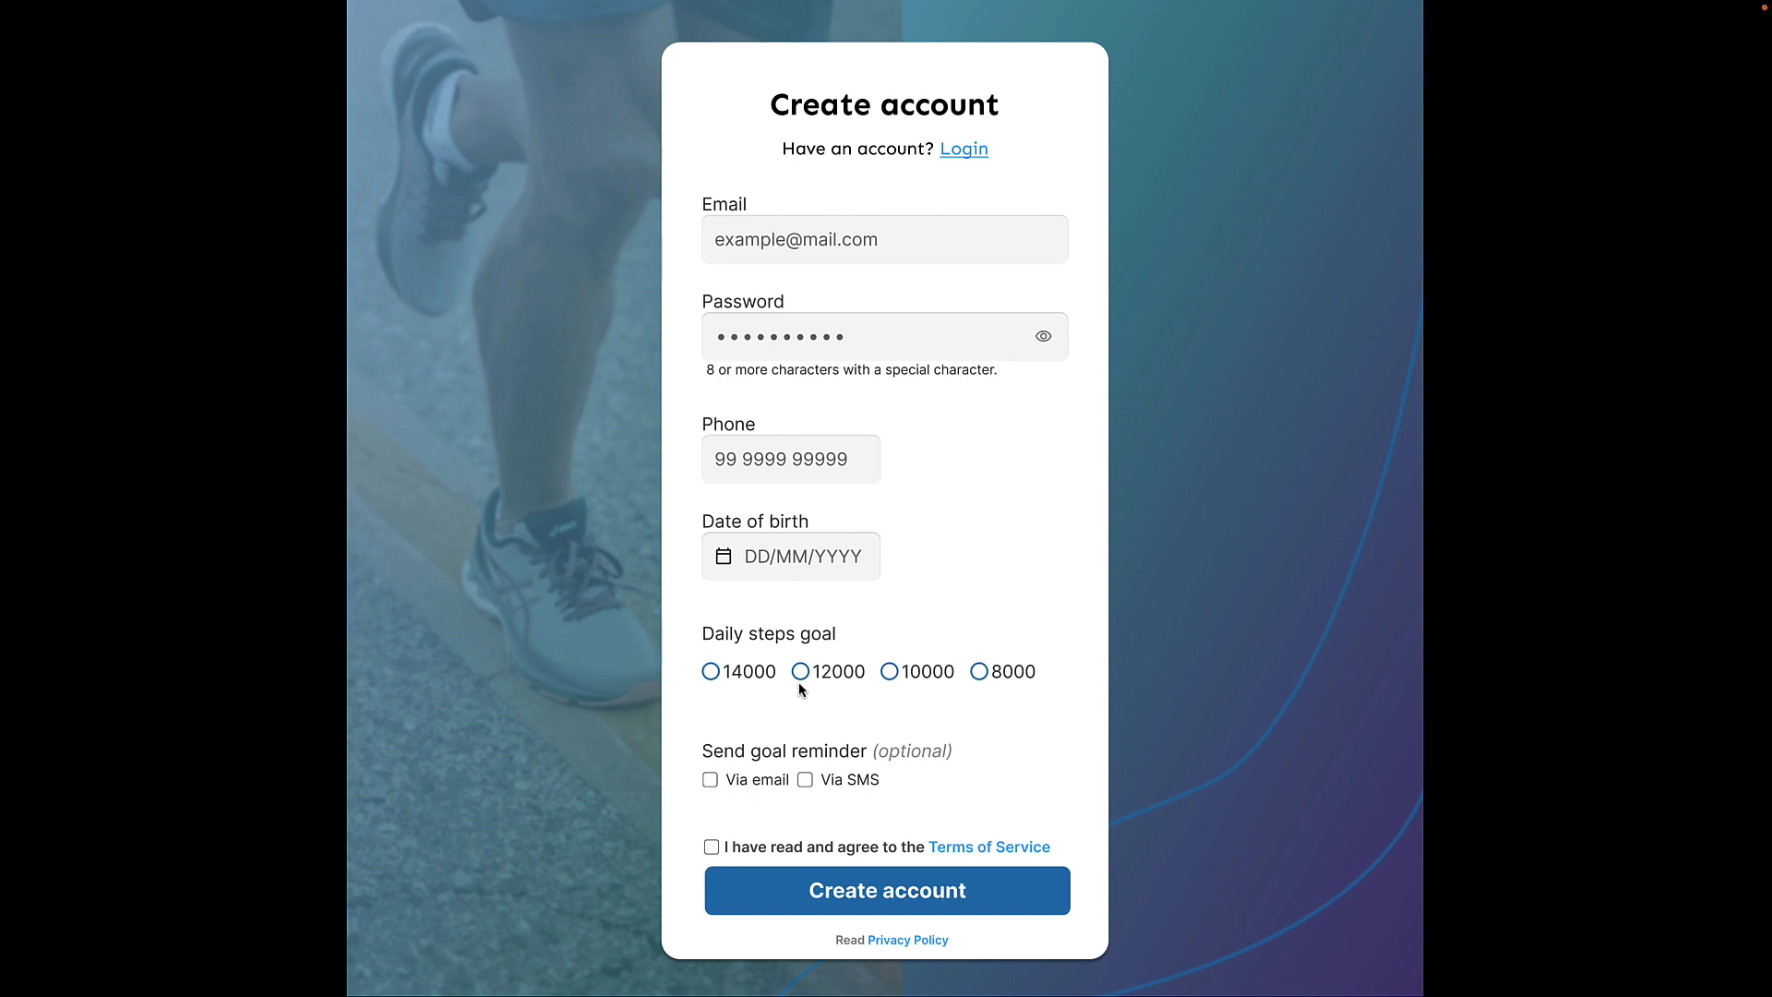
pyautogui.moveTo(849, 684)
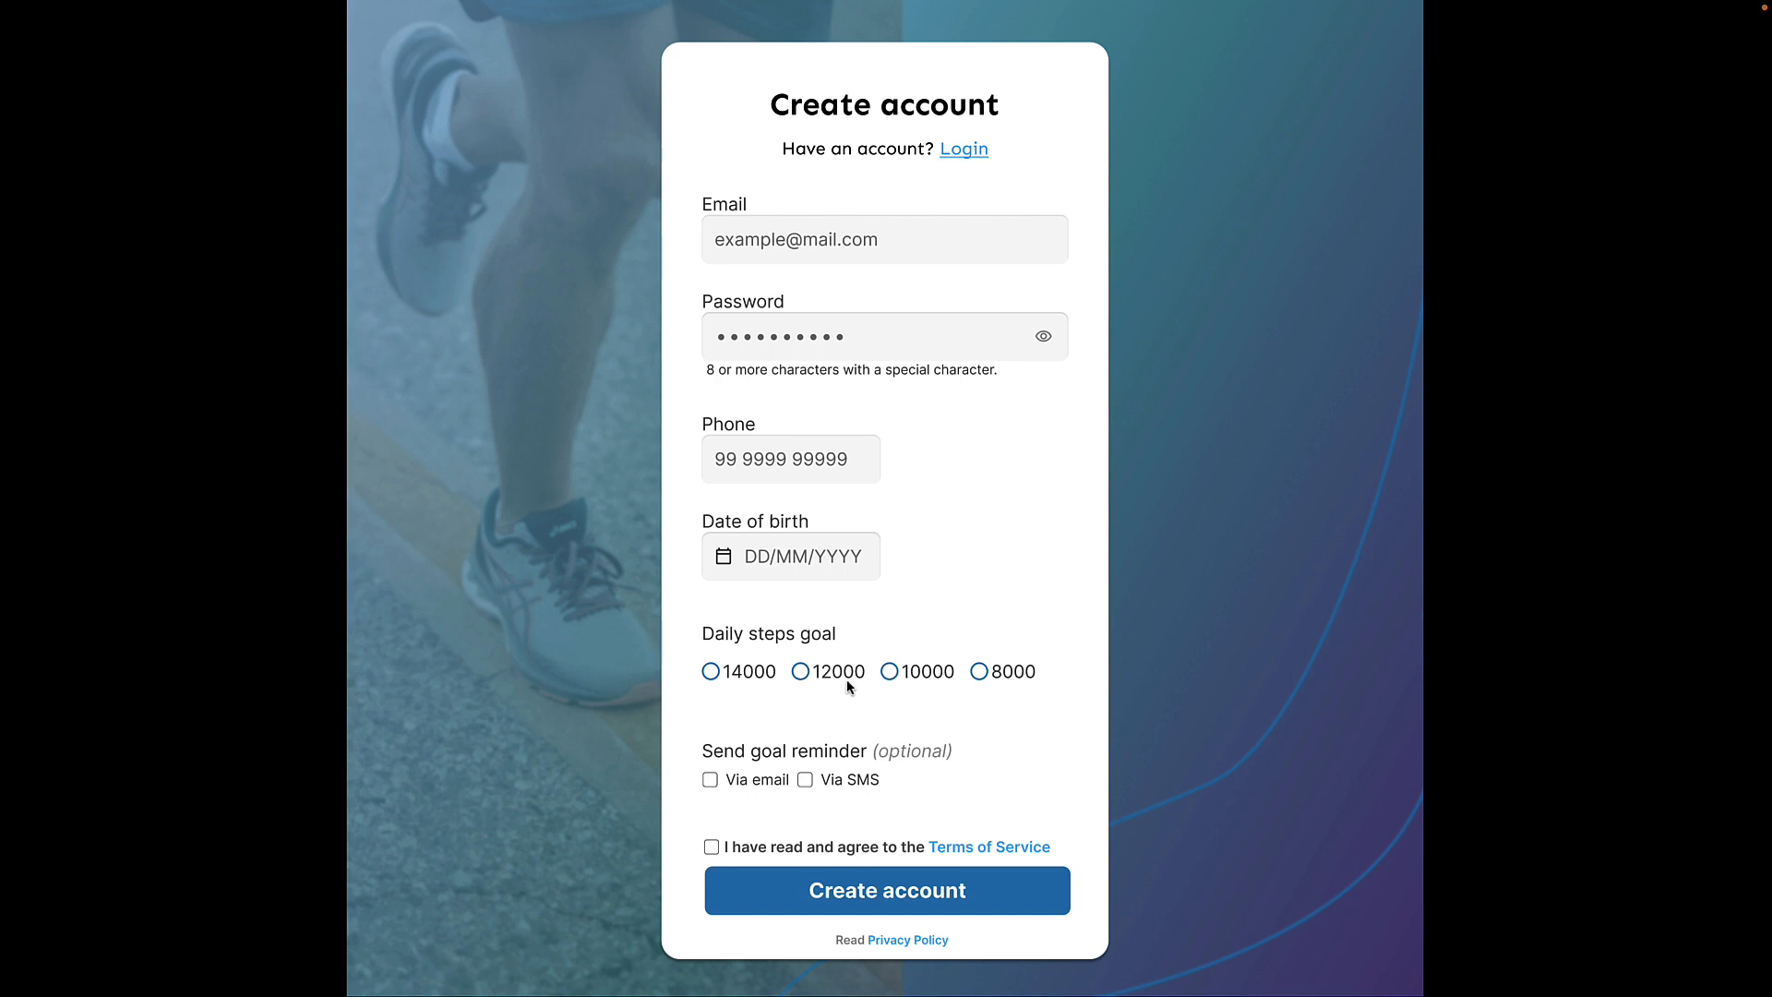
pyautogui.moveTo(900, 691)
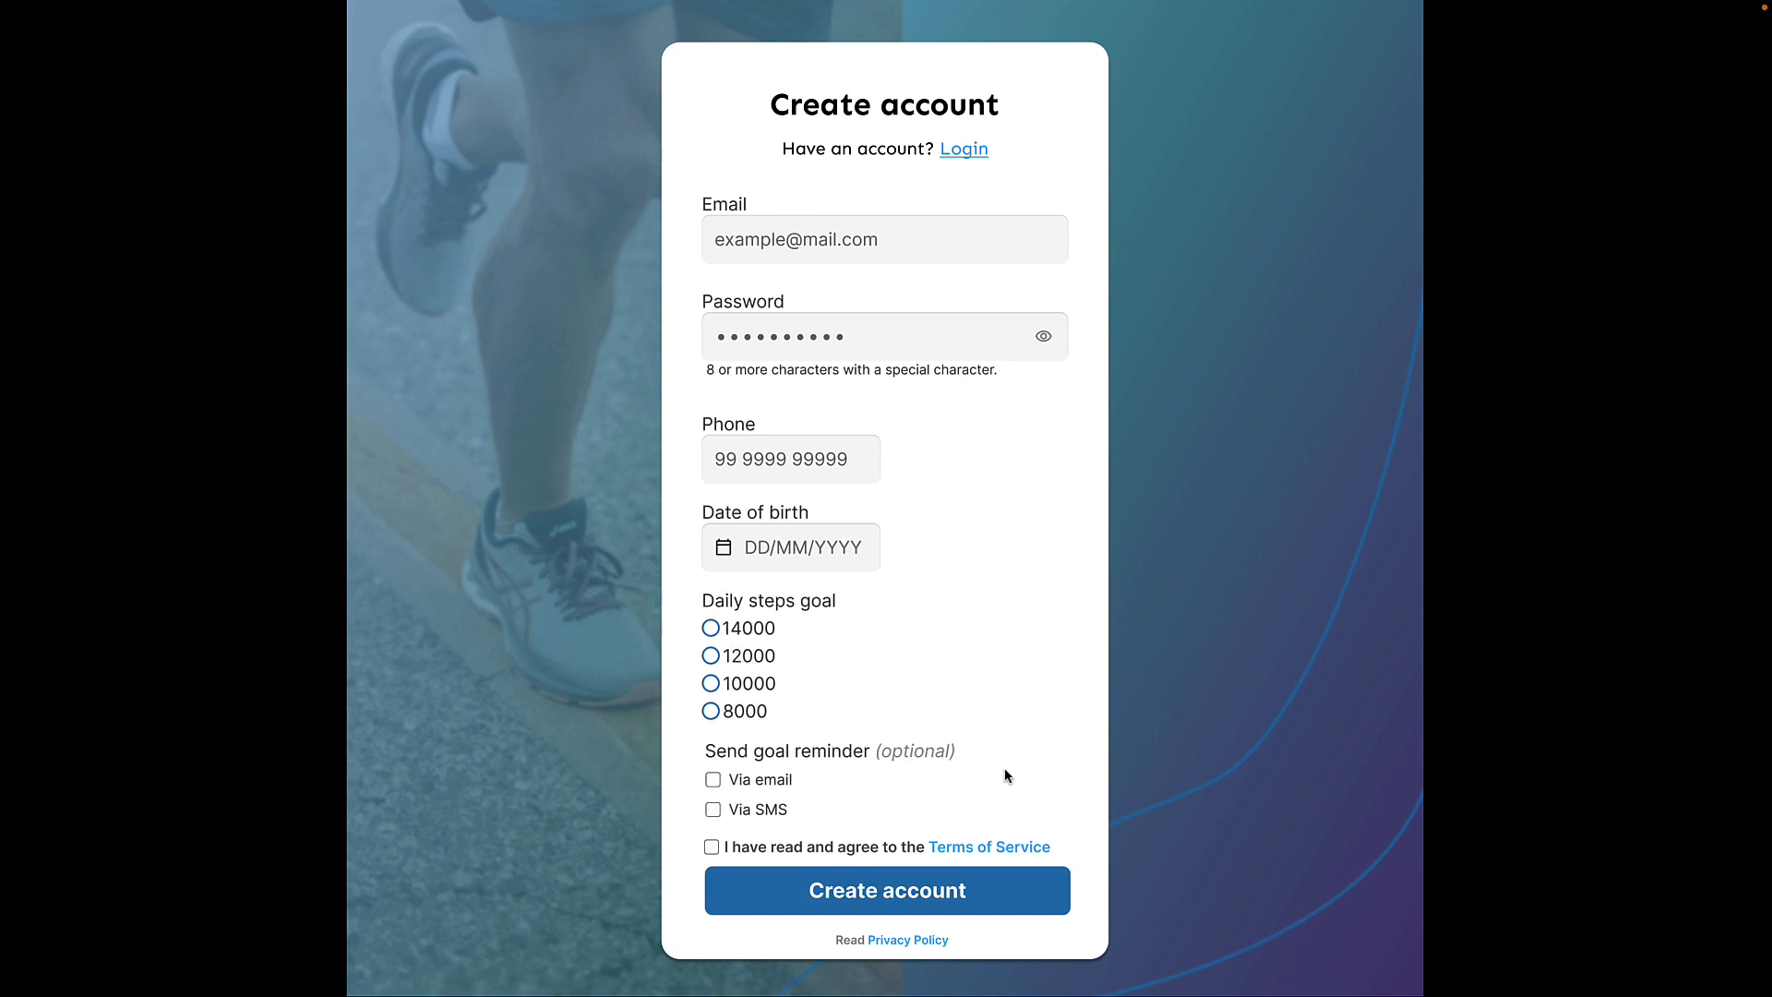
pyautogui.moveTo(818, 694)
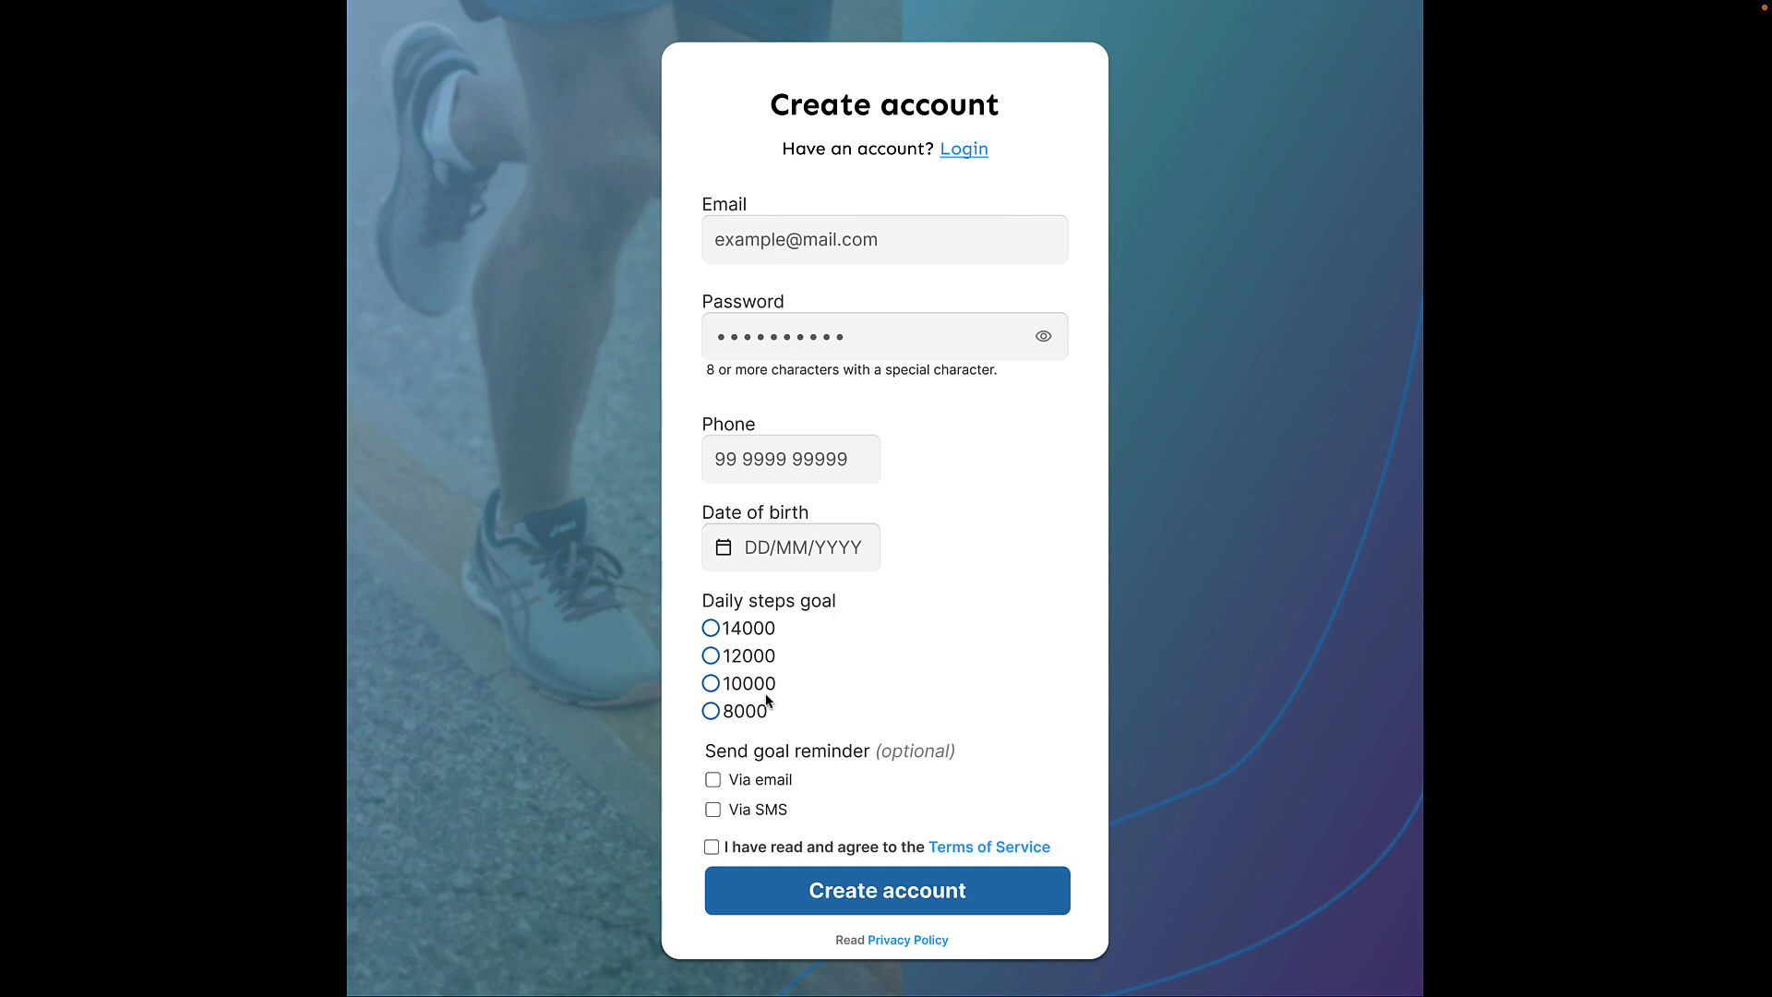
pyautogui.moveTo(935, 712)
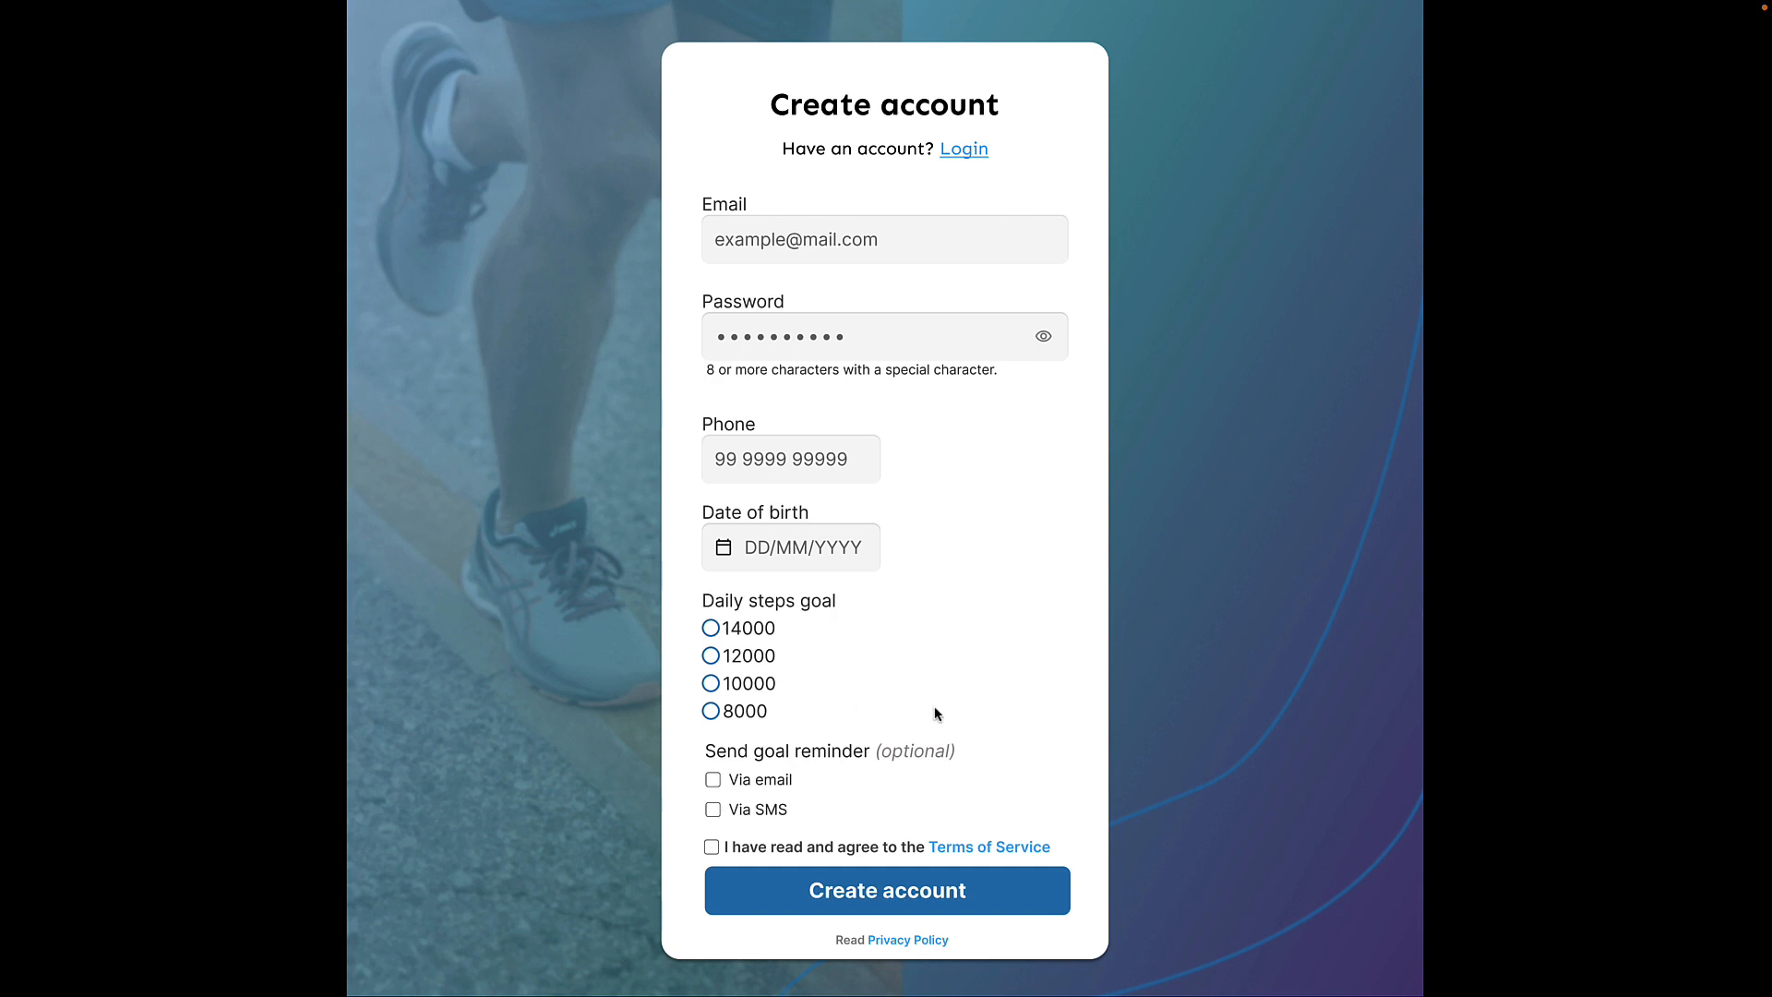
pyautogui.moveTo(961, 707)
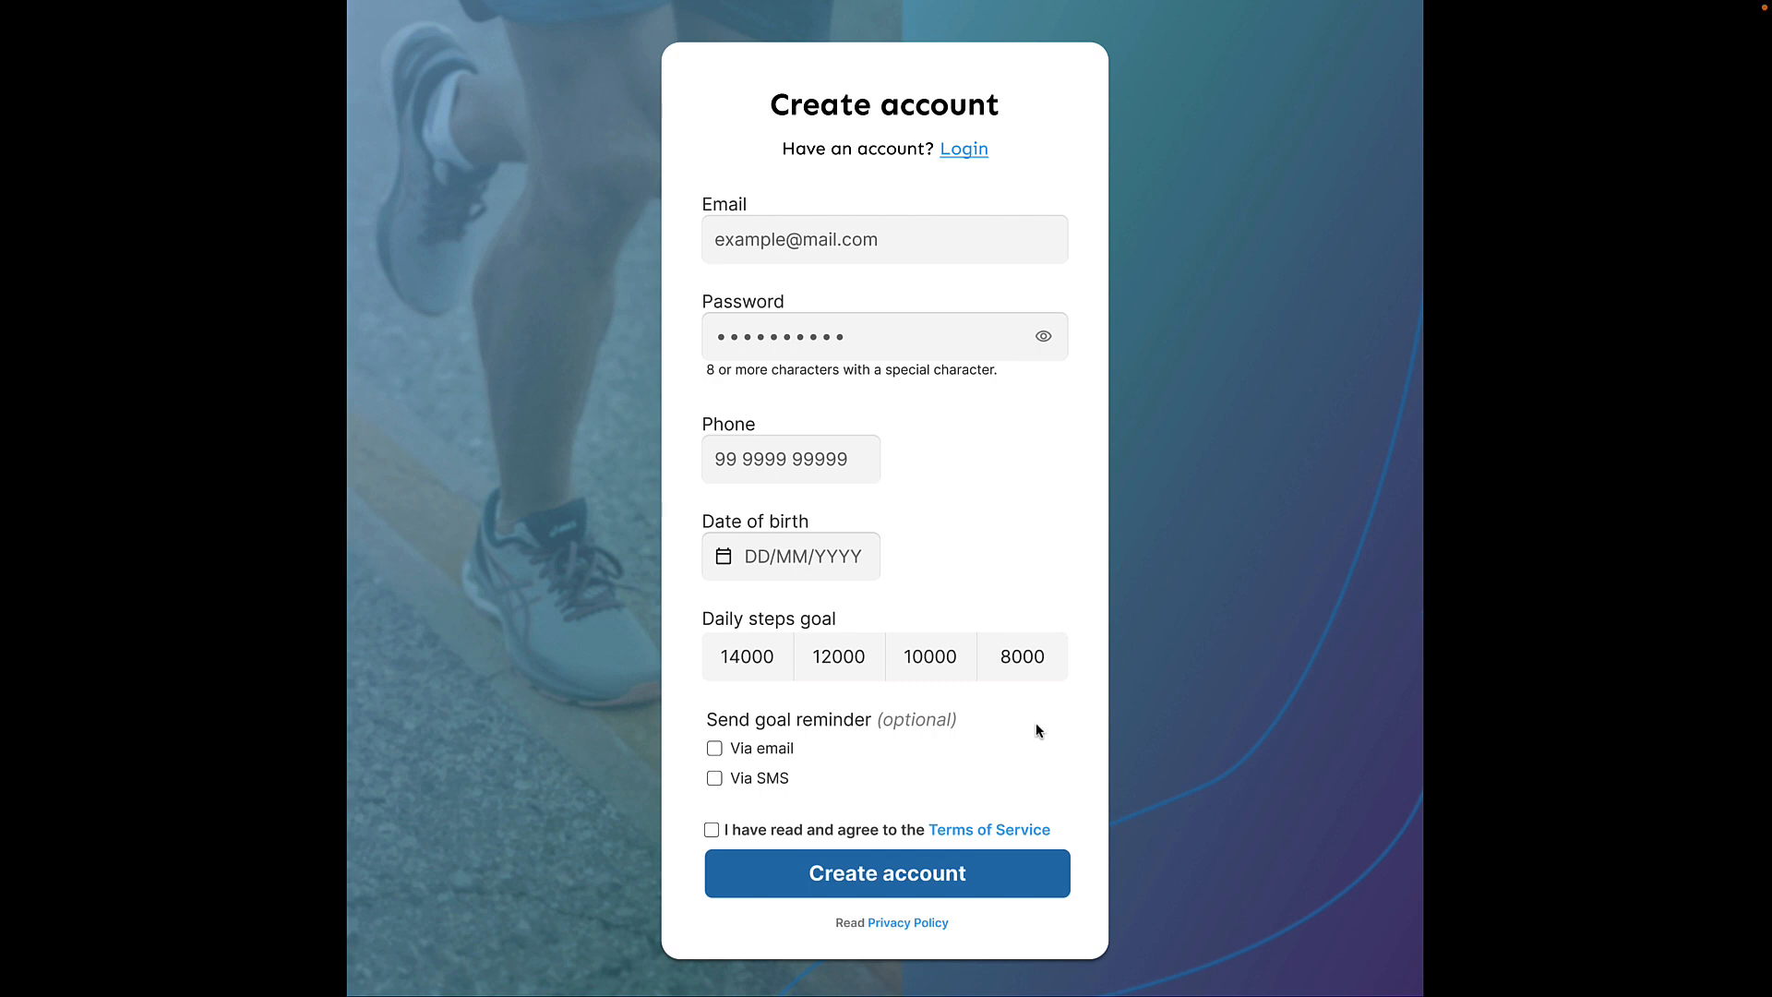
pyautogui.write('john.doe@')
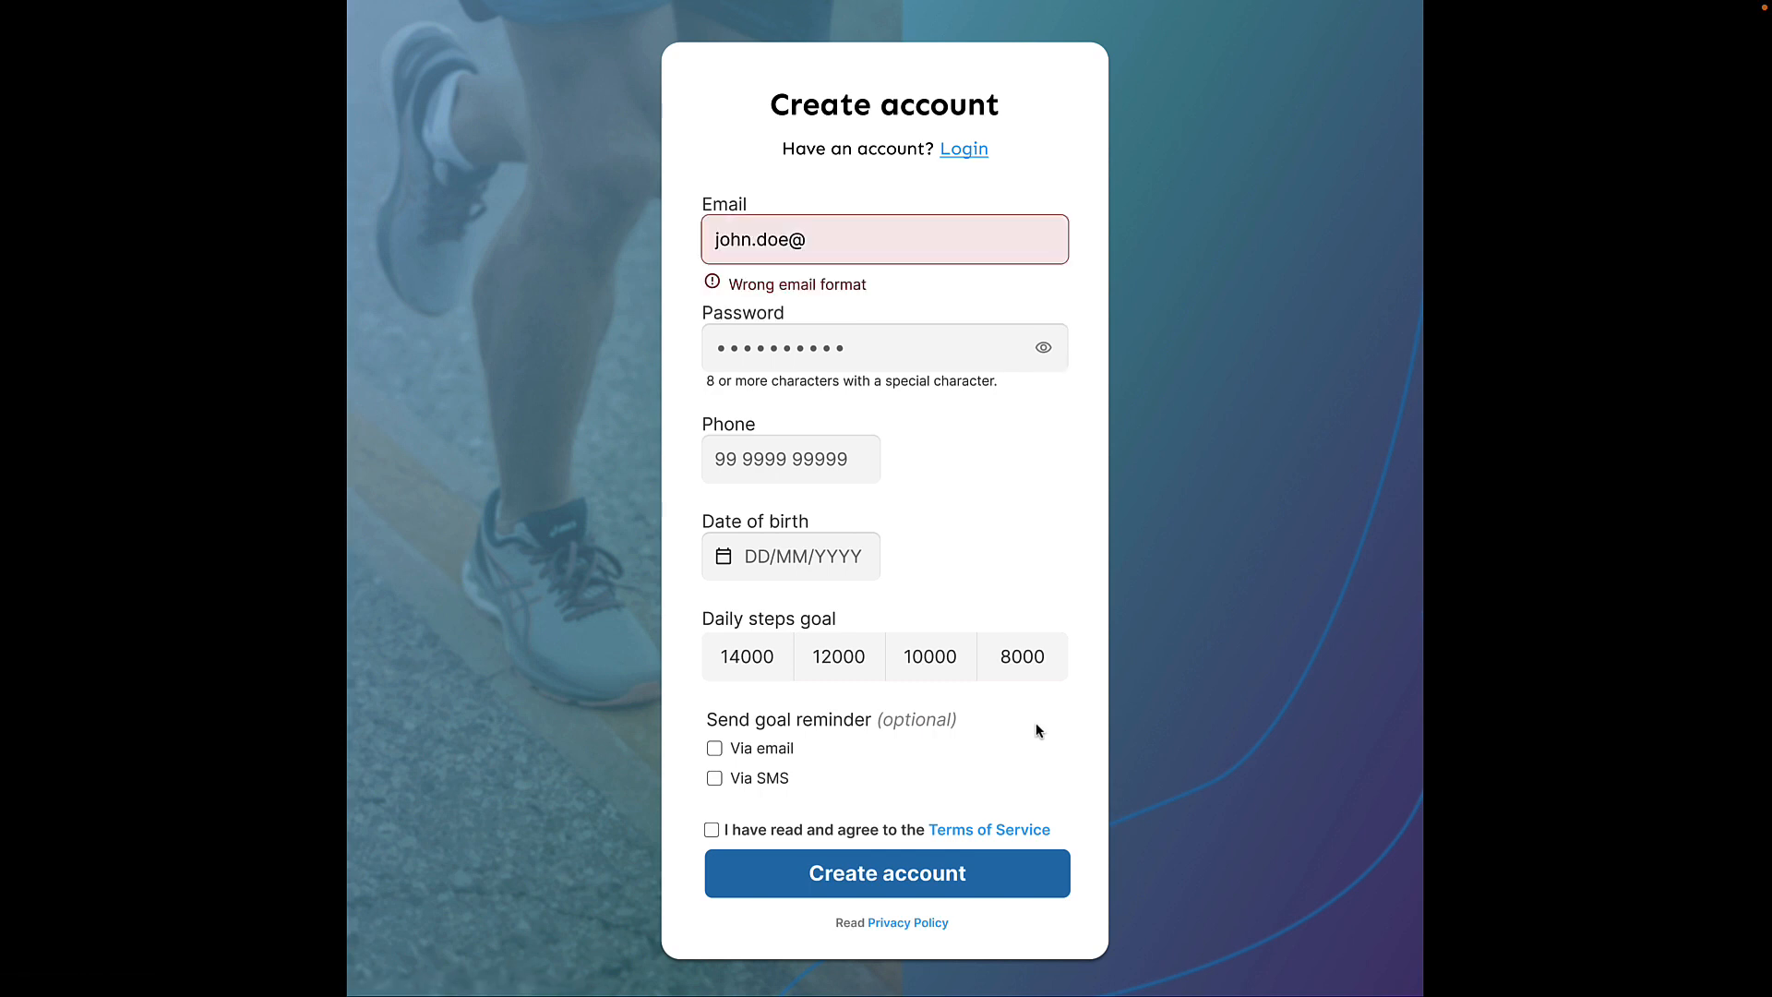
pyautogui.moveTo(878, 299)
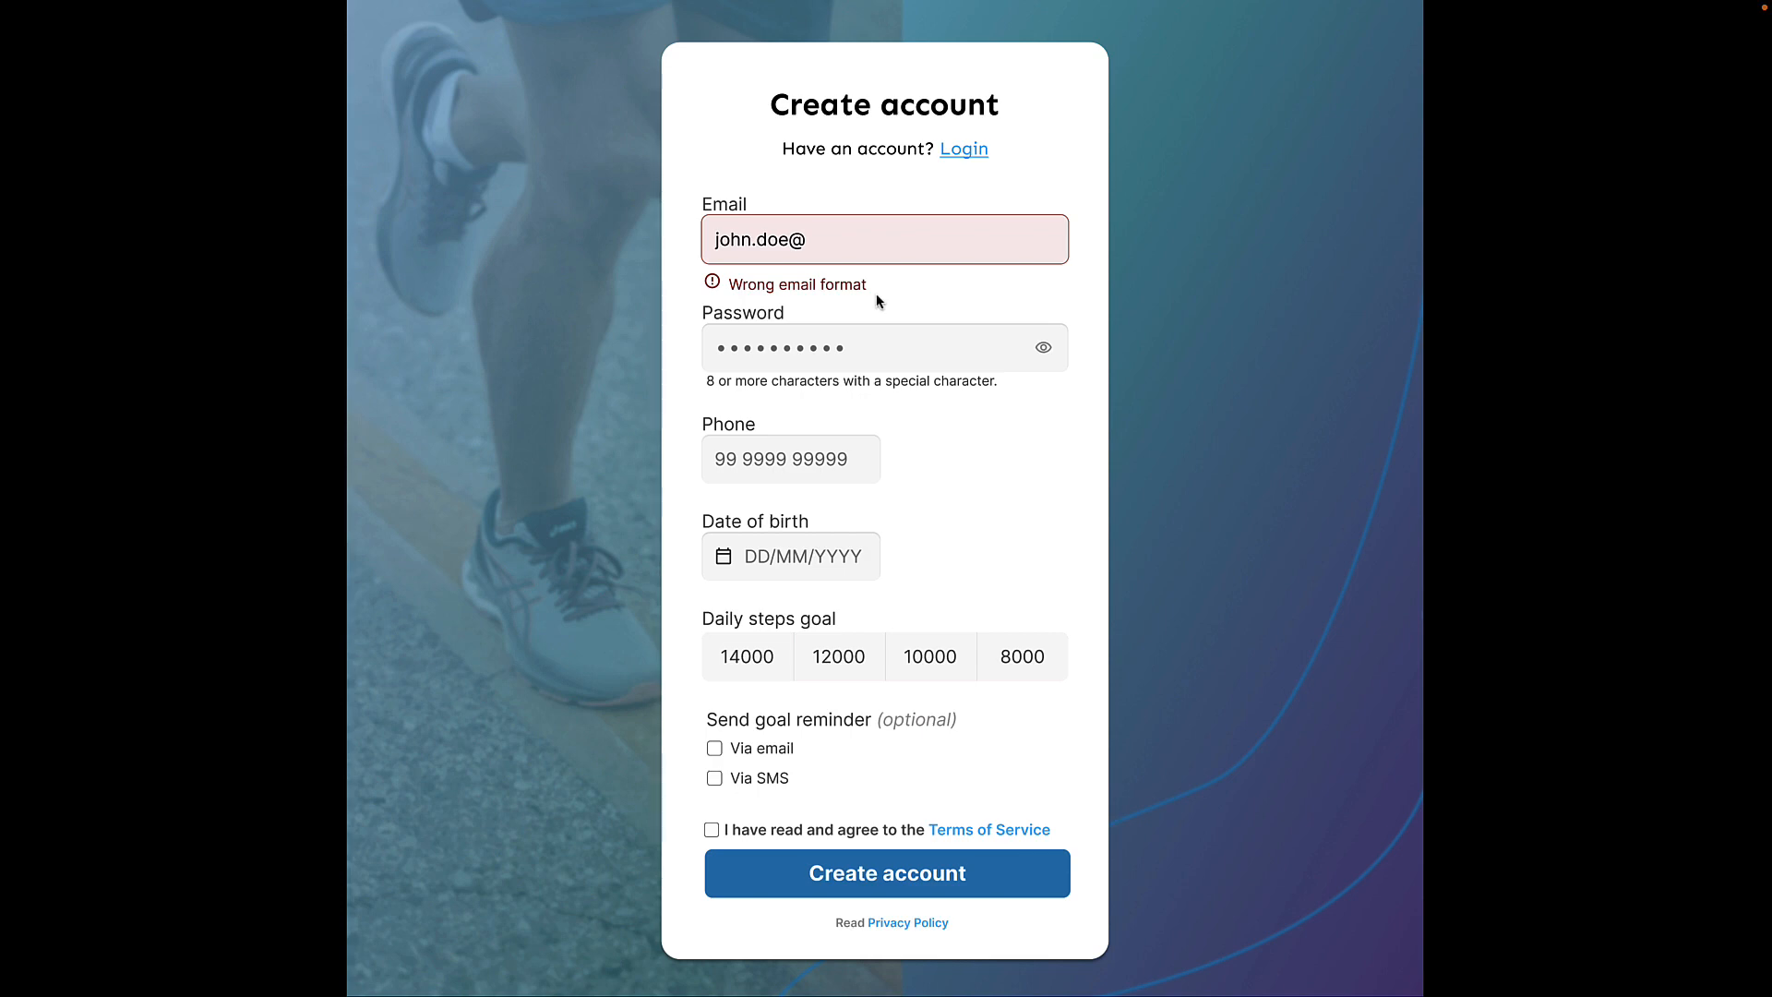
pyautogui.moveTo(901, 281)
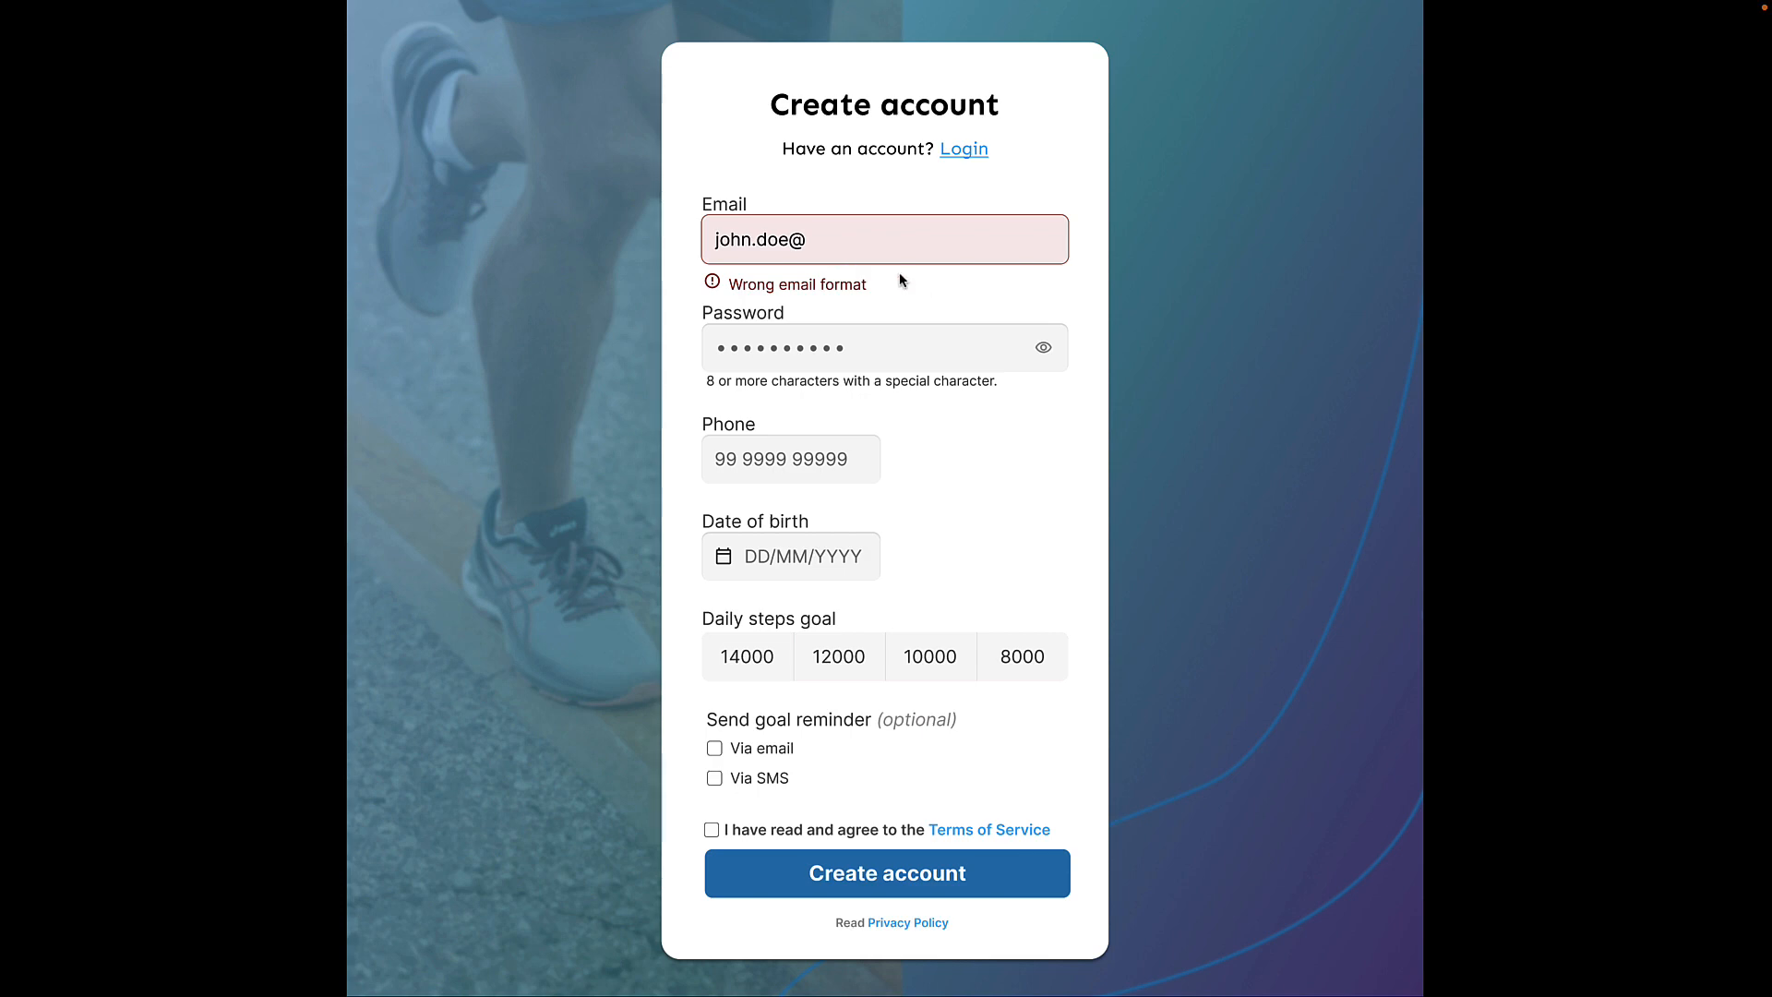
pyautogui.moveTo(916, 249)
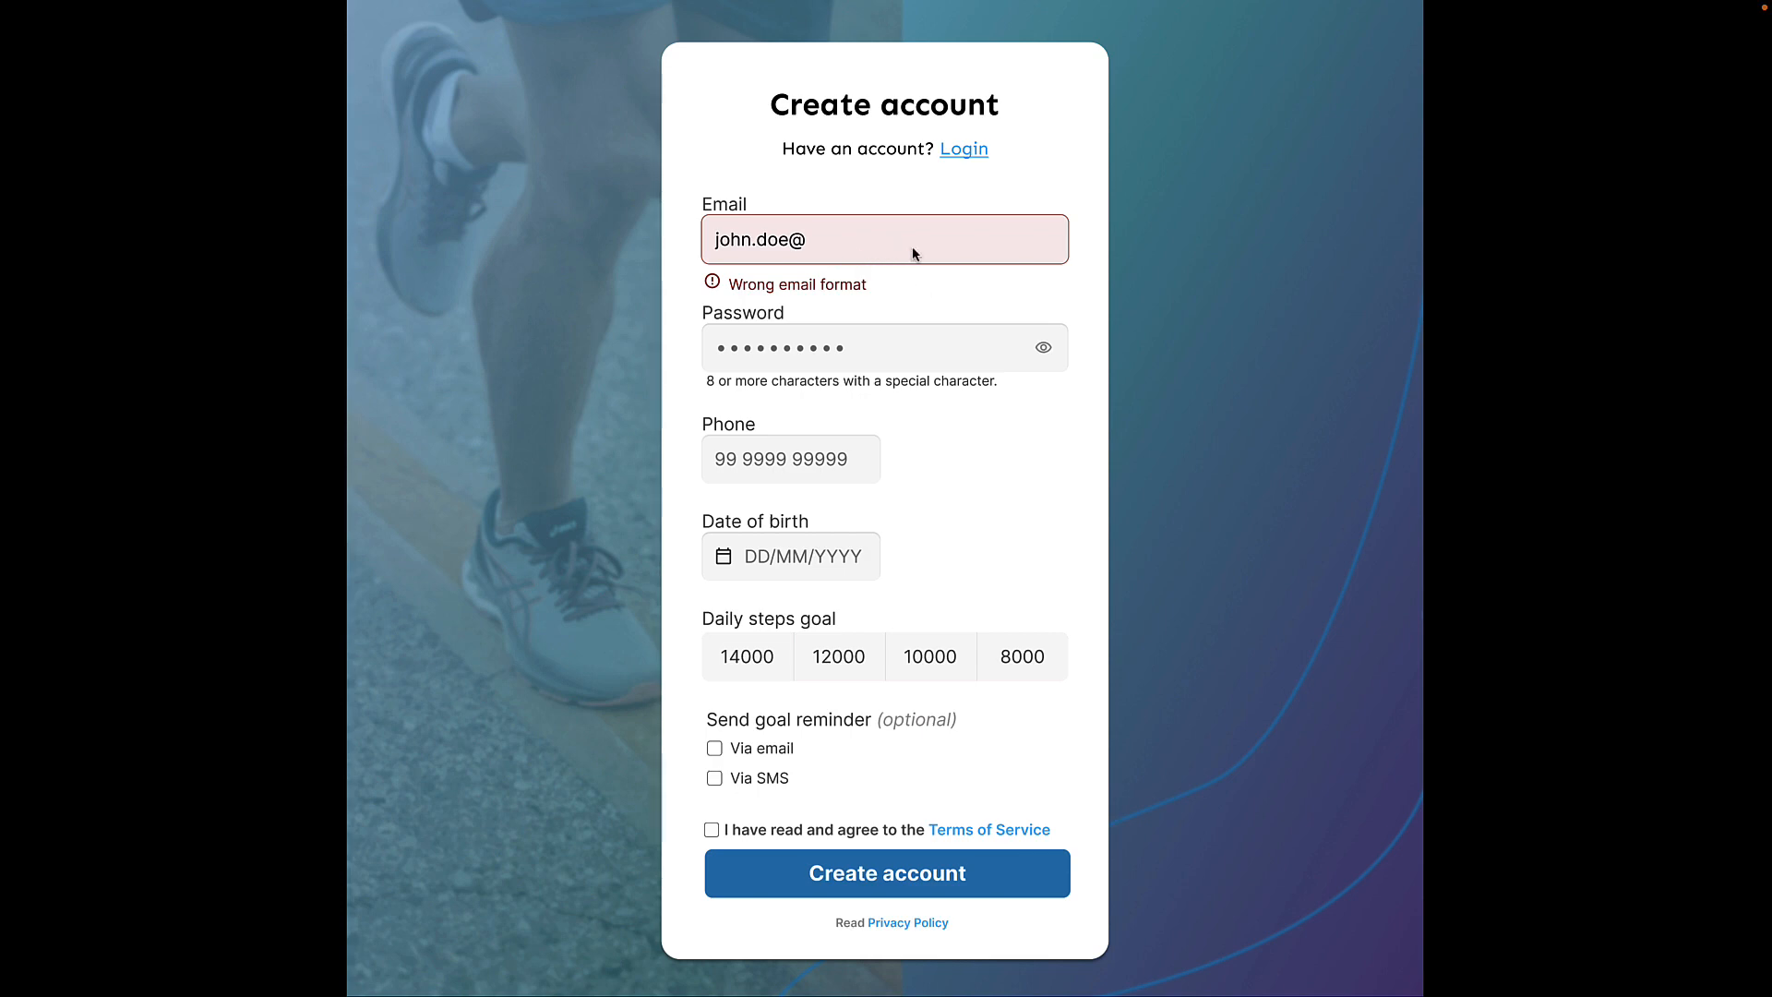
pyautogui.moveTo(921, 292)
pyautogui.write('mail.com')
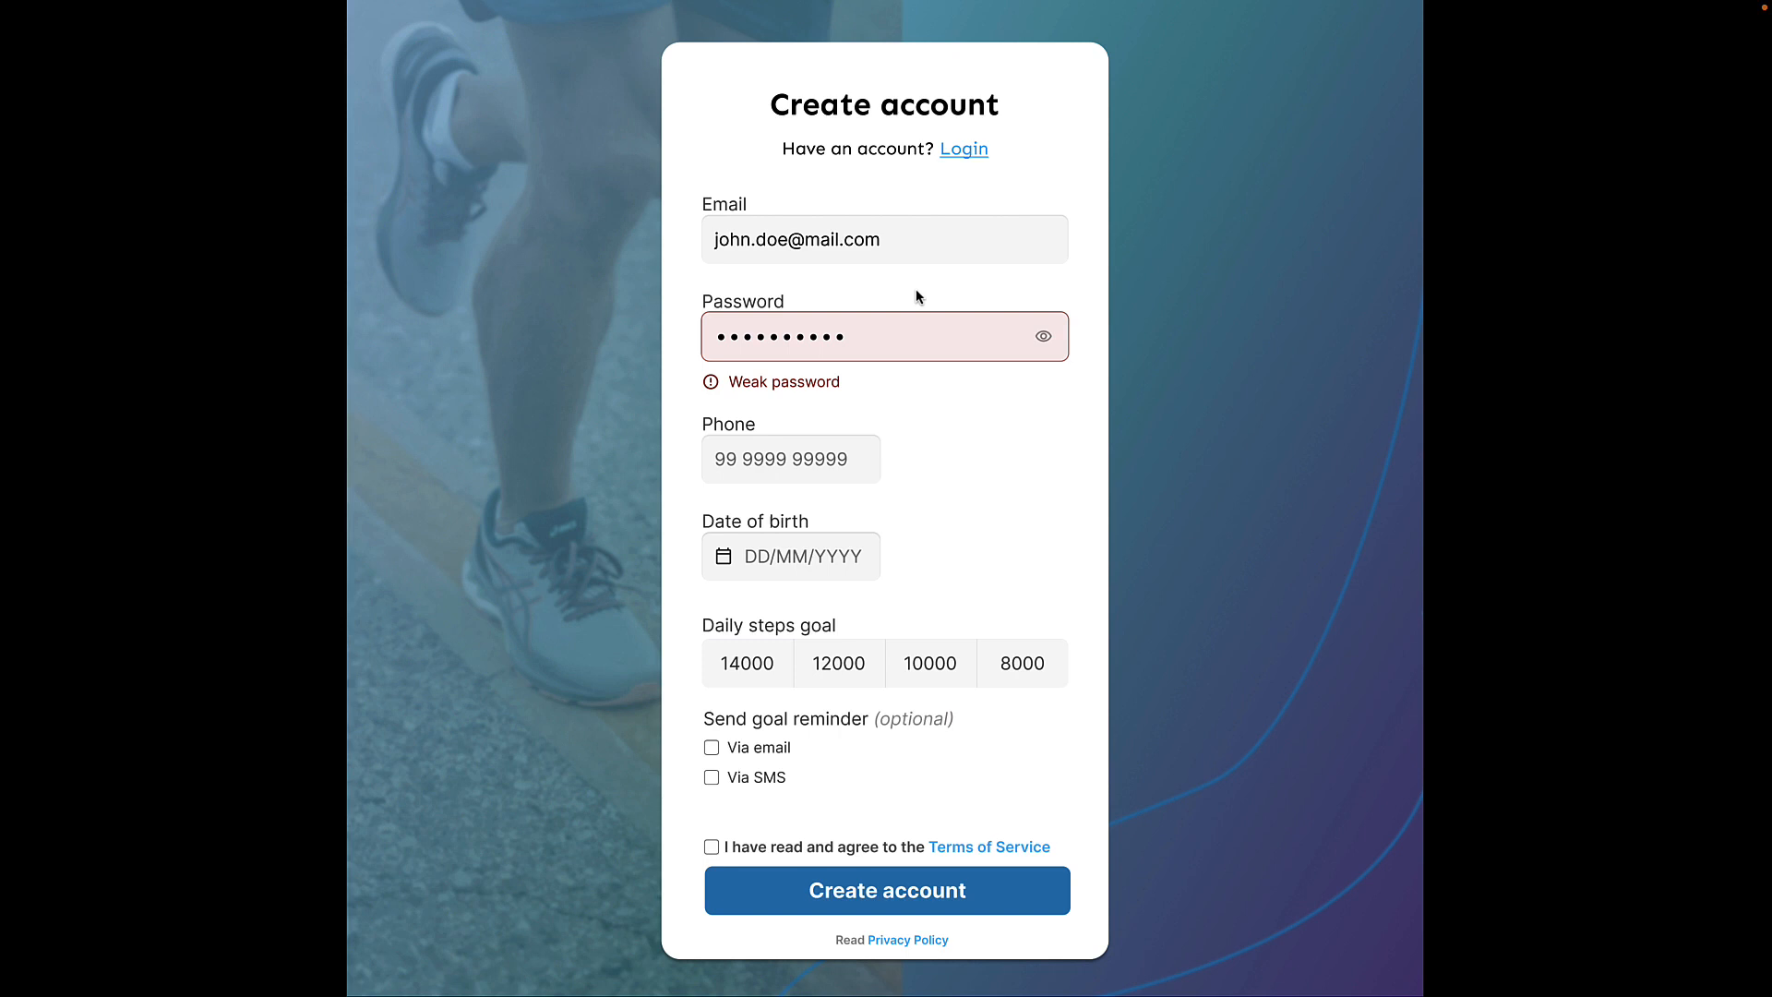
pyautogui.moveTo(825, 393)
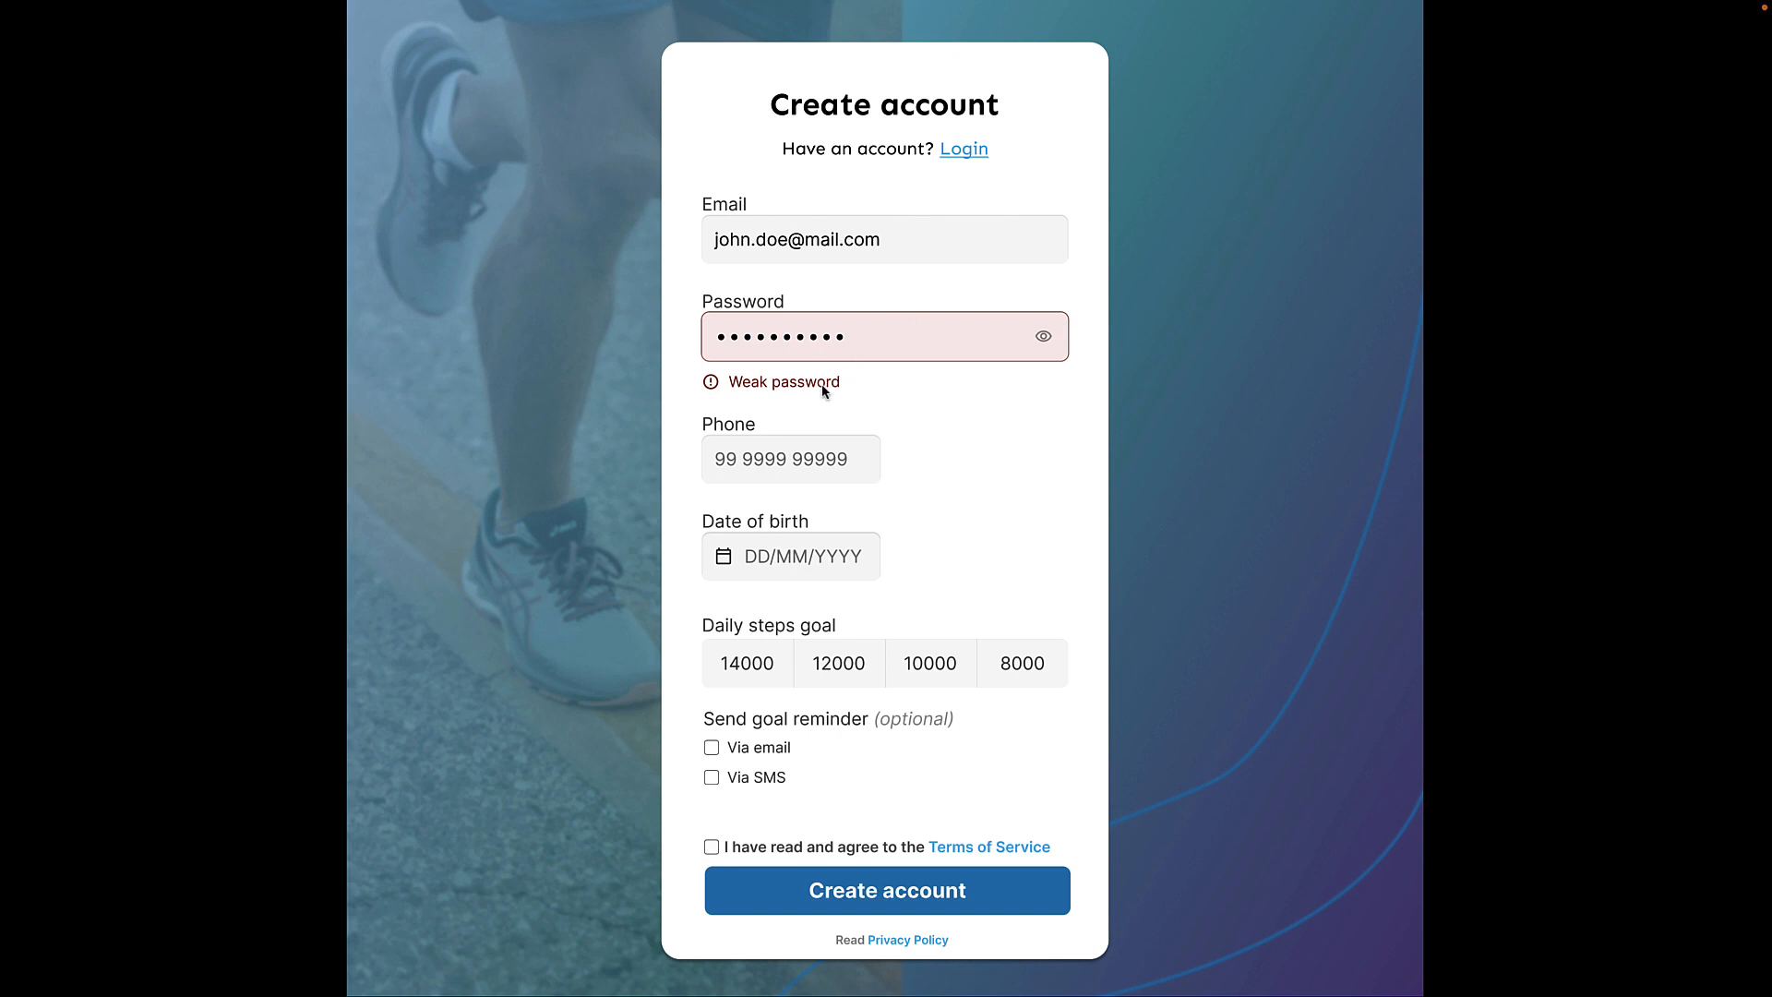
pyautogui.moveTo(882, 393)
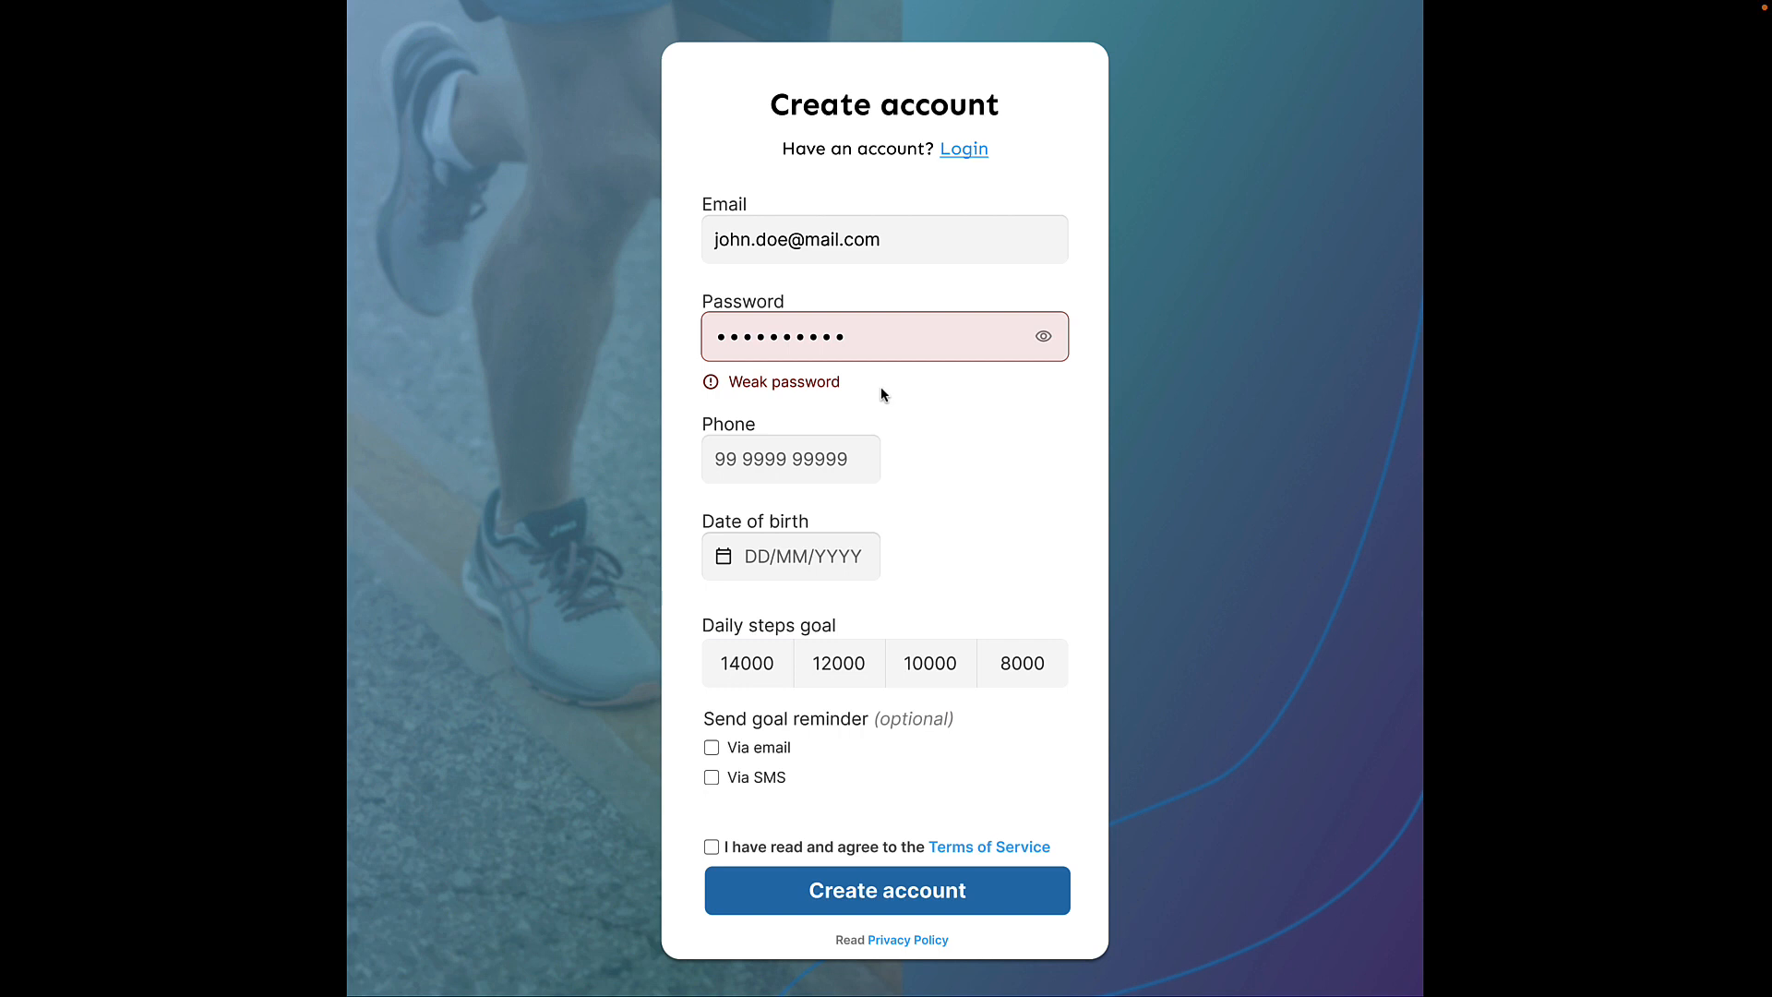
pyautogui.moveTo(818, 395)
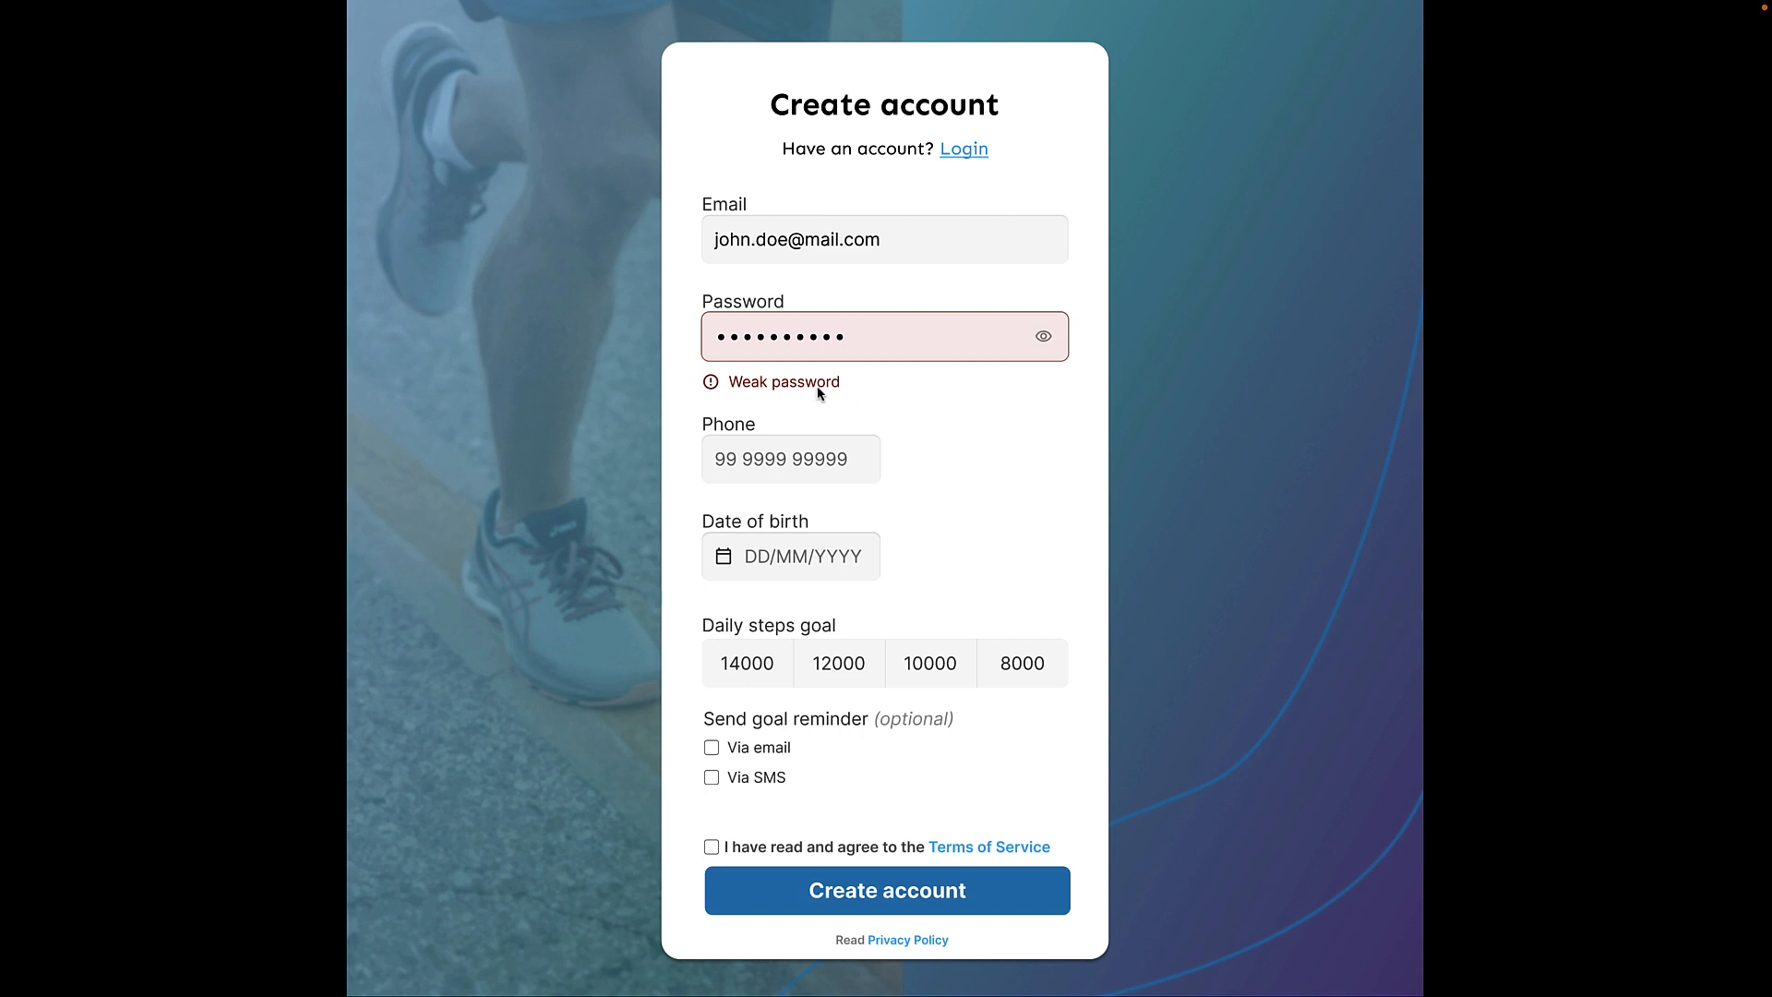
pyautogui.moveTo(864, 393)
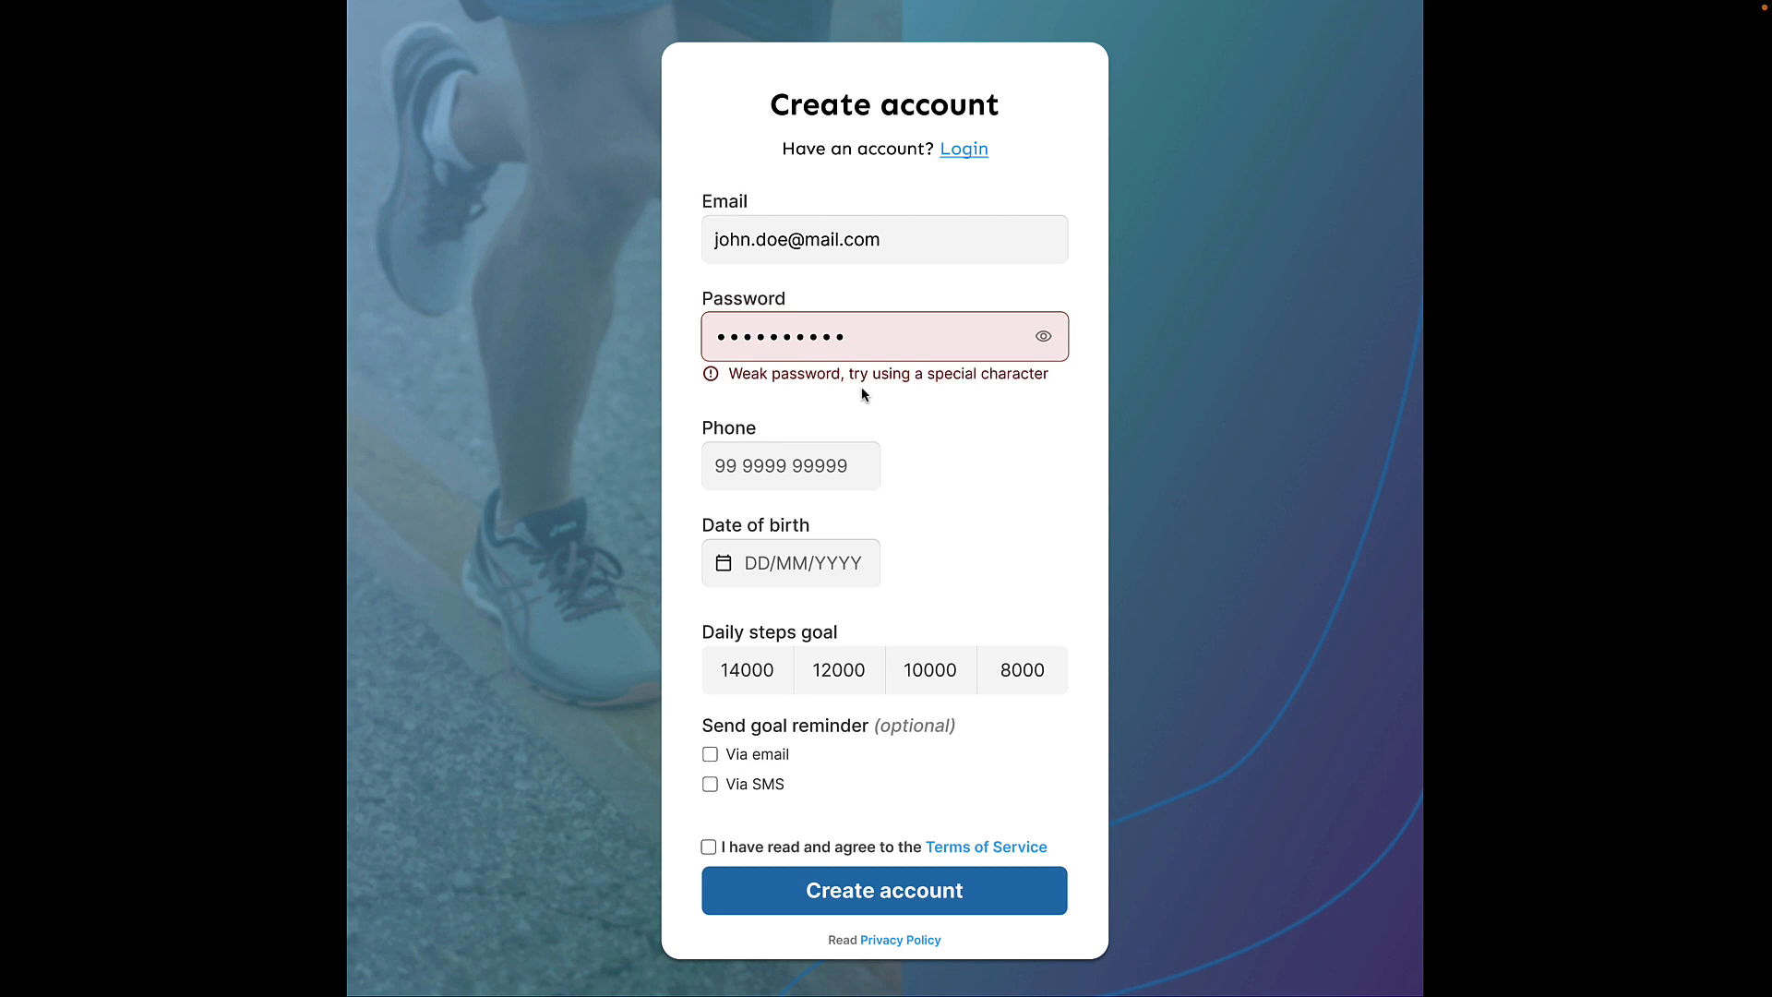
pyautogui.moveTo(814, 406)
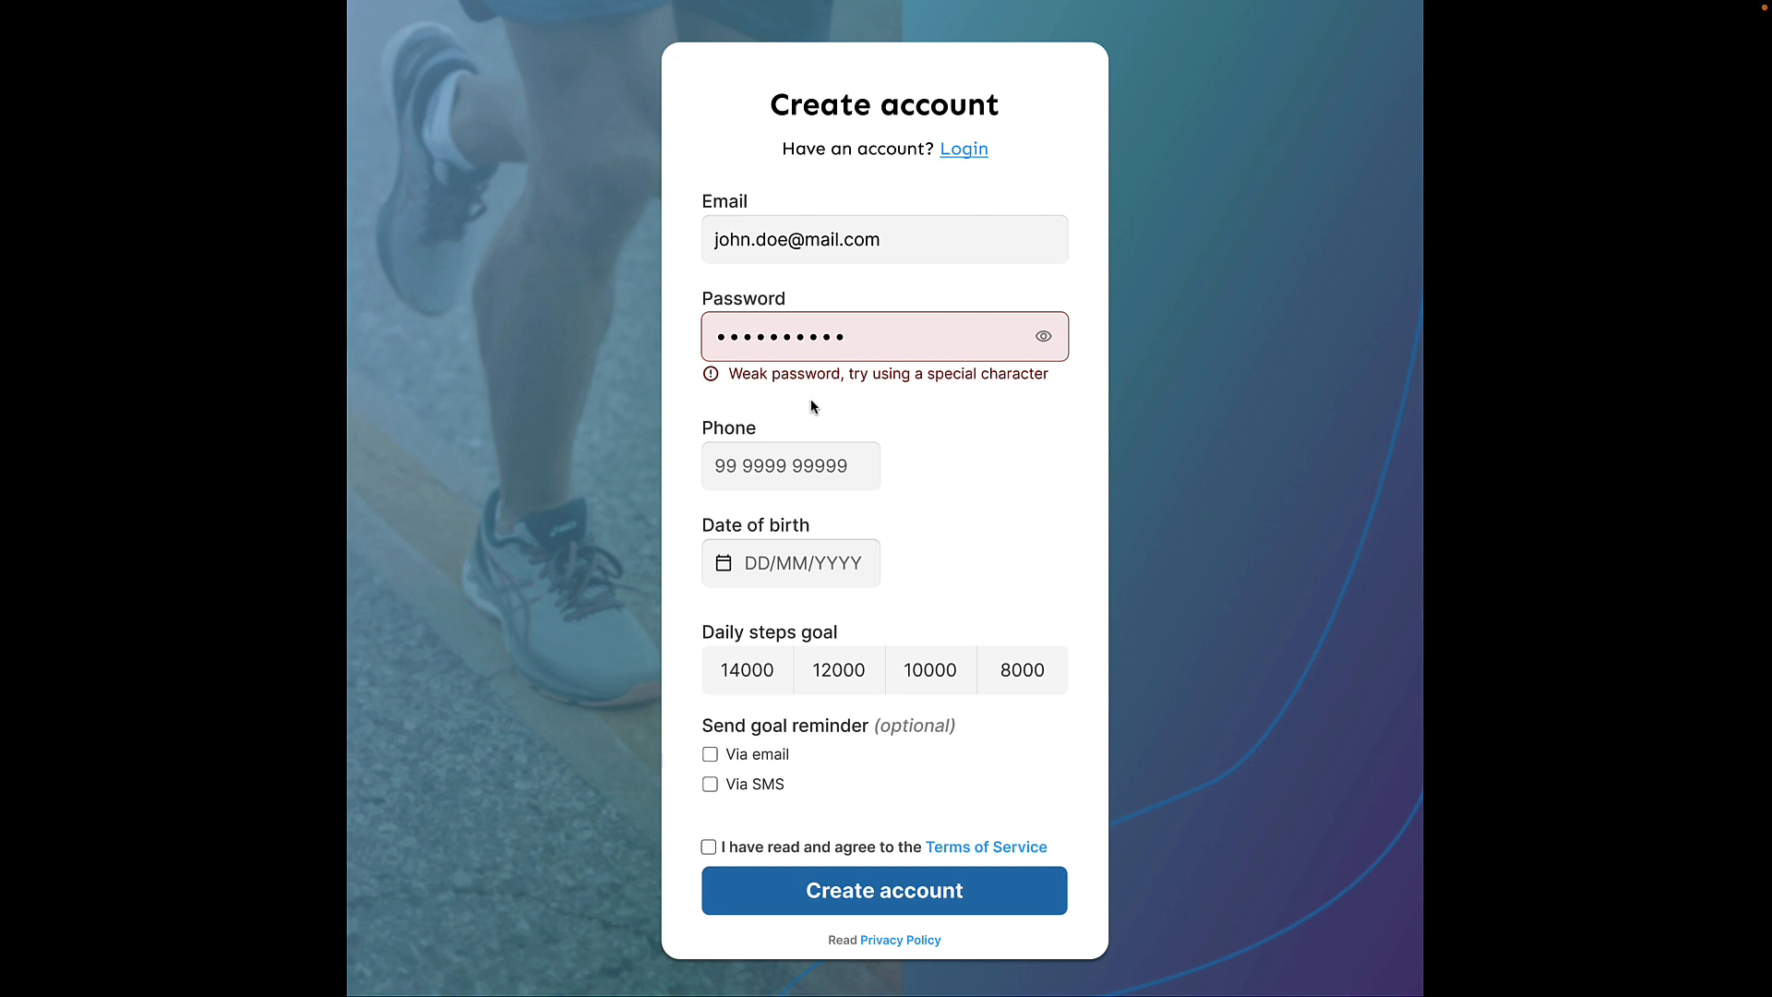
pyautogui.moveTo(772, 428)
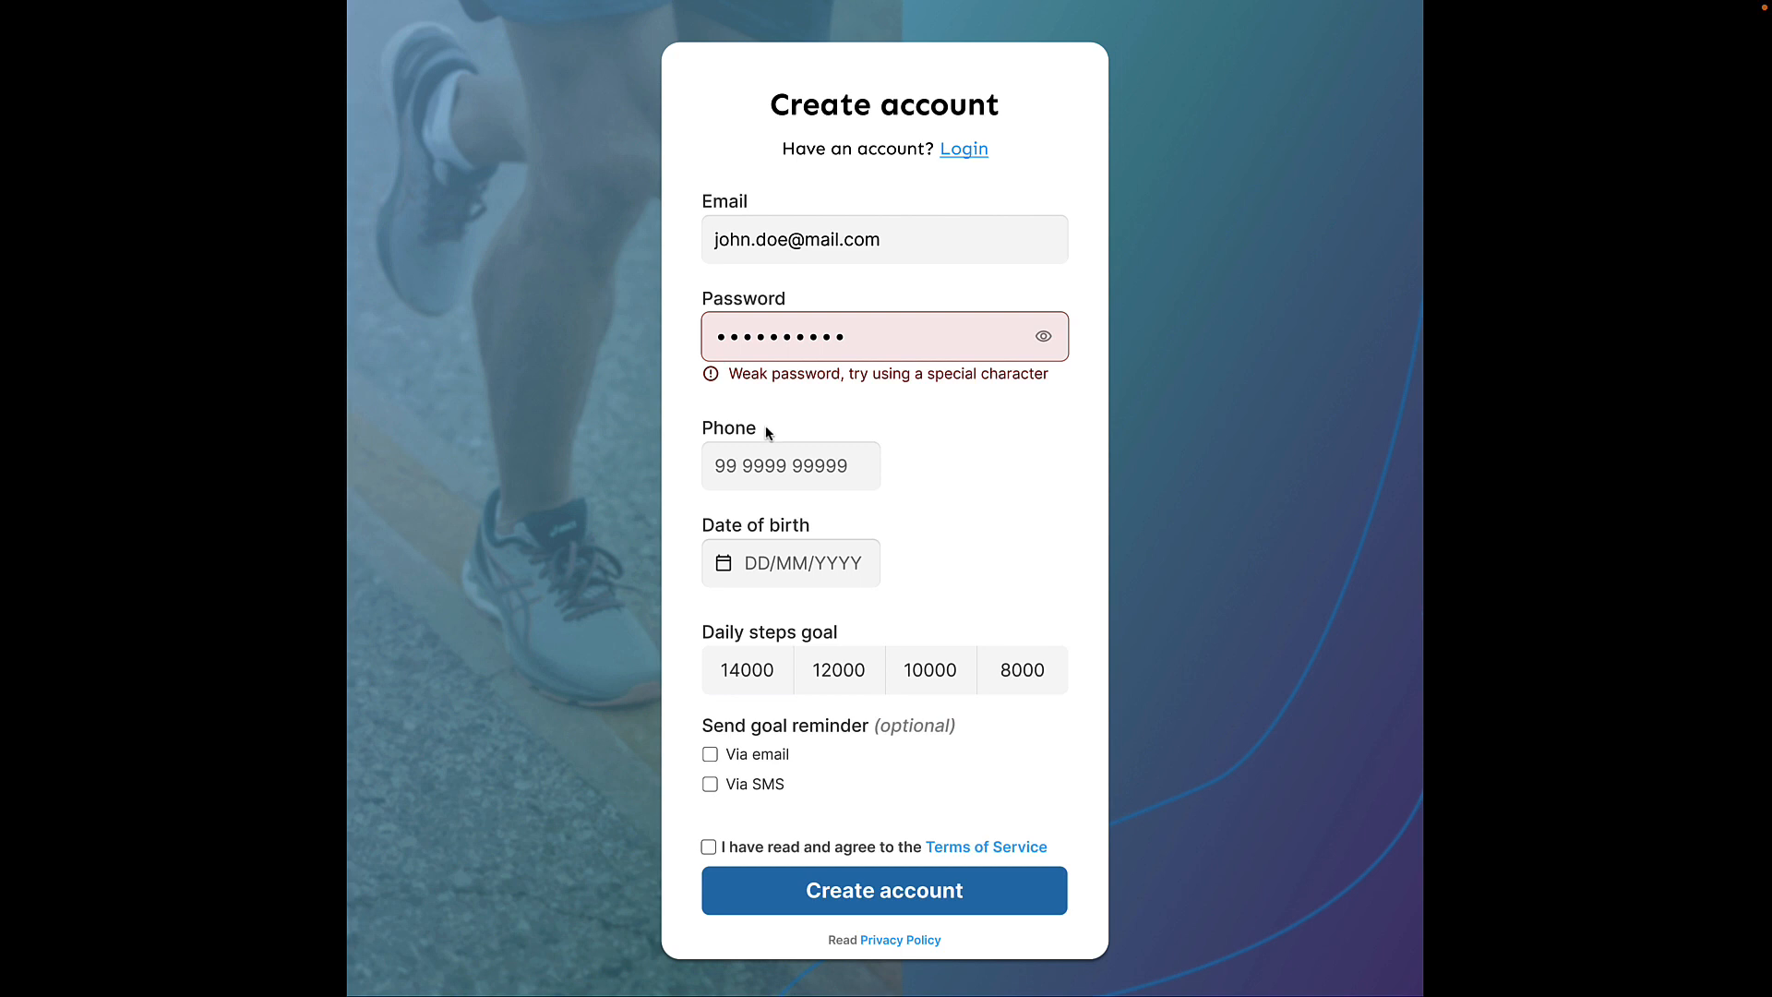
pyautogui.moveTo(746, 441)
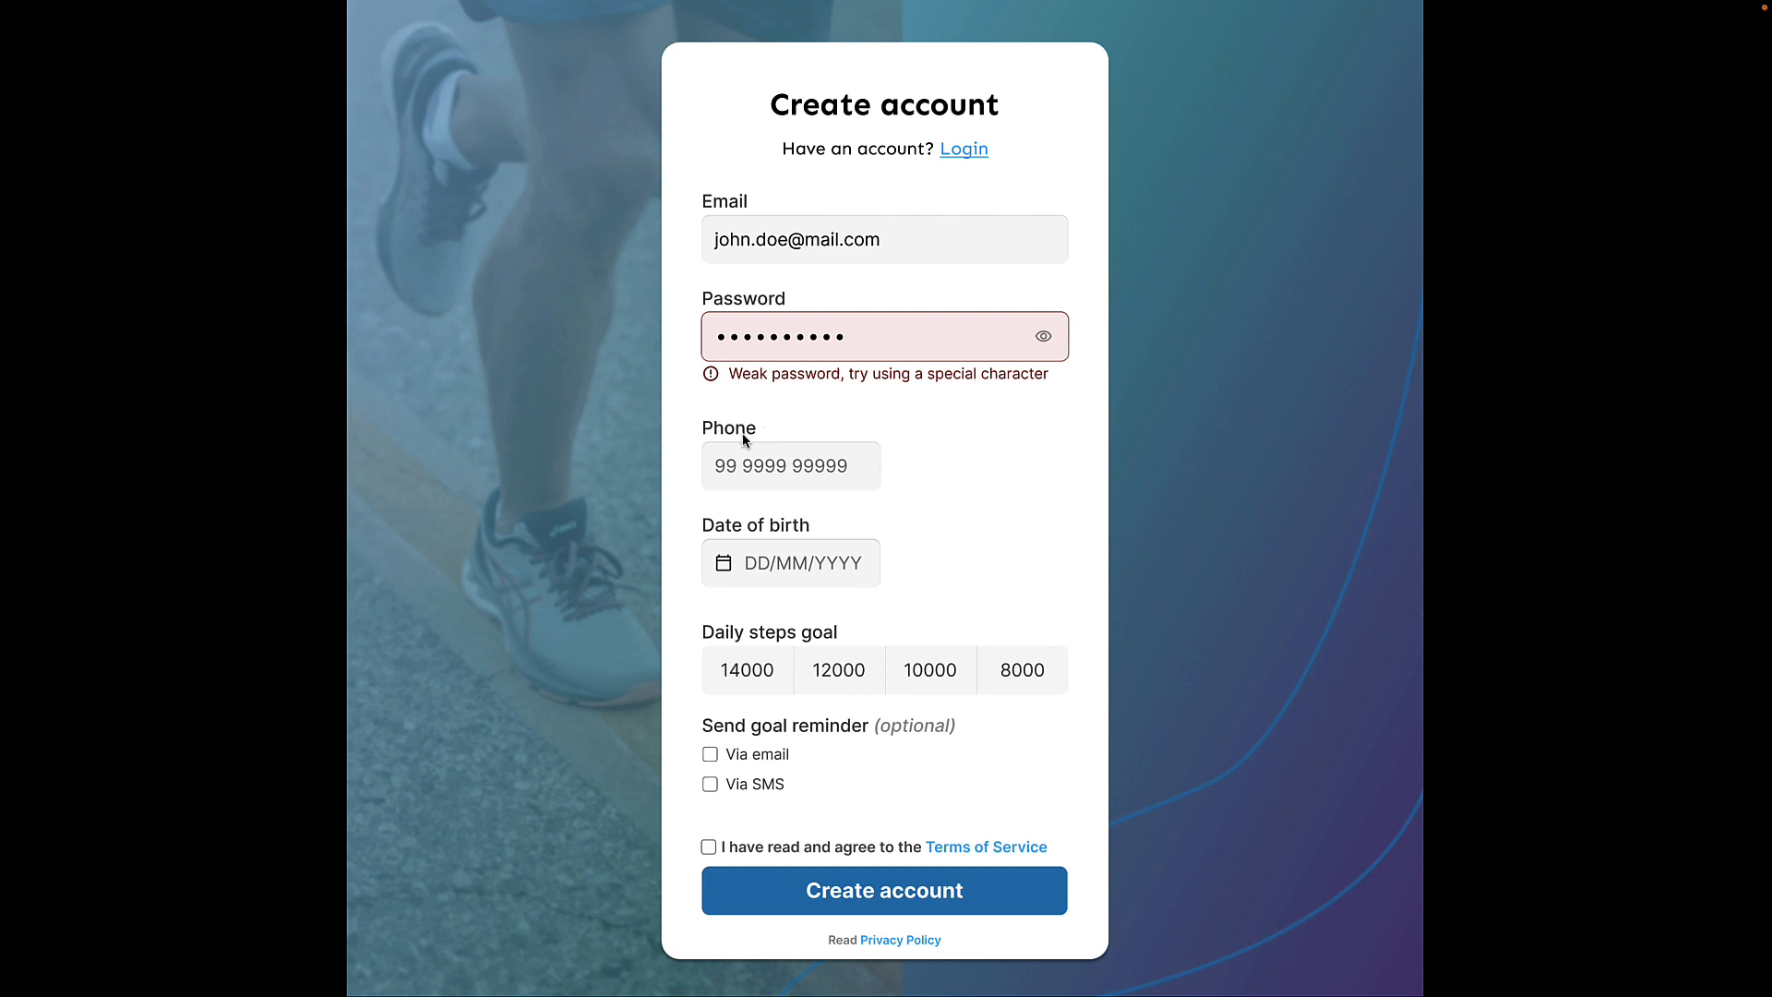
pyautogui.moveTo(759, 447)
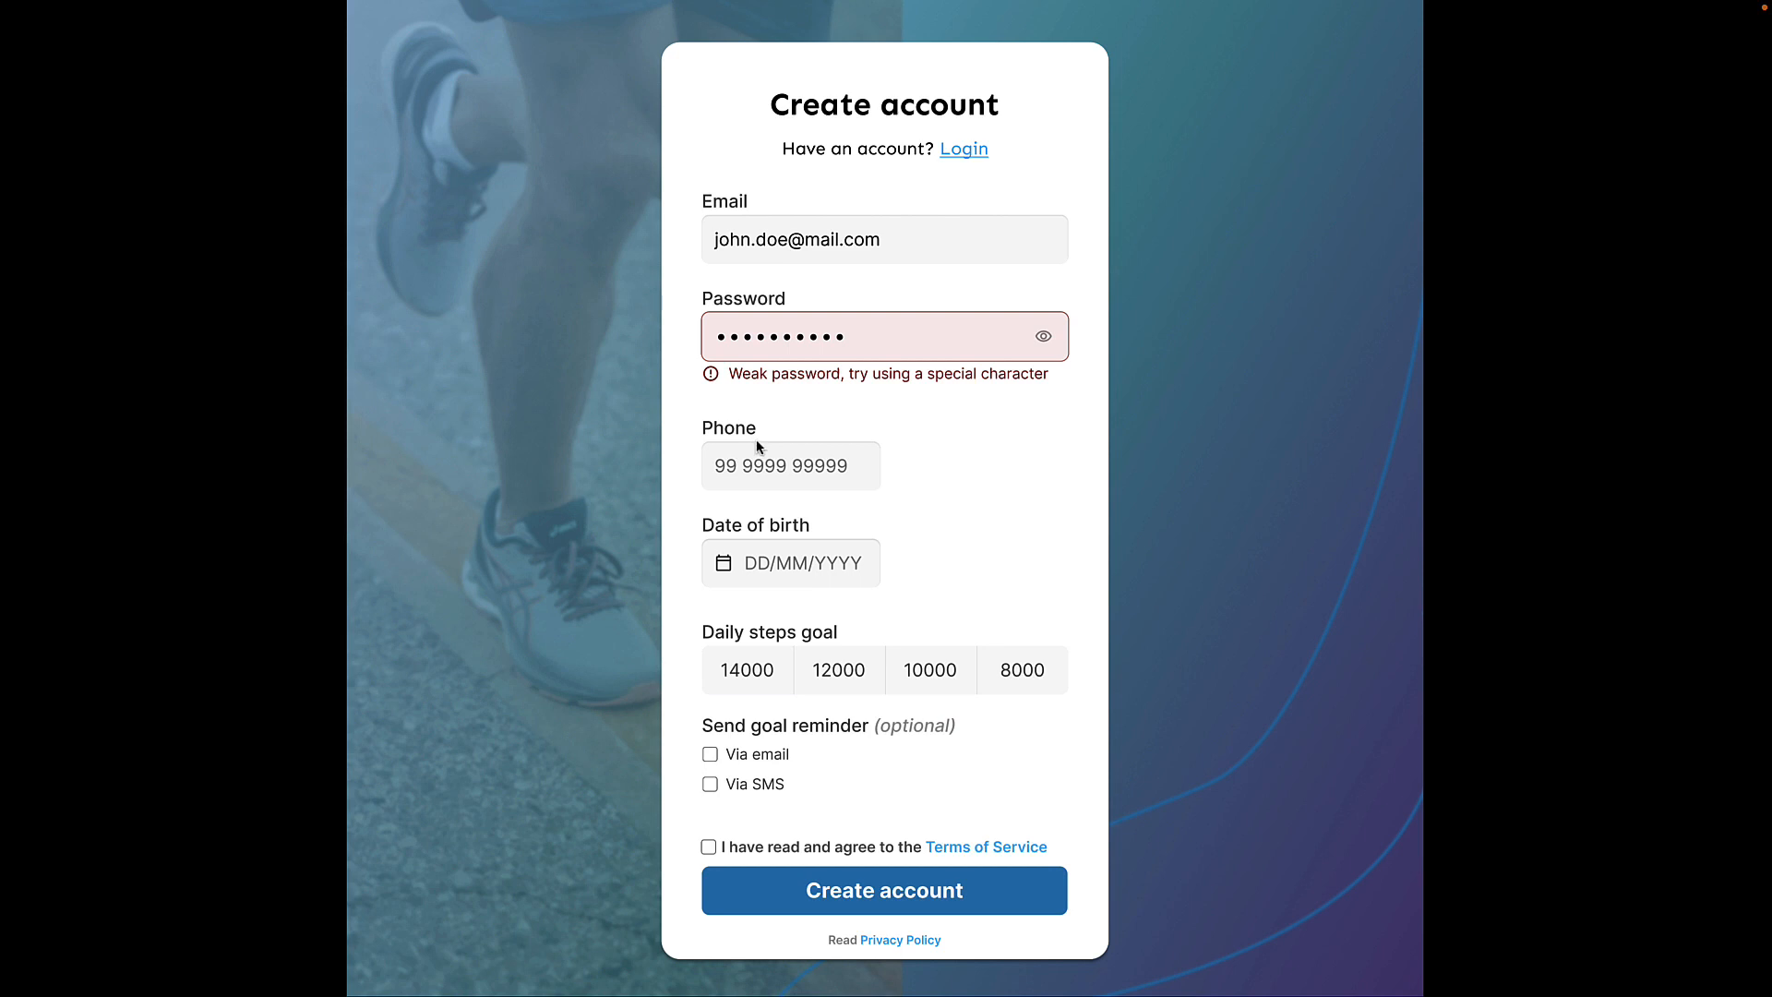
pyautogui.moveTo(1008, 454)
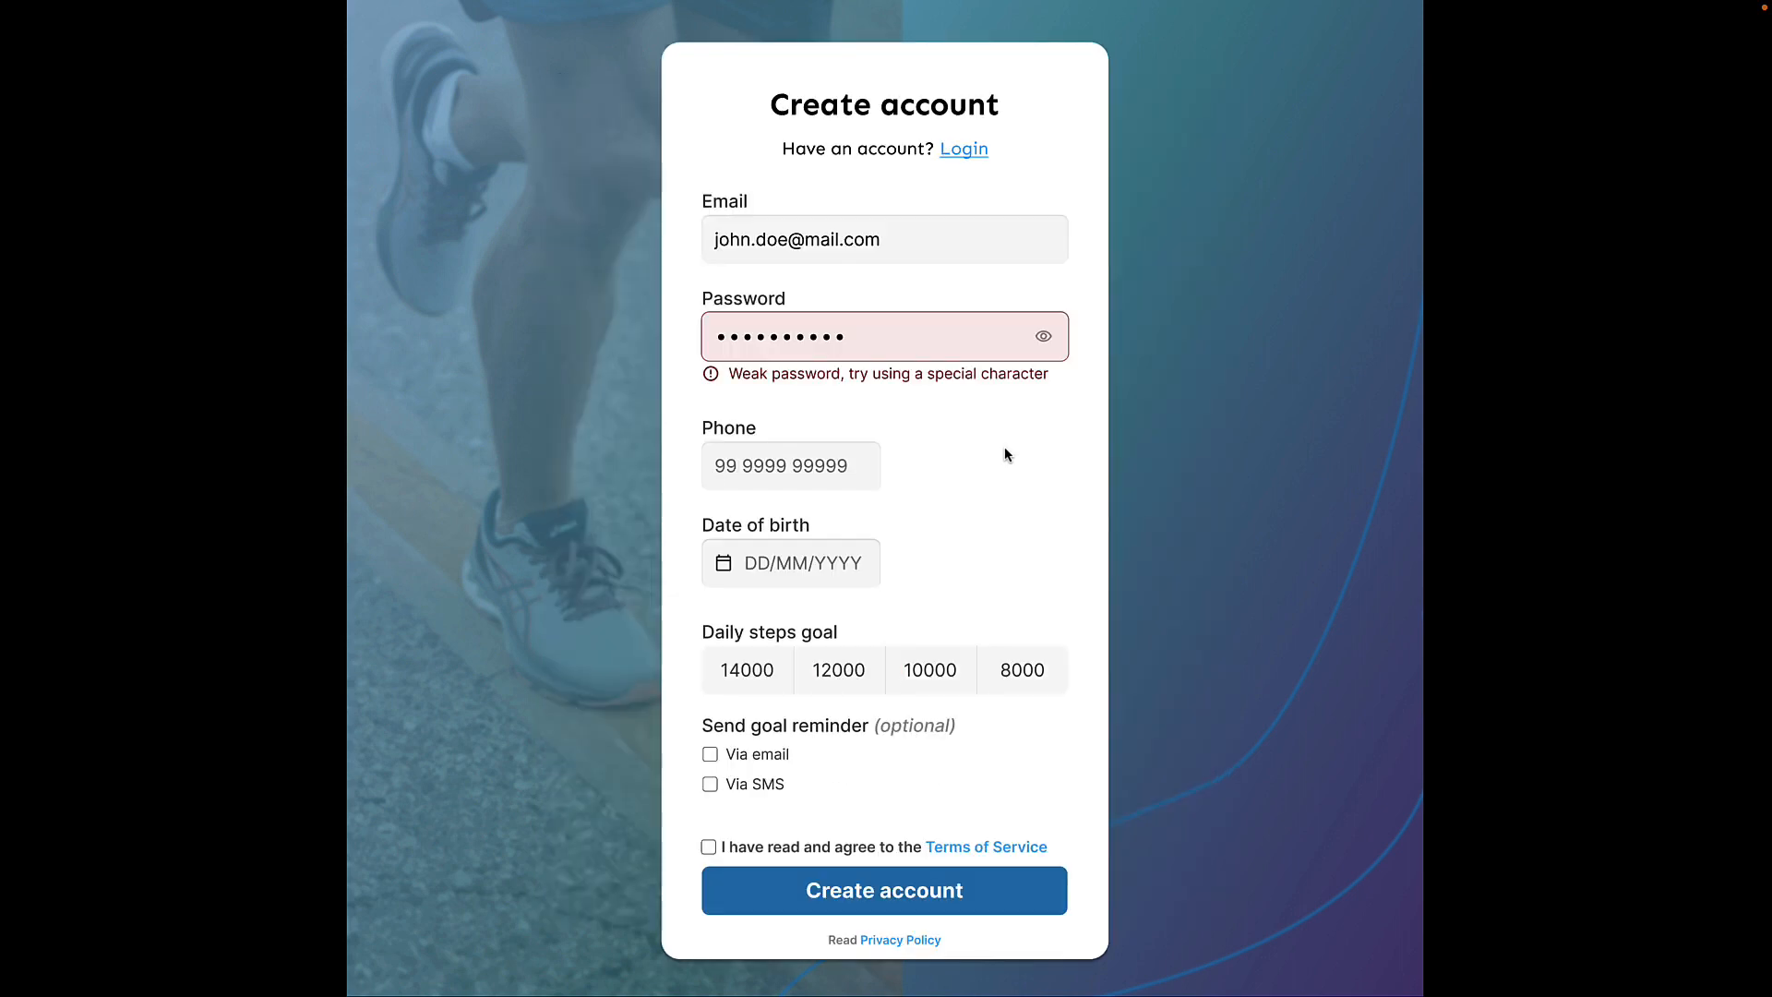
pyautogui.moveTo(921, 393)
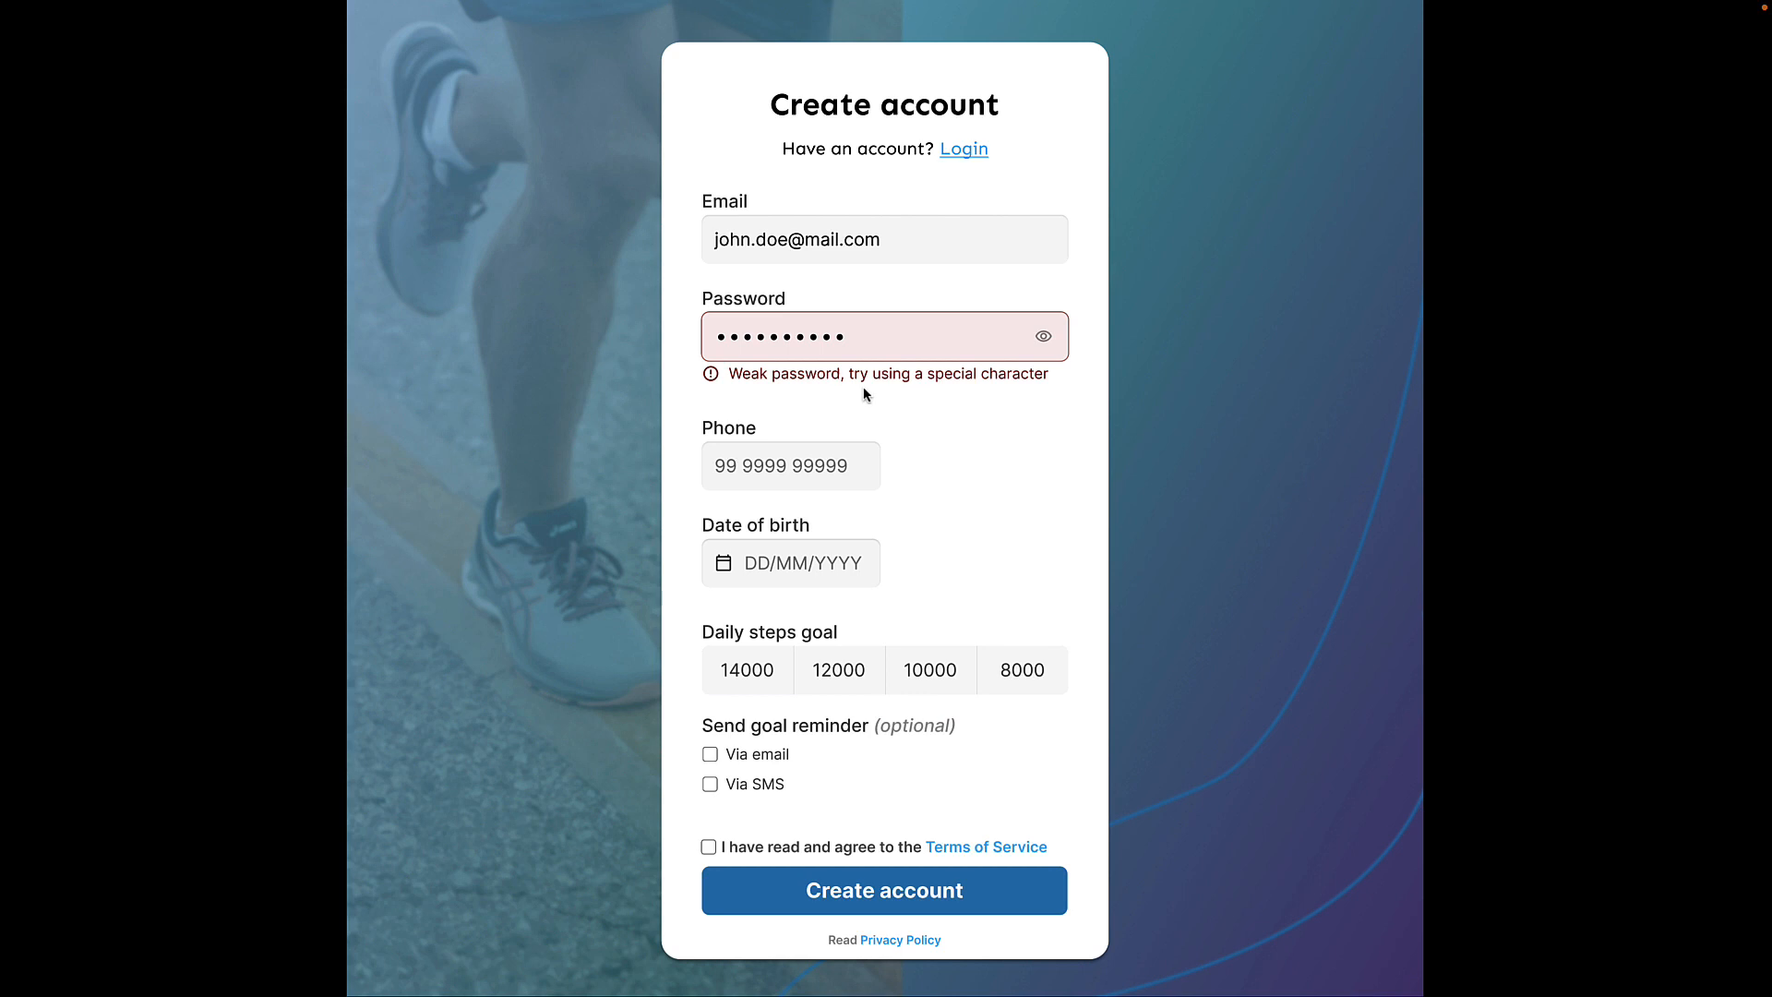
pyautogui.moveTo(917, 399)
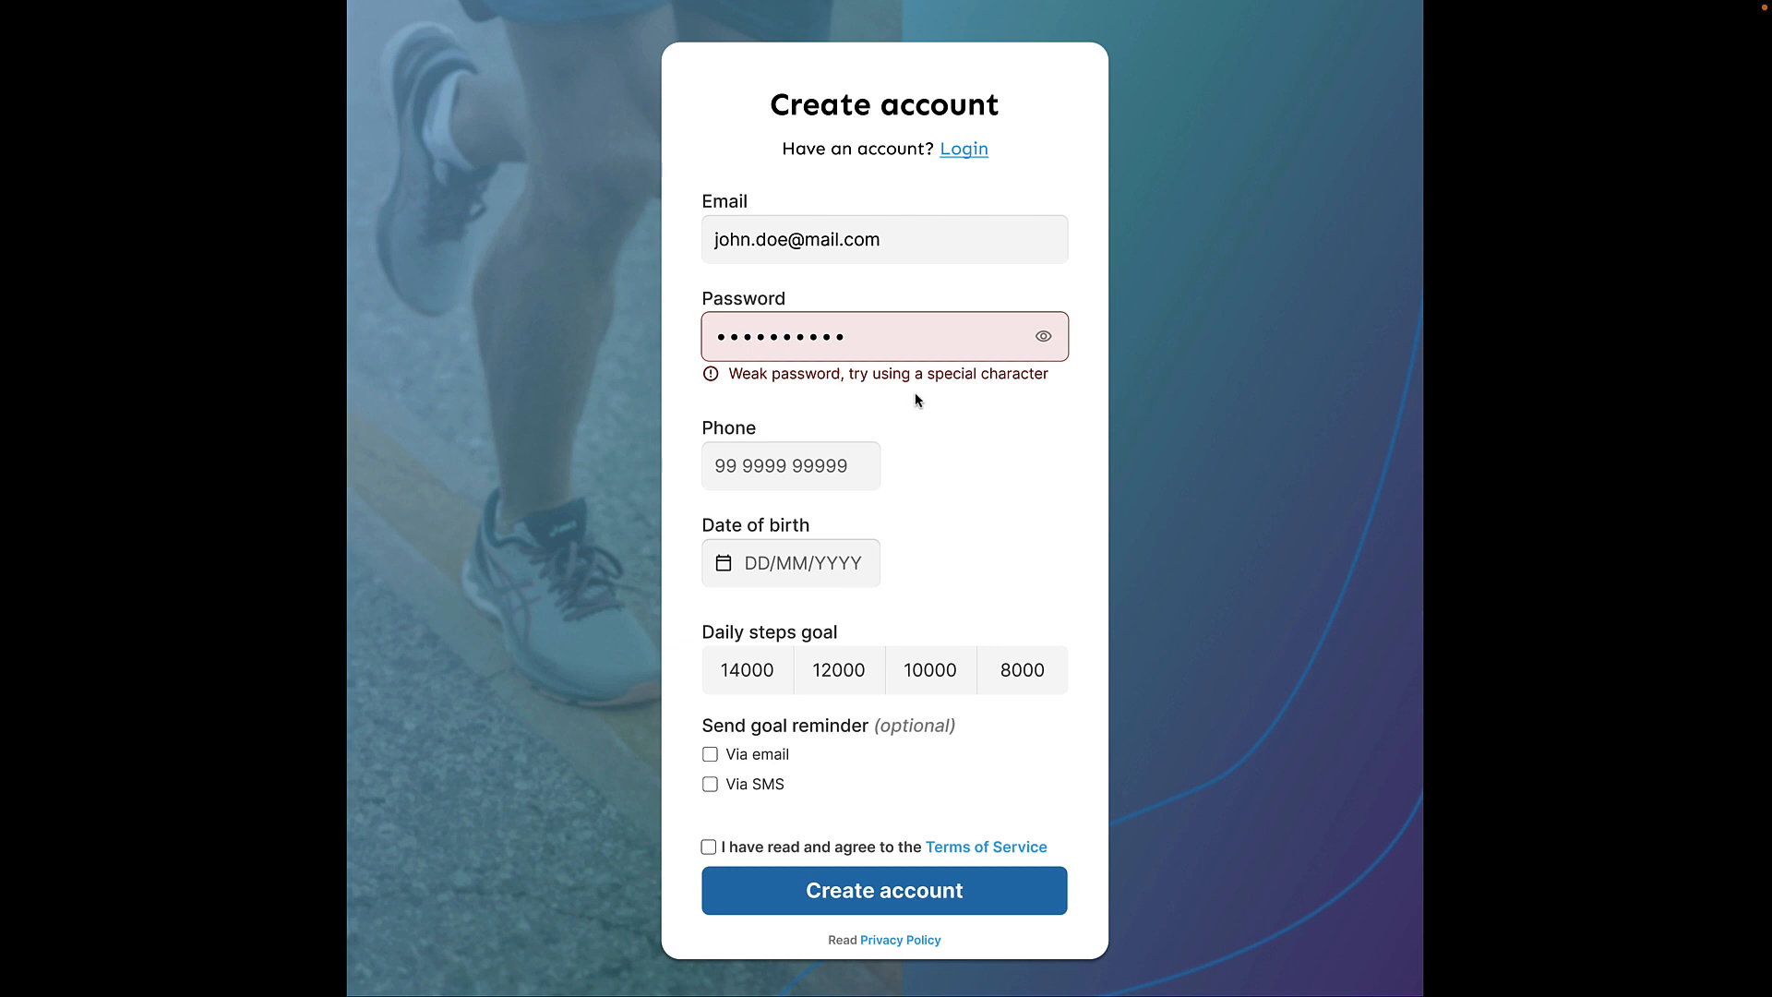
pyautogui.moveTo(908, 395)
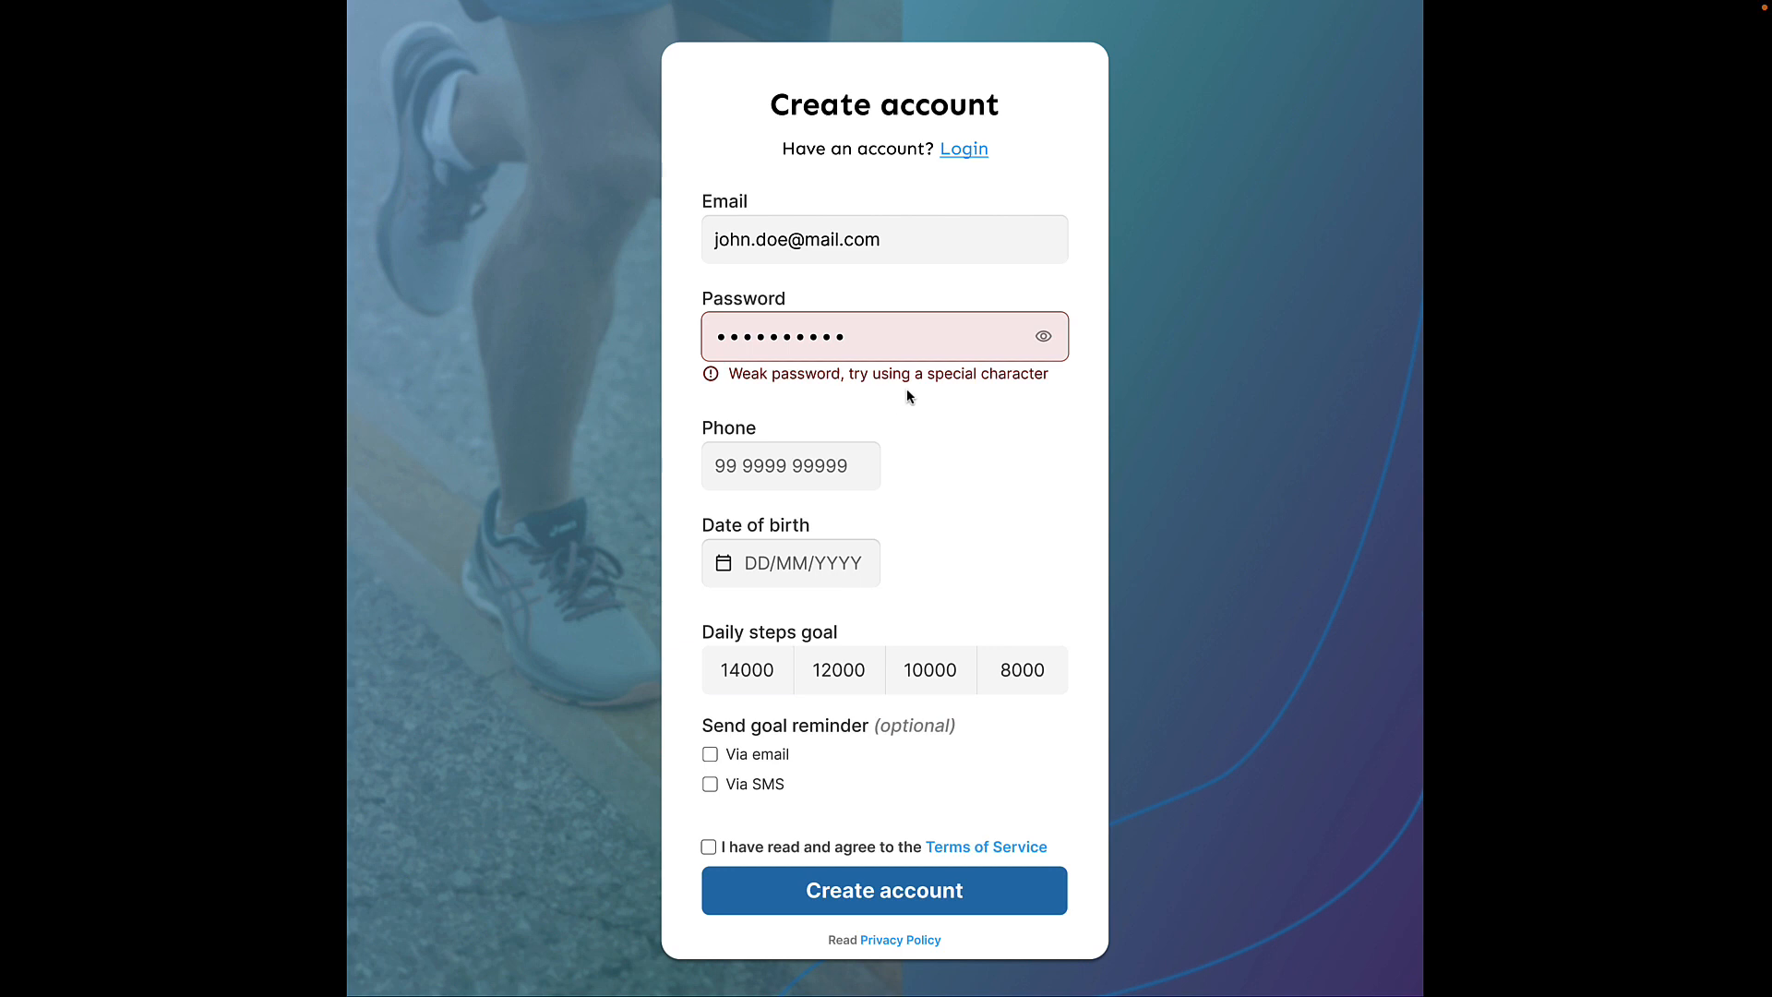
pyautogui.moveTo(925, 417)
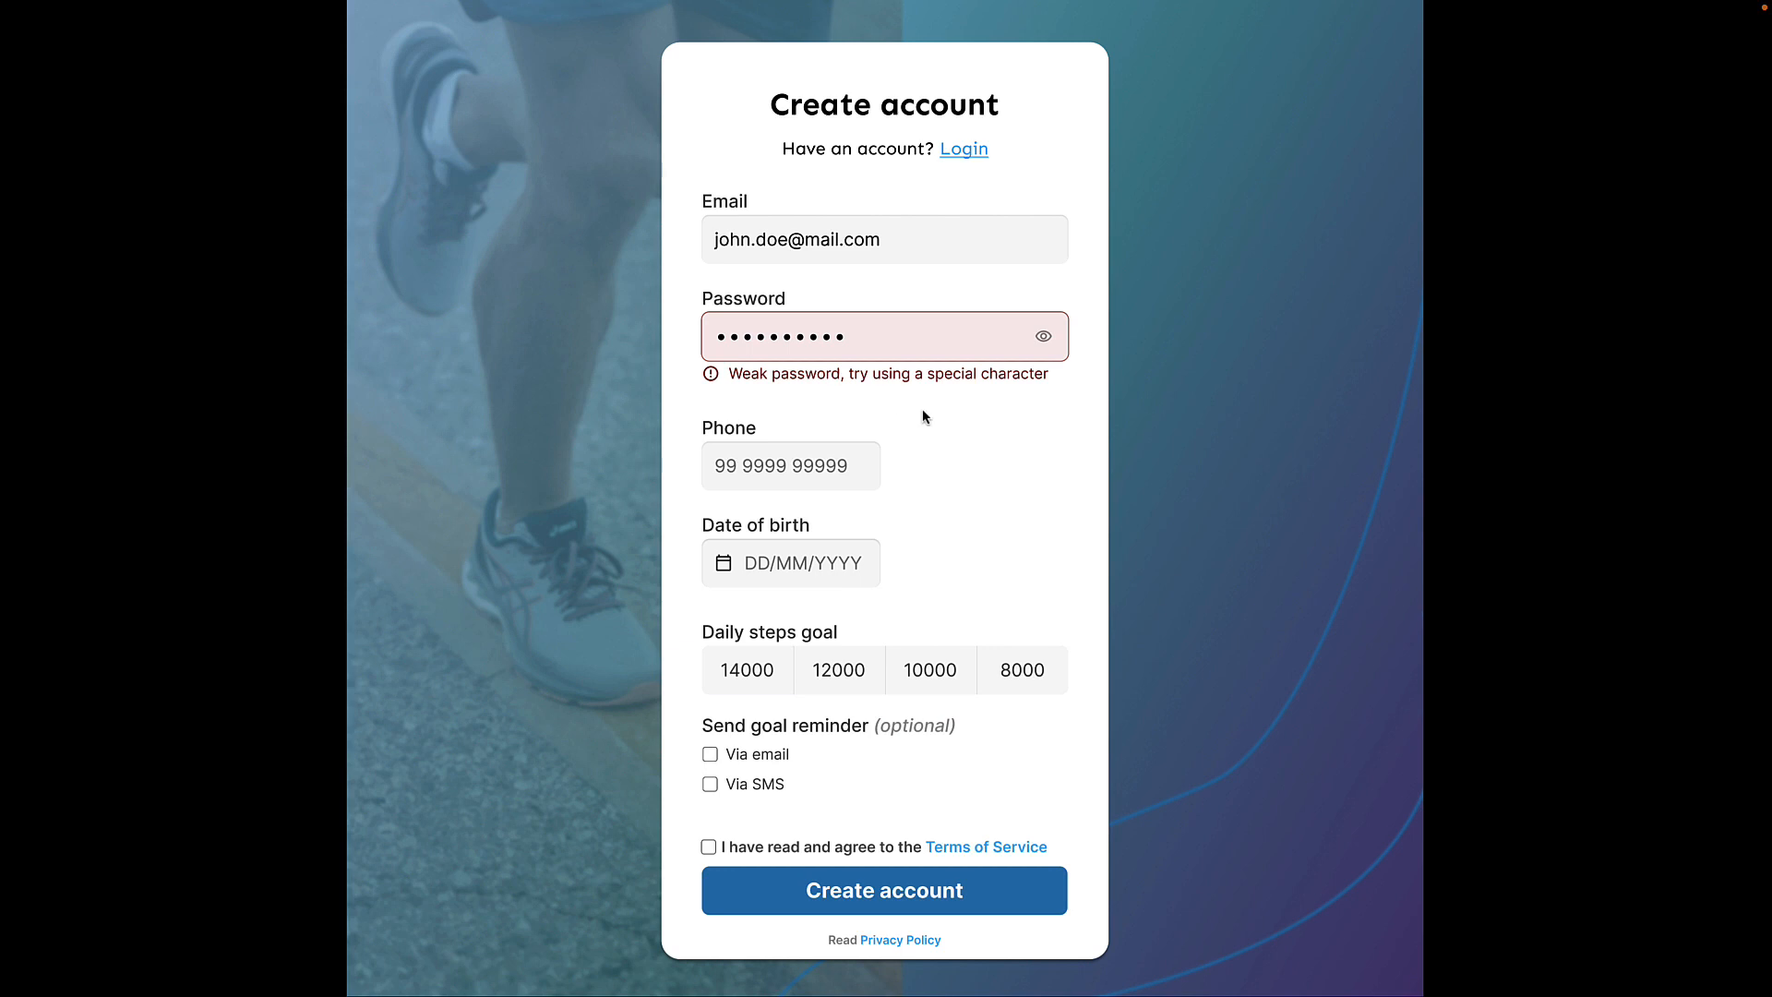